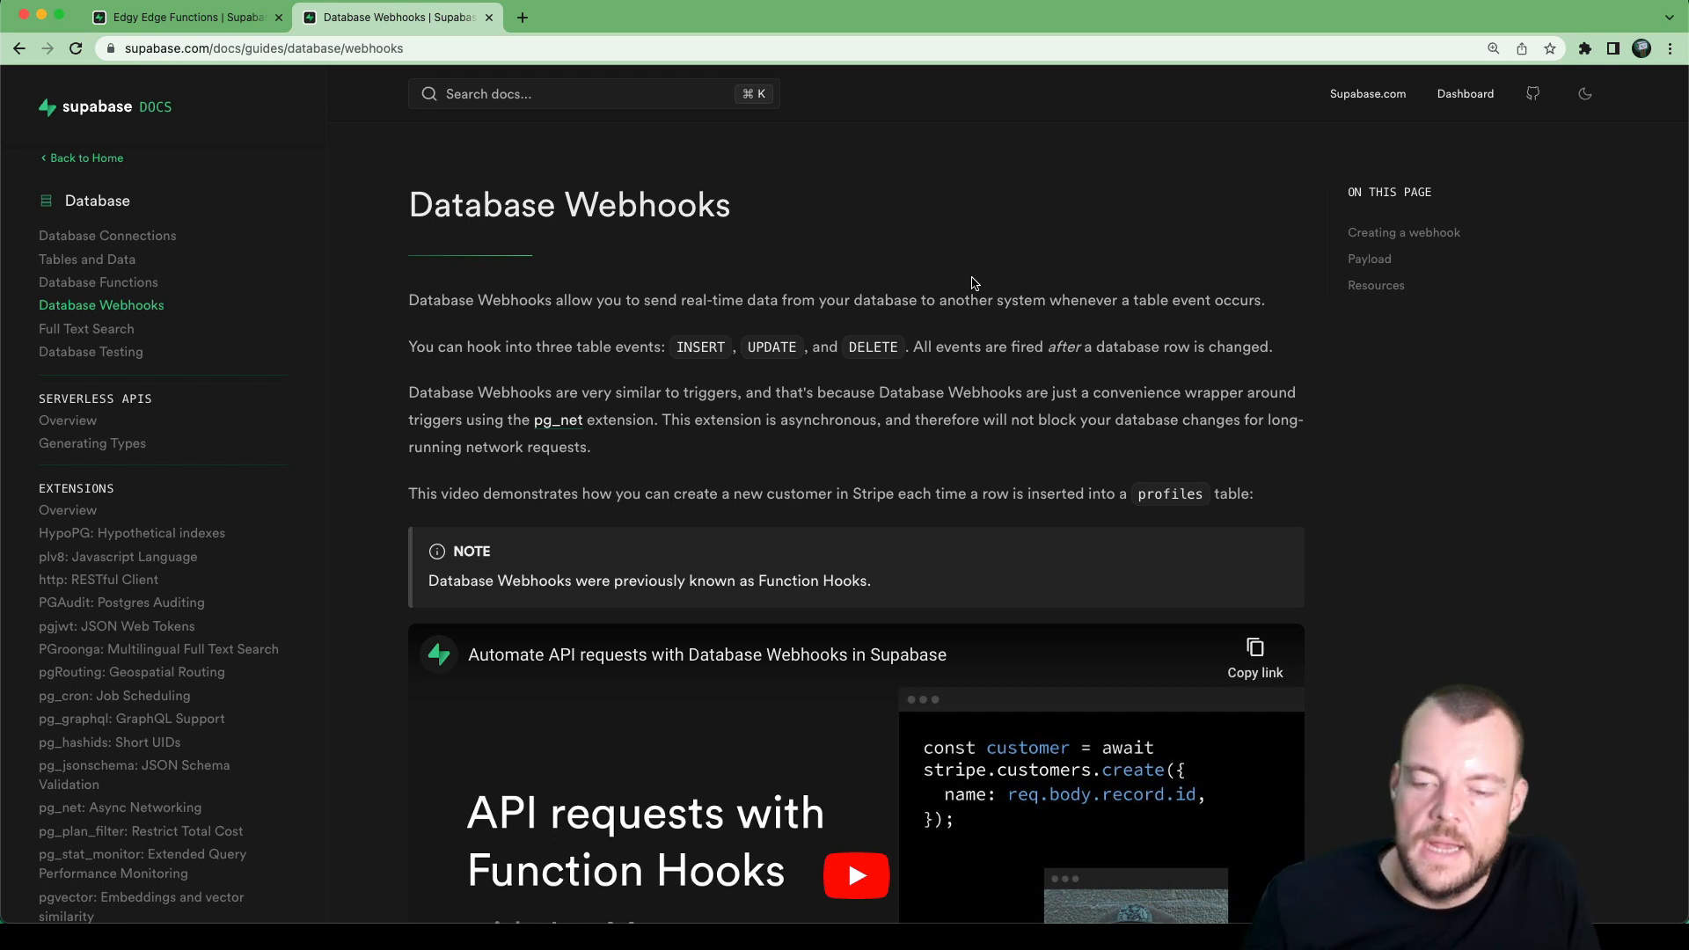
Step: Run `supabase functions new database-webhook` in the terminal to scaffold the function
scroll(down, 3)
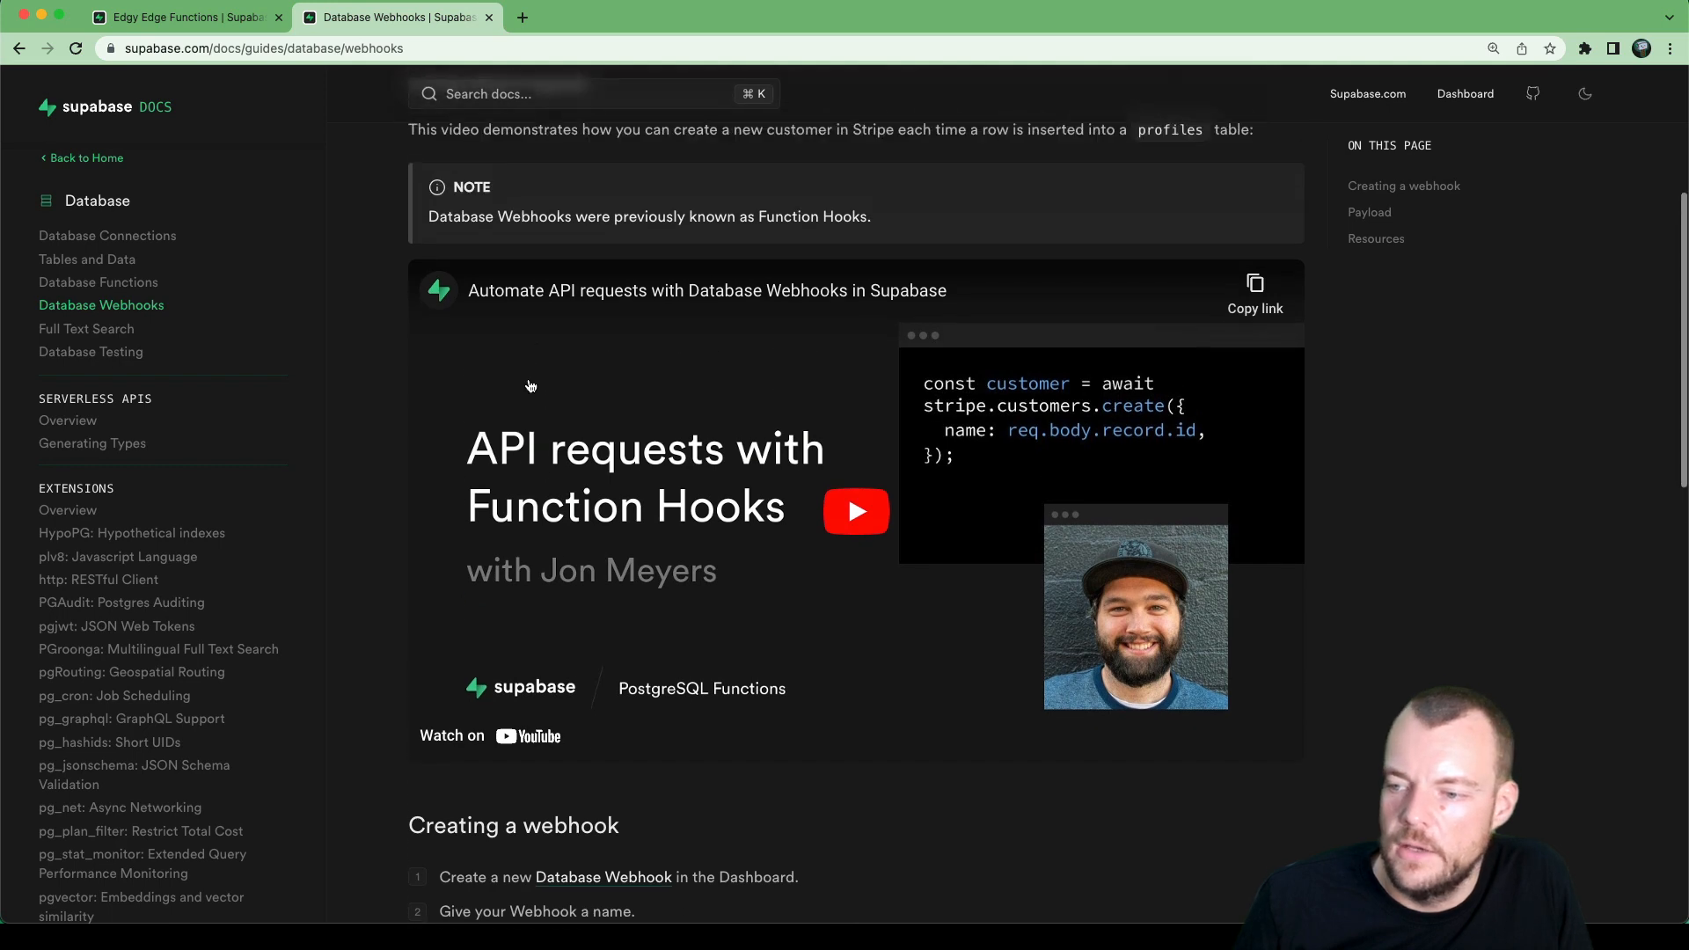
scroll(down, 3)
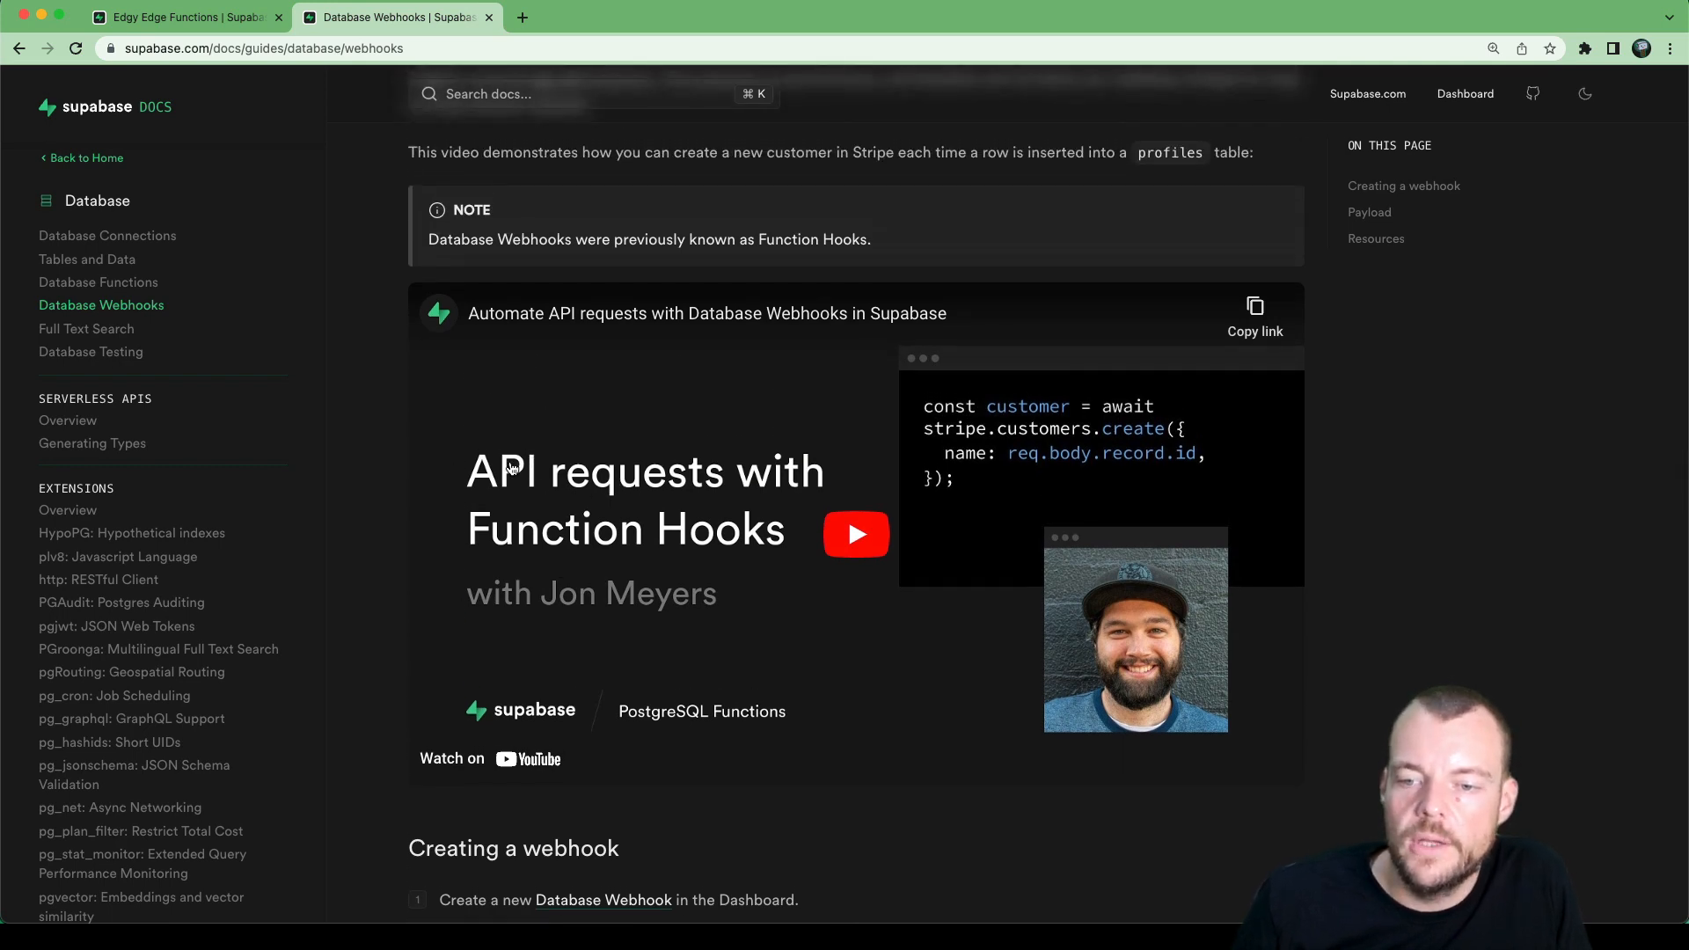
mouse_move(486, 591)
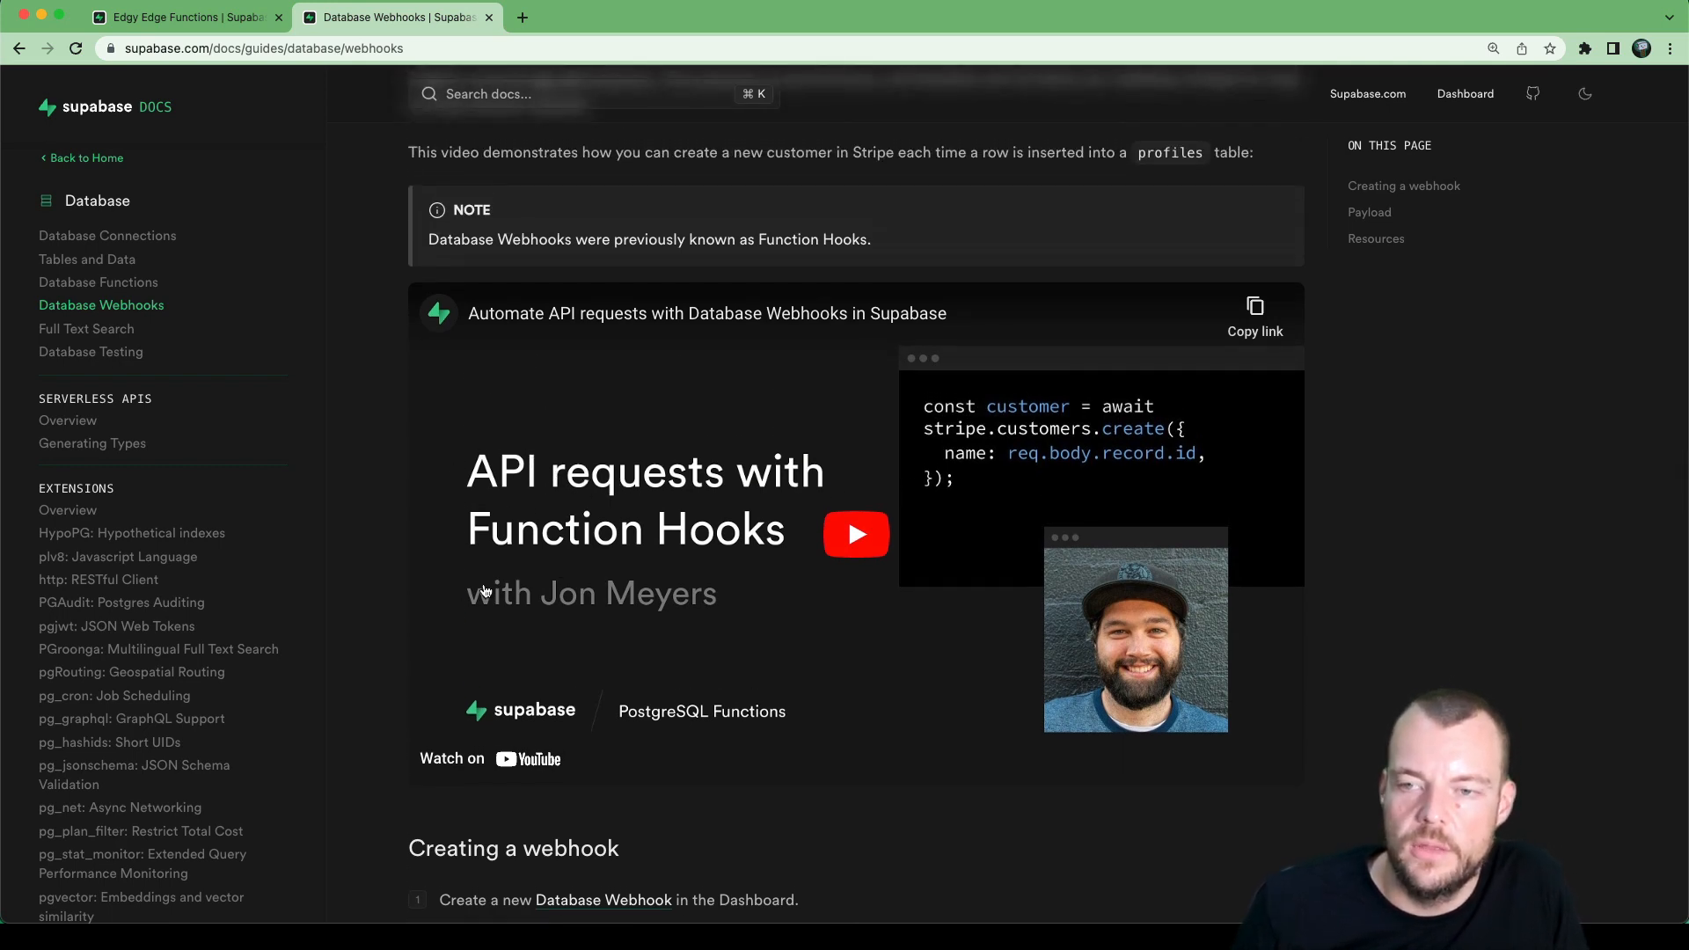
scroll(up, 3)
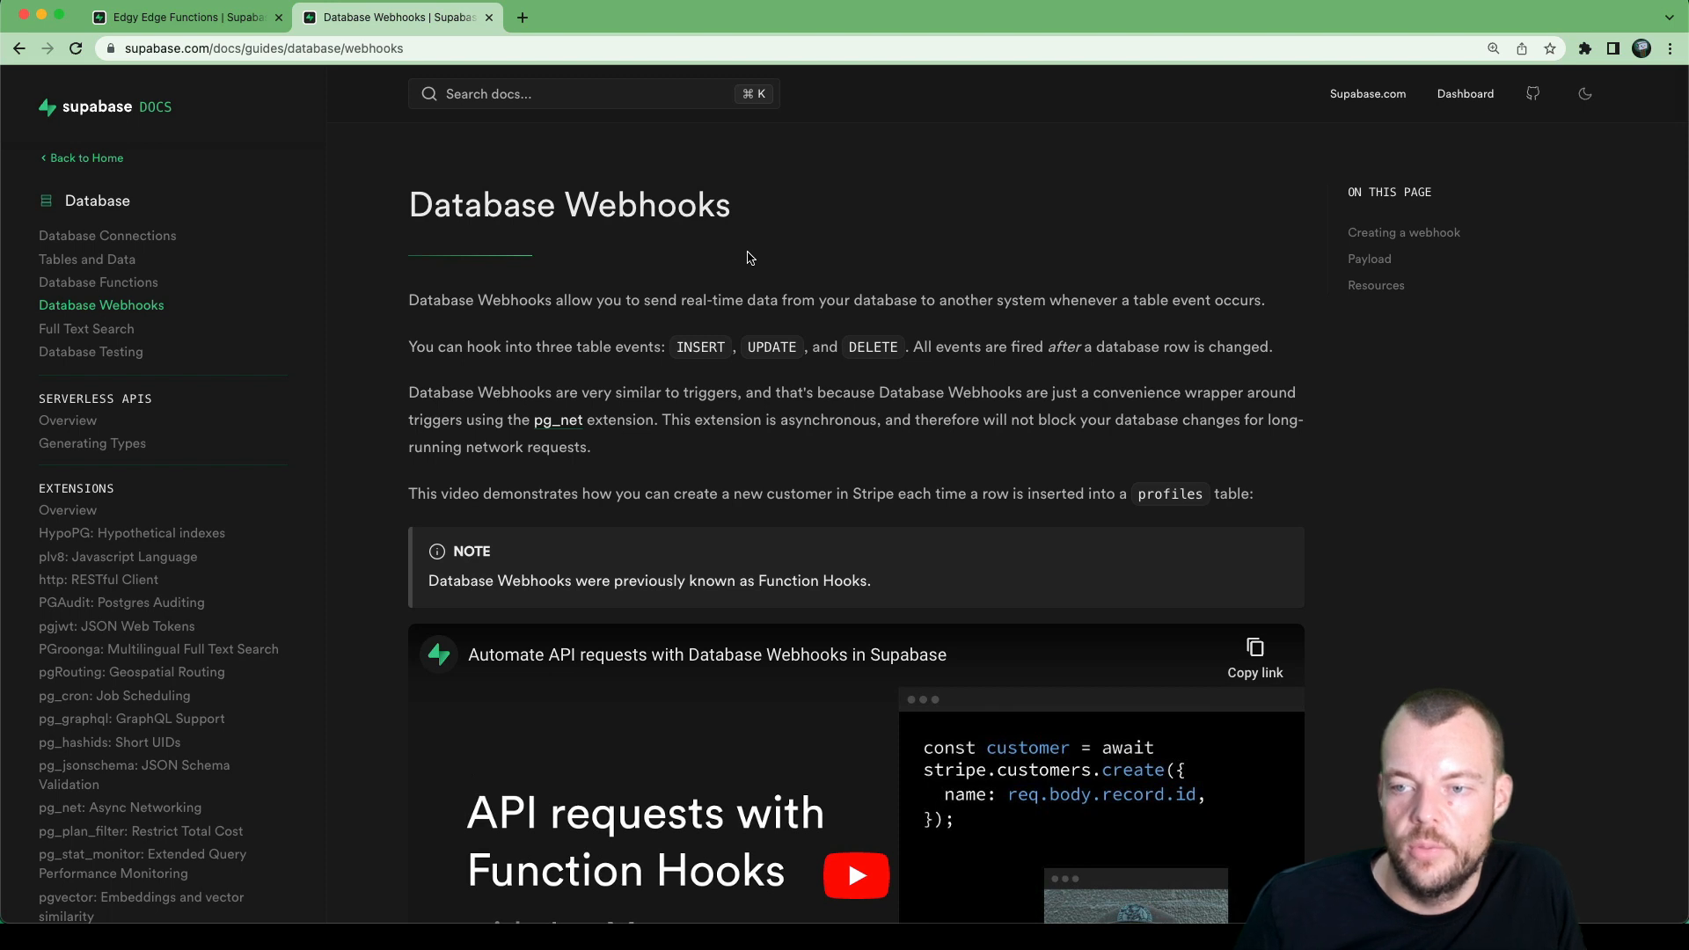
mouse_move(710, 190)
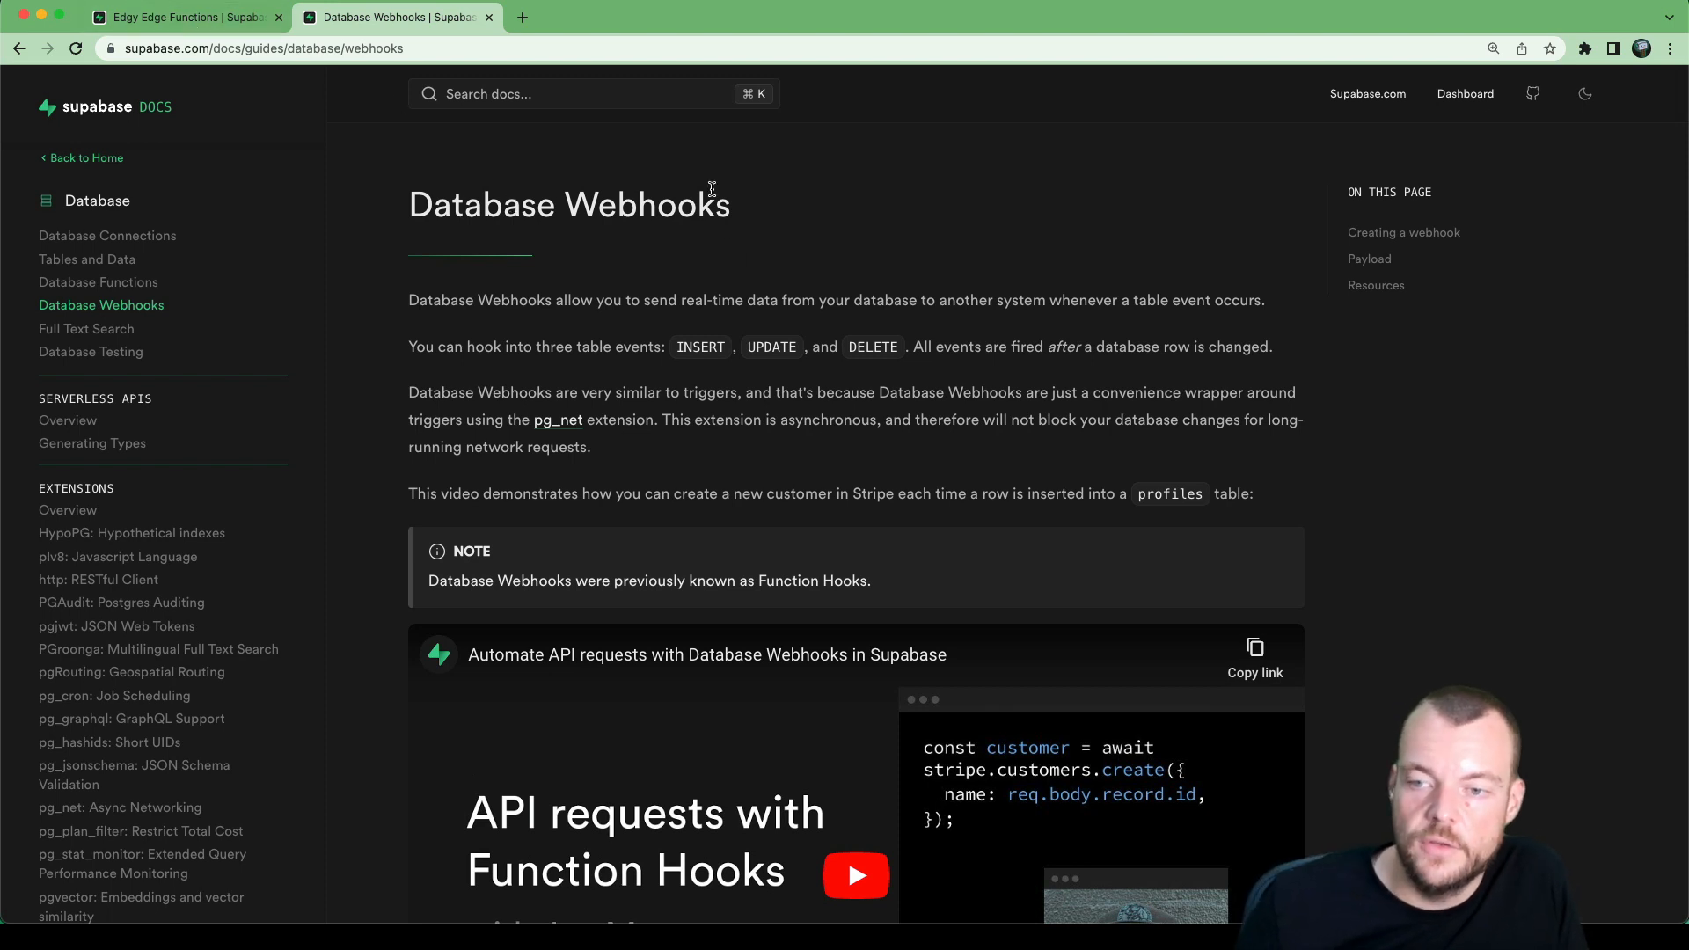
mouse_move(939, 238)
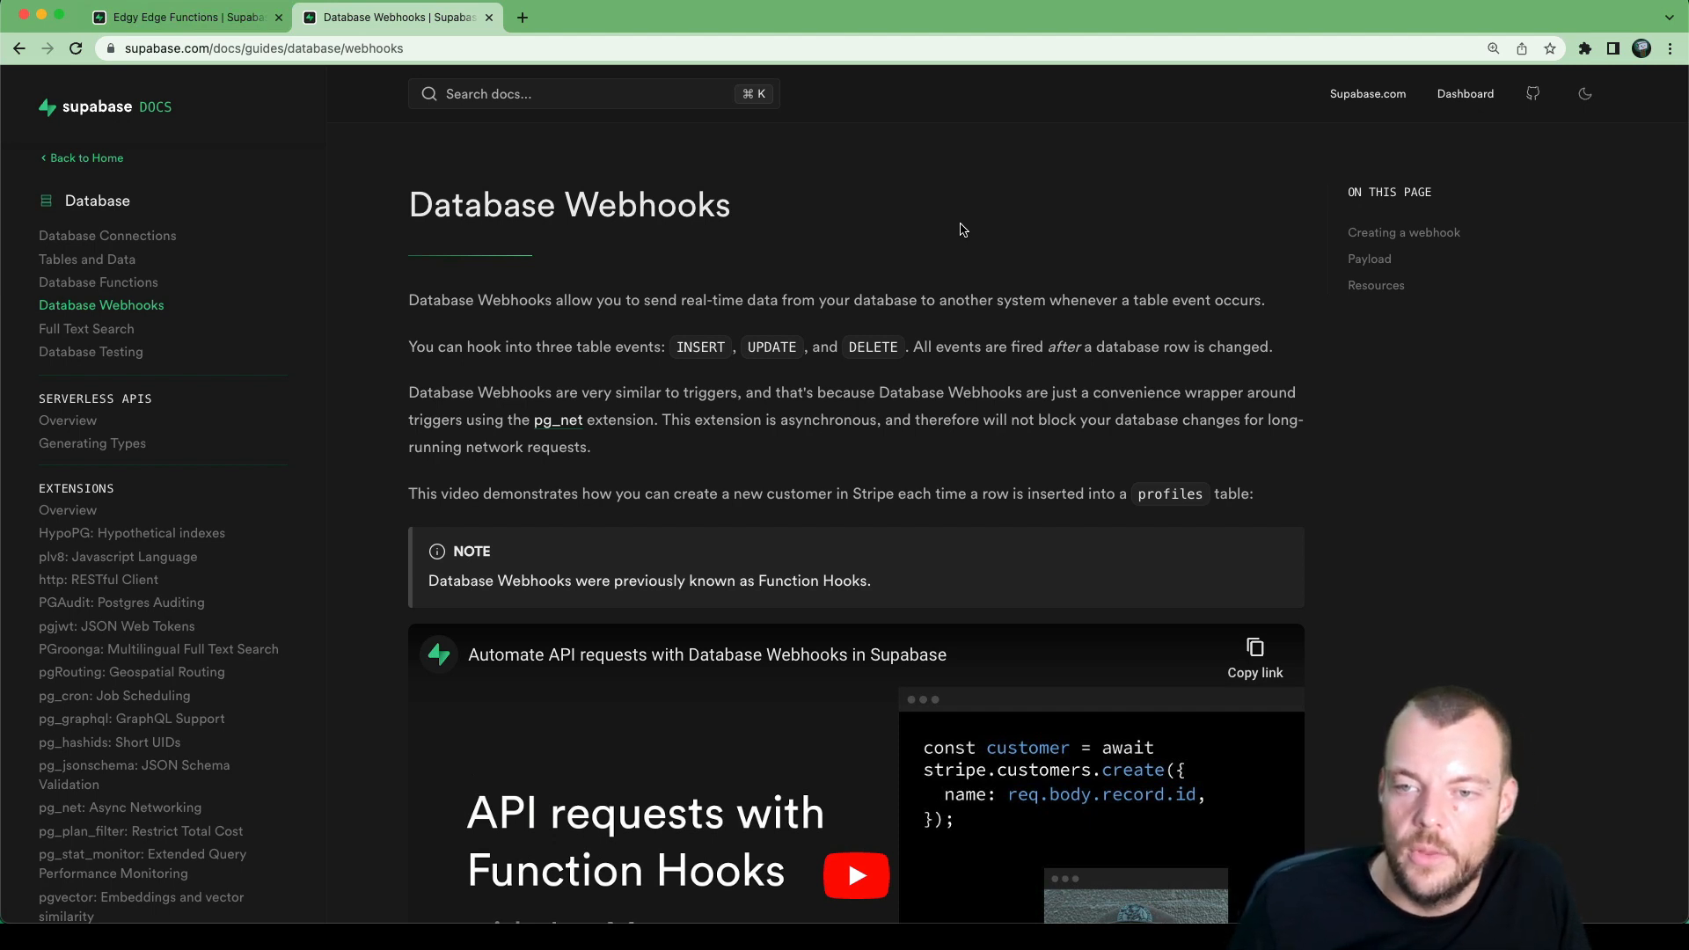
mouse_move(1057, 236)
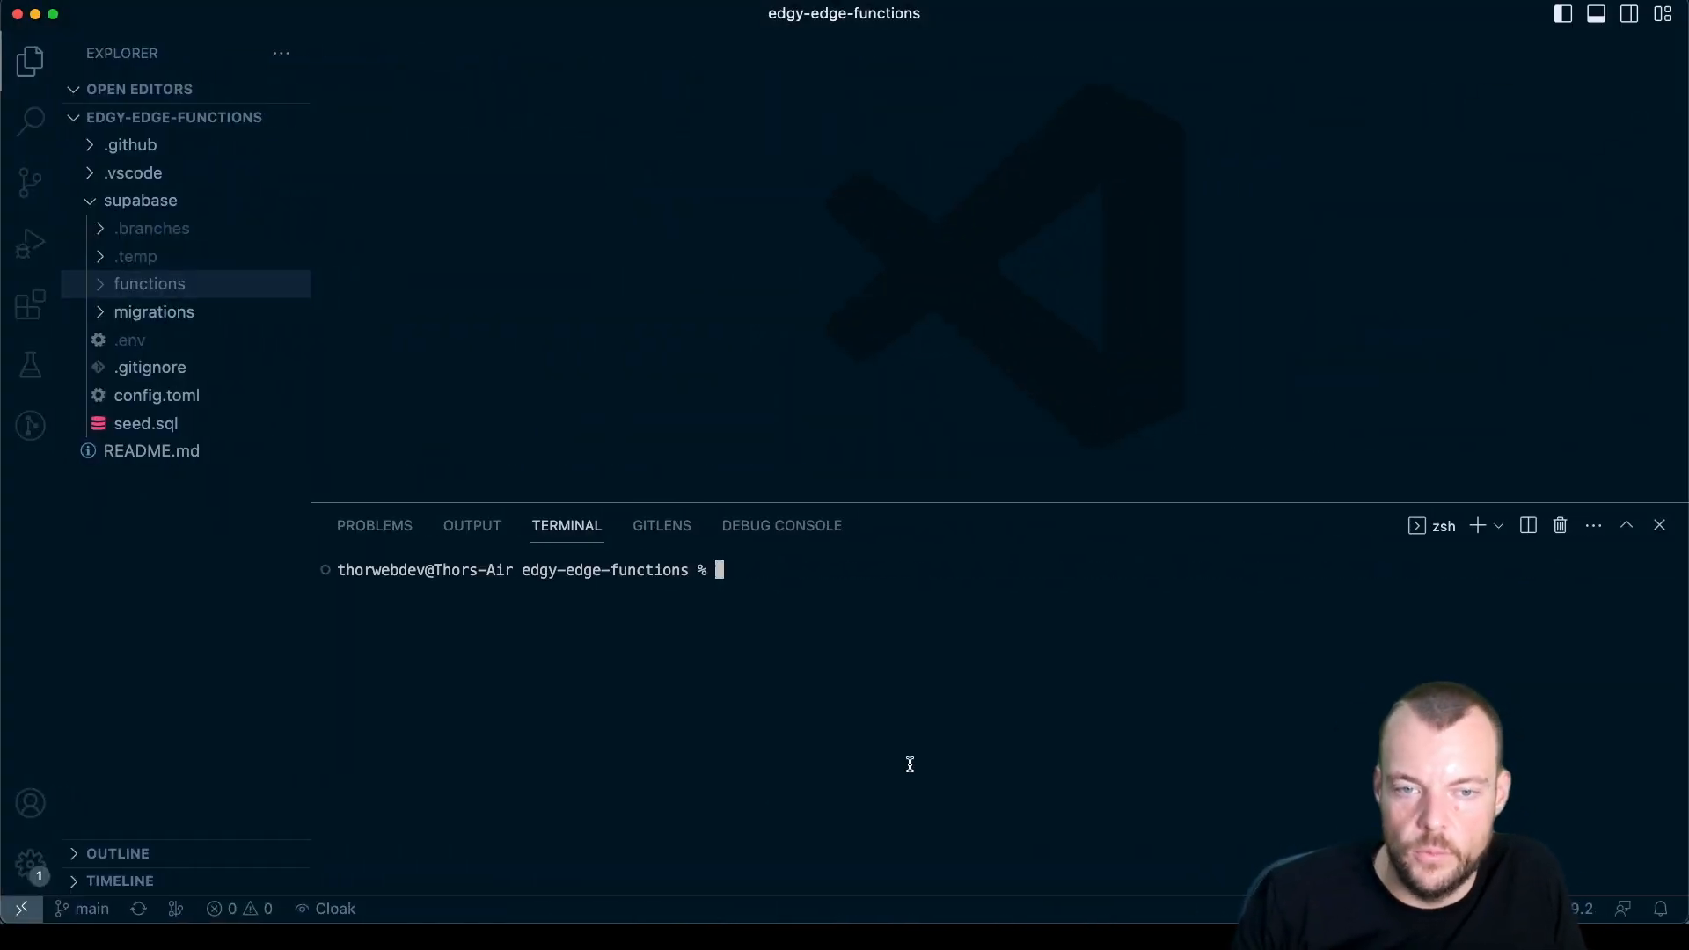
text(supabase)
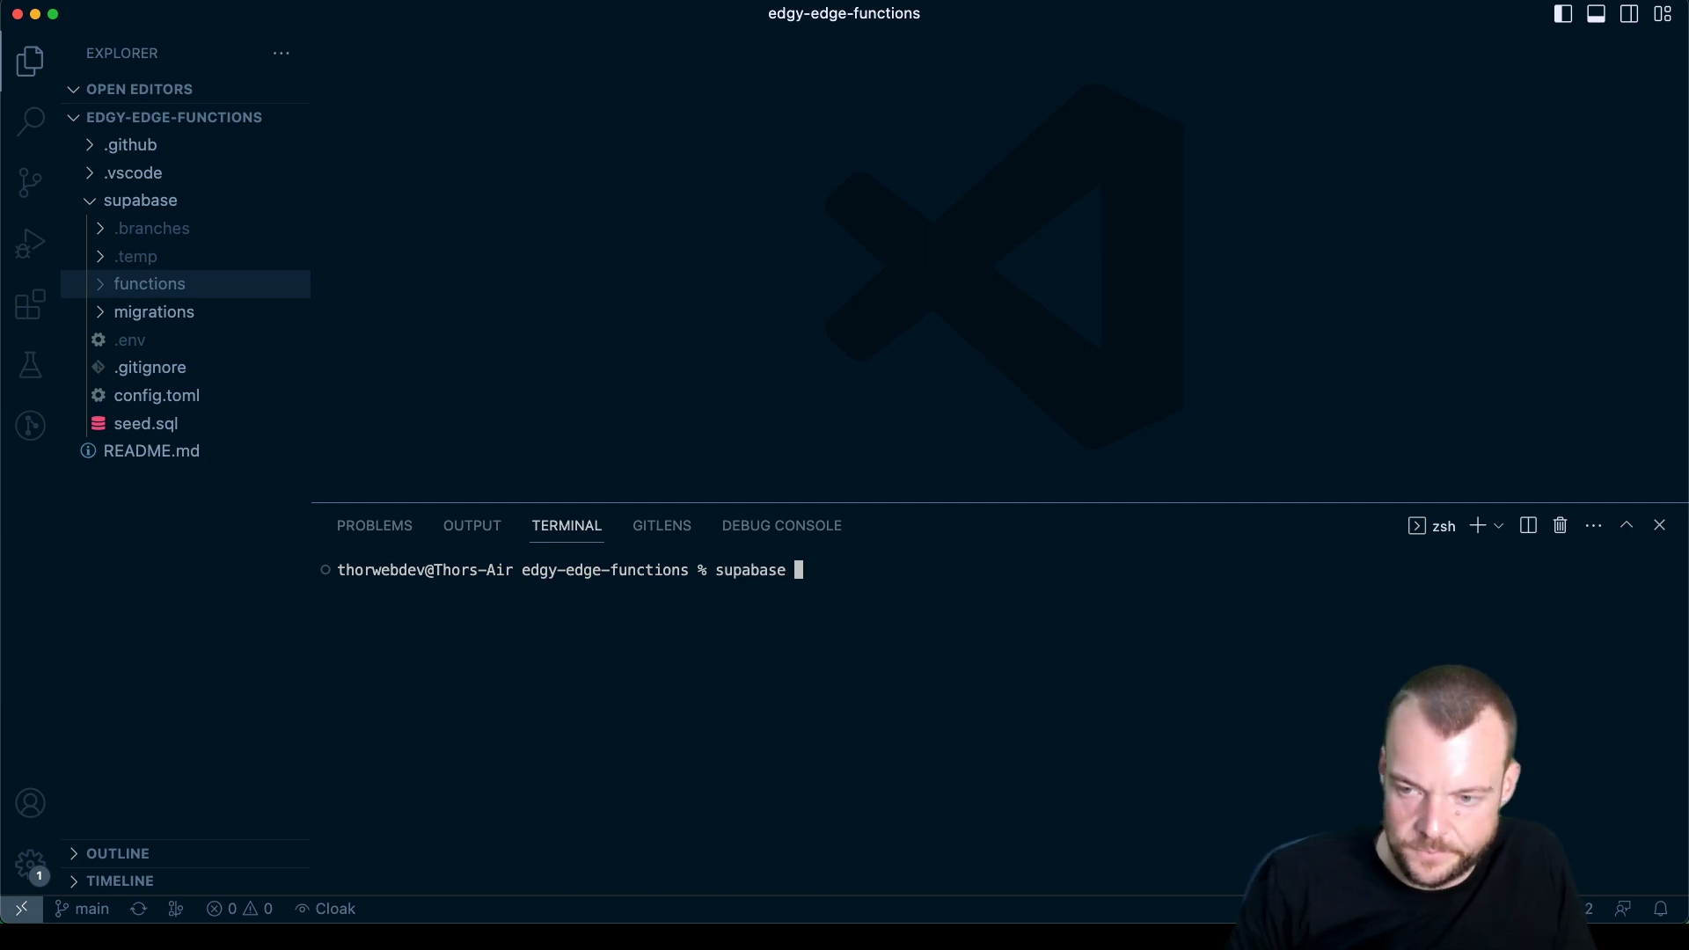
text(functions)
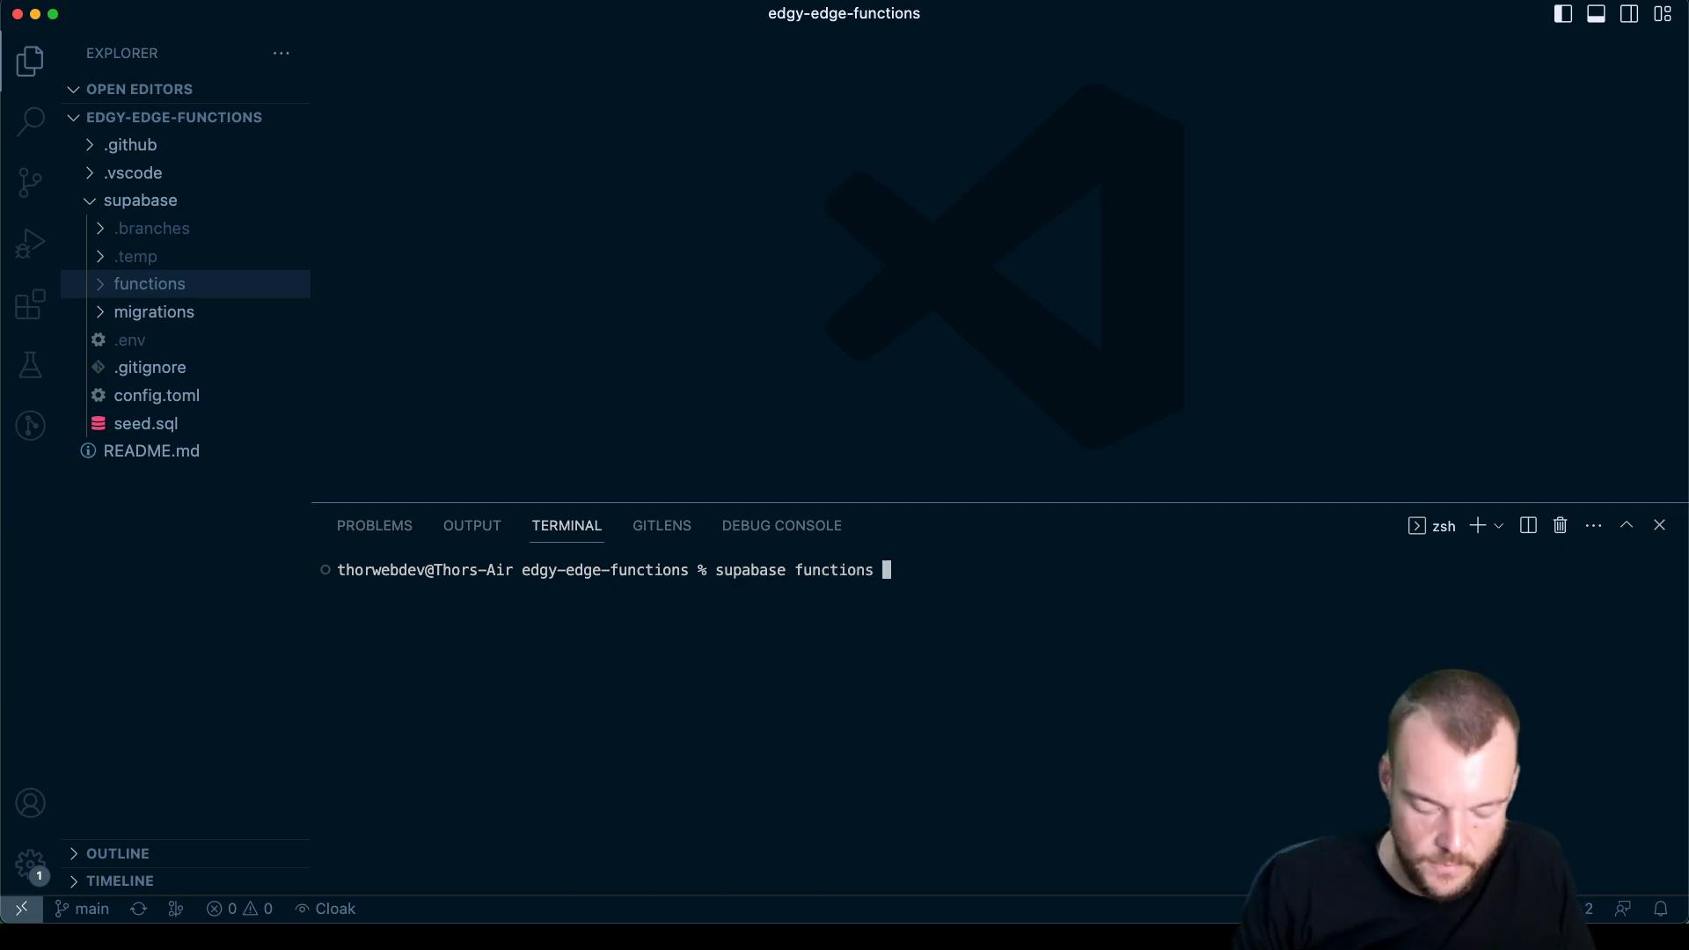
text(new database-webhook)
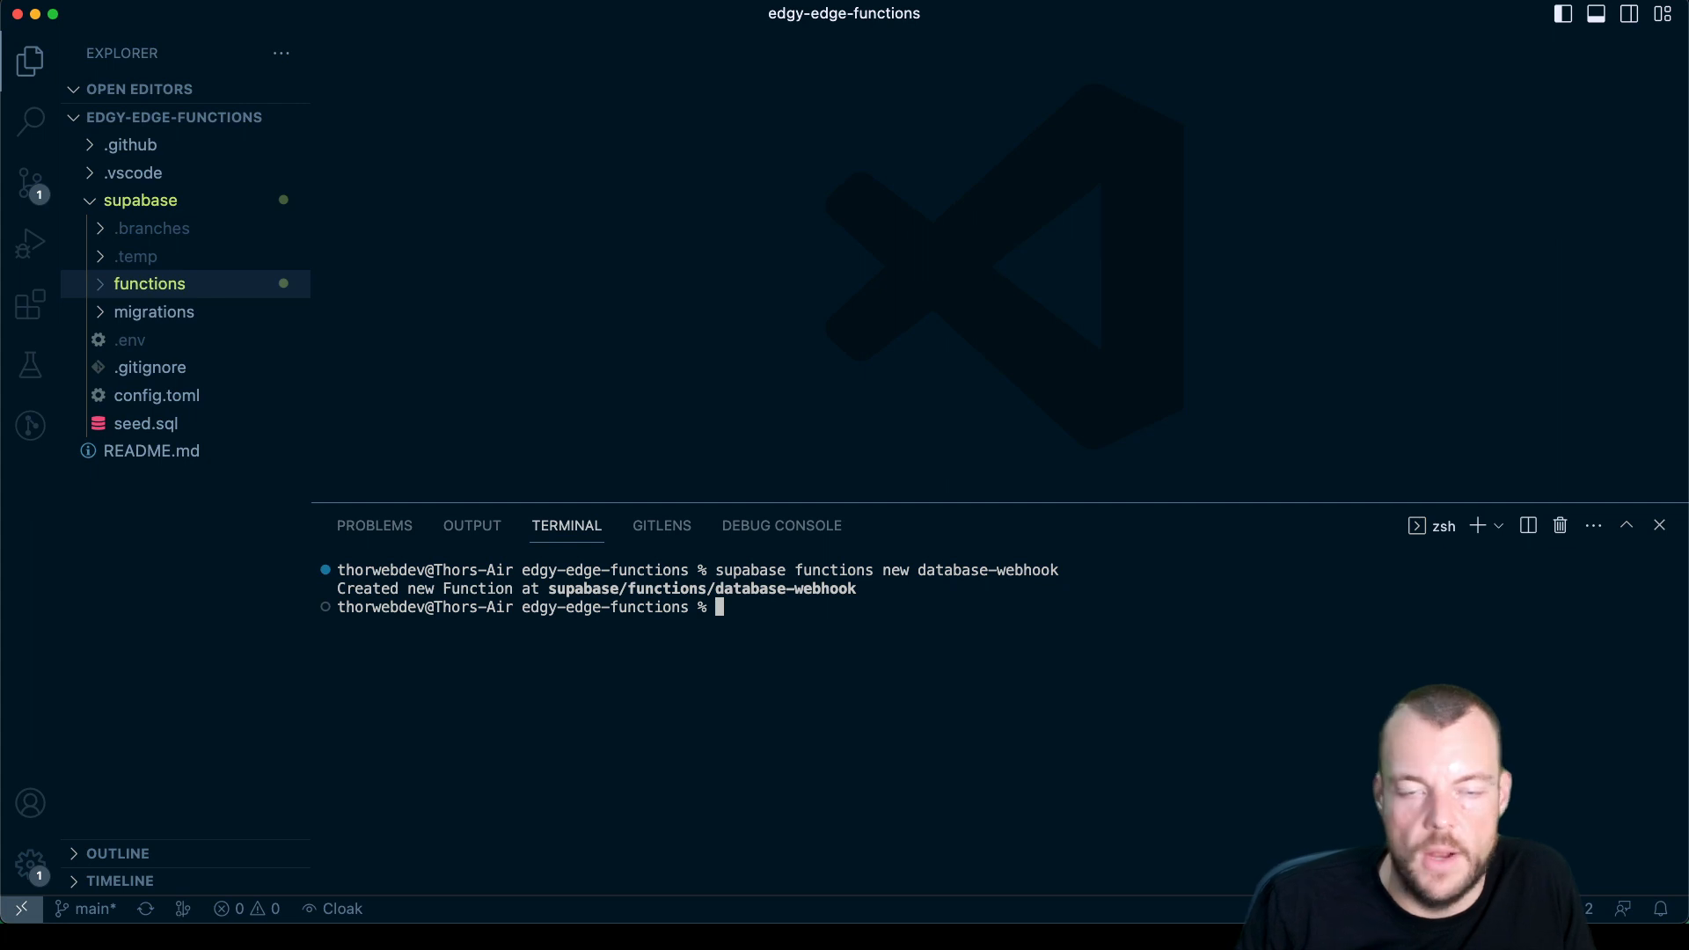
mouse_move(295, 371)
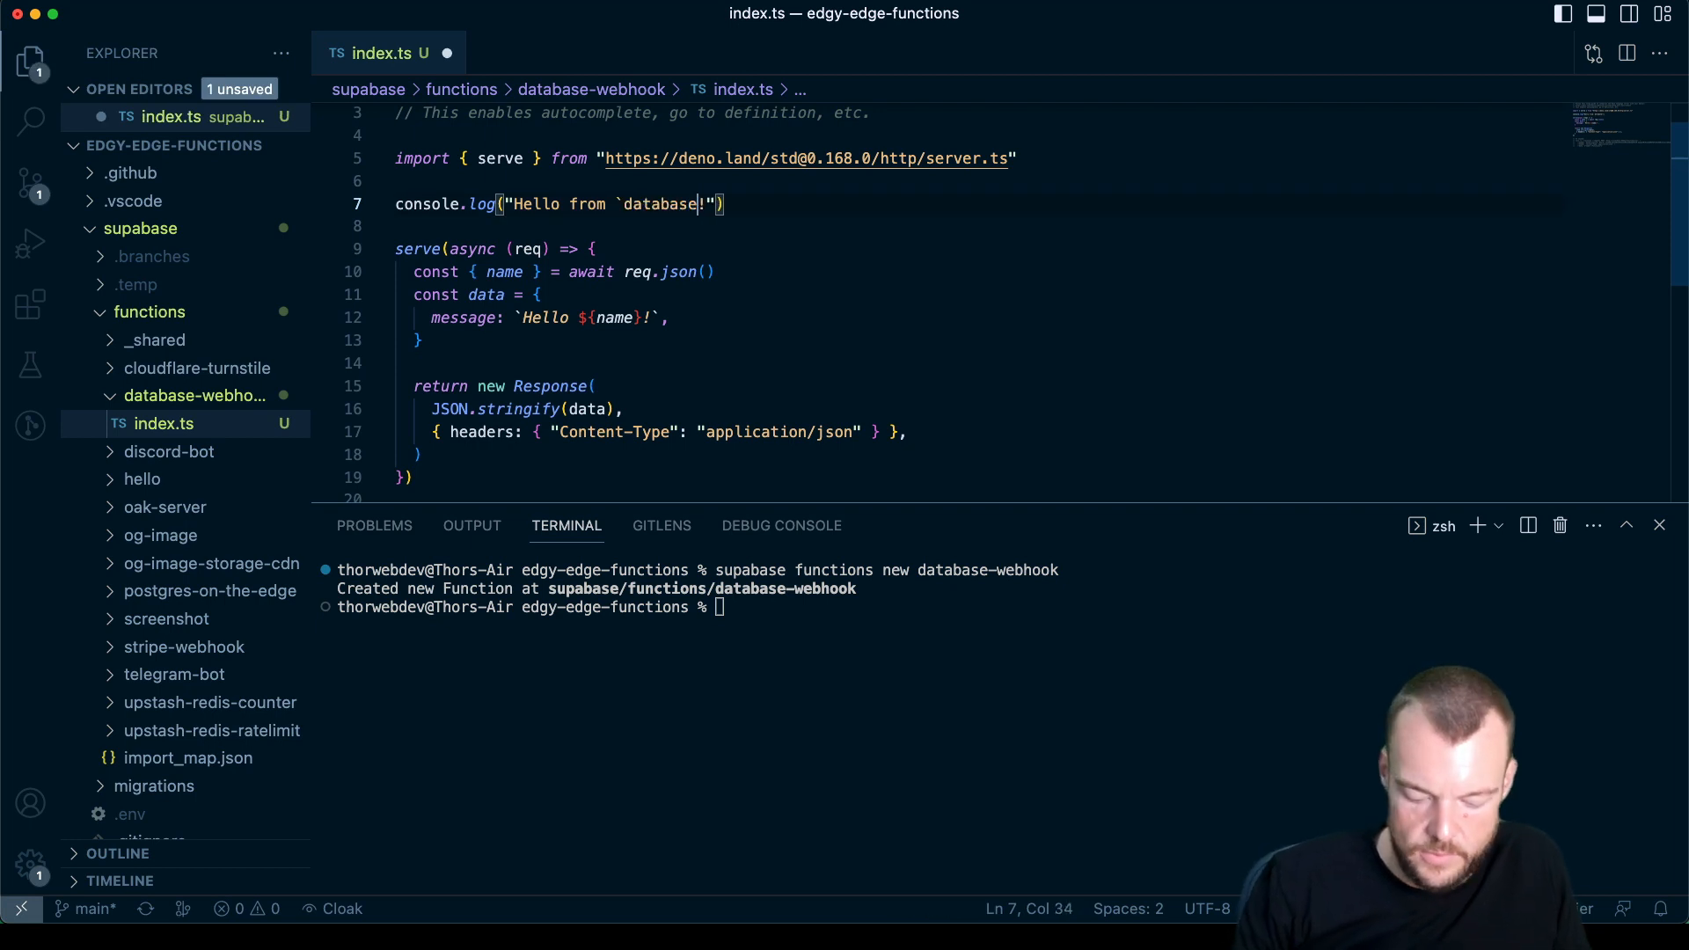
Step: Store req.json() in payload and log it with JSON.stringify(payload, null, 2)
text(-webhook` func)
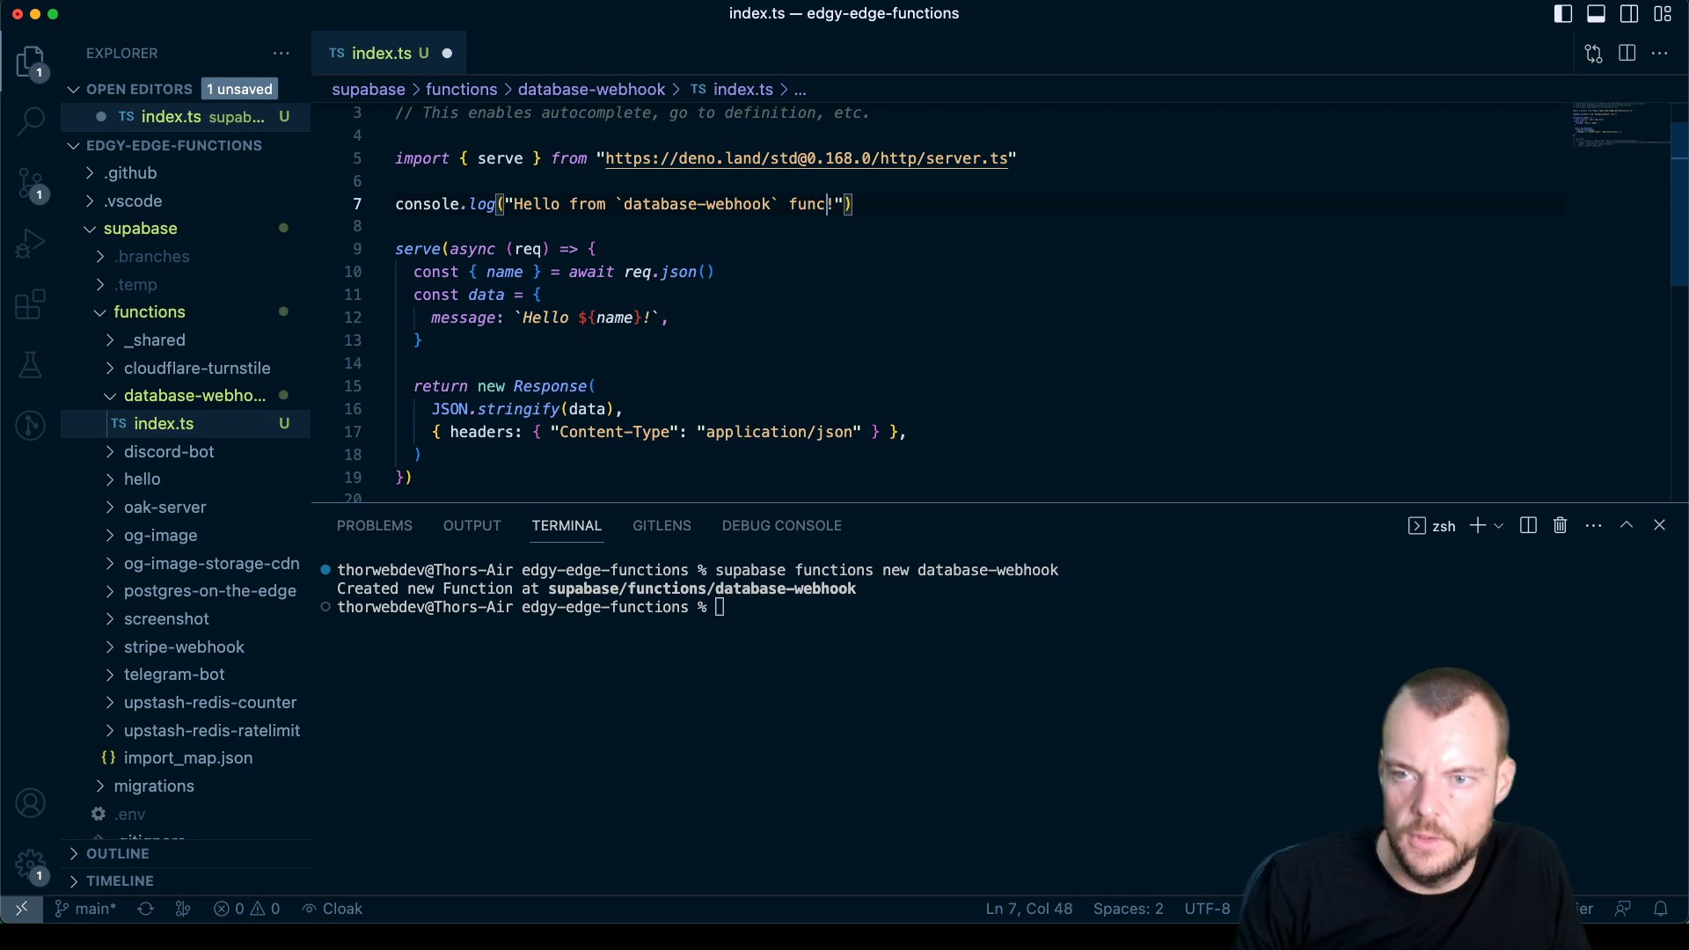
text(tion)
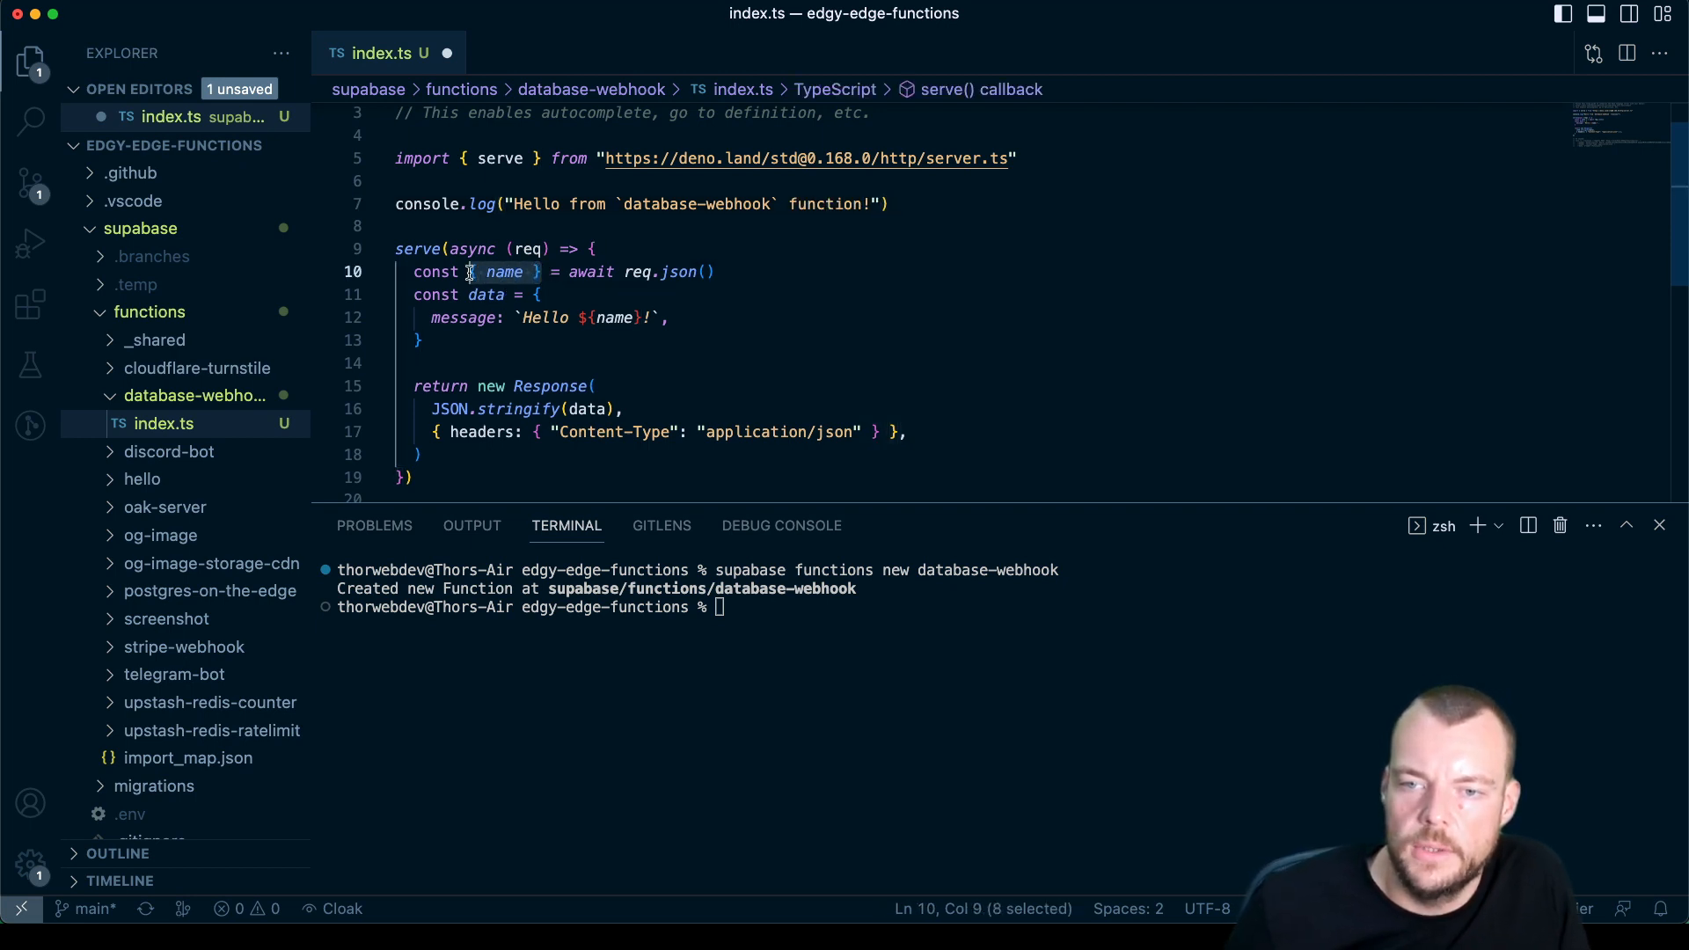
text(payload)
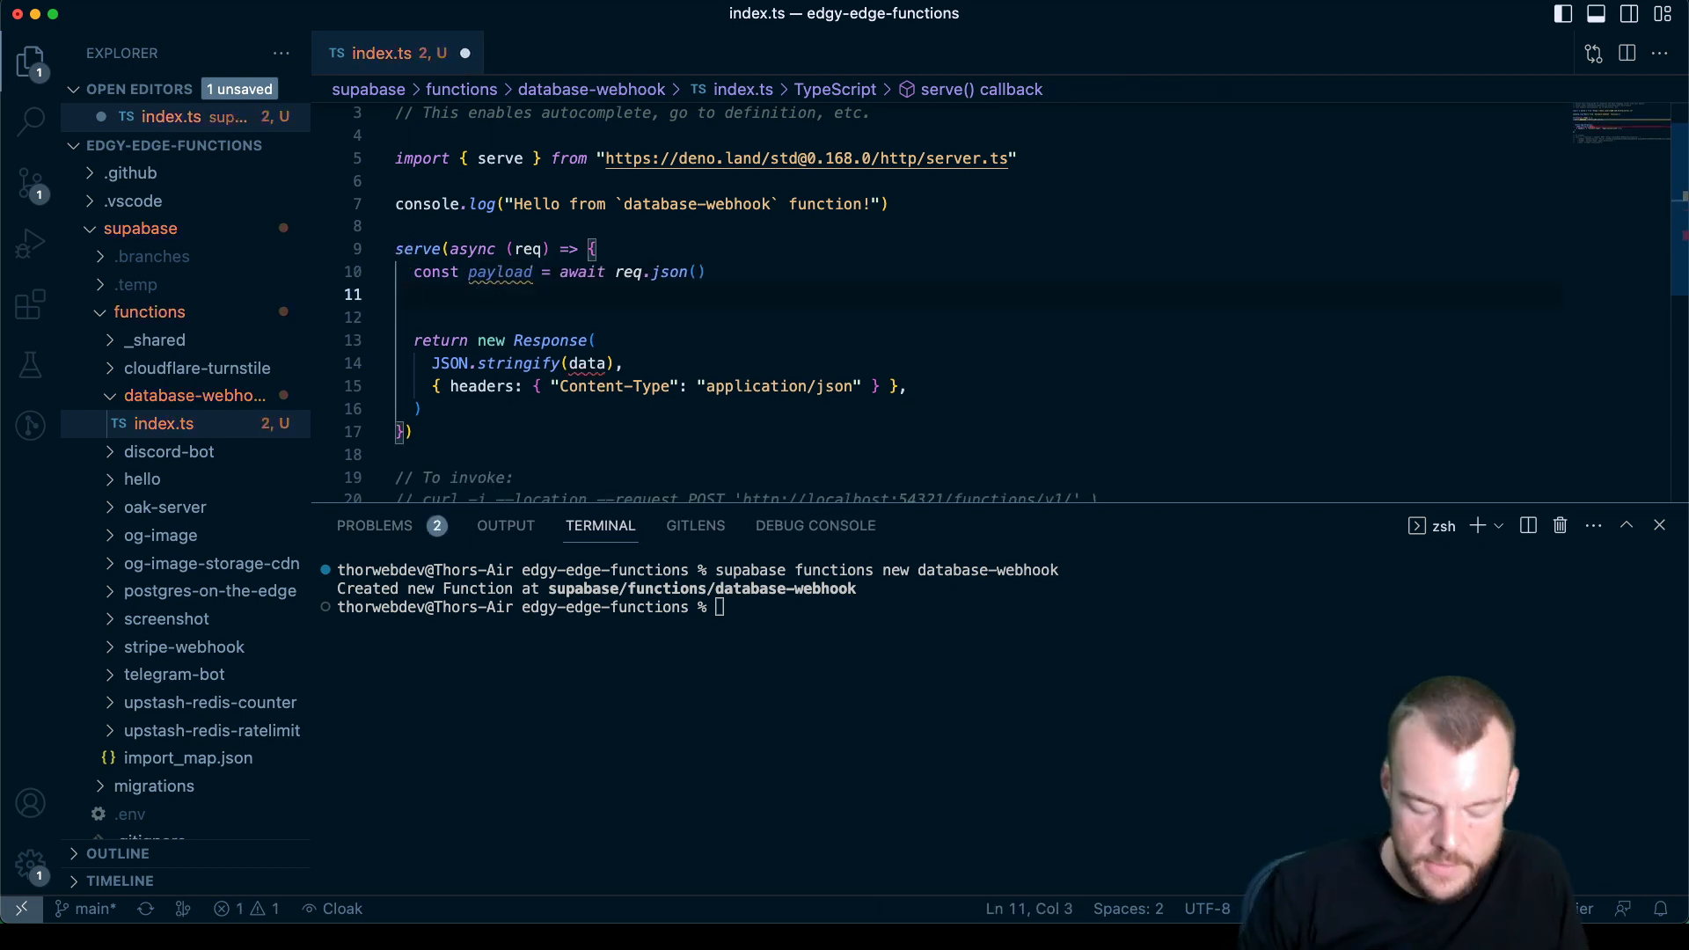
text(console.lo)
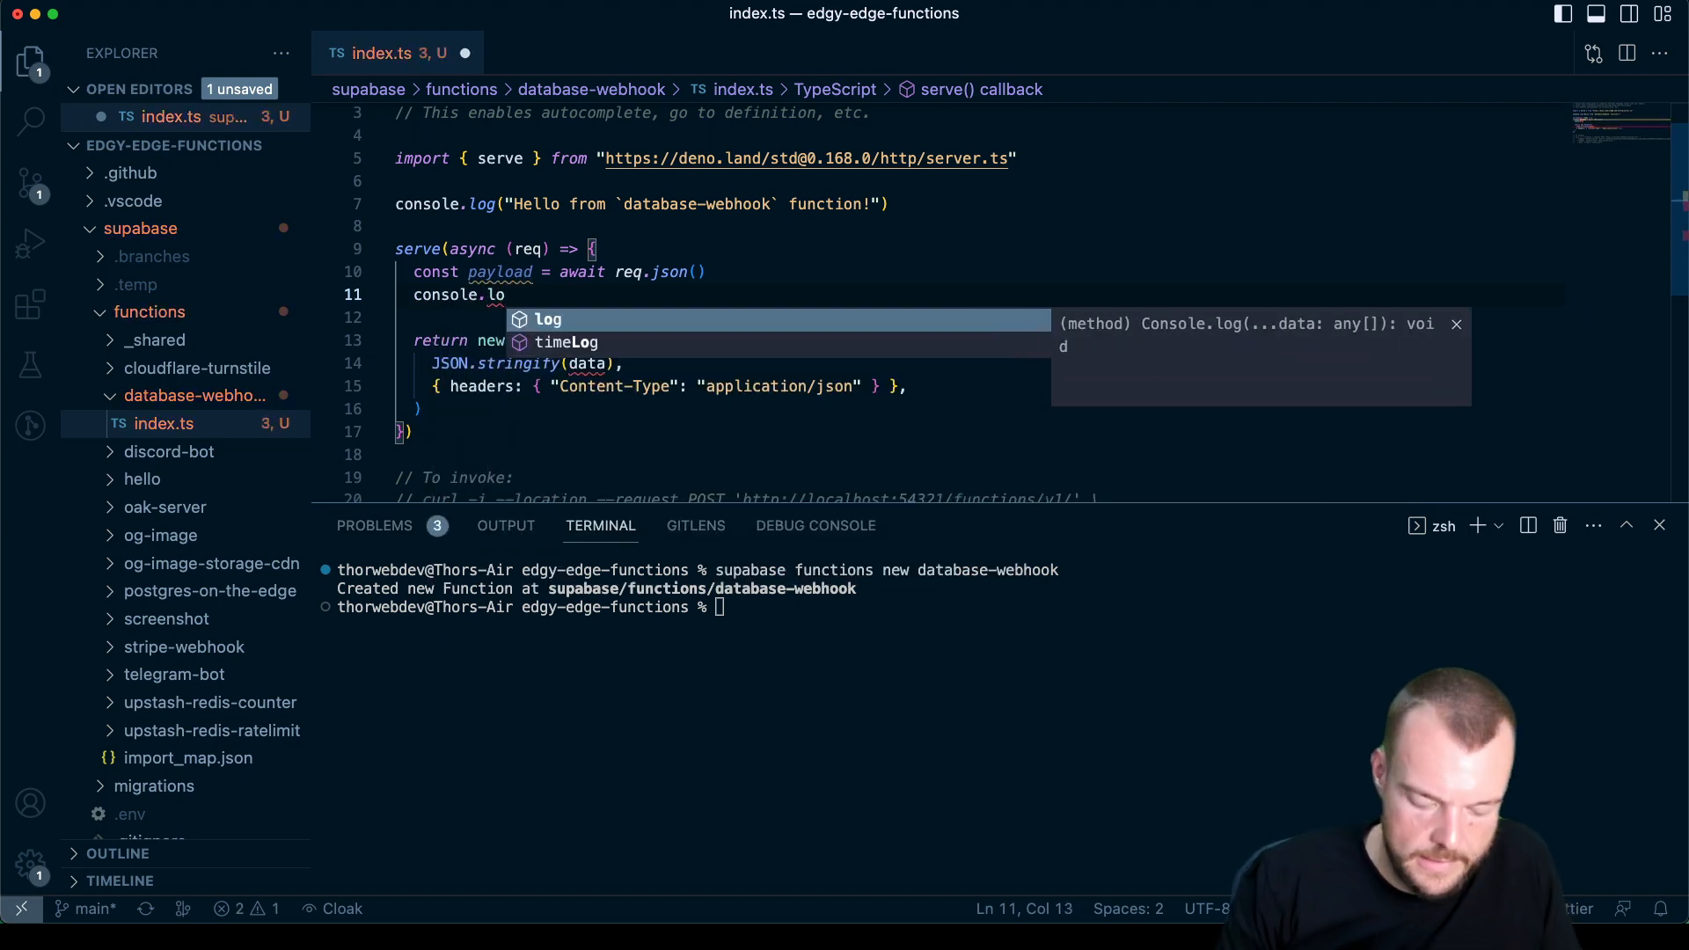
text(g(pa)
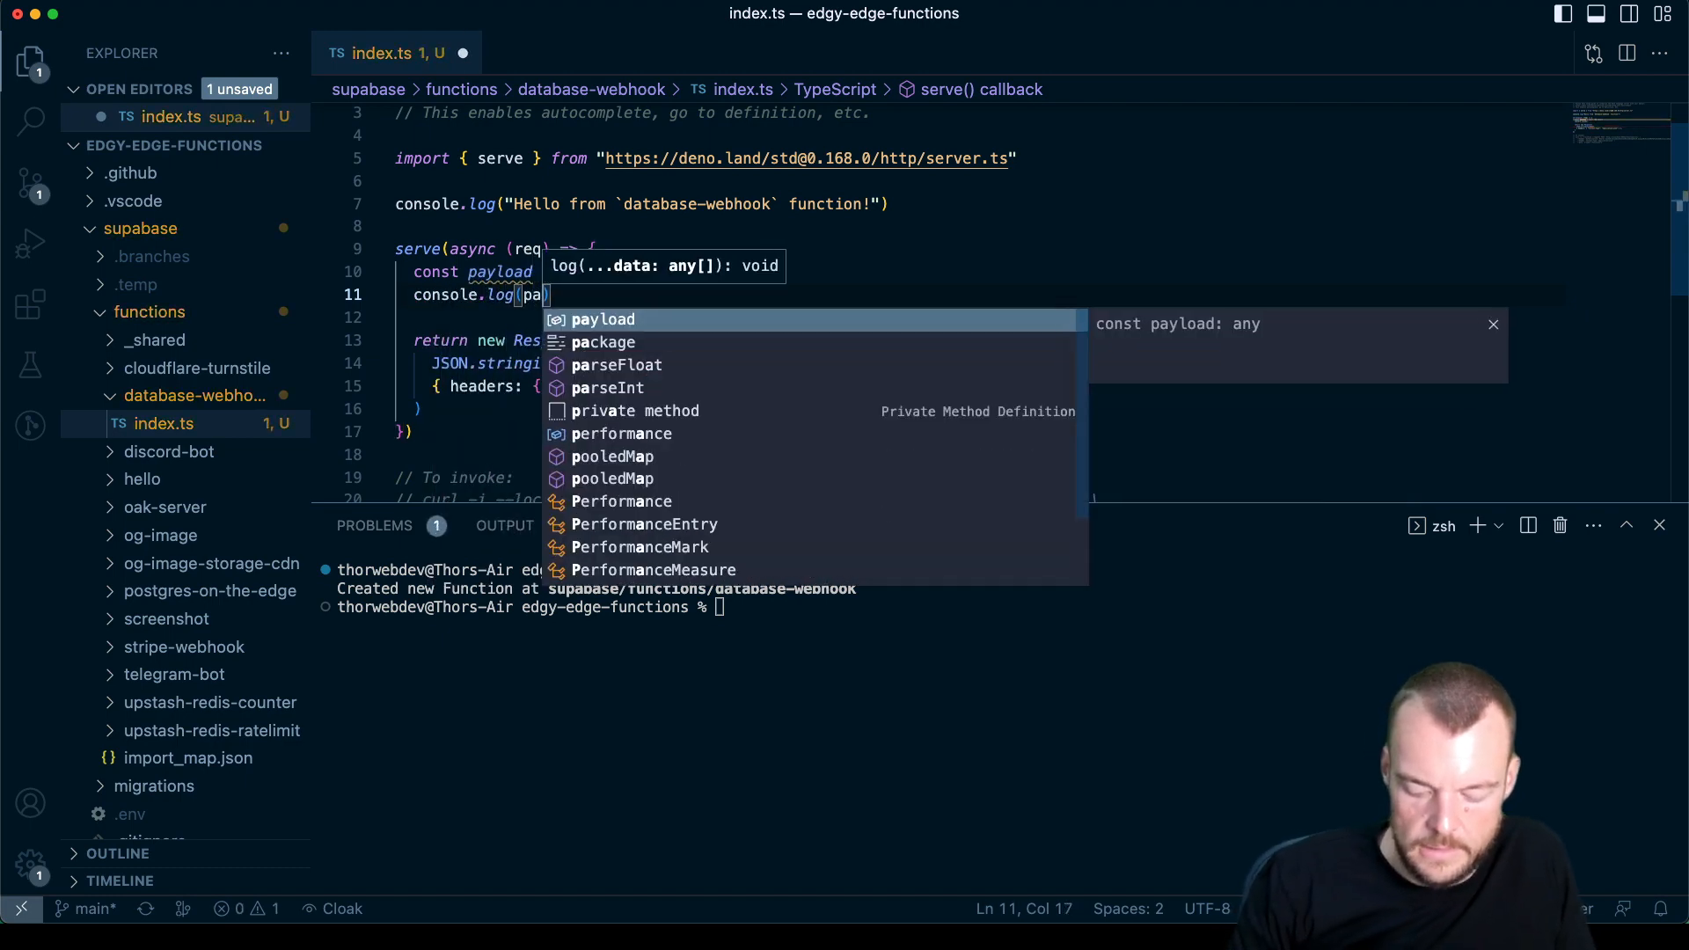
text(JSON)
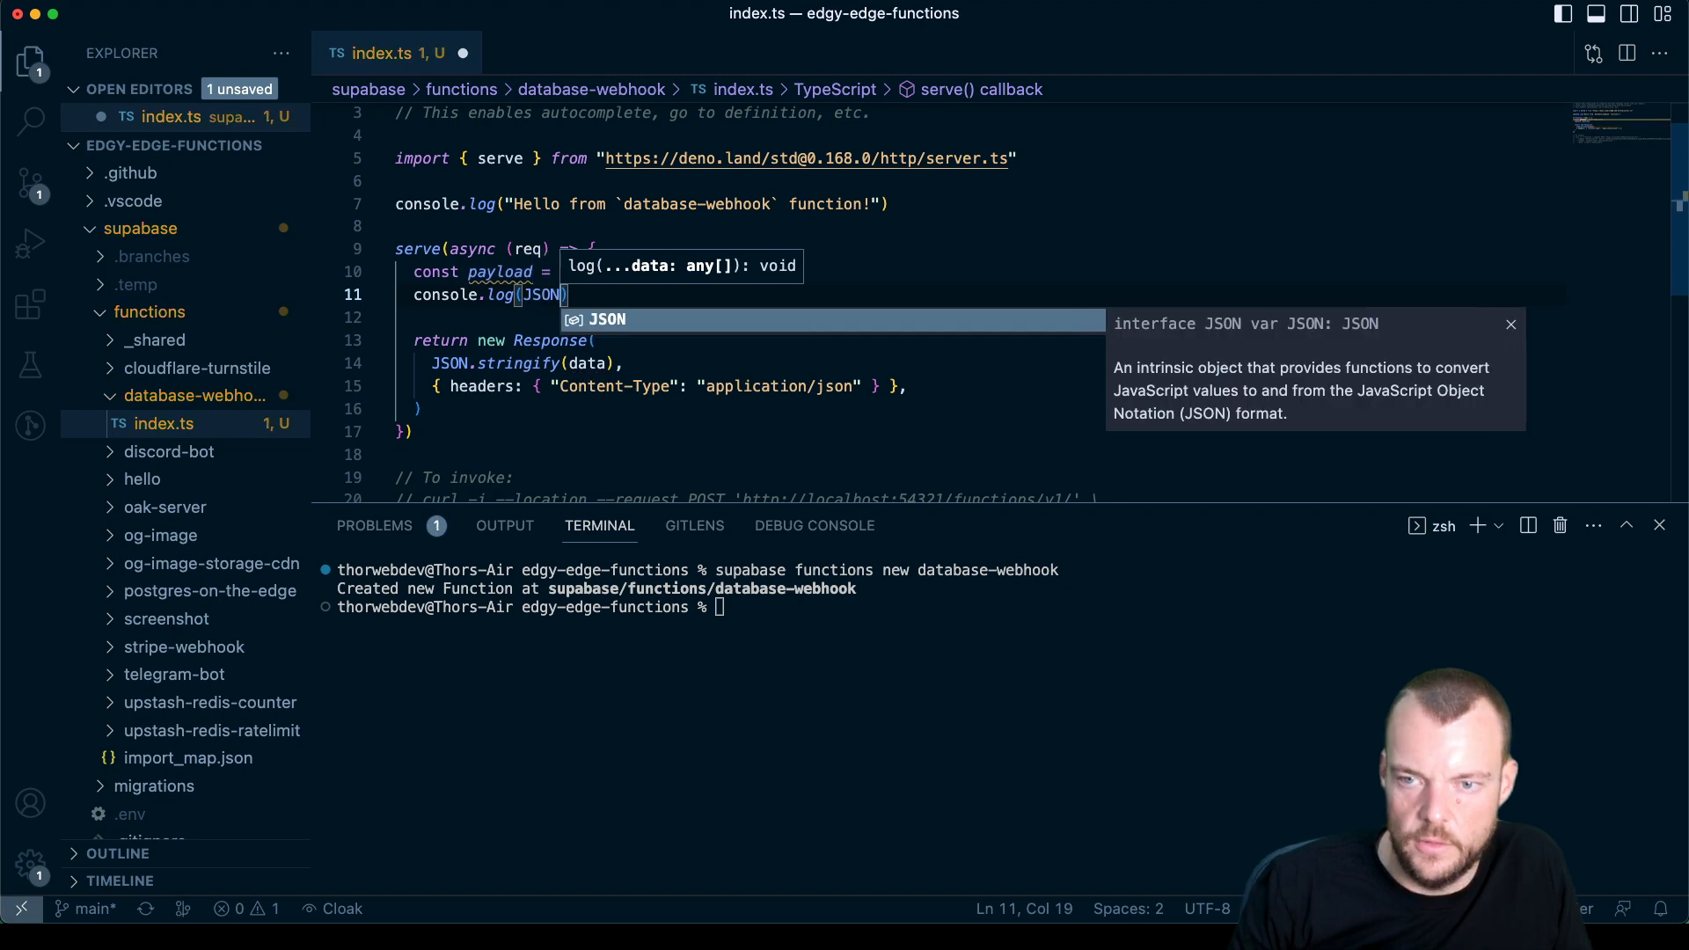
text(.s)
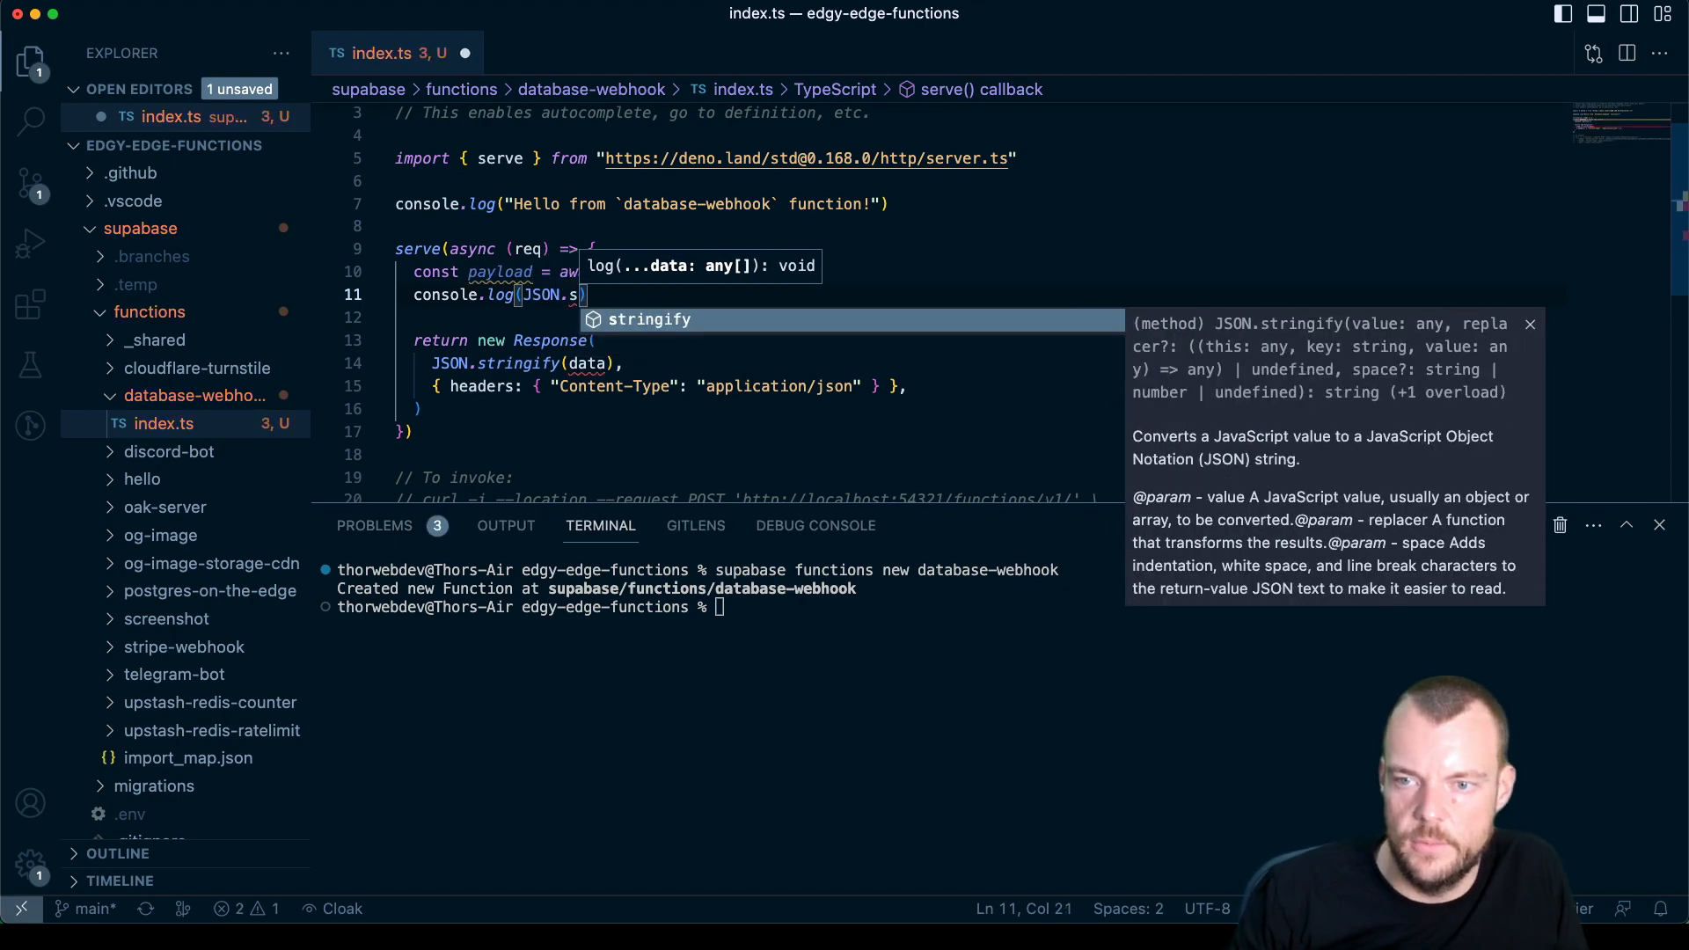
text(stringify(payload, null,)
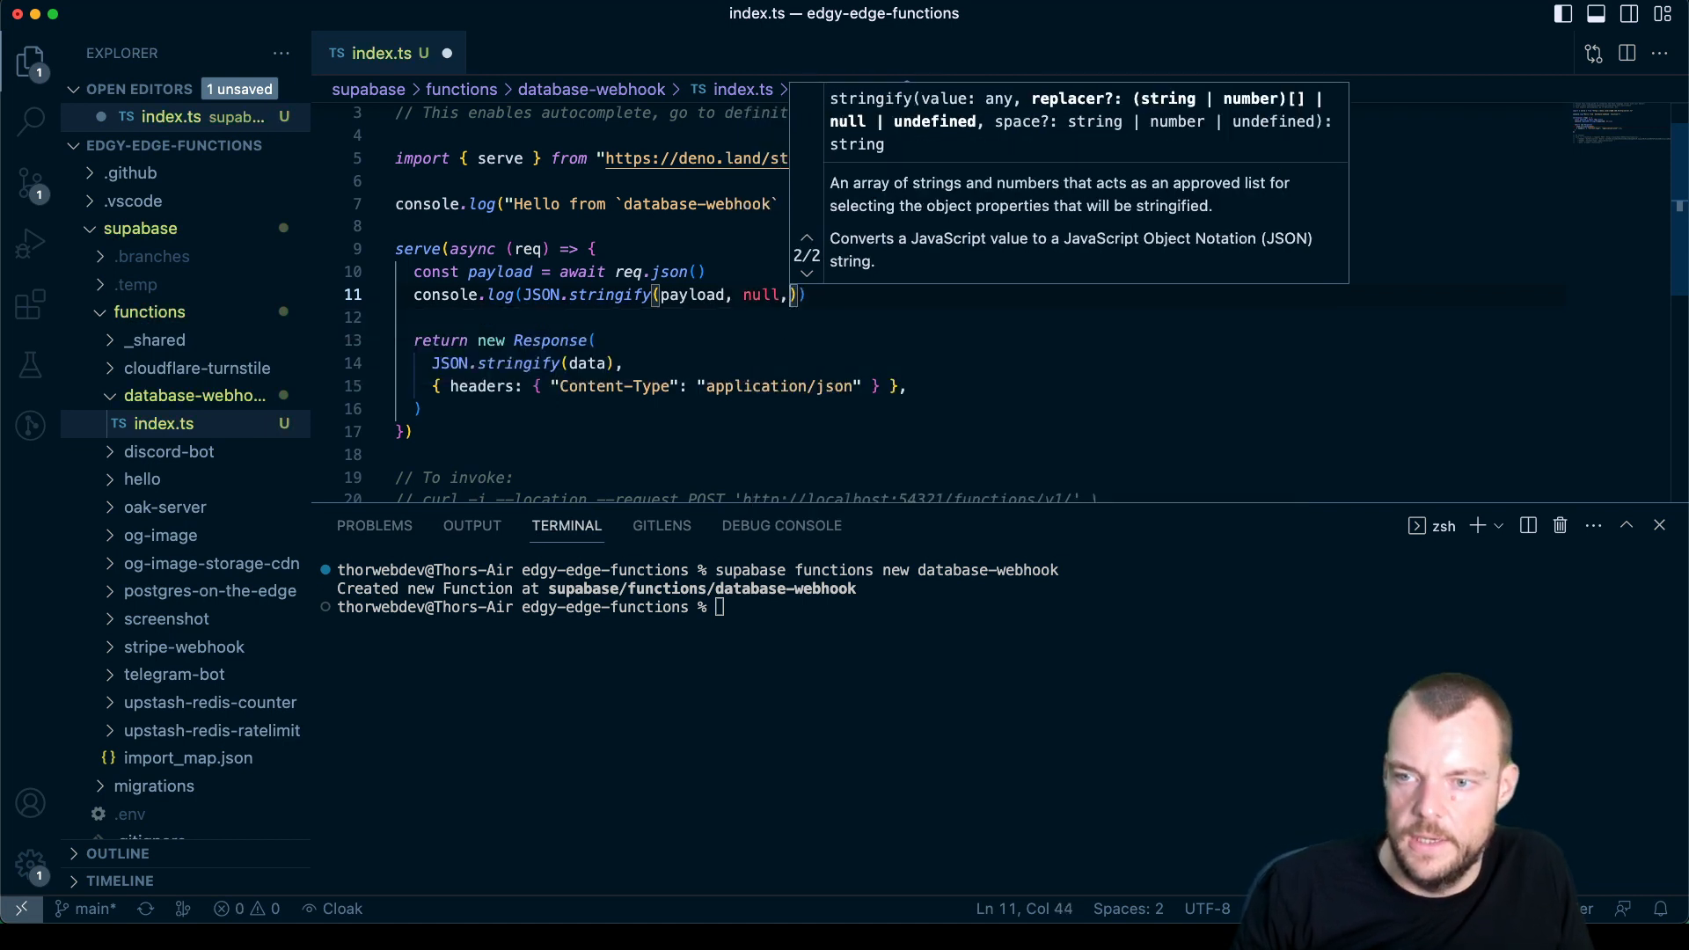
text(2)
click(500, 340)
text(')
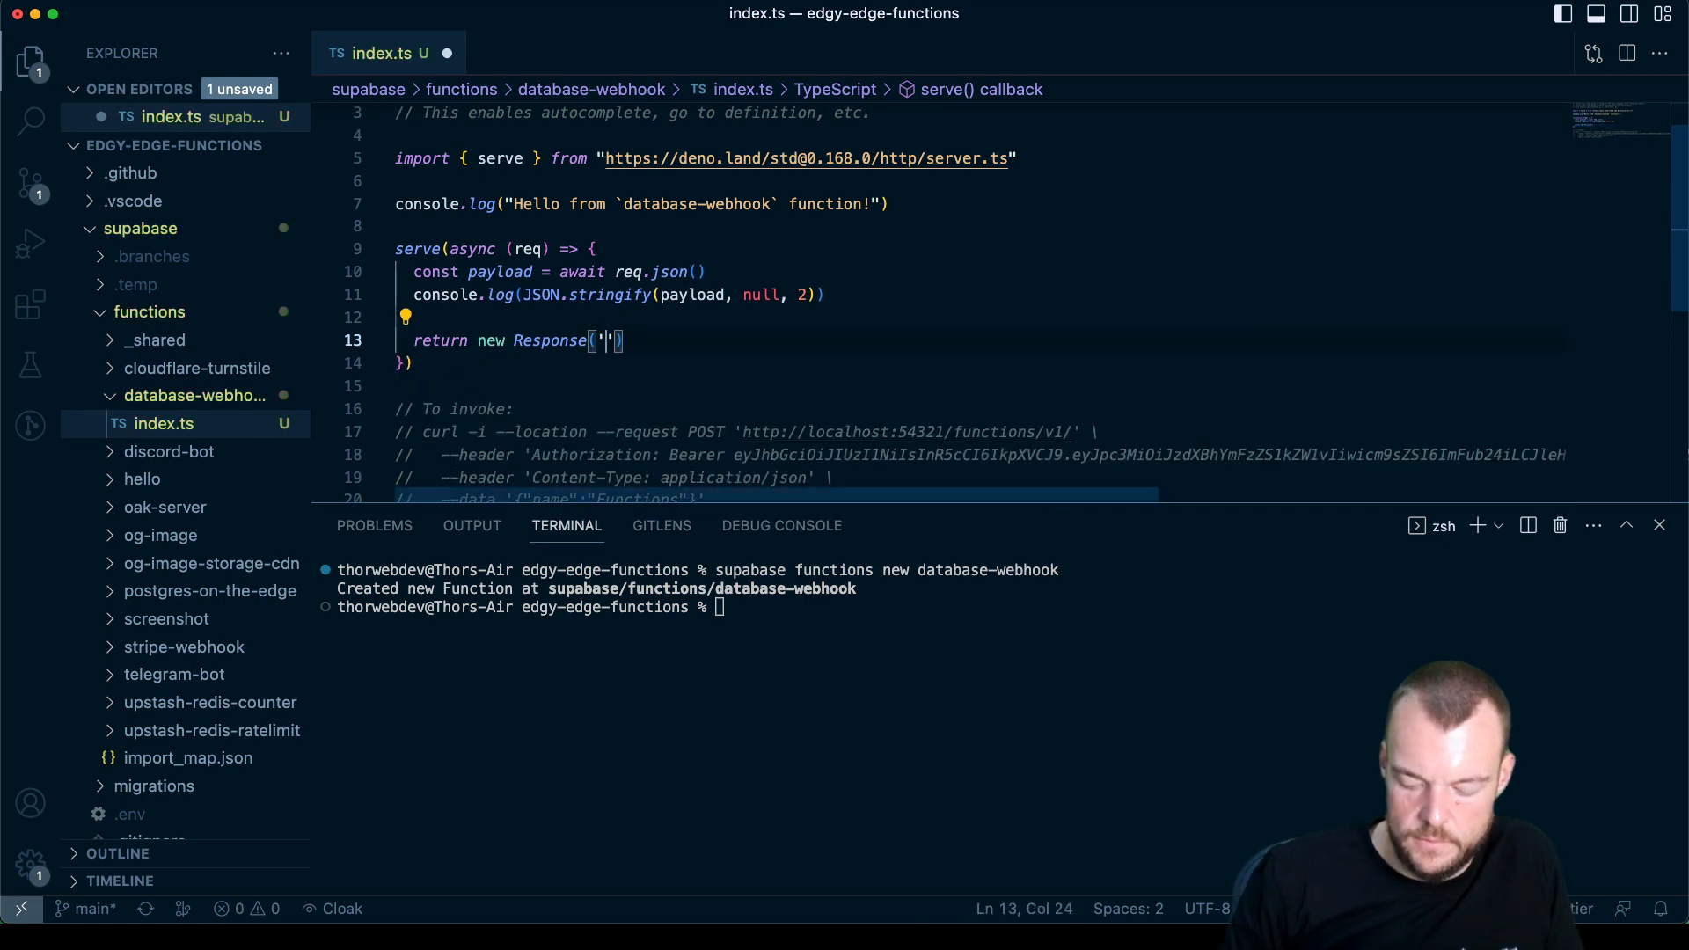
Step: Return new Response("ok") from the function and save index.ts
text(ok")
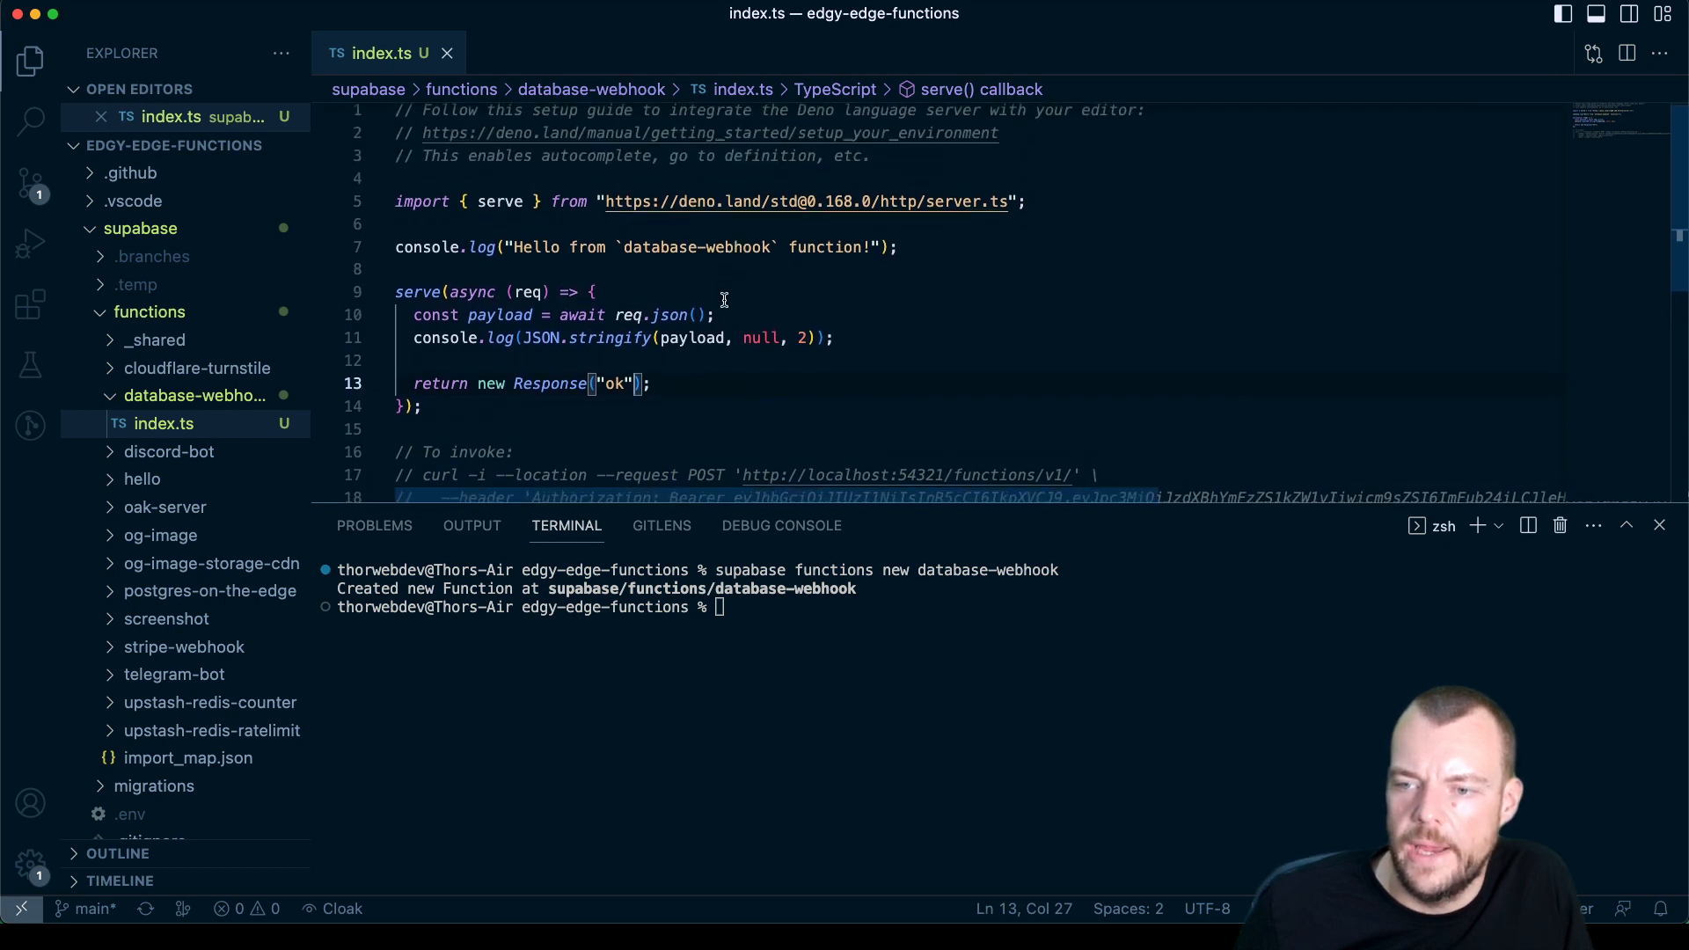
scroll(down, 3)
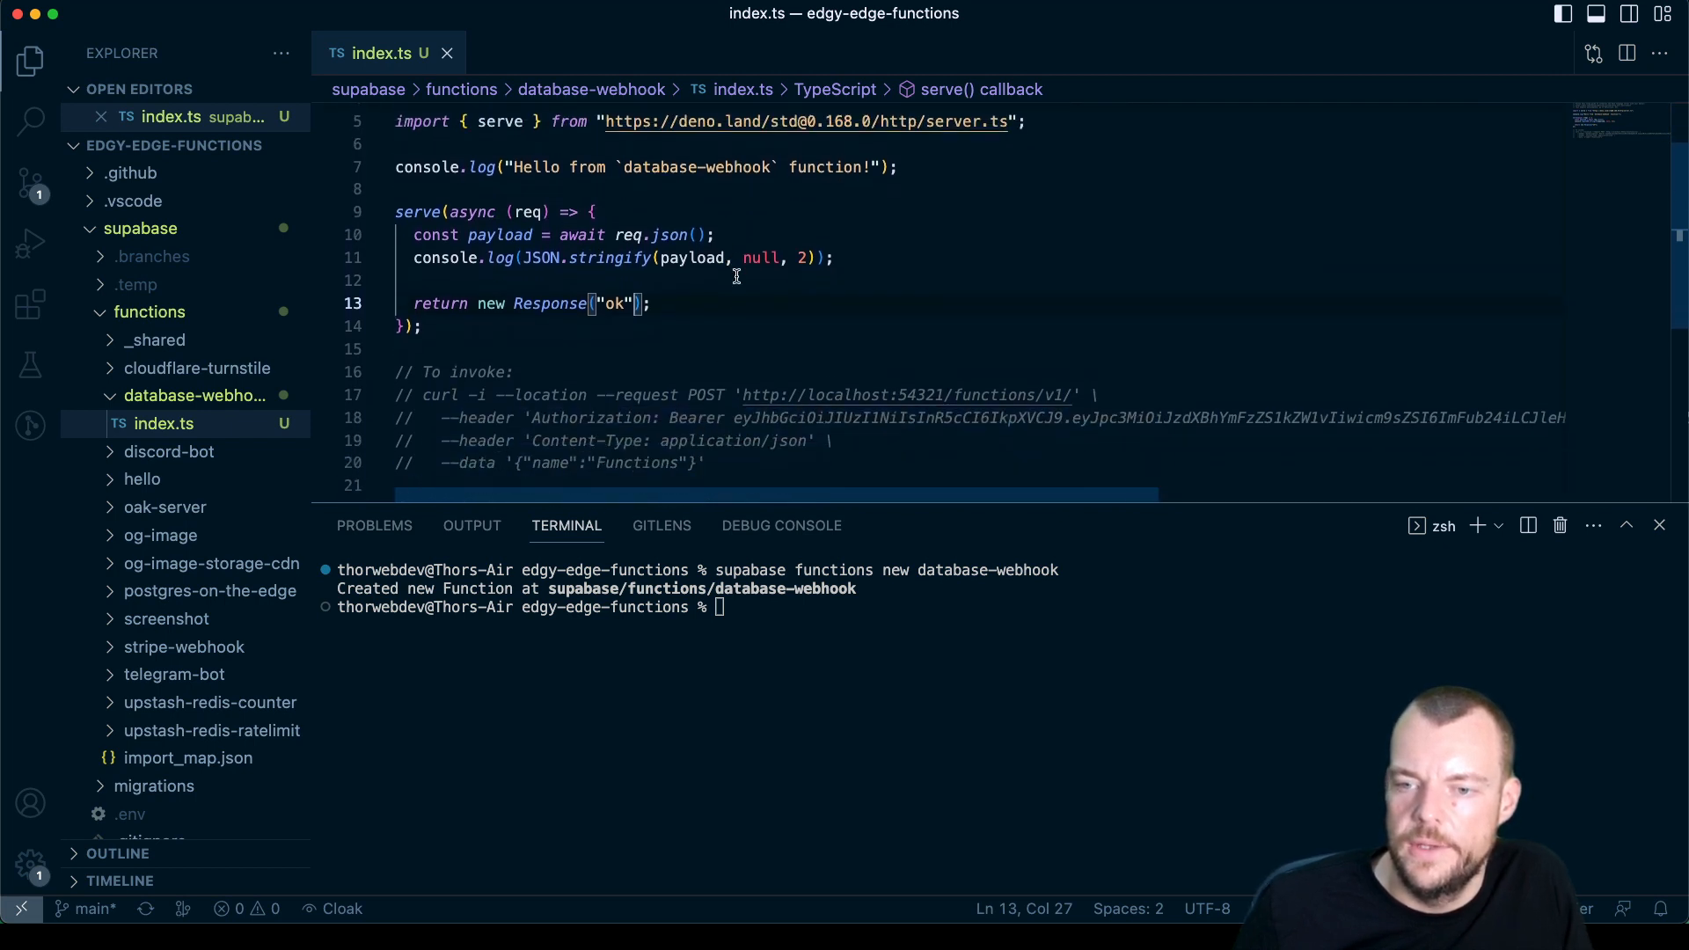
text(supabase func)
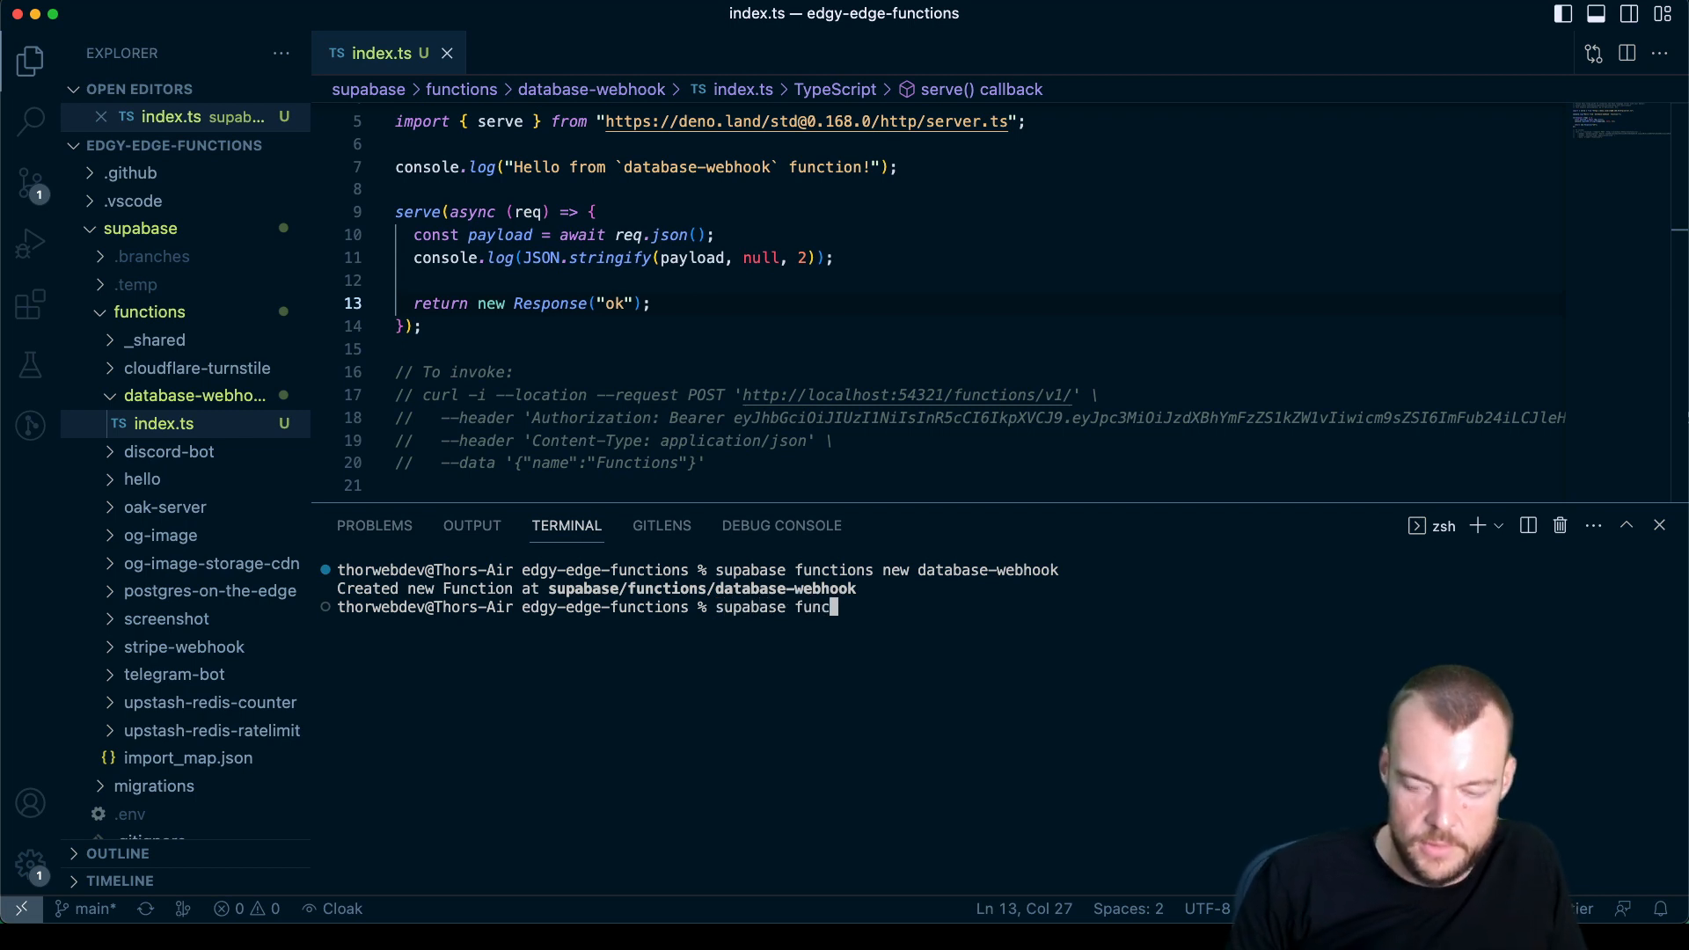
Step: Run `supabase functions deploy database-webhook` and follow the dashboard link in the output
text(tions deploy database-webhook)
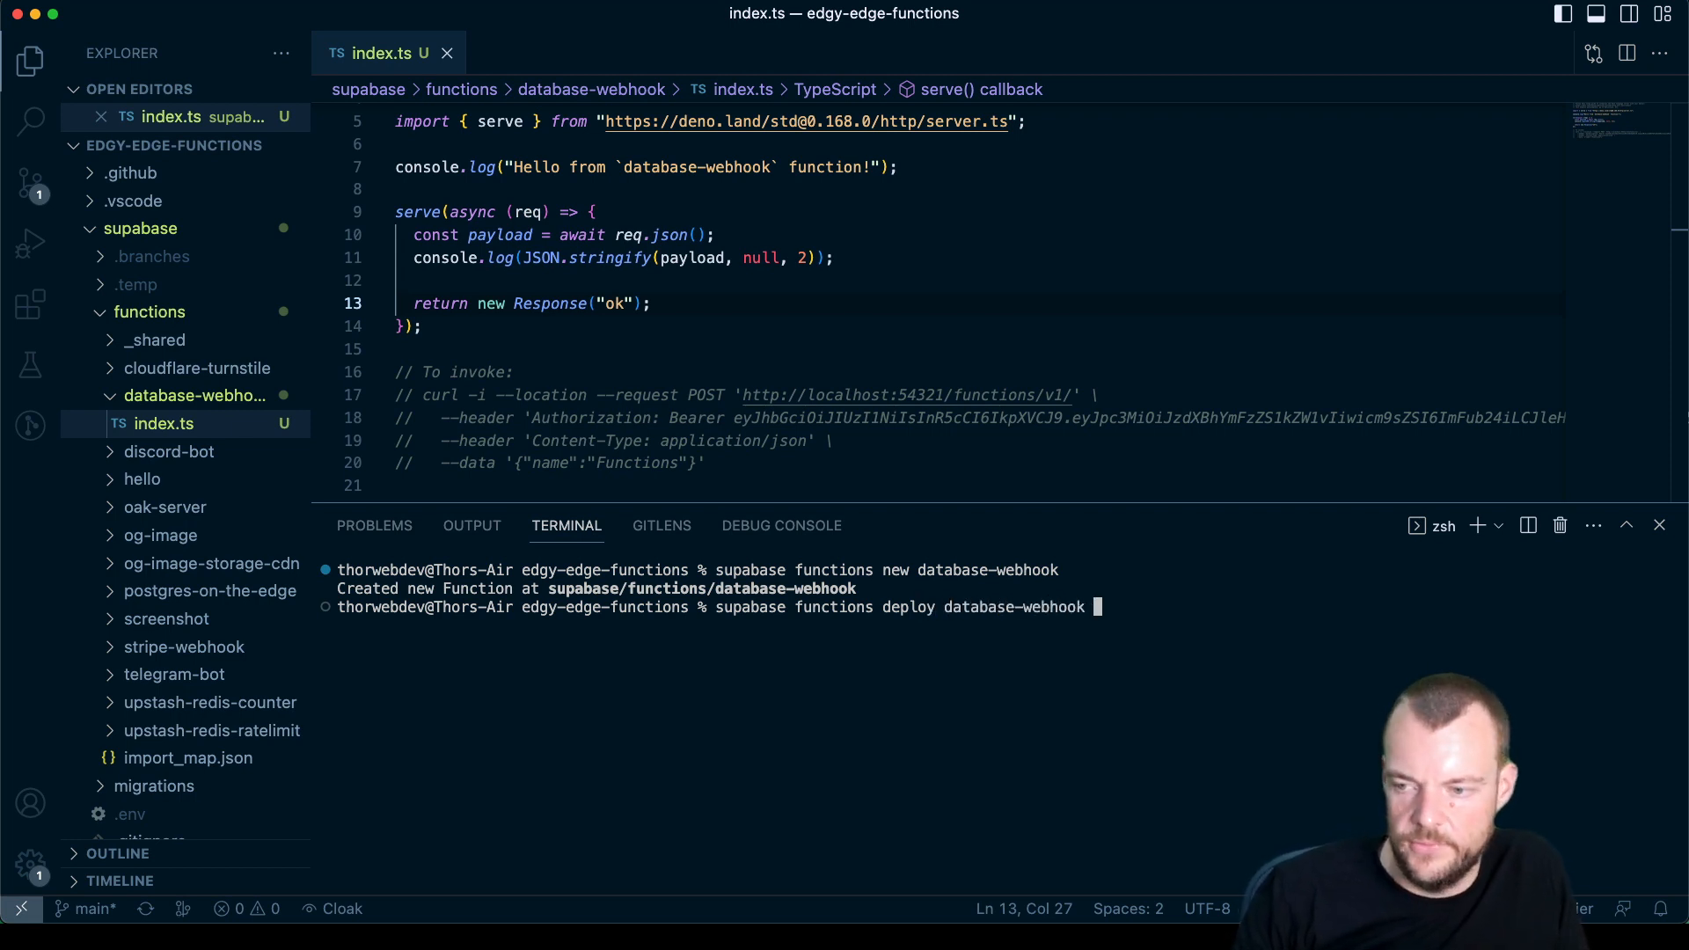
text(--no-ve)
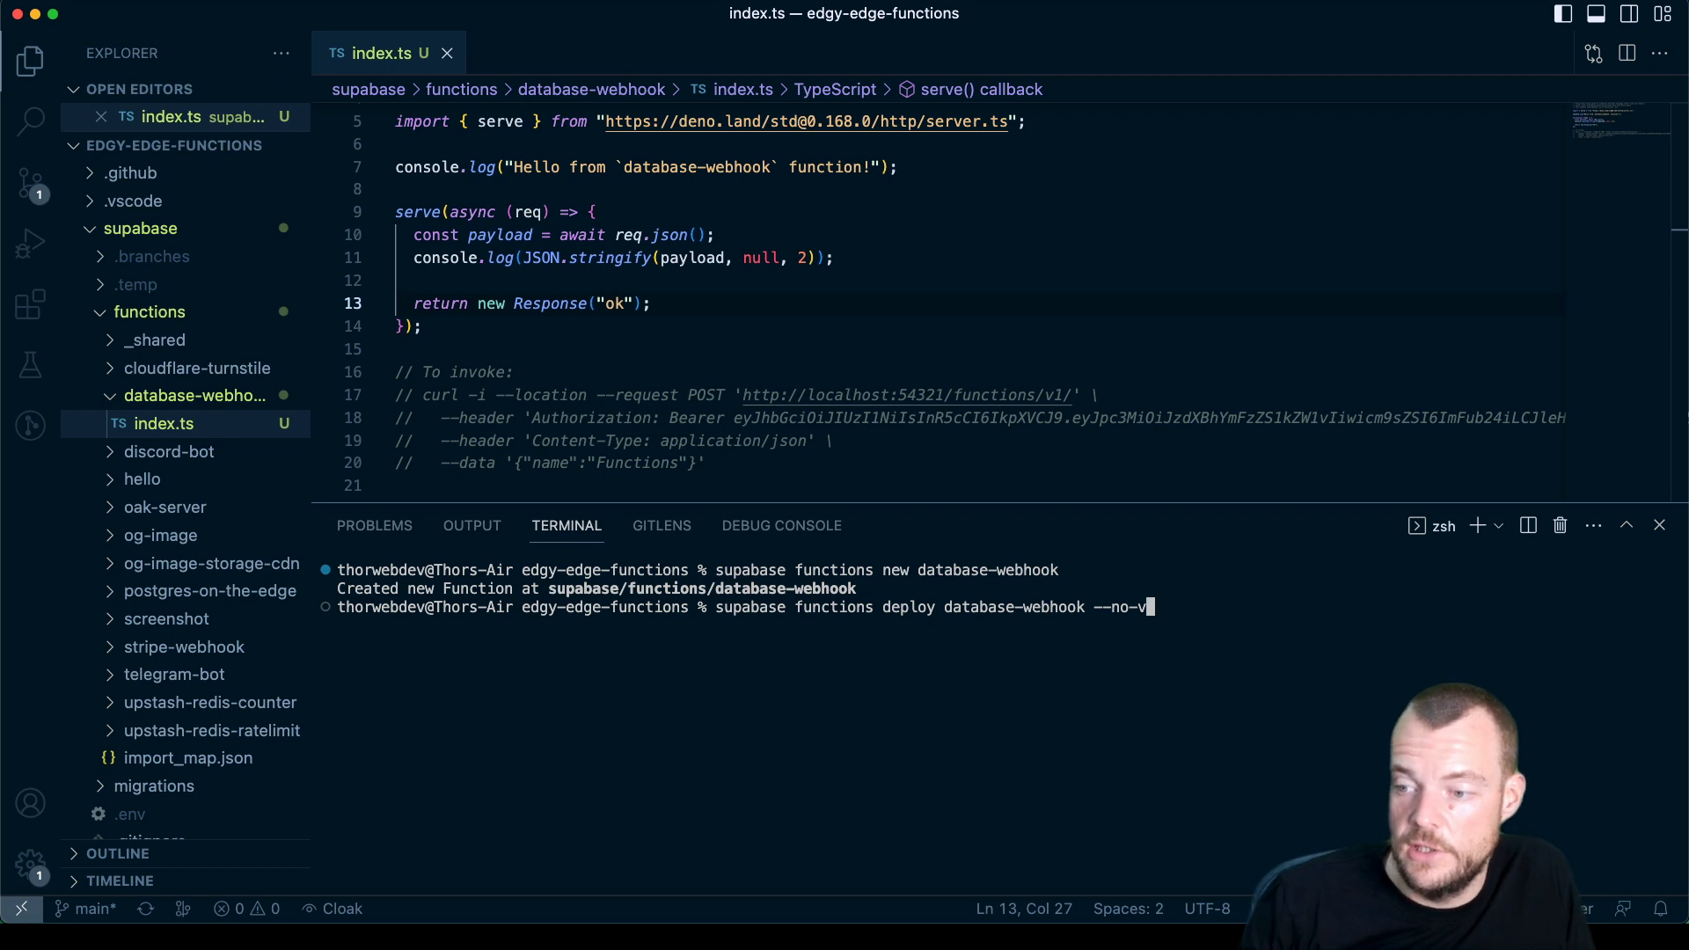
key(Backspace)
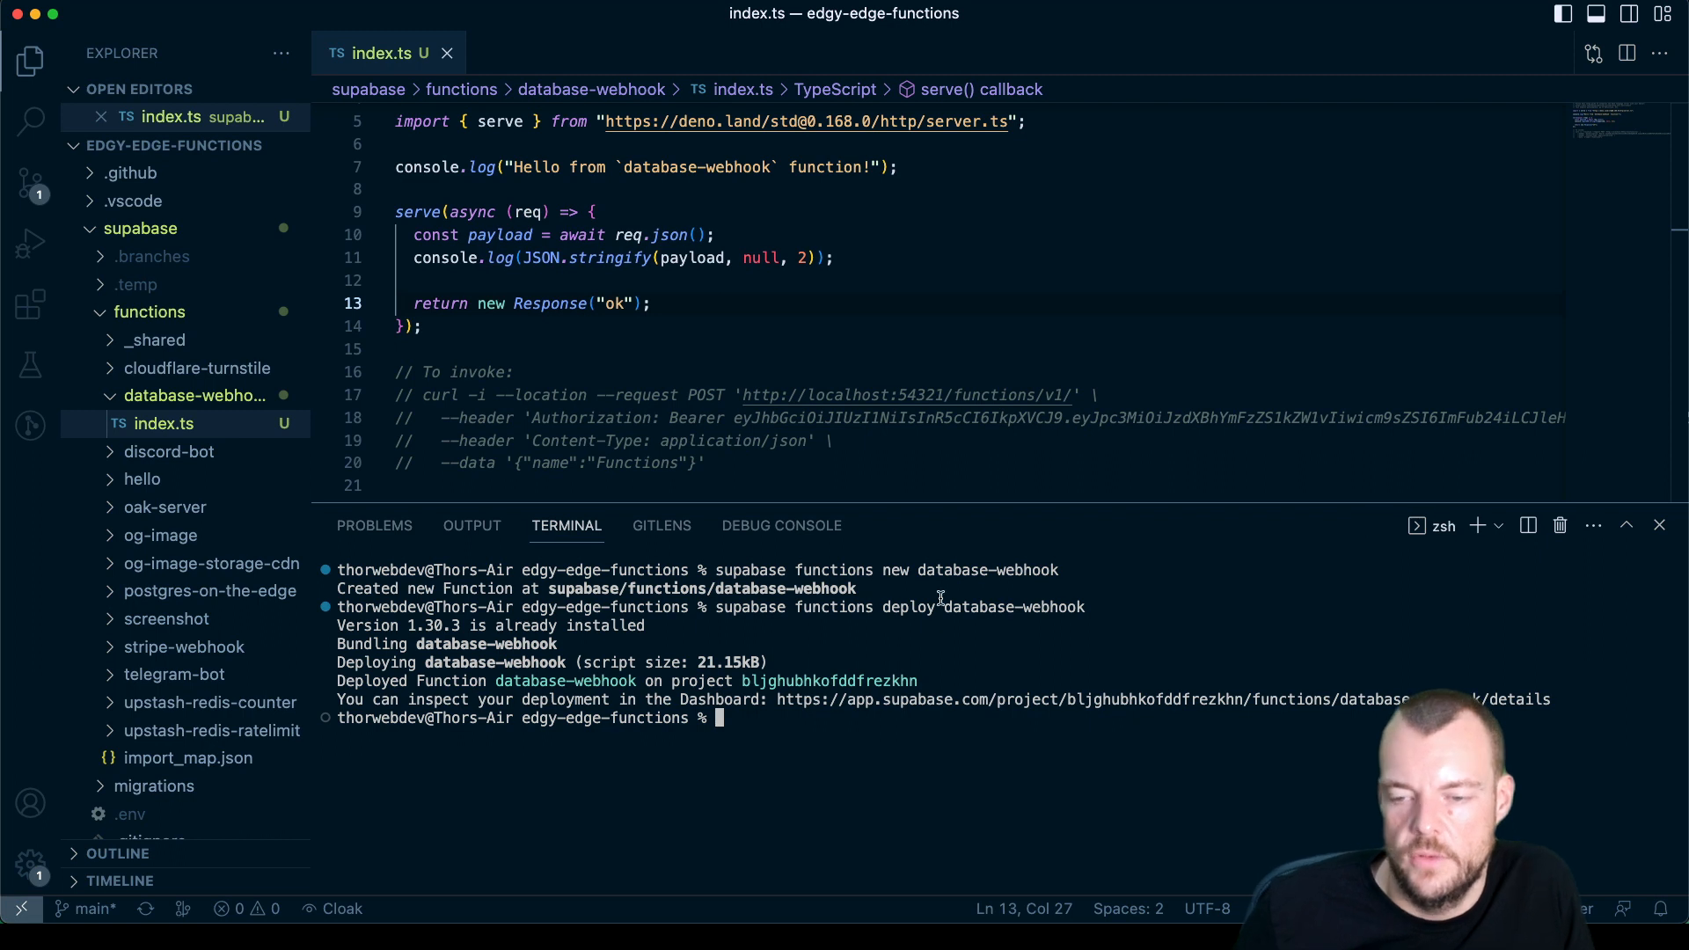
mouse_move(964, 593)
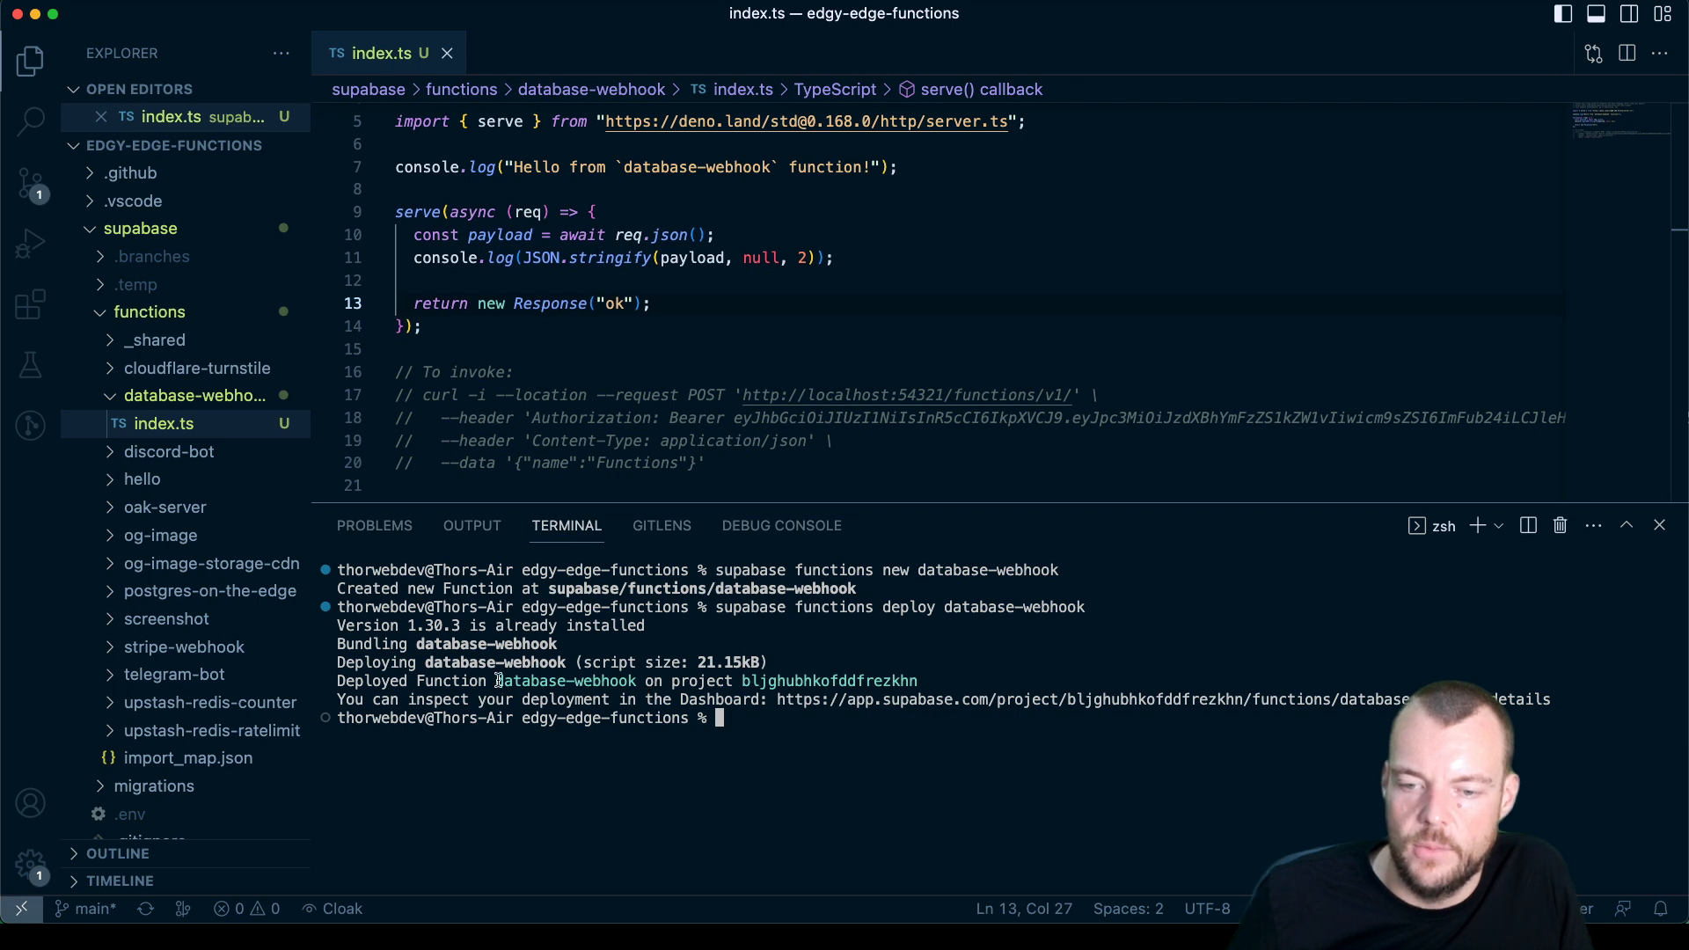
double_click(565, 681)
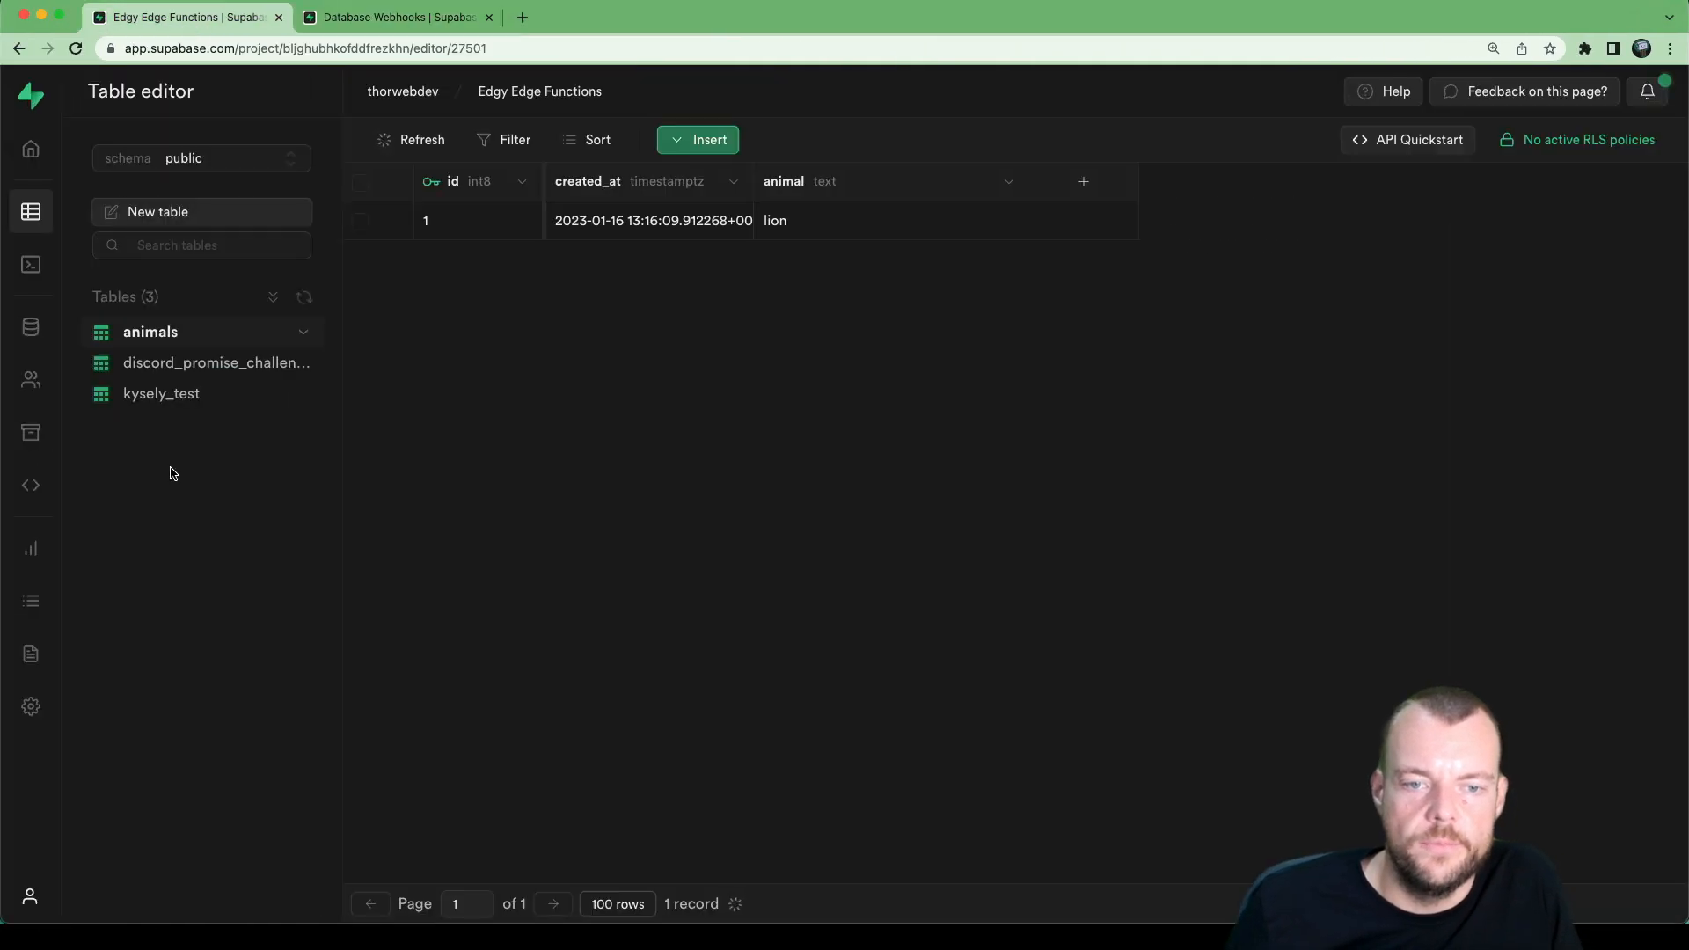
Step: Review the deployed function's endpoint details, then go to Project Settings
click(30, 486)
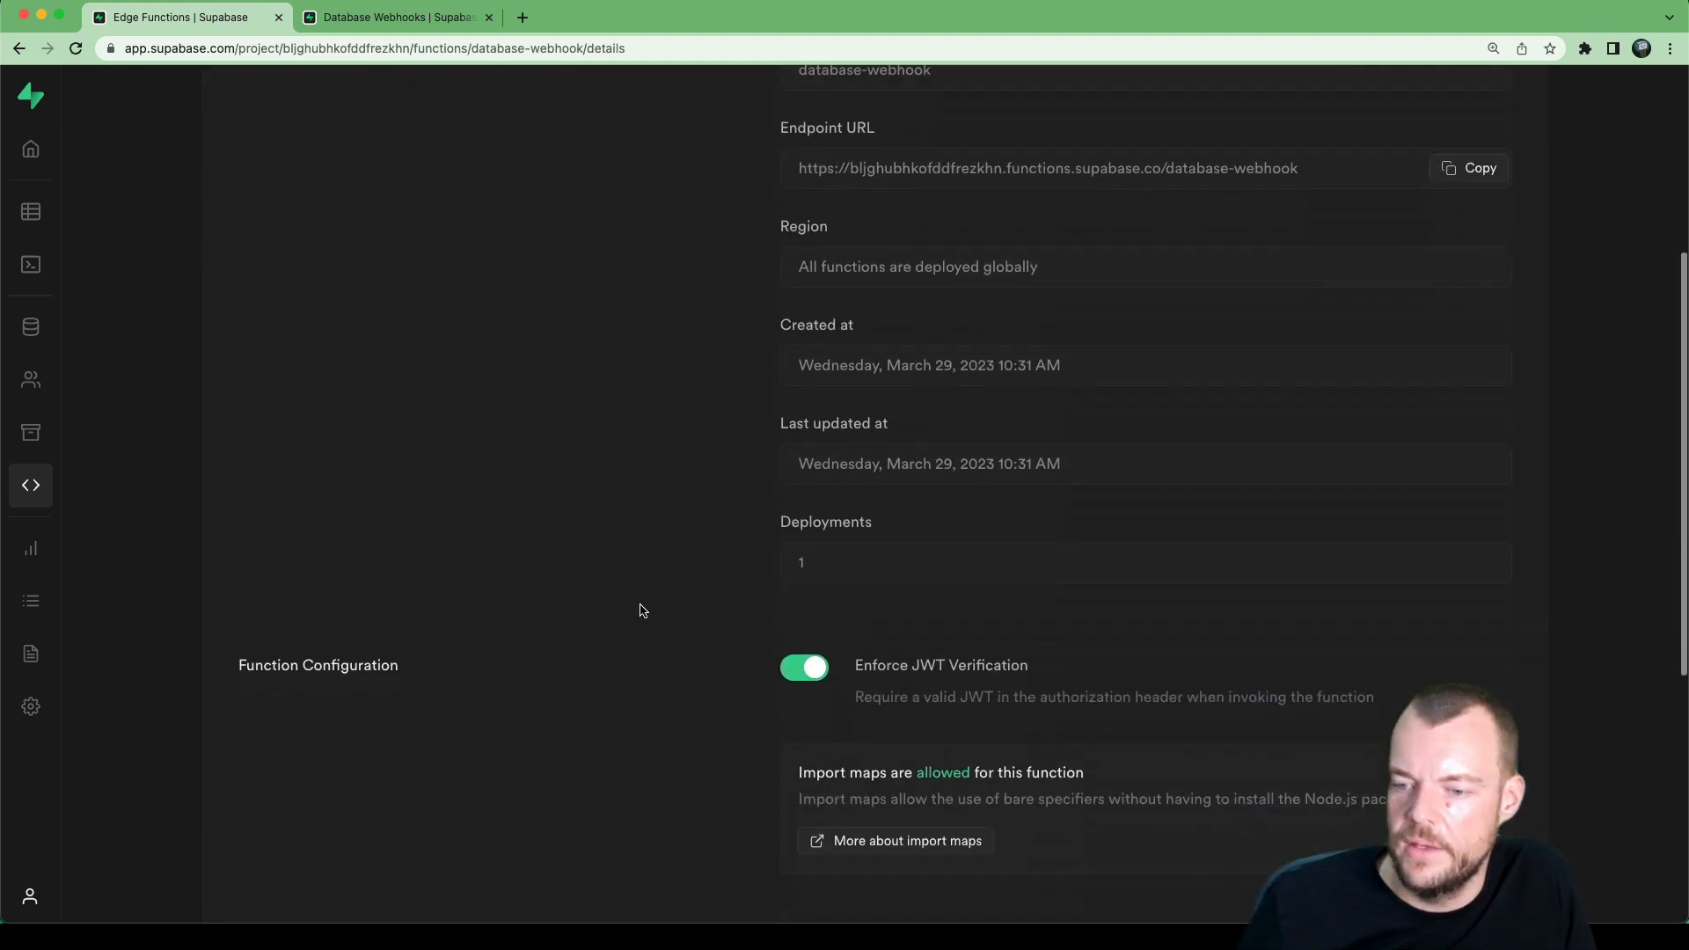
scroll(down, 3)
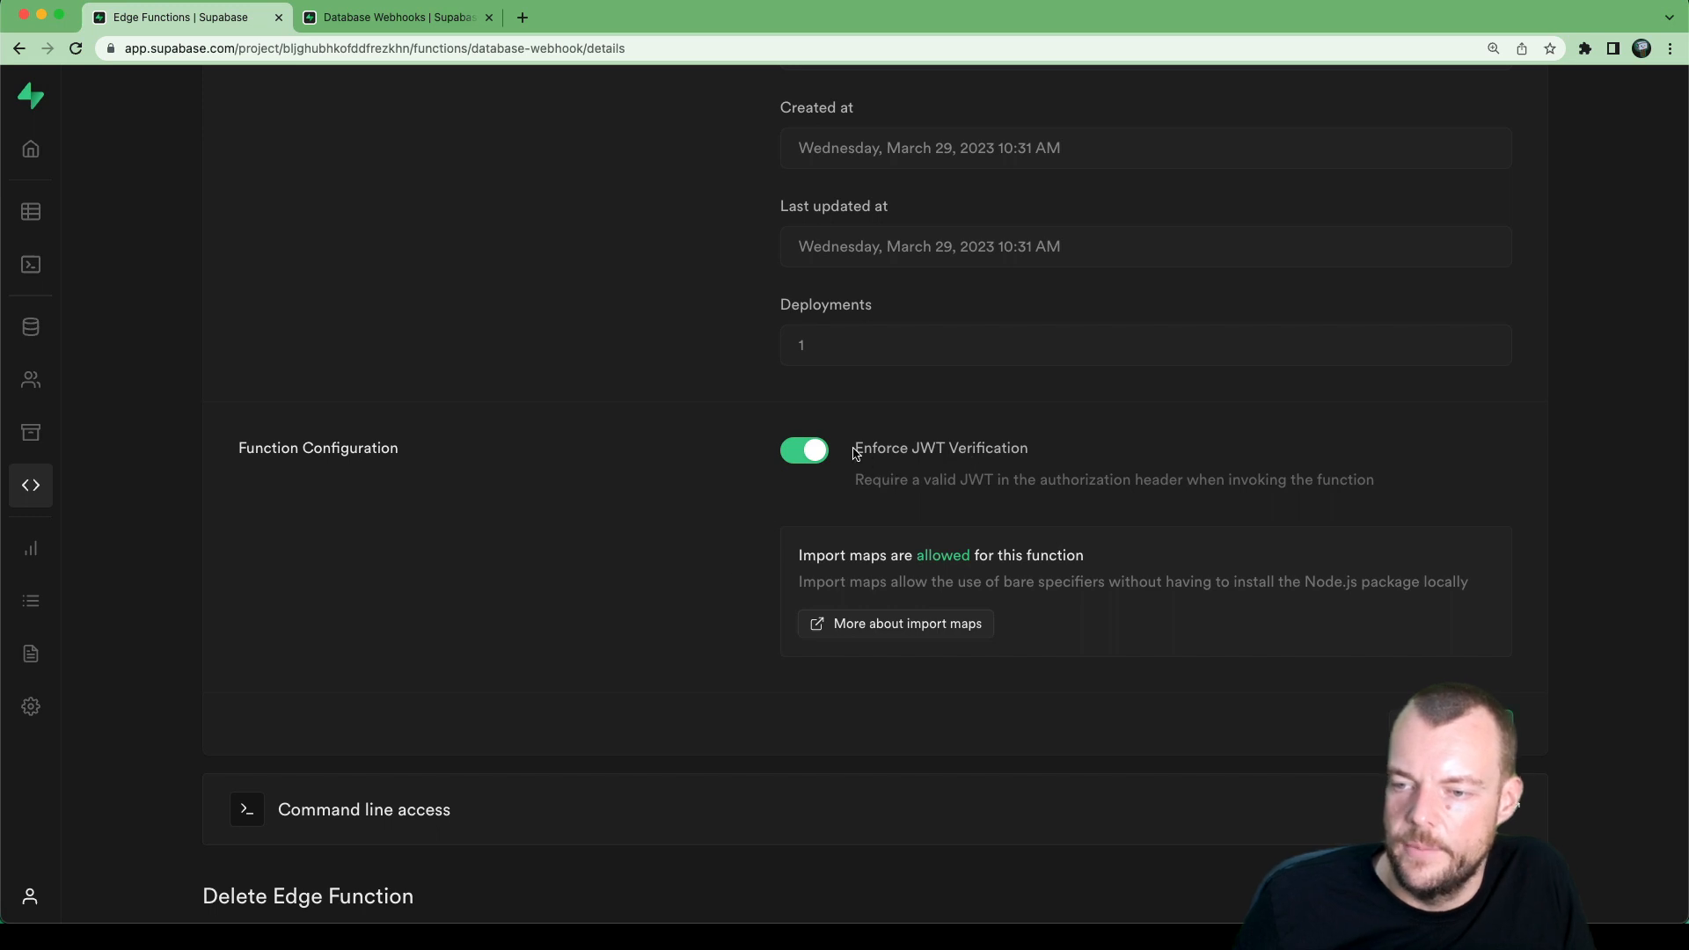
click(30, 707)
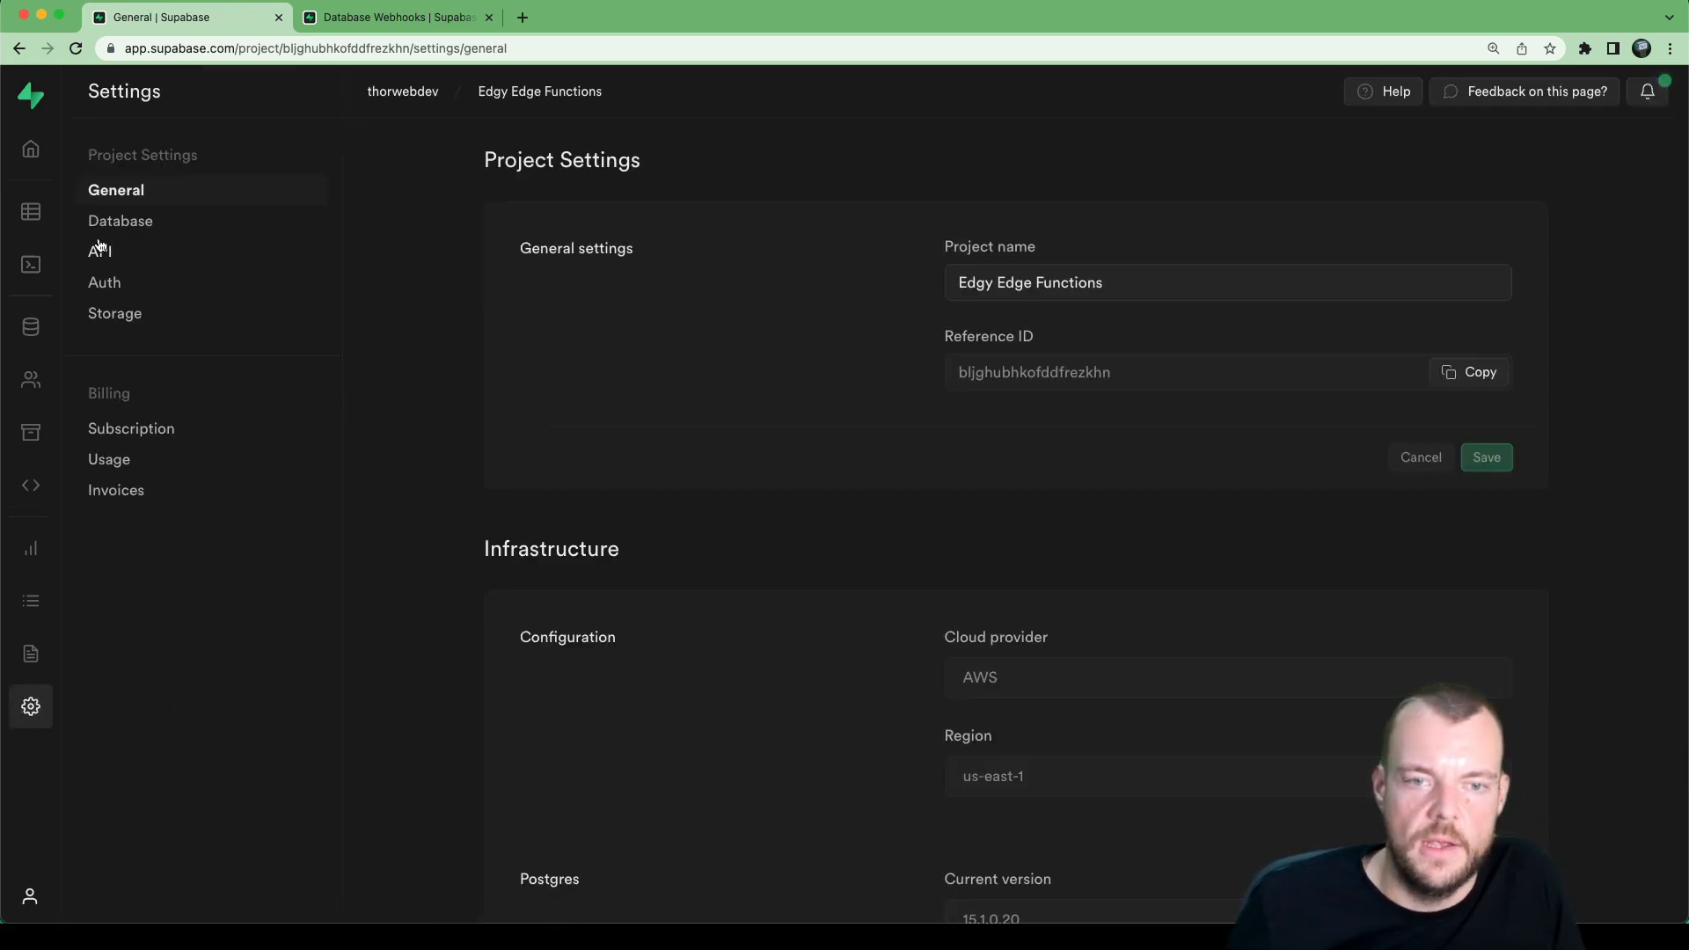
Step: Copy the anon public key from the project's API settings
click(98, 251)
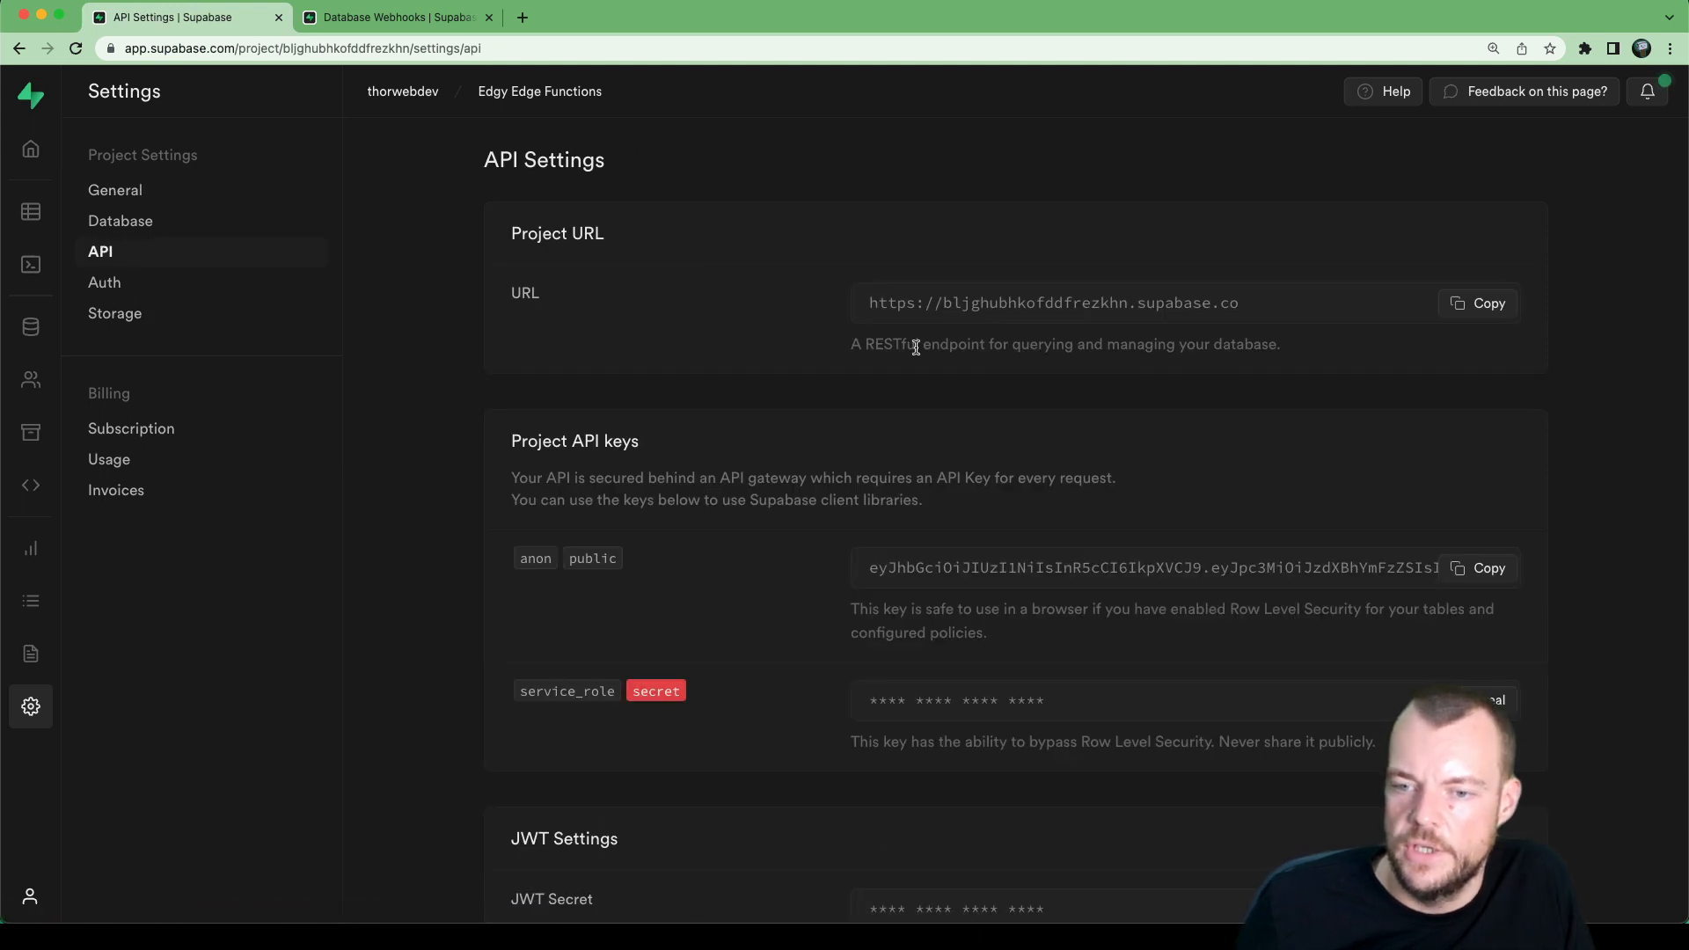
scroll(down, 3)
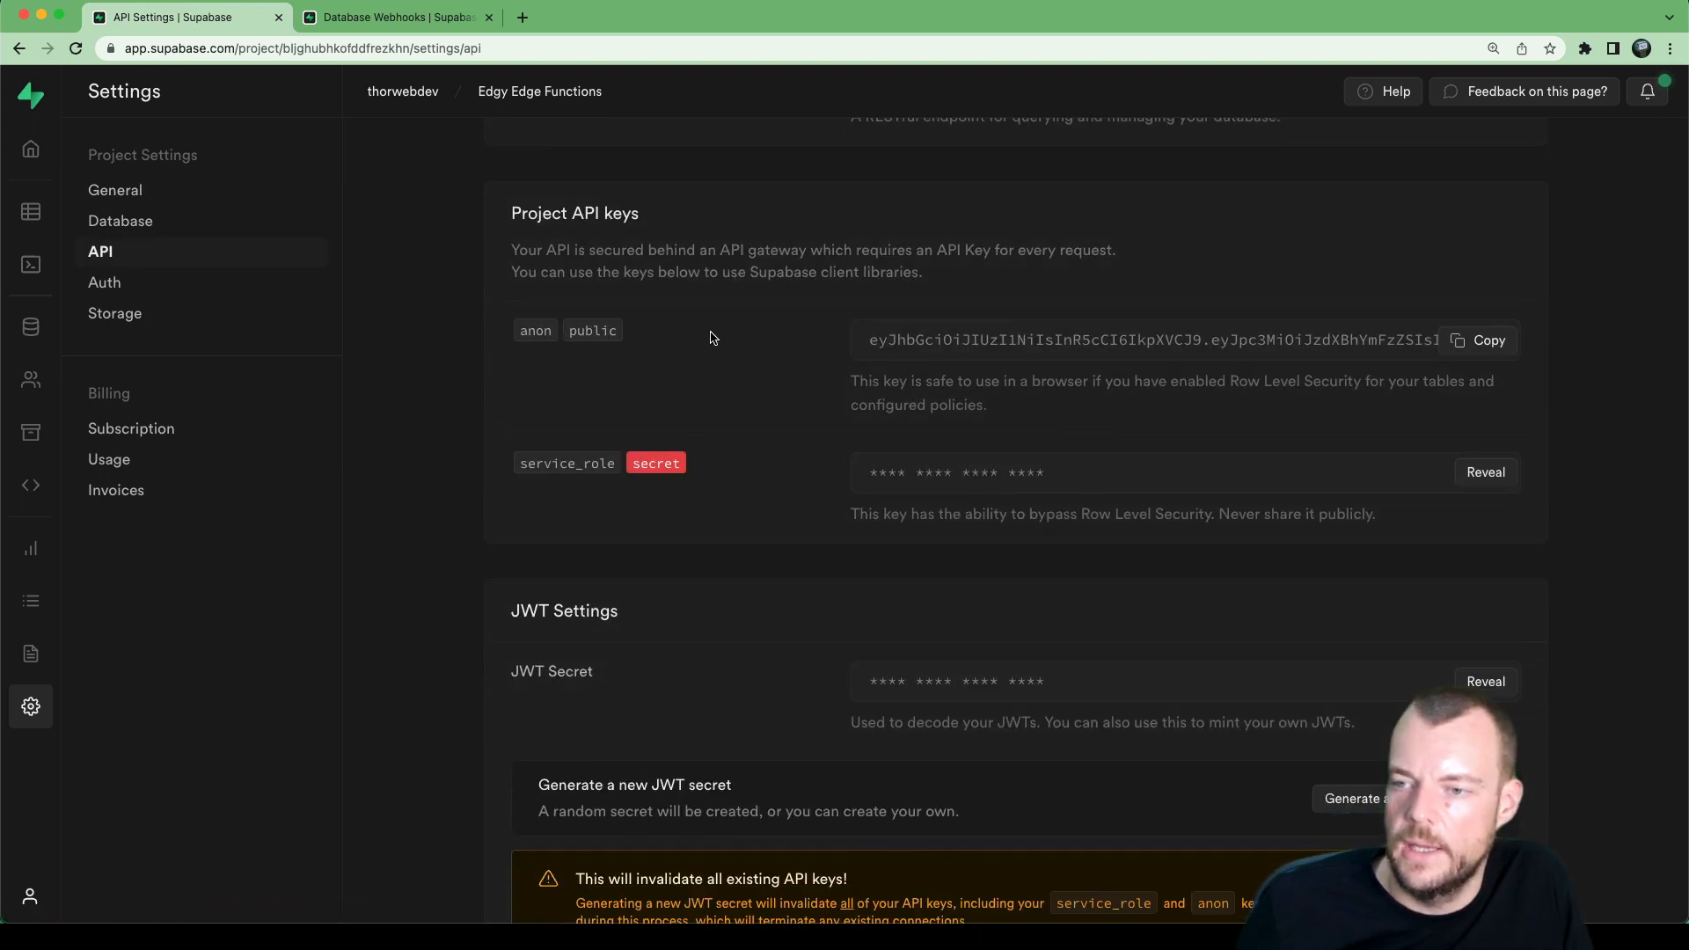
click(1489, 339)
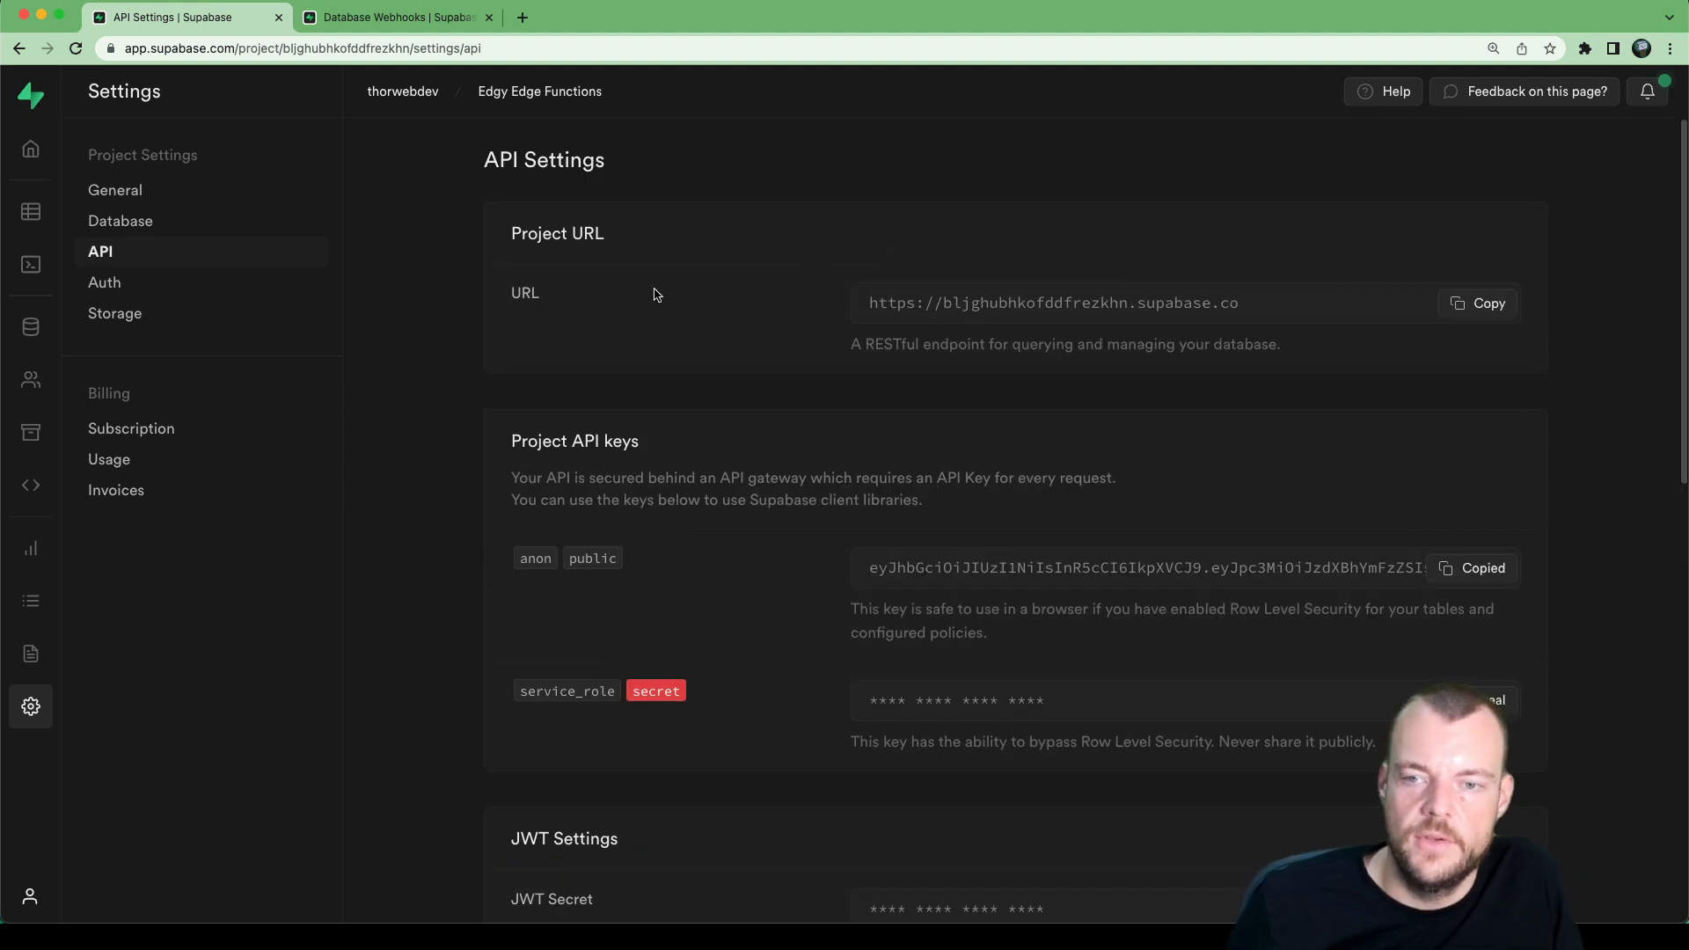
mouse_move(30, 378)
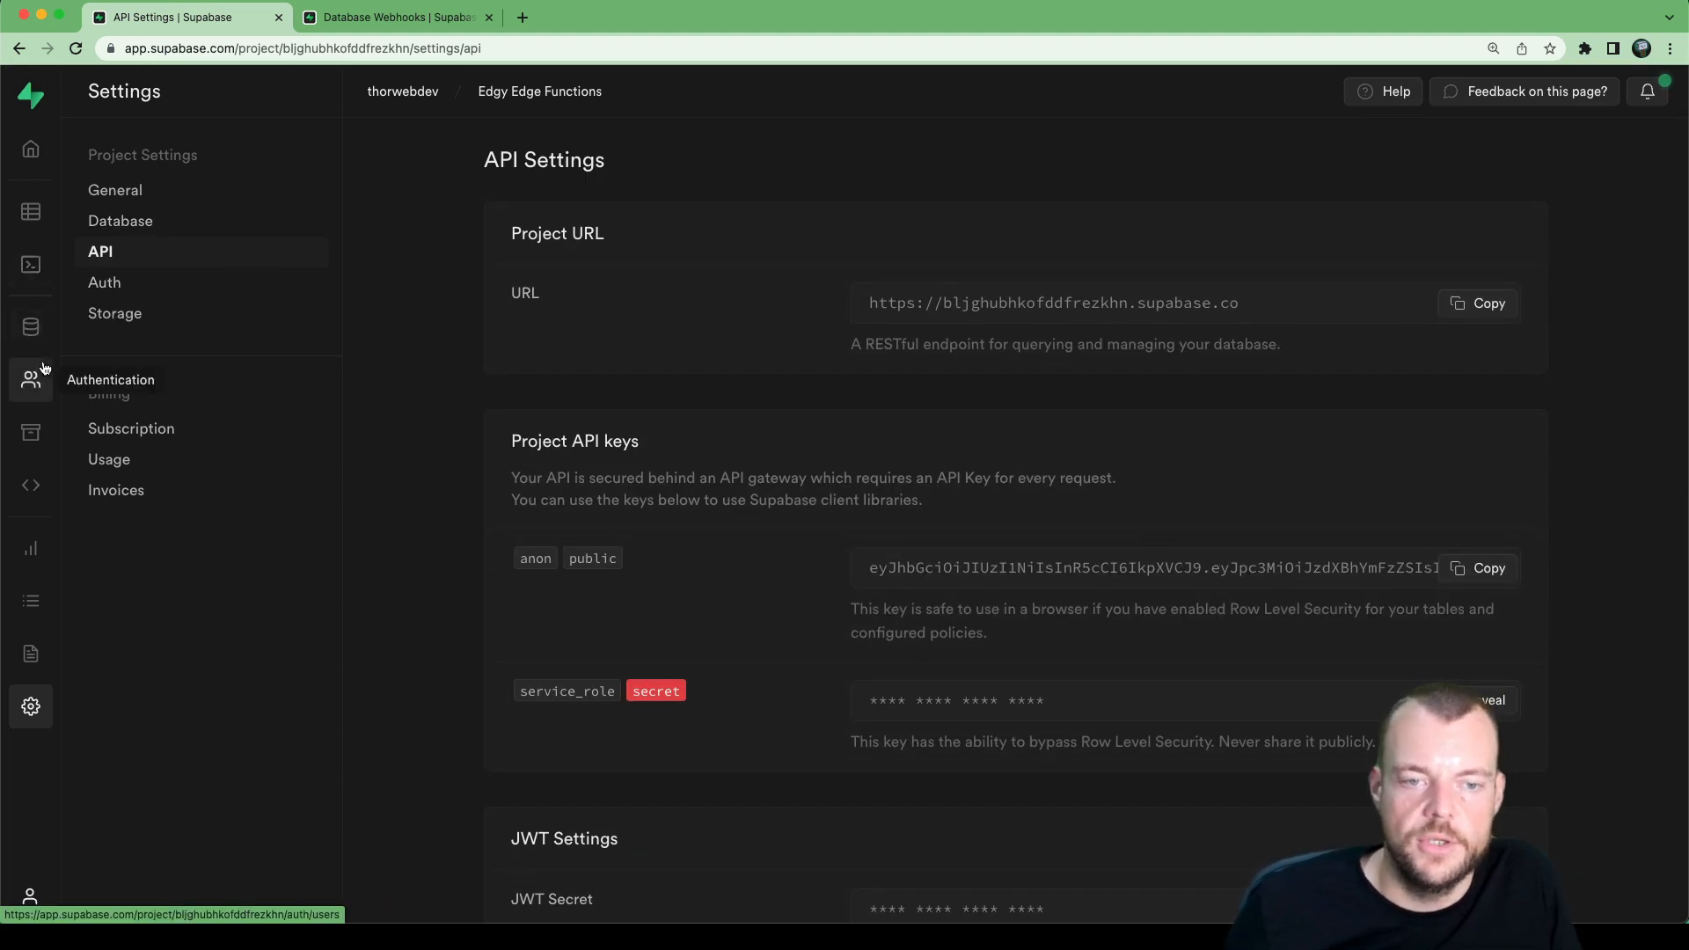
Step: Navigate to Database > Webhooks, listing the existing 'test' hook
click(30, 327)
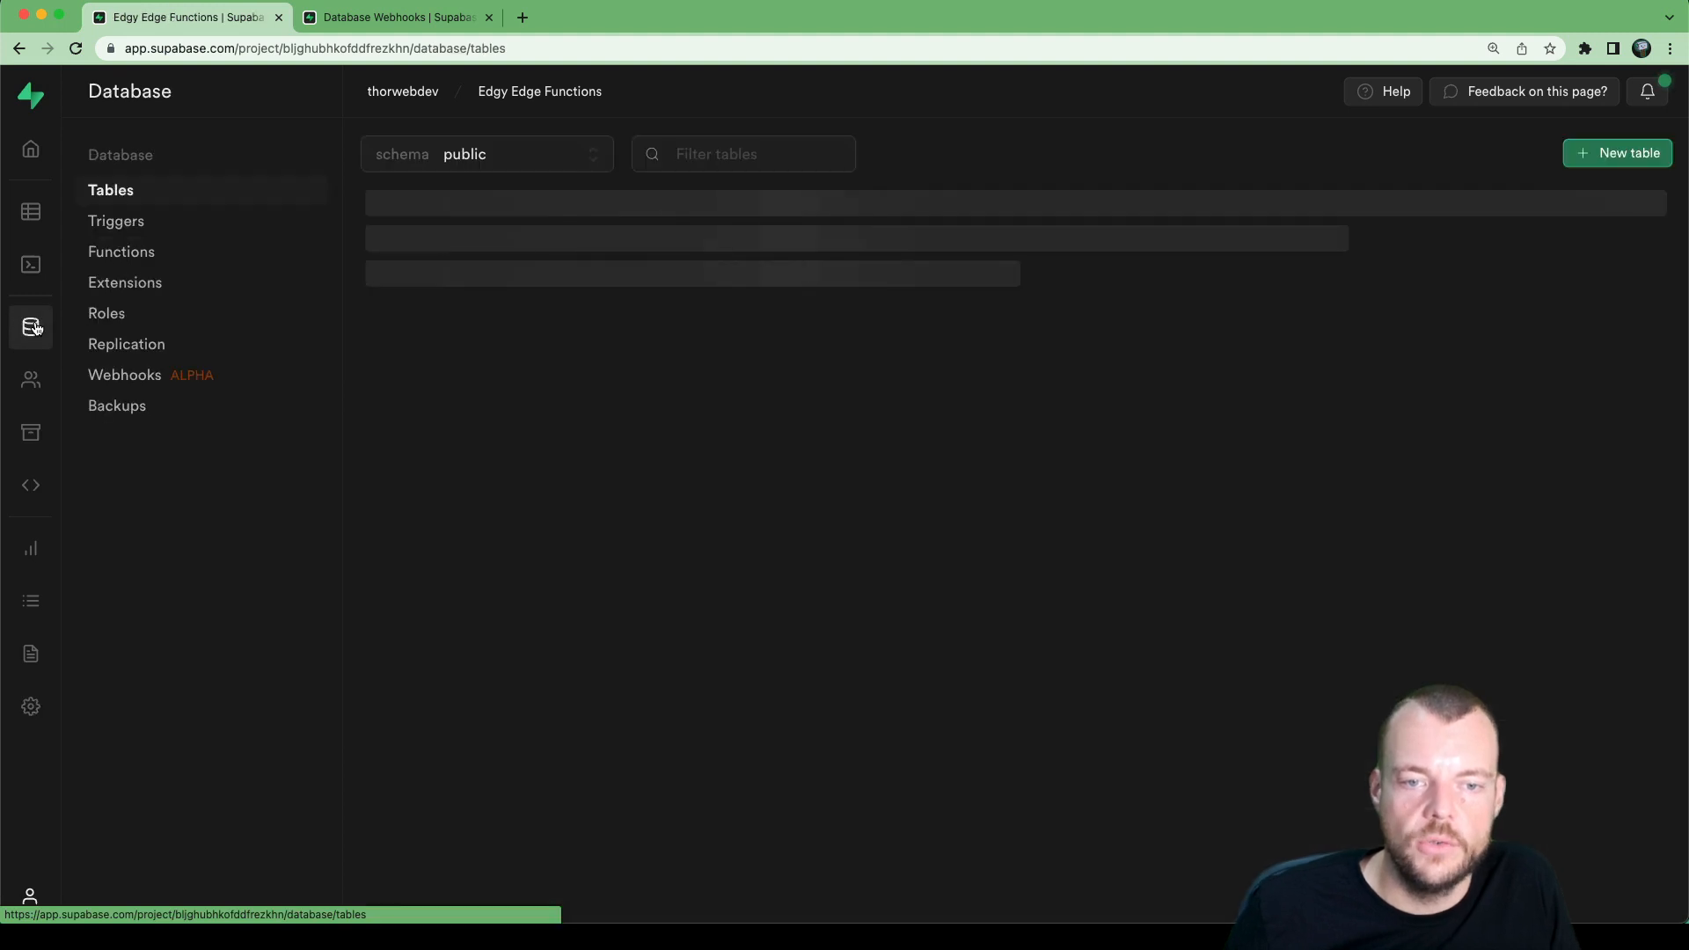
click(125, 373)
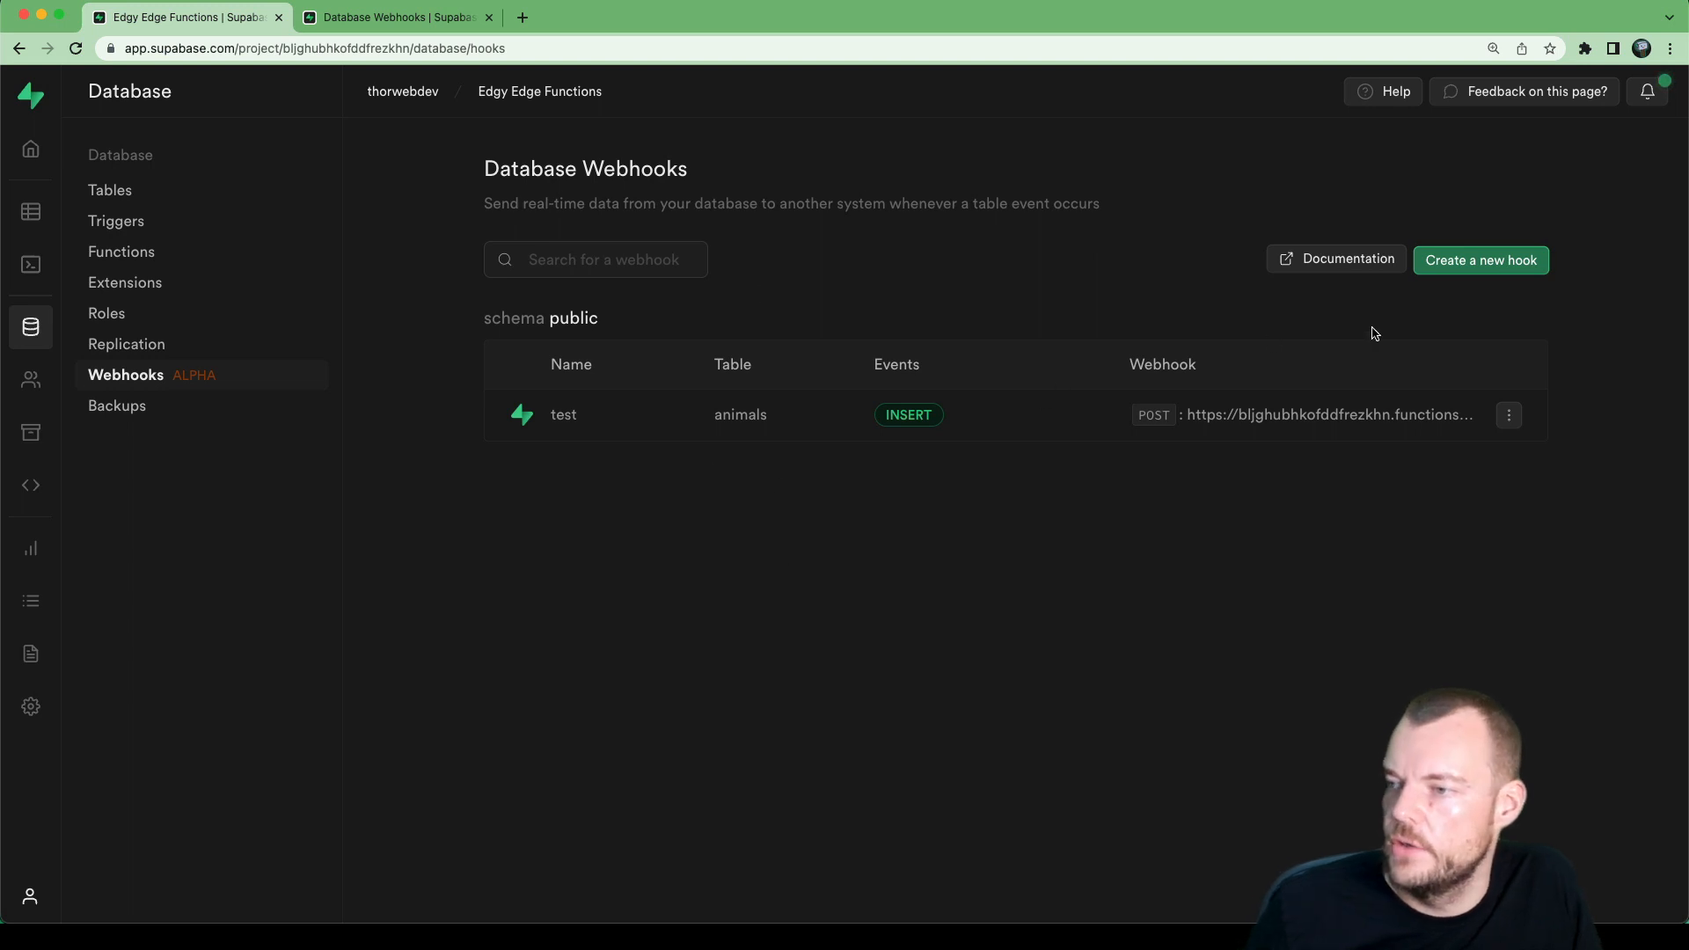
Step: Create a new hook and name it edgyEdgeHook
click(1479, 260)
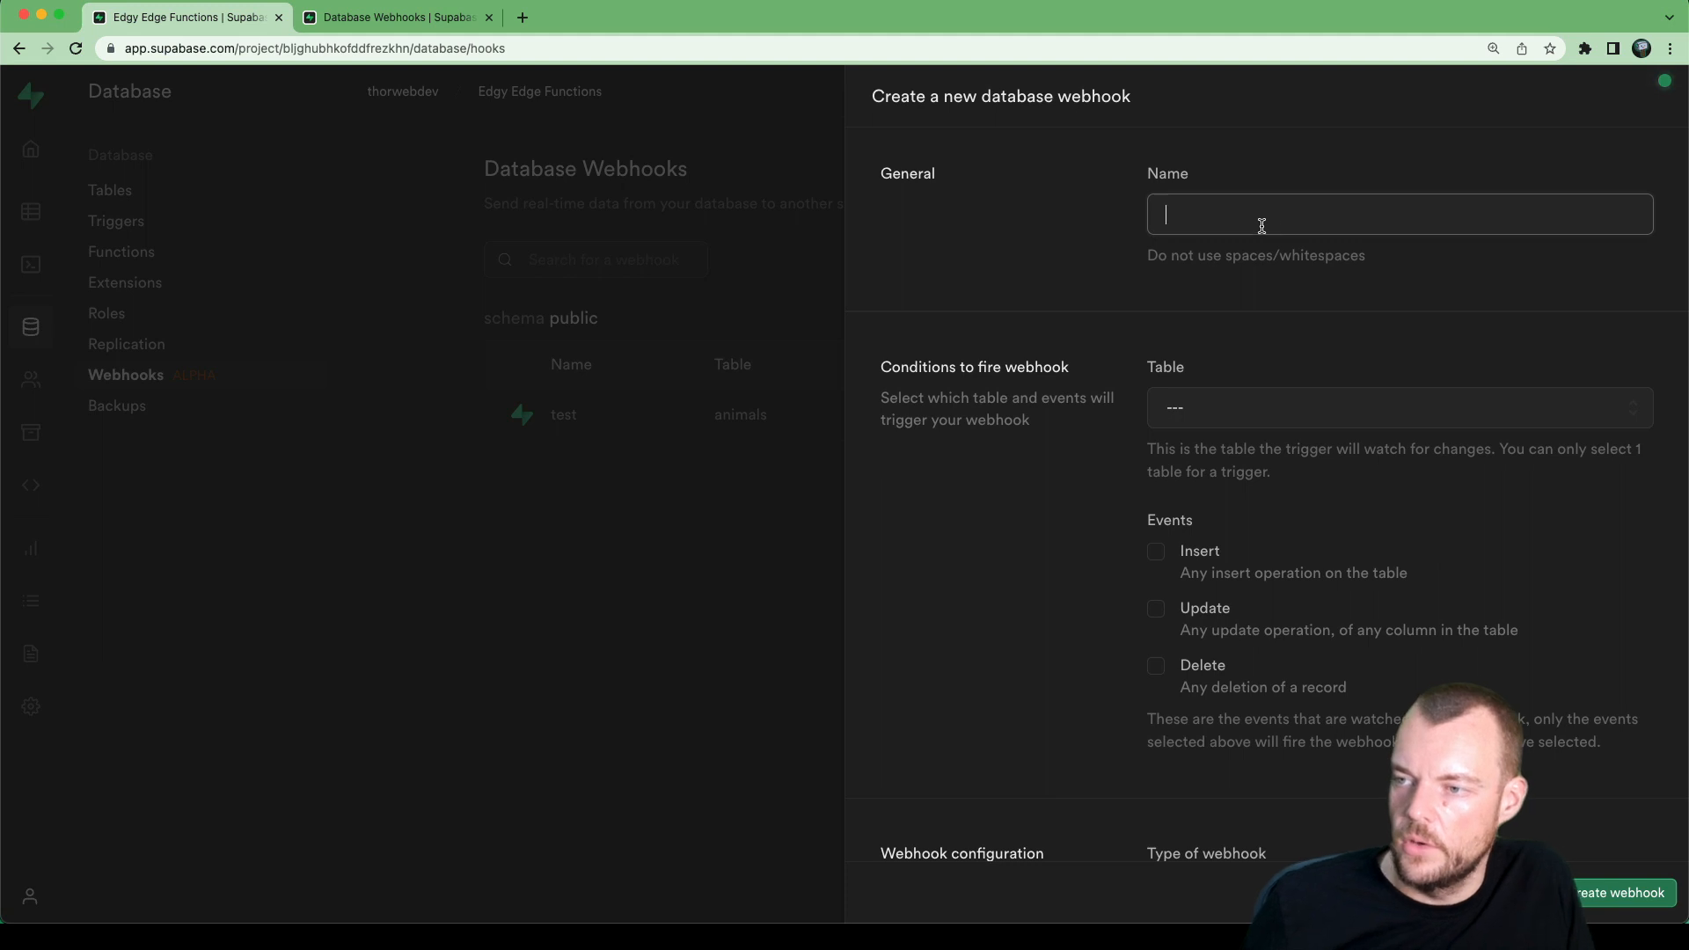
text(edgy)
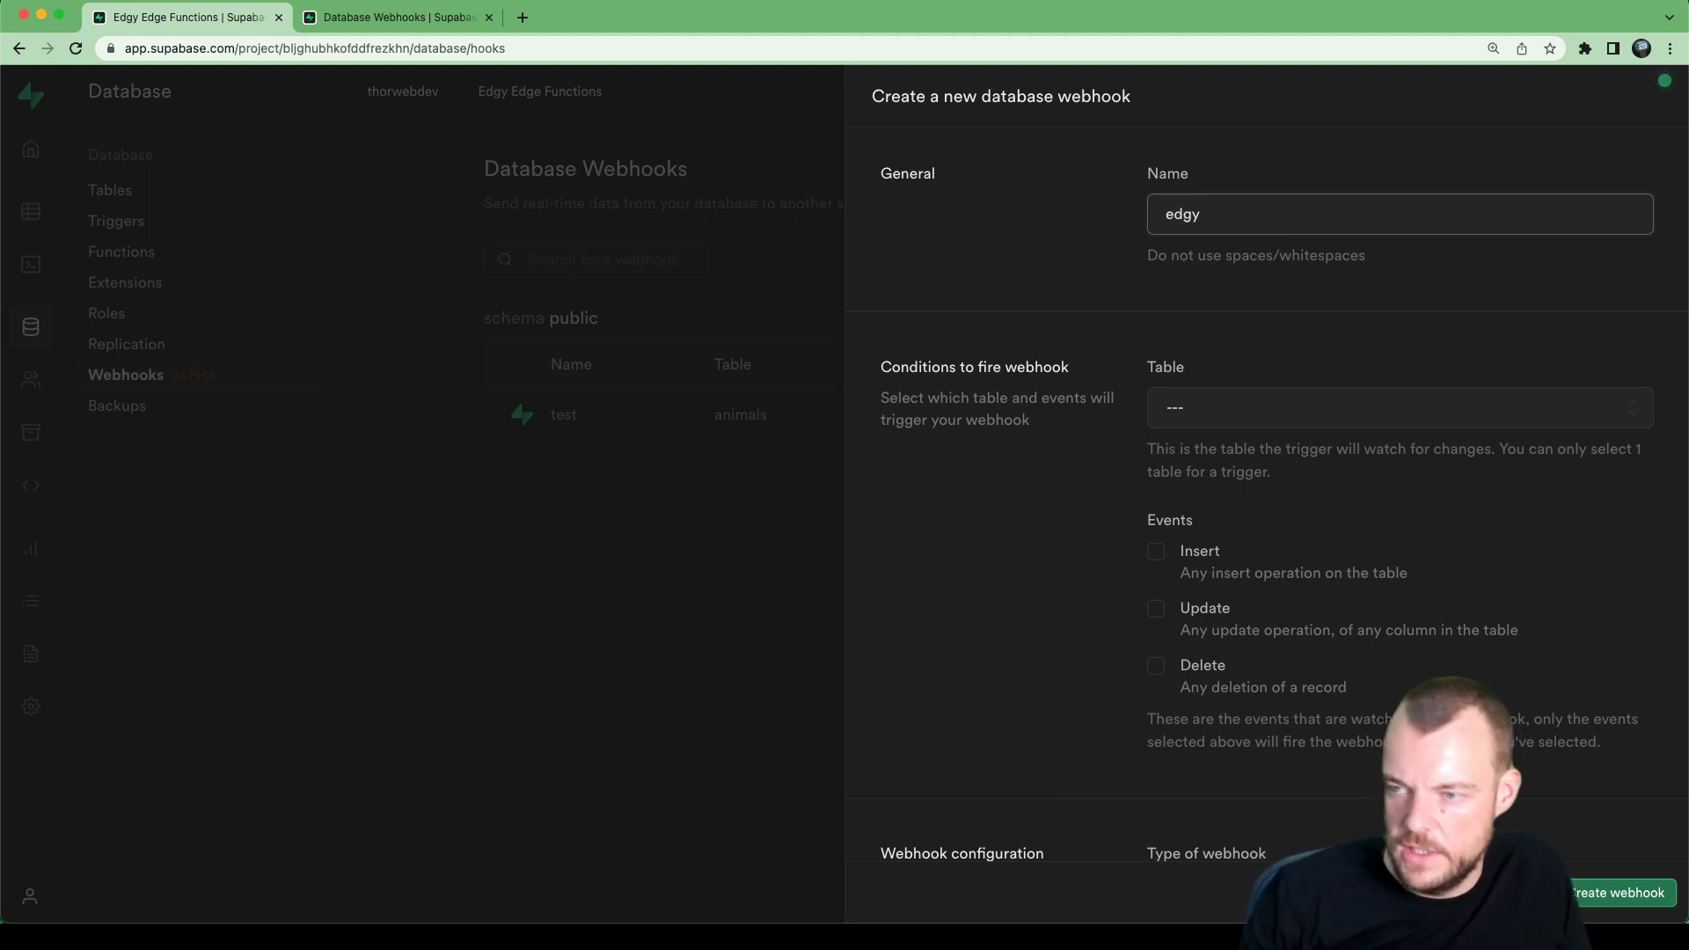
text(Edge)
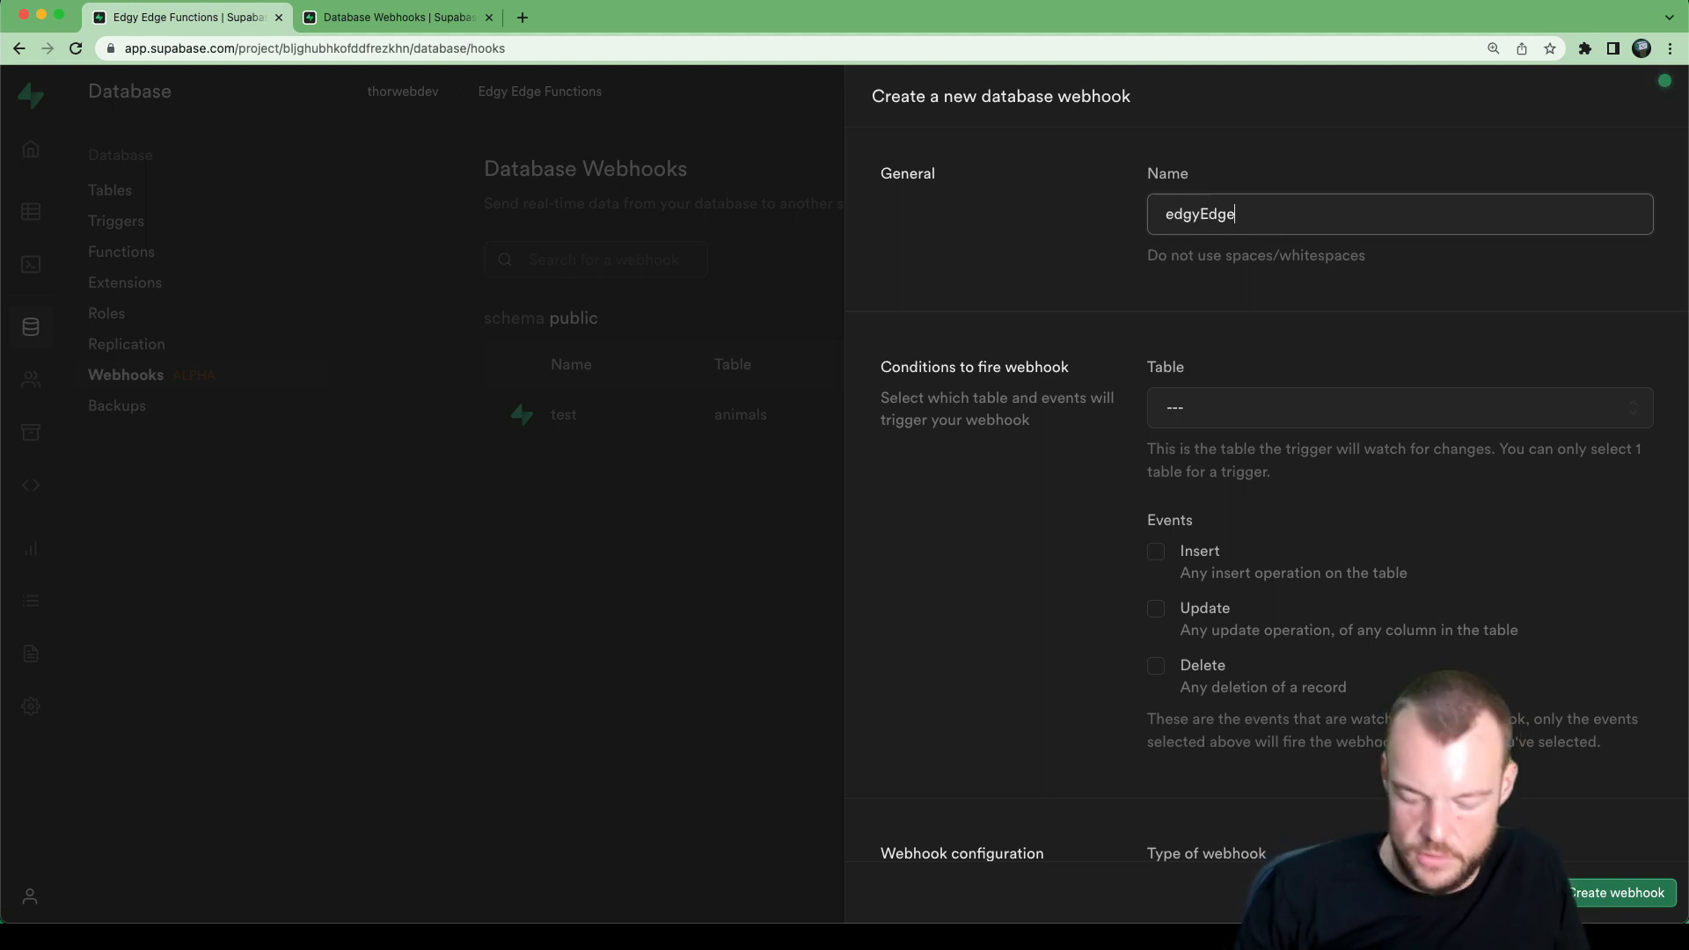
text(Hook)
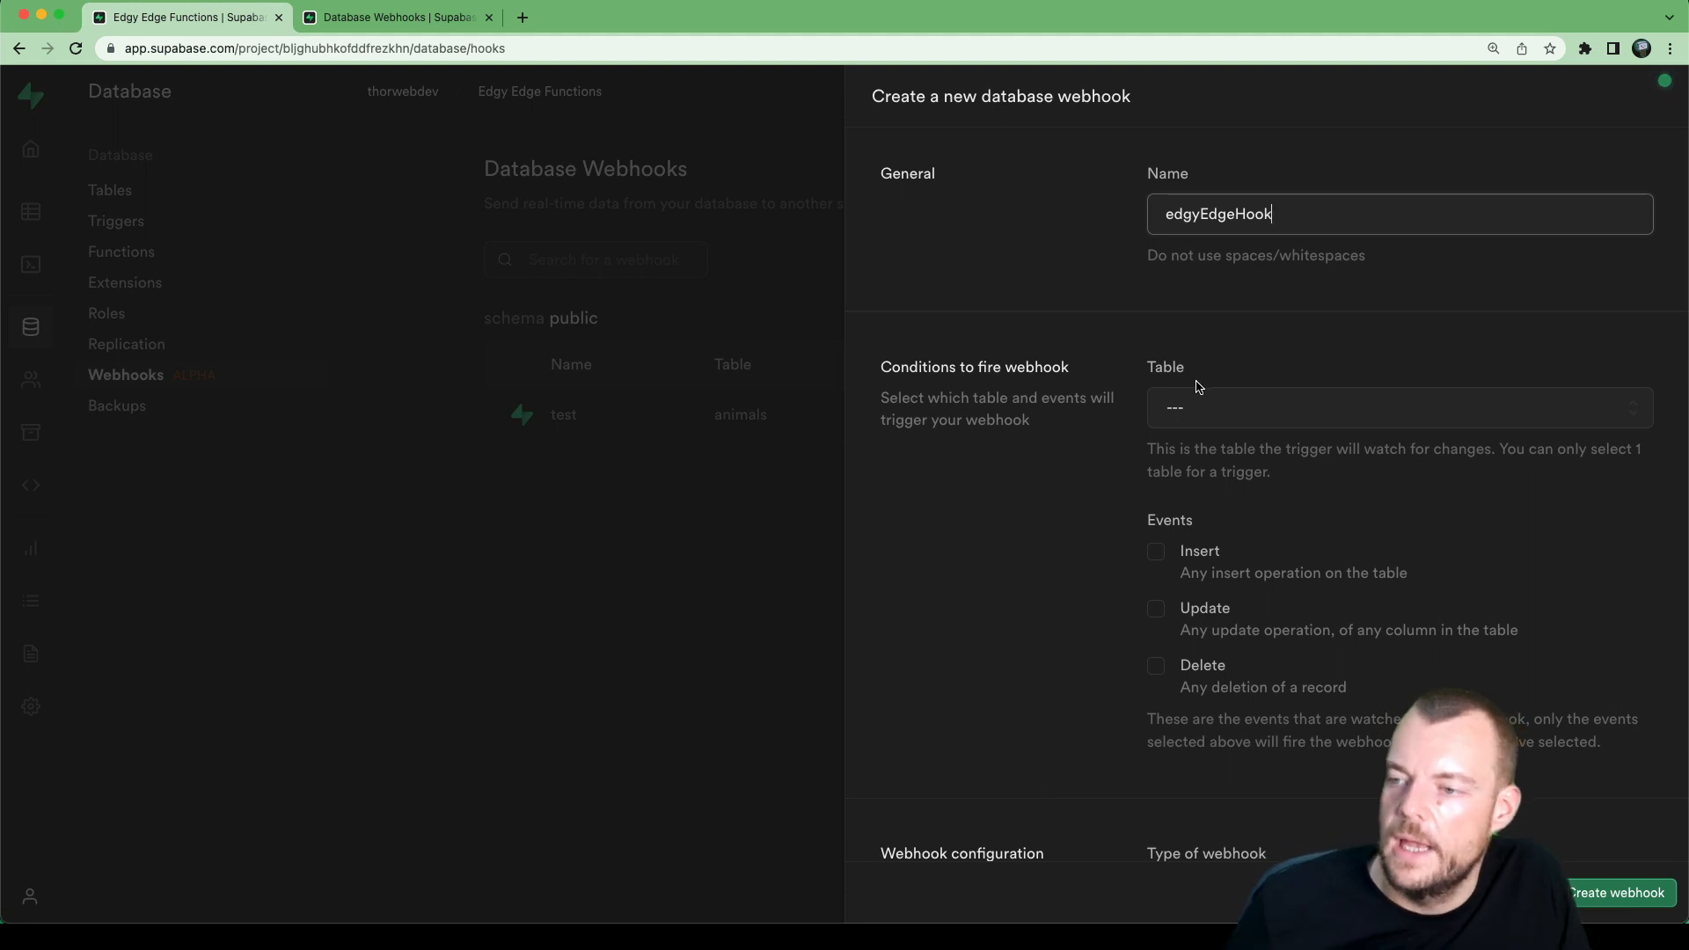
Step: Choose public animals as the webhook's trigger table
click(1398, 407)
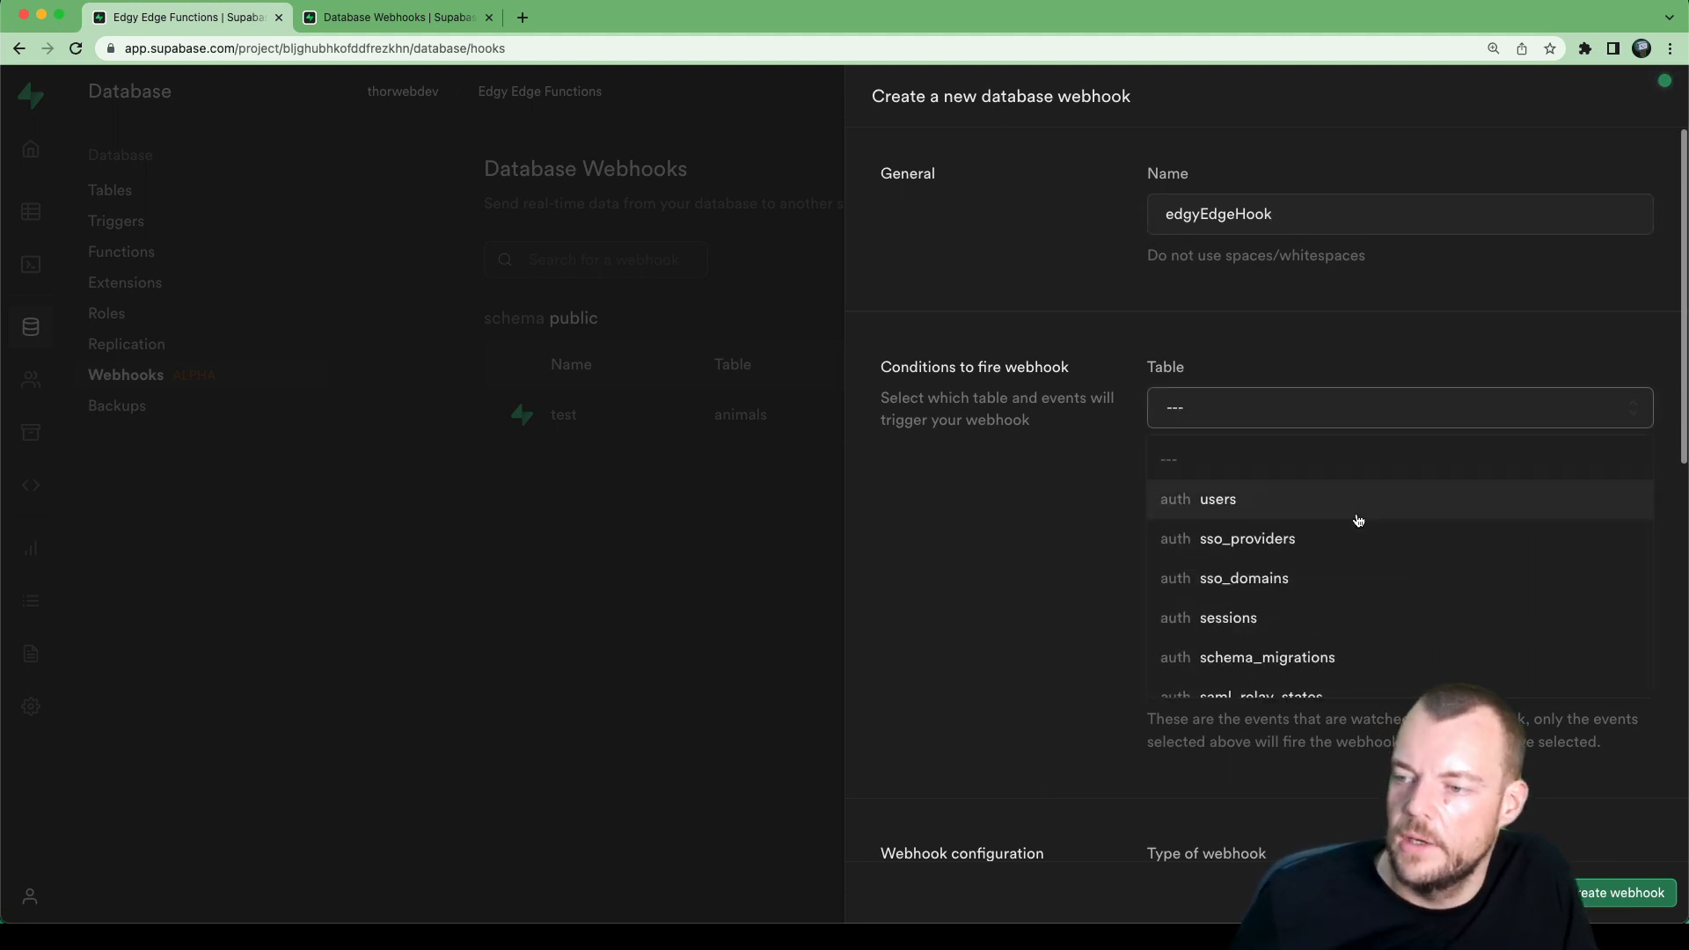
scroll(down, 3)
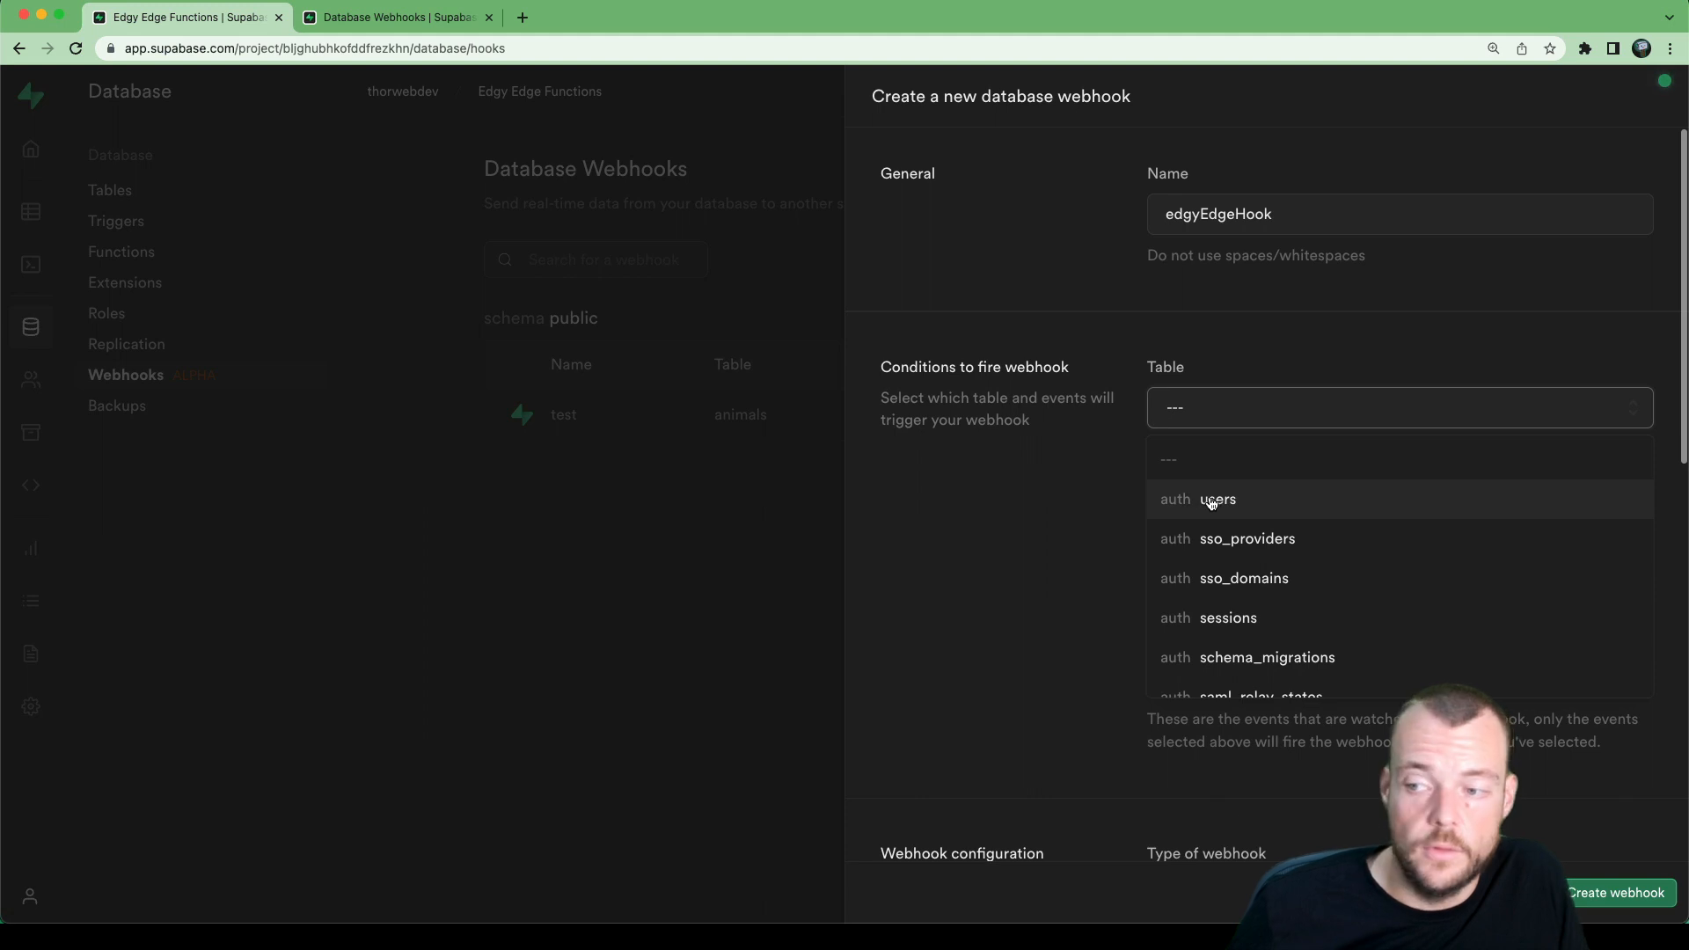
mouse_move(1173, 507)
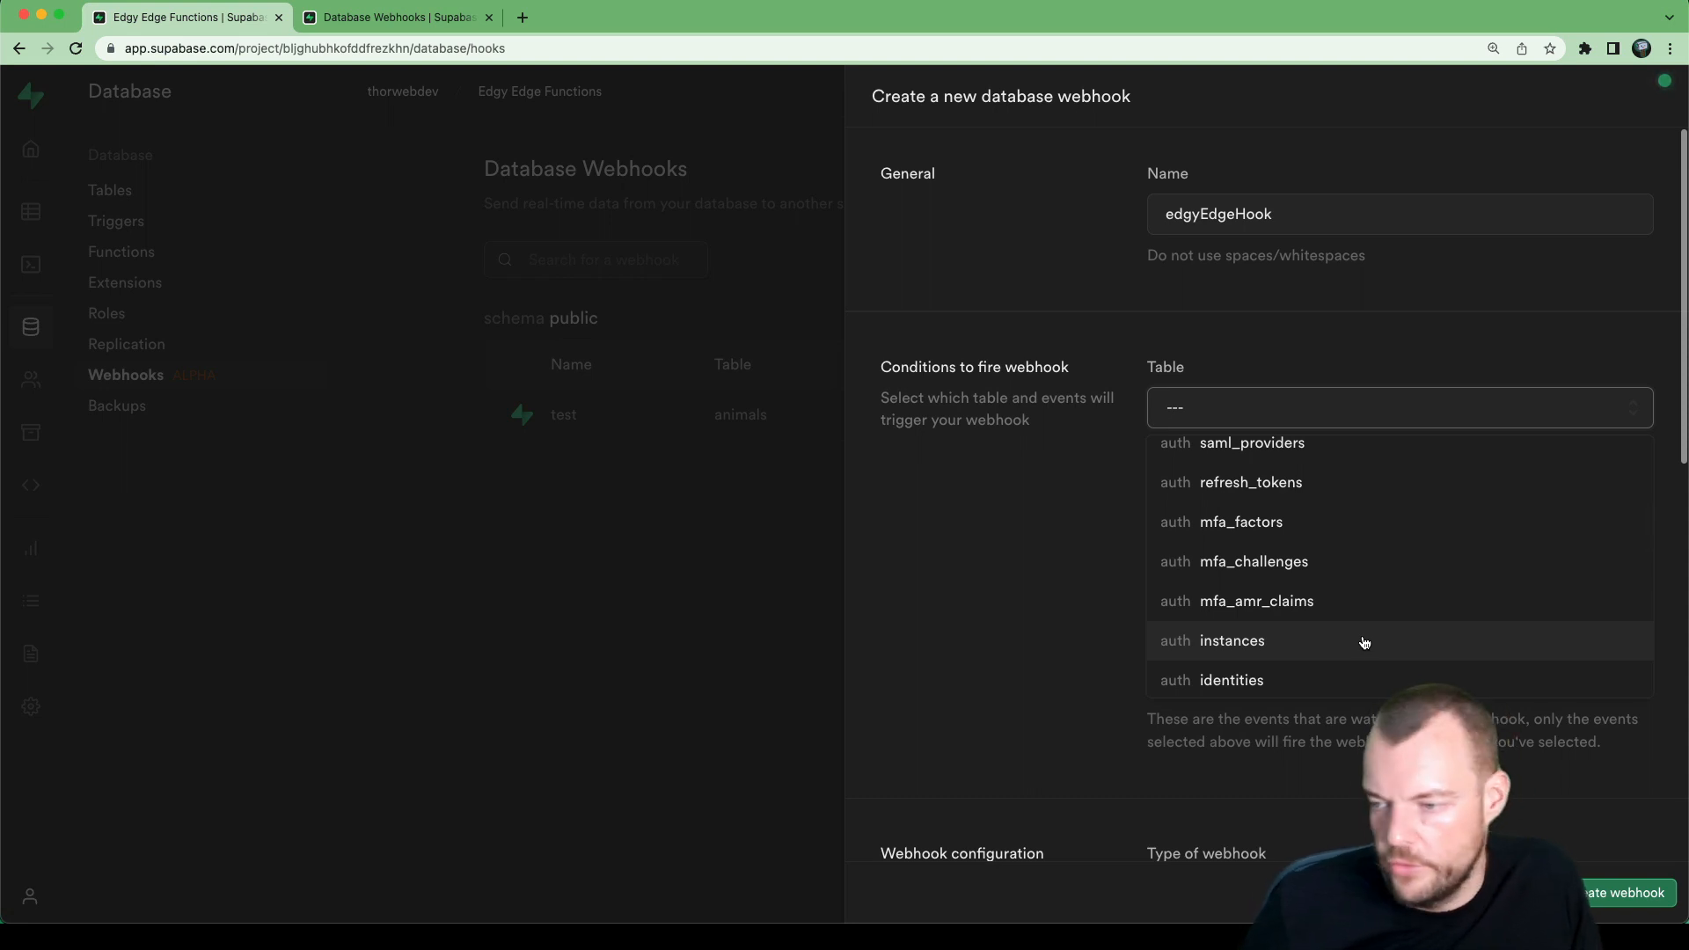
scroll(down, 3)
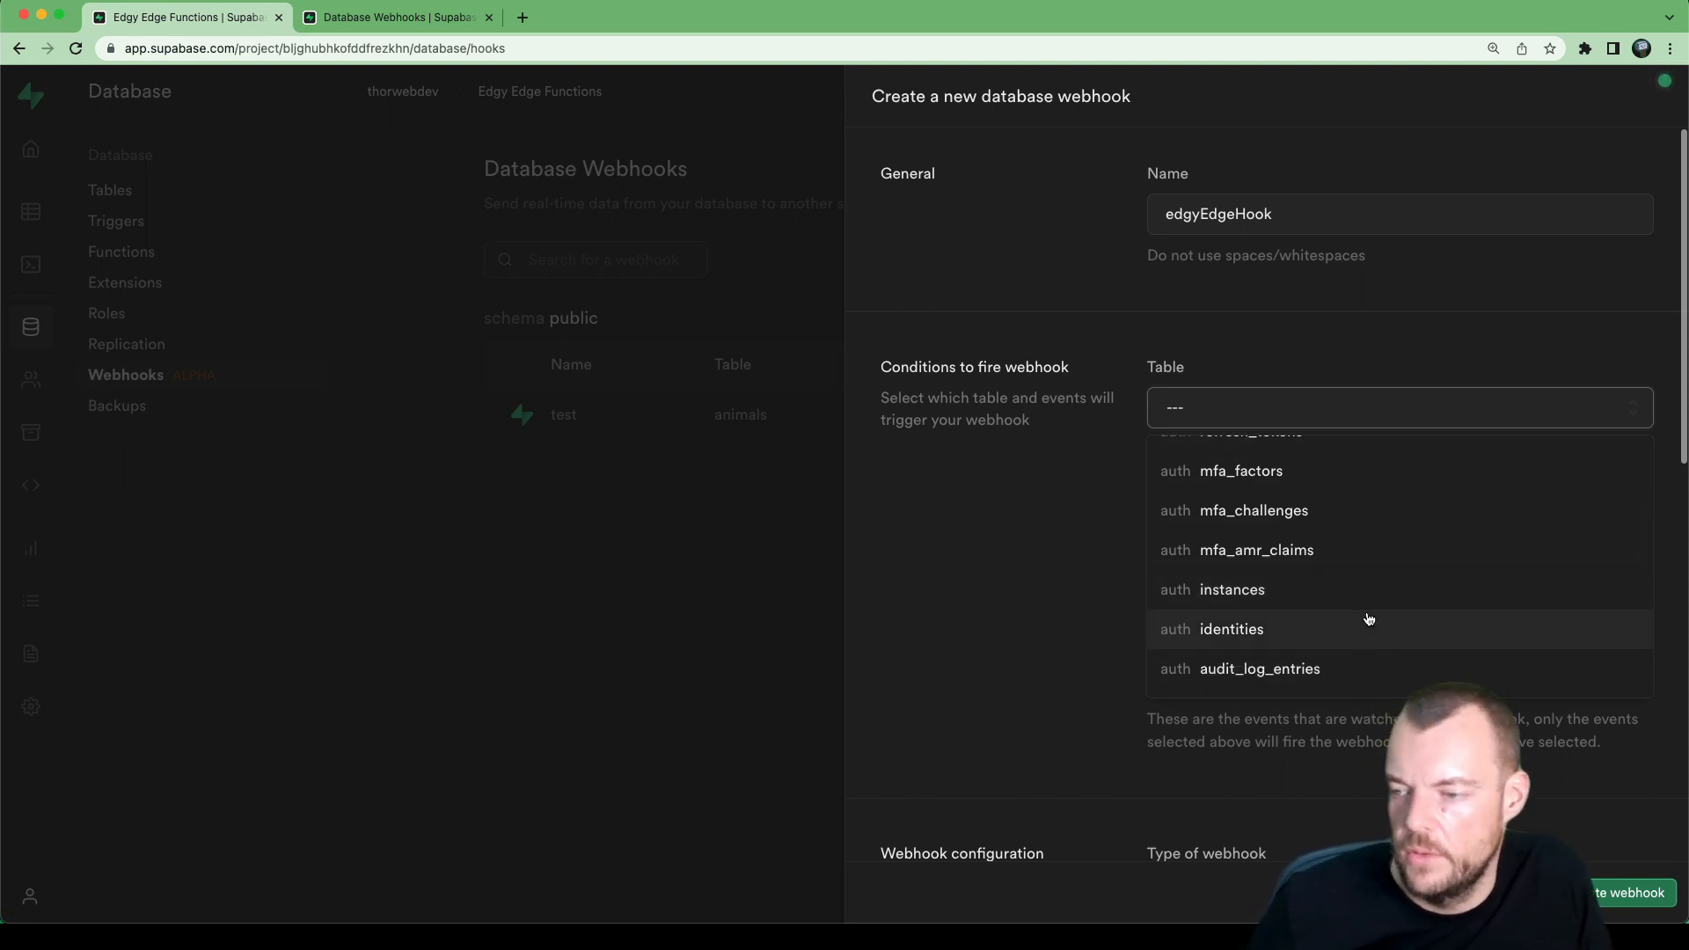
scroll(down, 3)
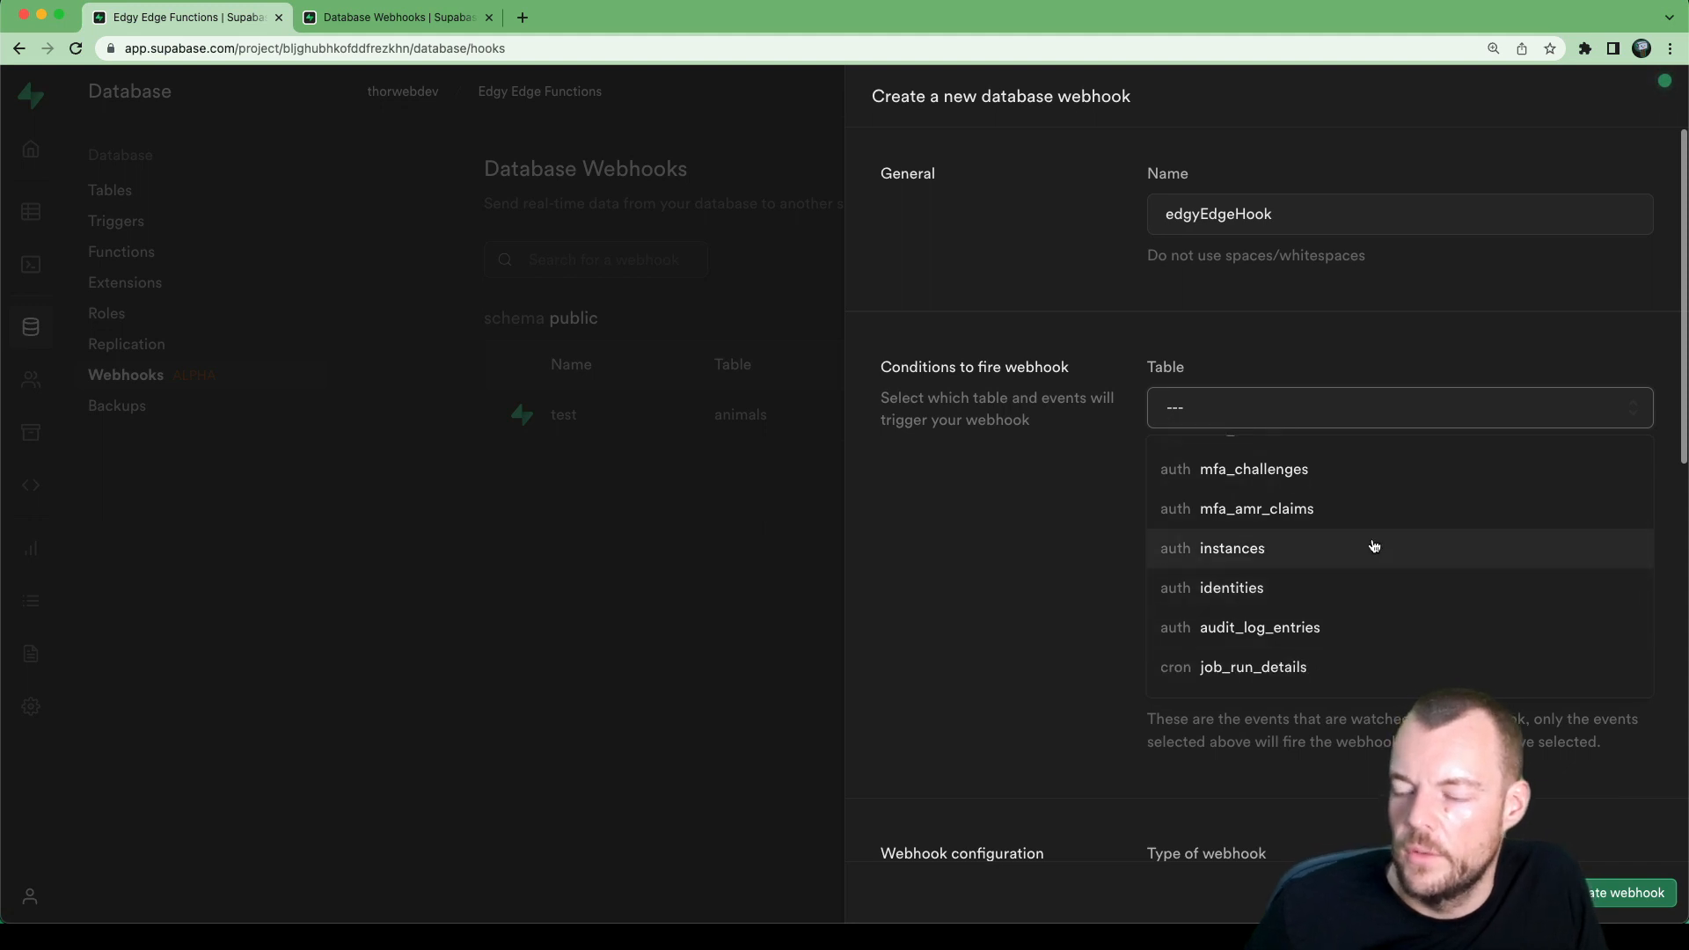
scroll(down, 3)
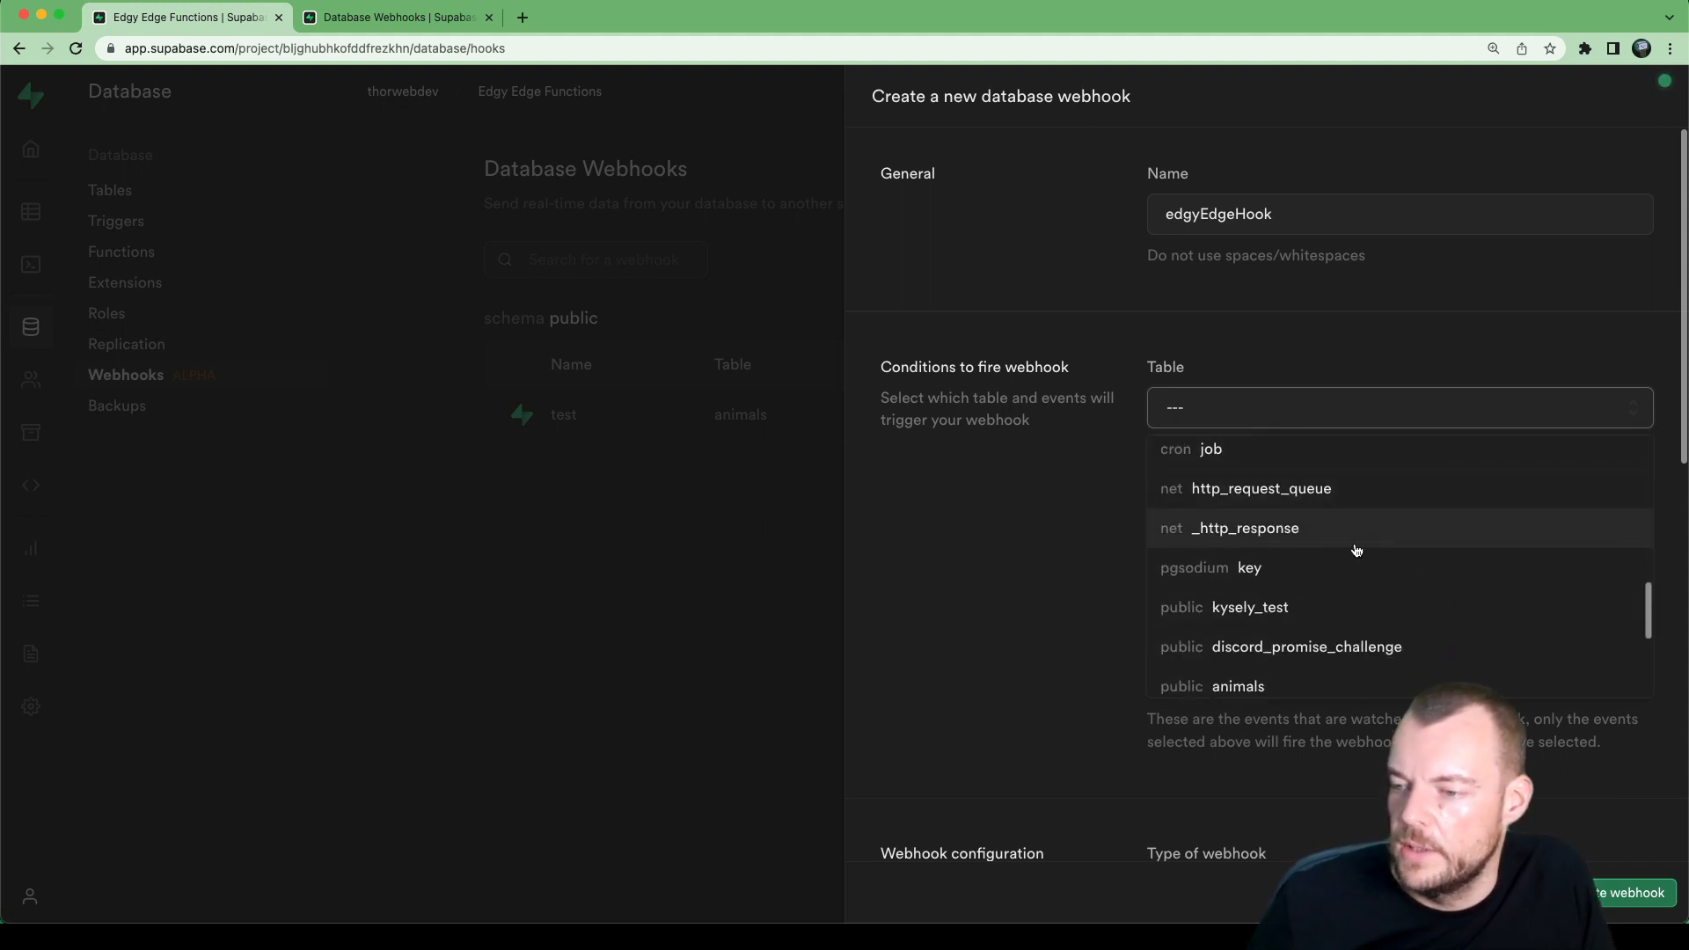
scroll(down, 3)
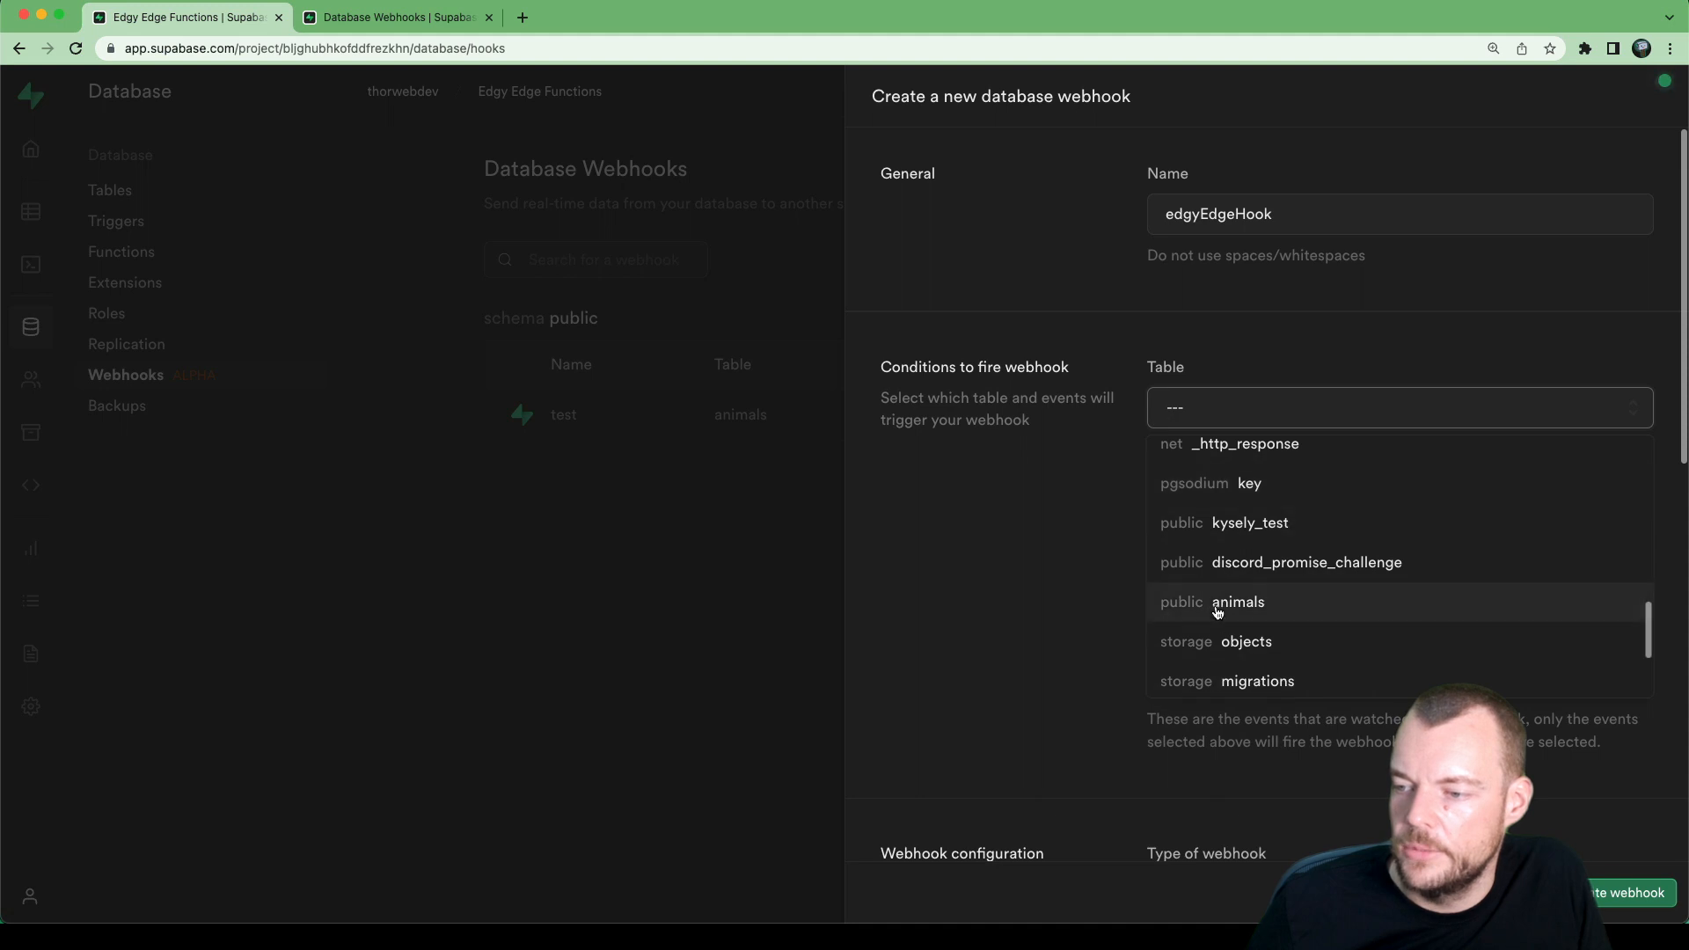
click(1237, 602)
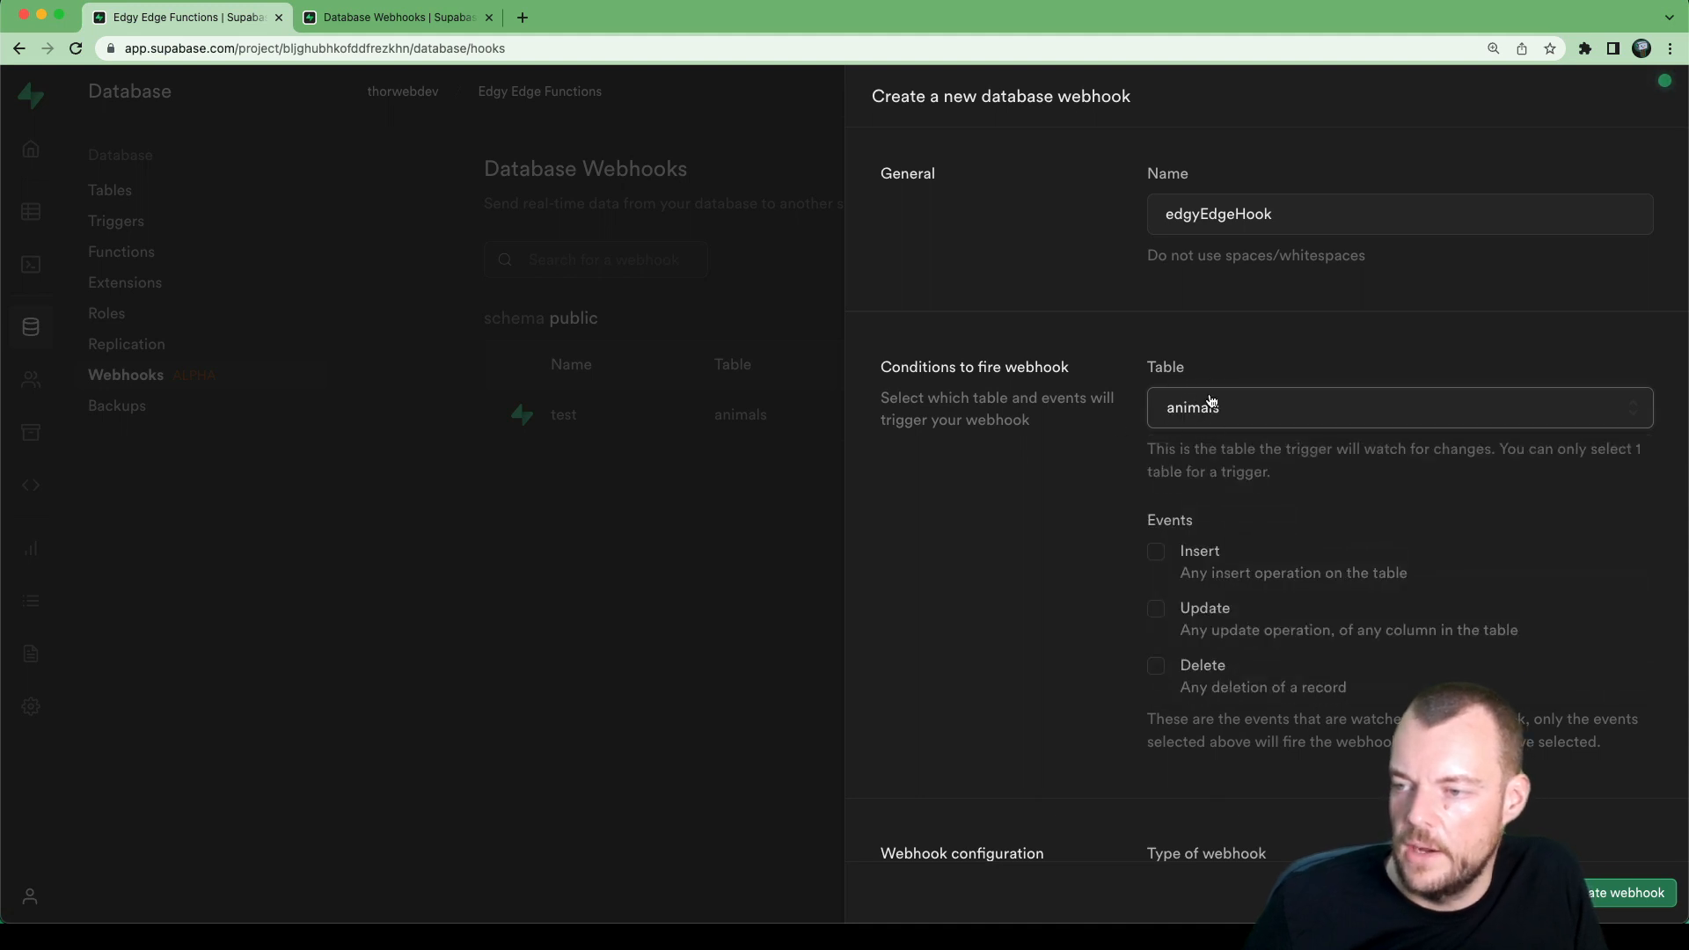
Step: Fire on Insert events and run the database-webhook edge function via Supabase Edge Functions type
click(1156, 551)
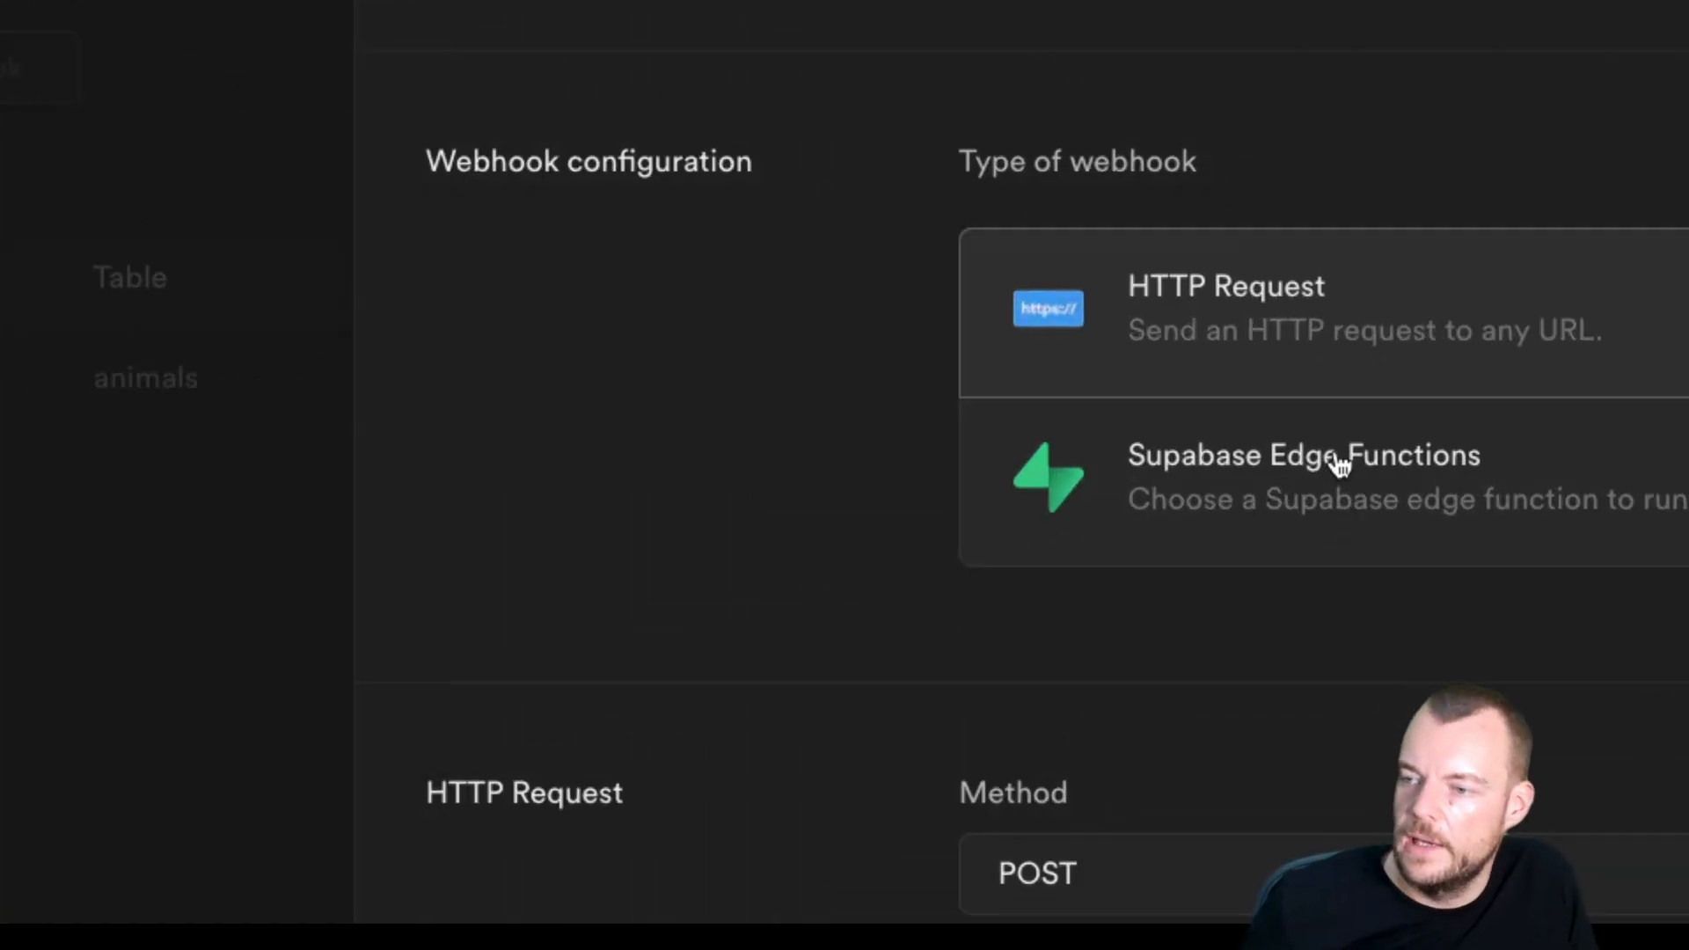
click(1293, 477)
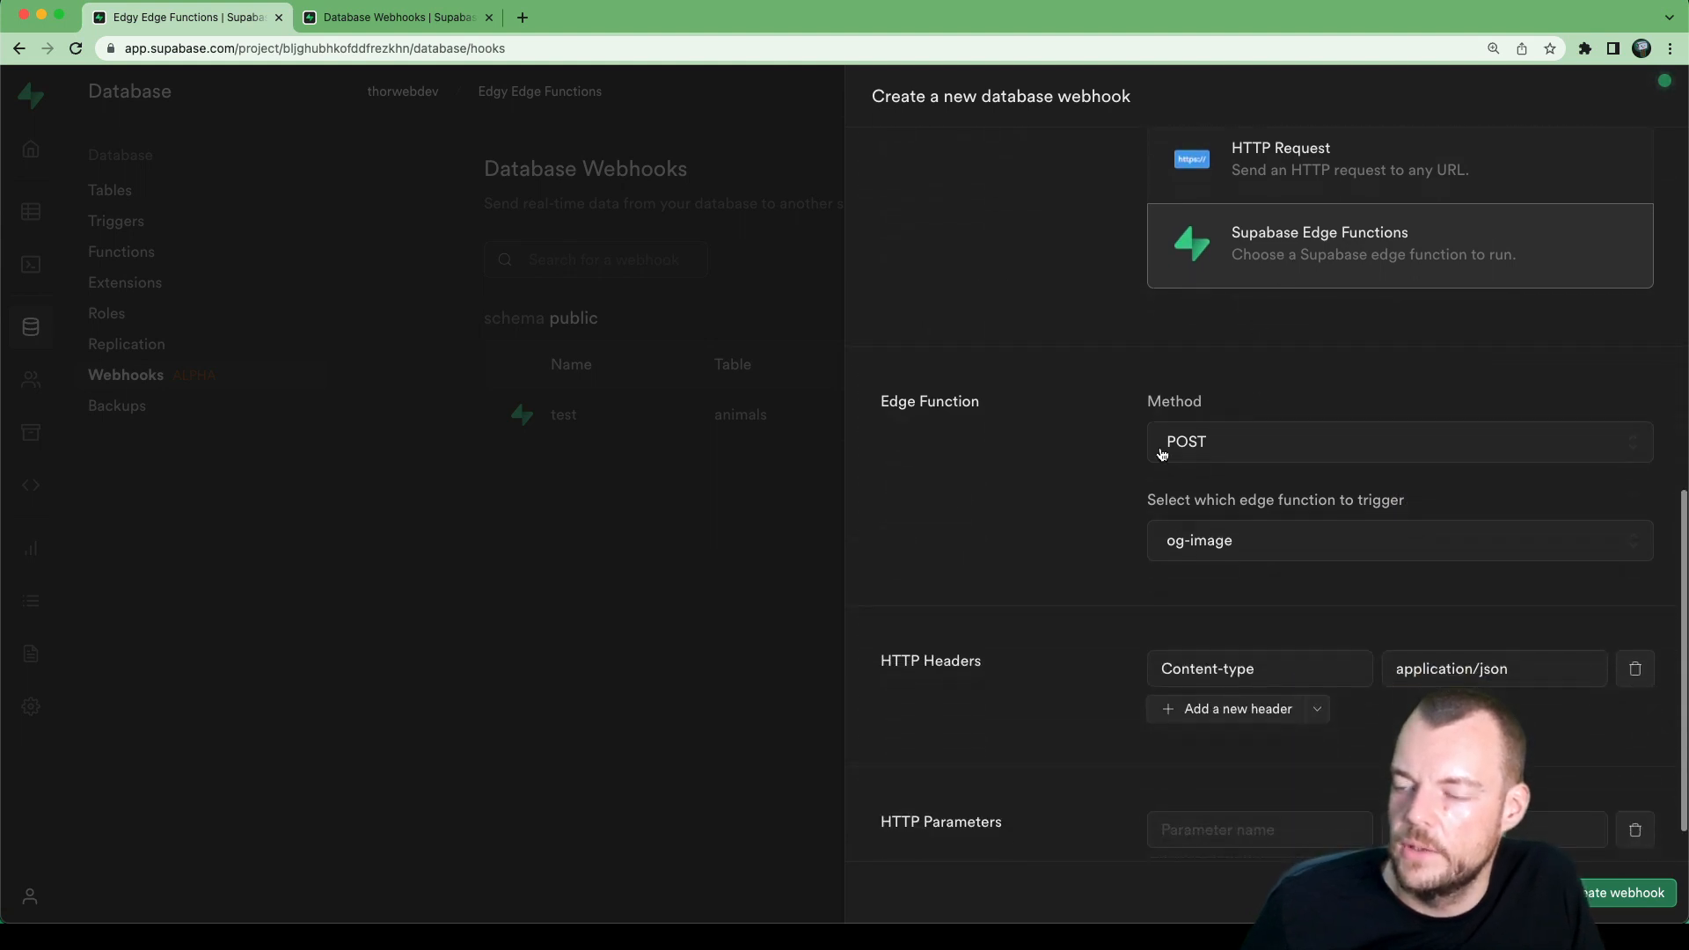
scroll(down, 3)
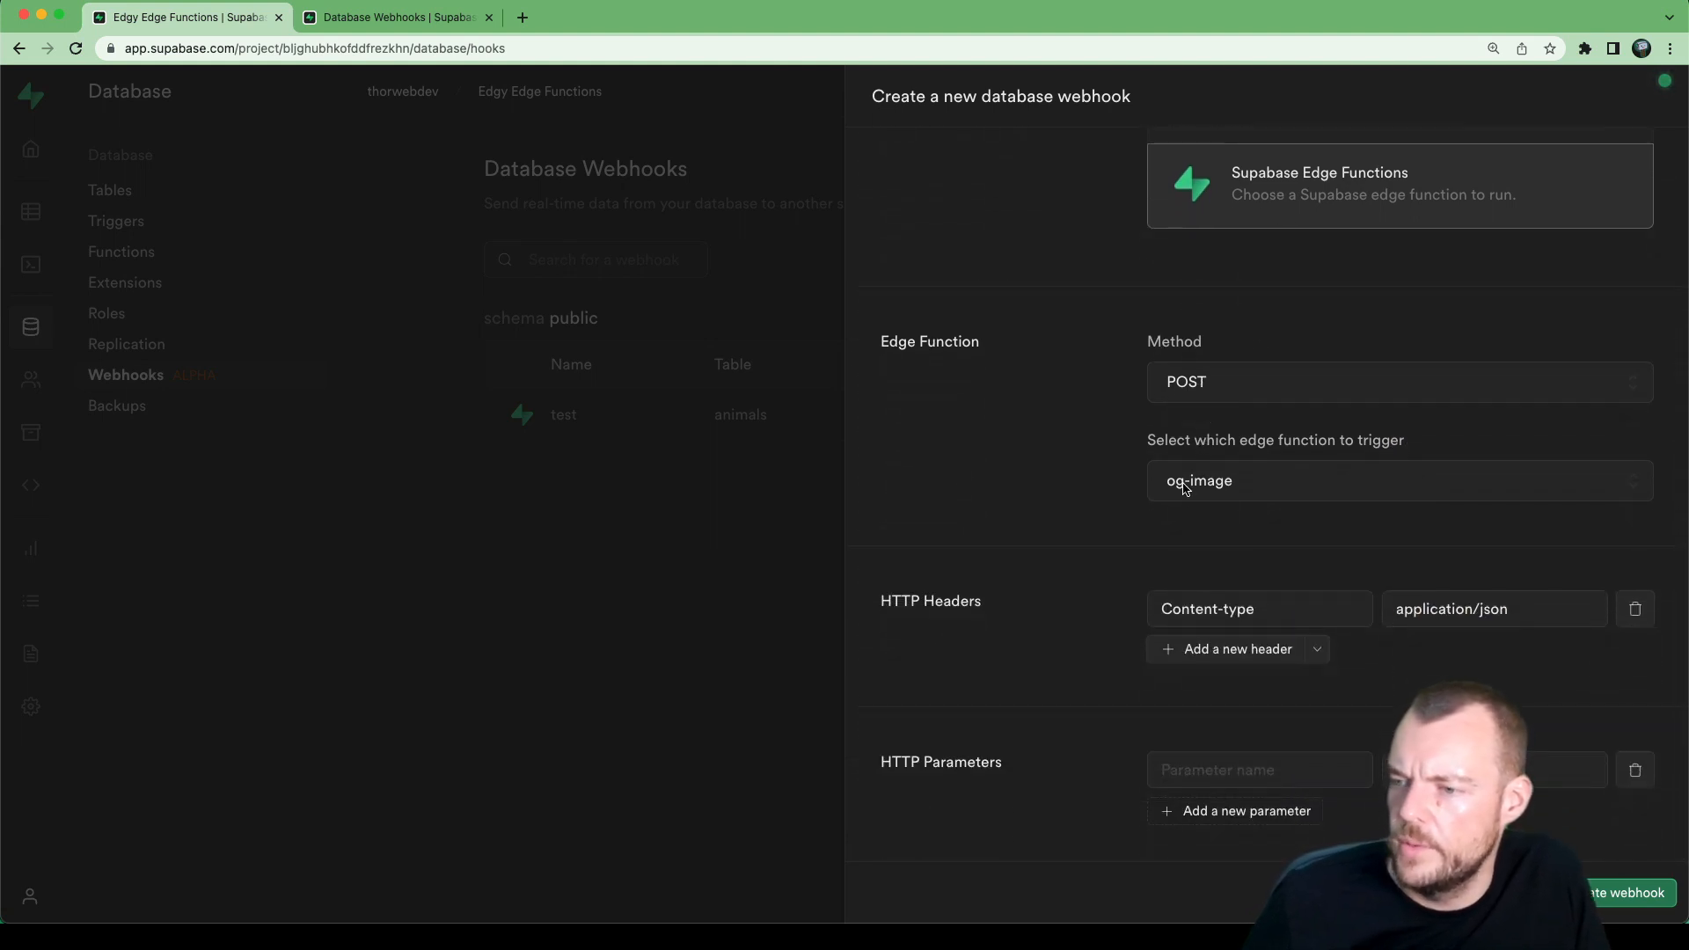
click(1399, 480)
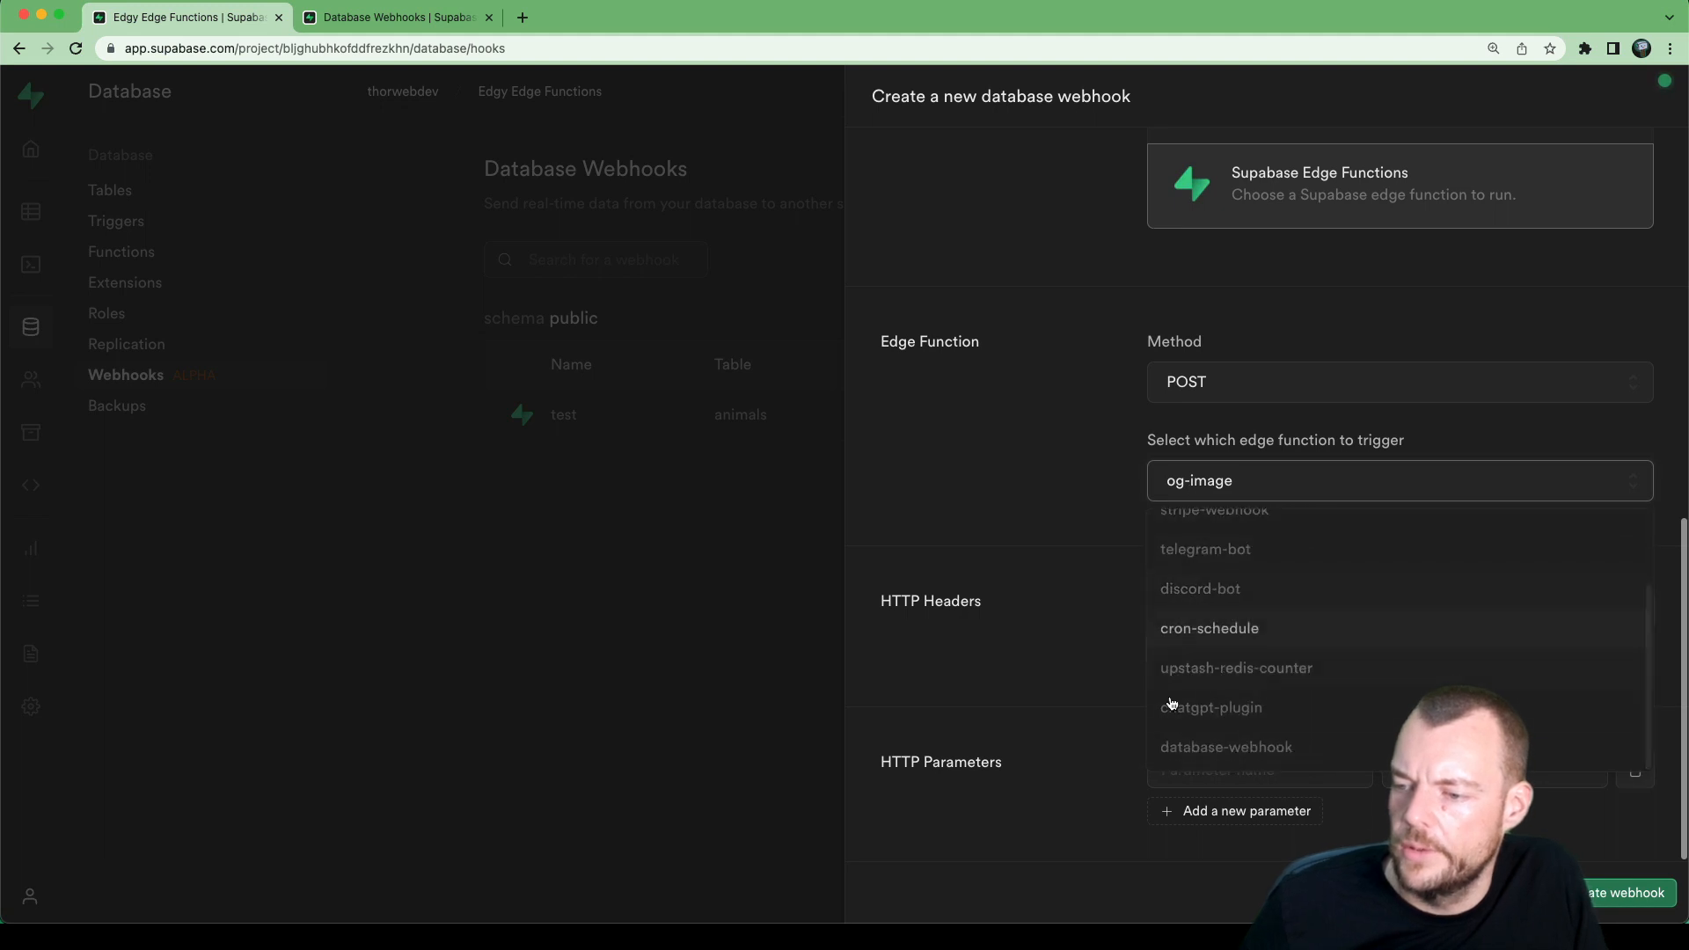
click(1227, 746)
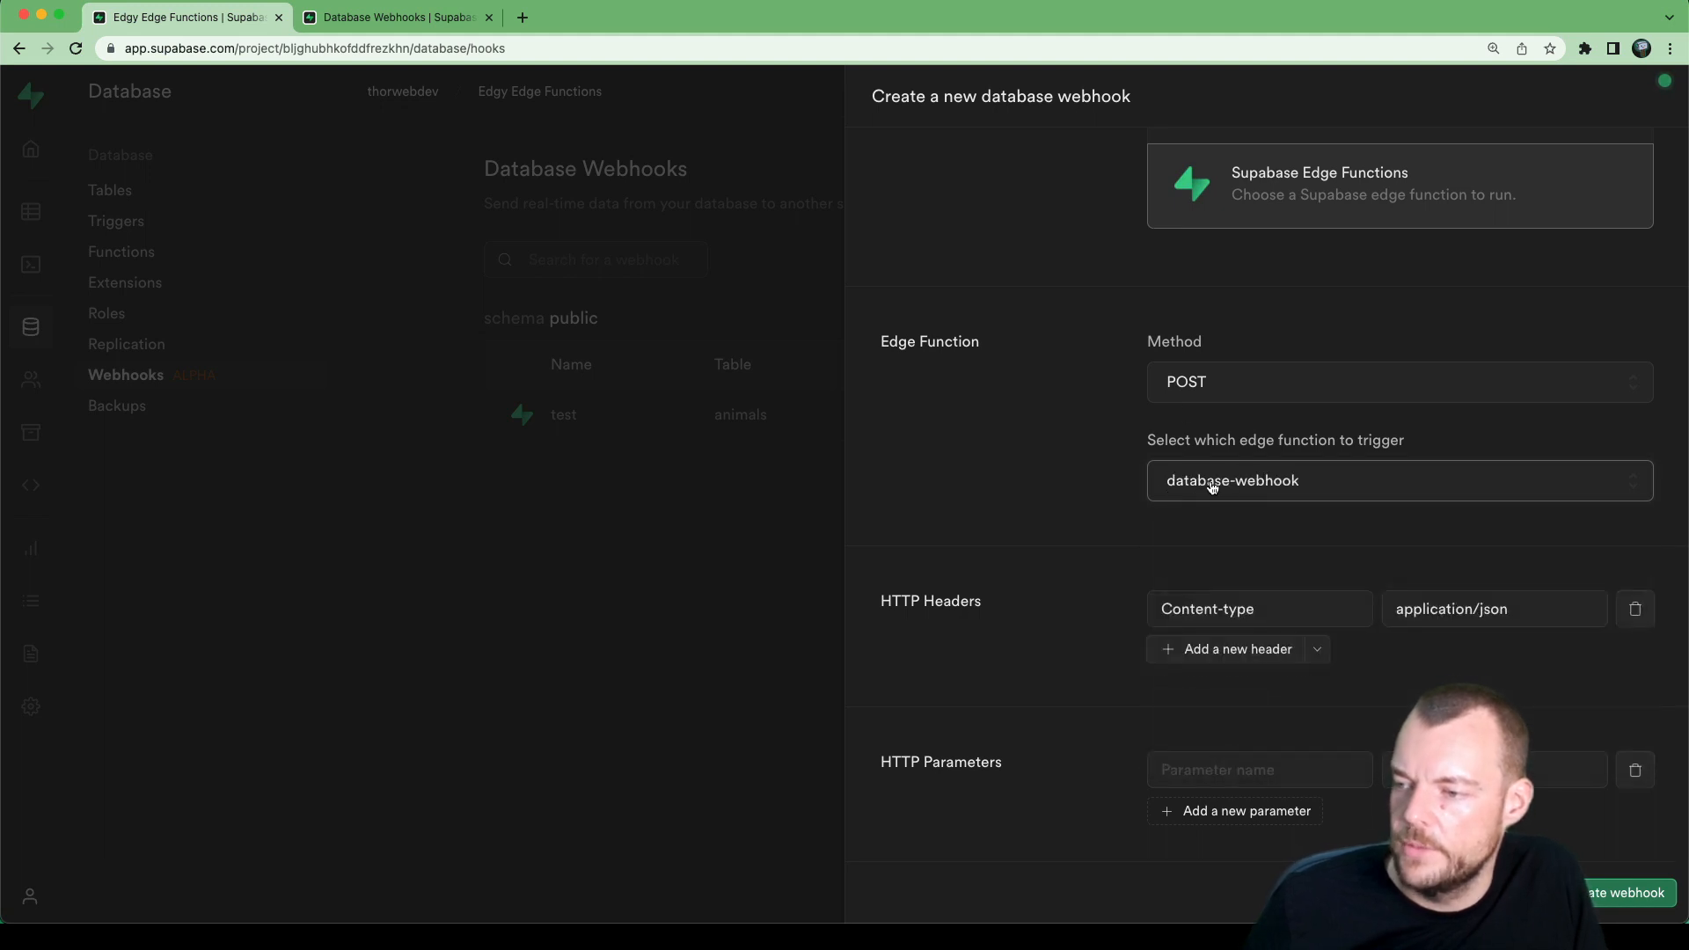
mouse_move(1293, 666)
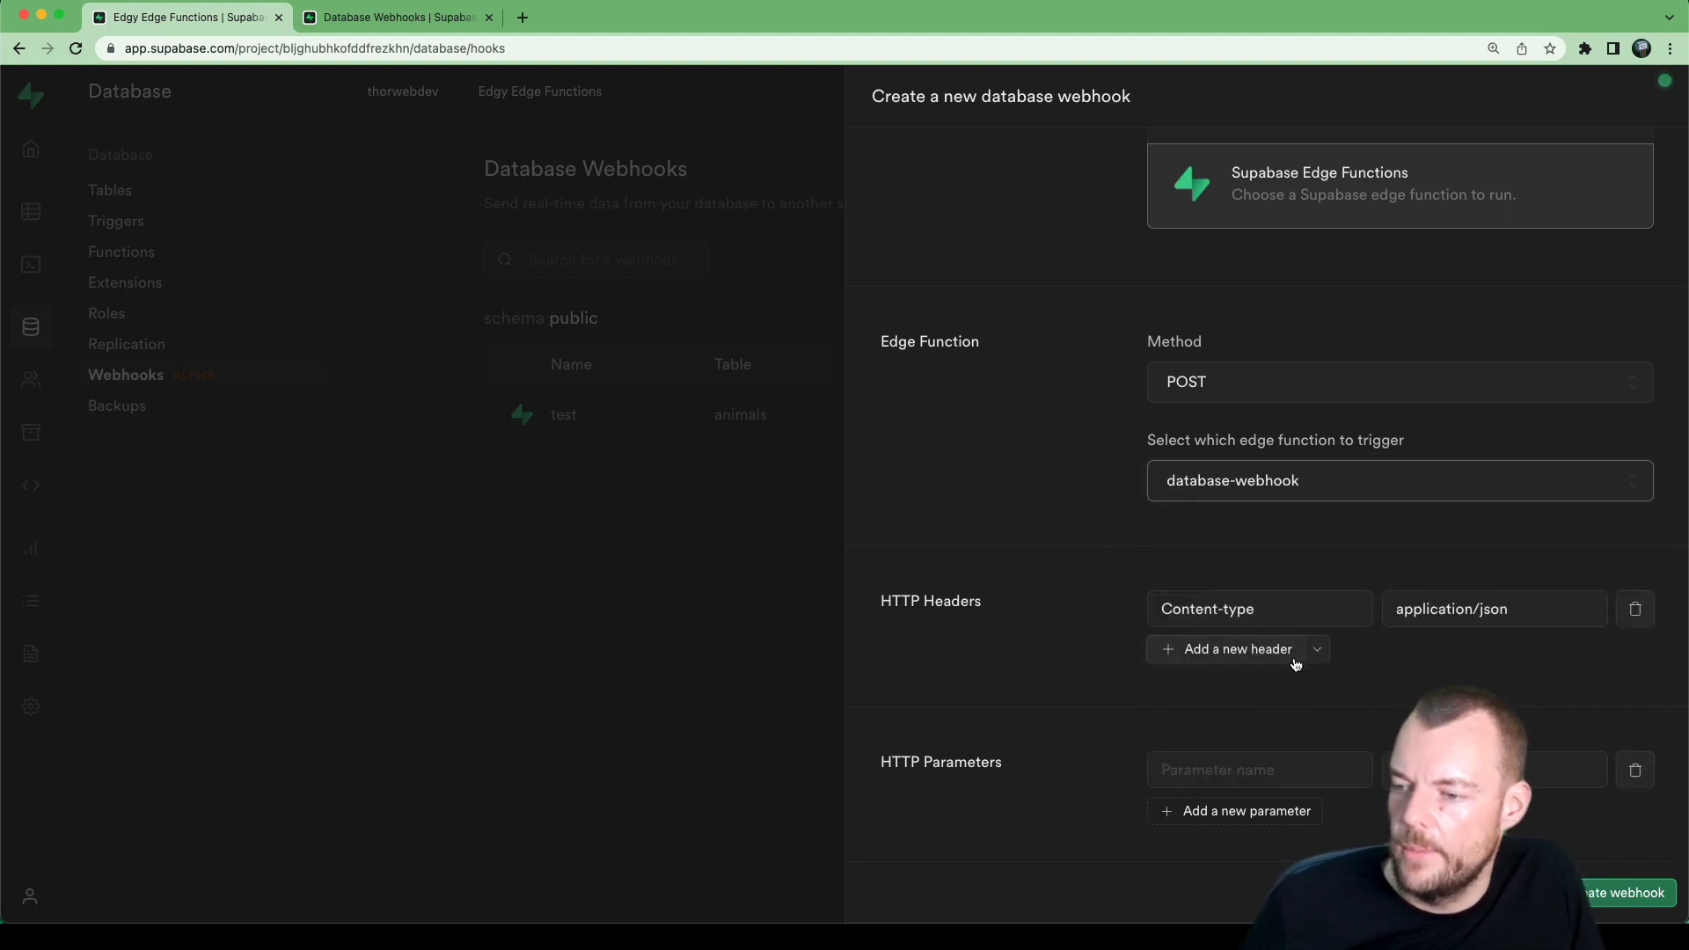
click(1222, 649)
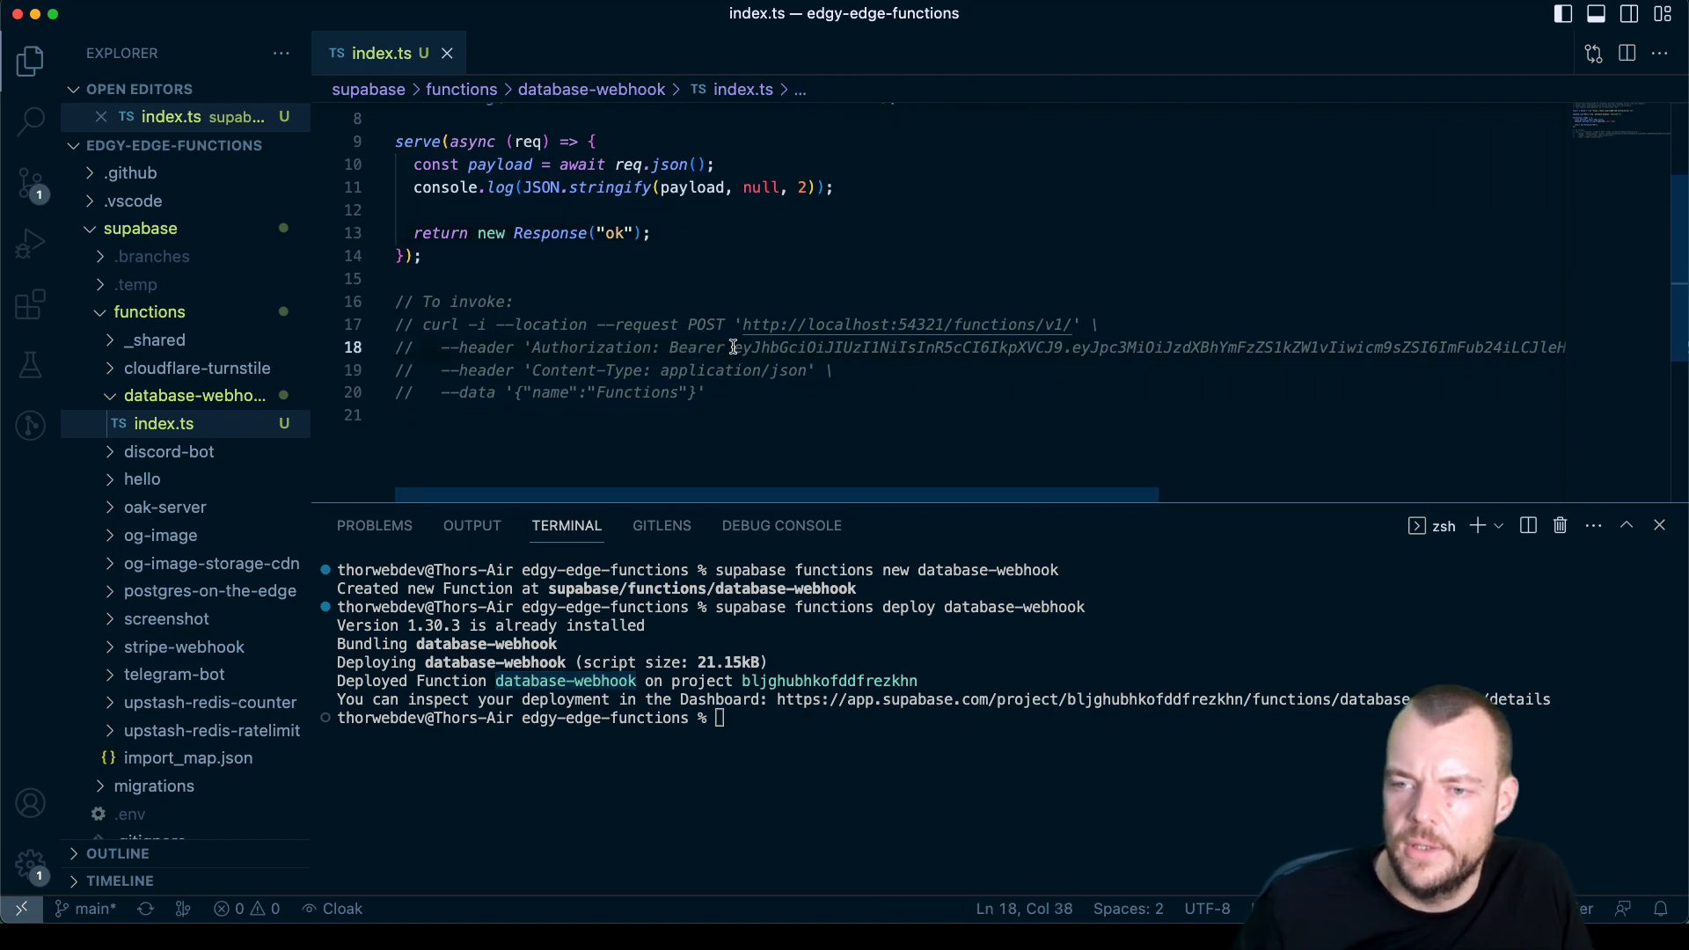
Step: Select and copy the Bearer token from the commented curl command in index.ts
double_click(699, 346)
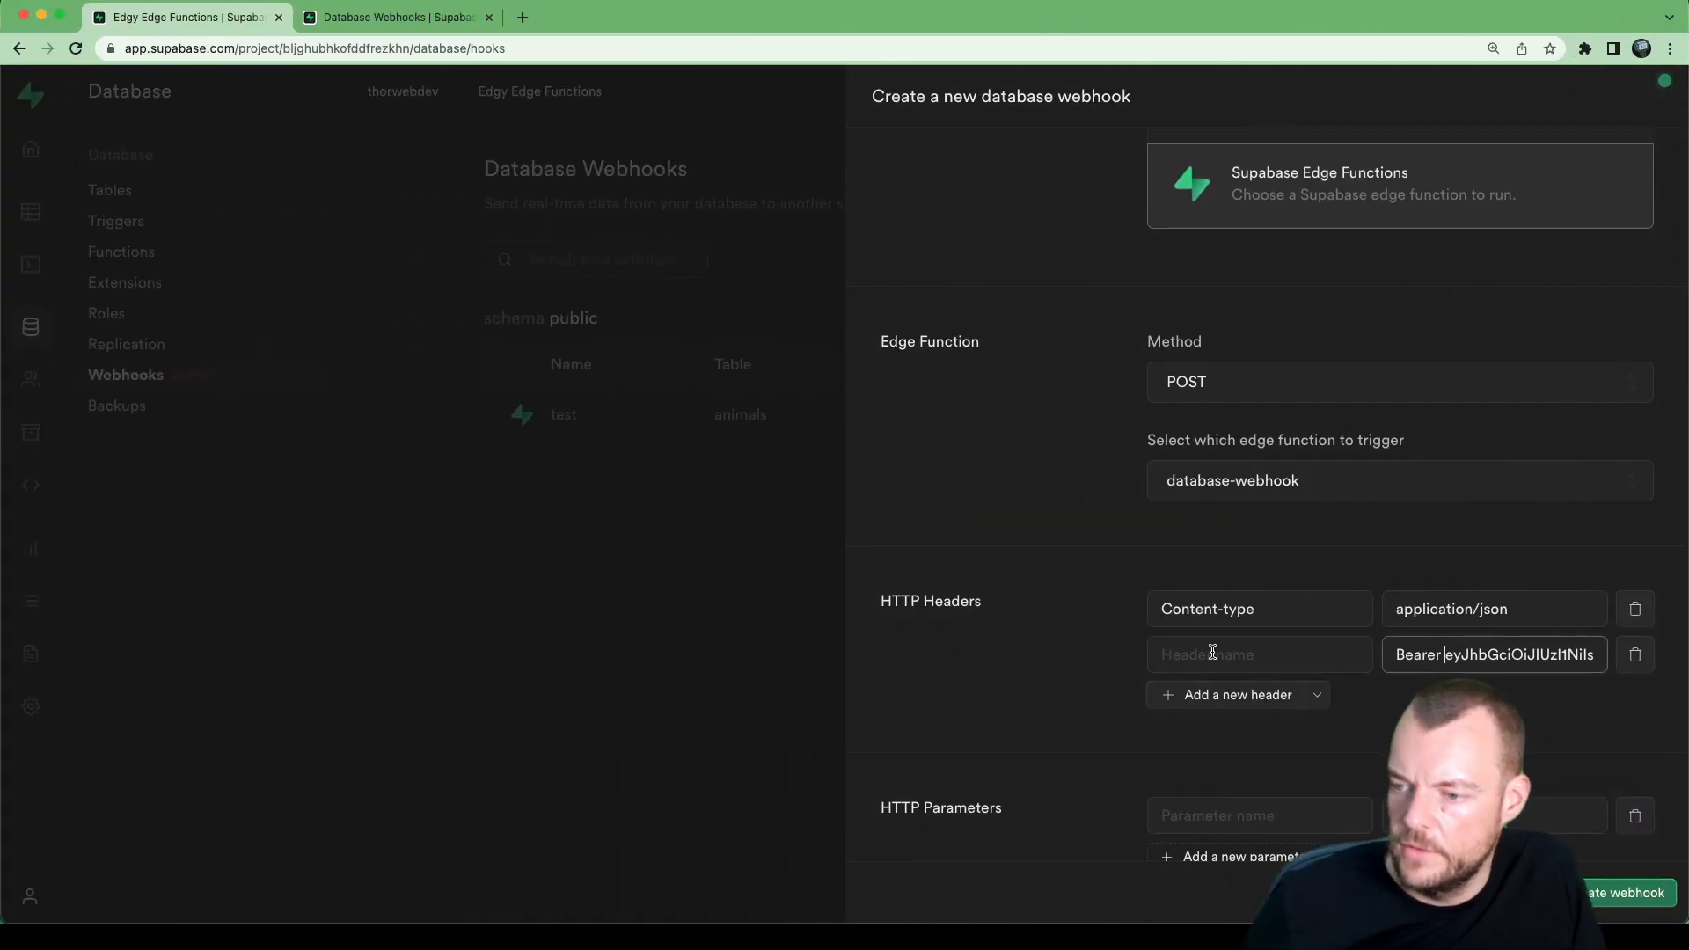
Step: Name the webhook's second HTTP header Authorization
text(Authorization)
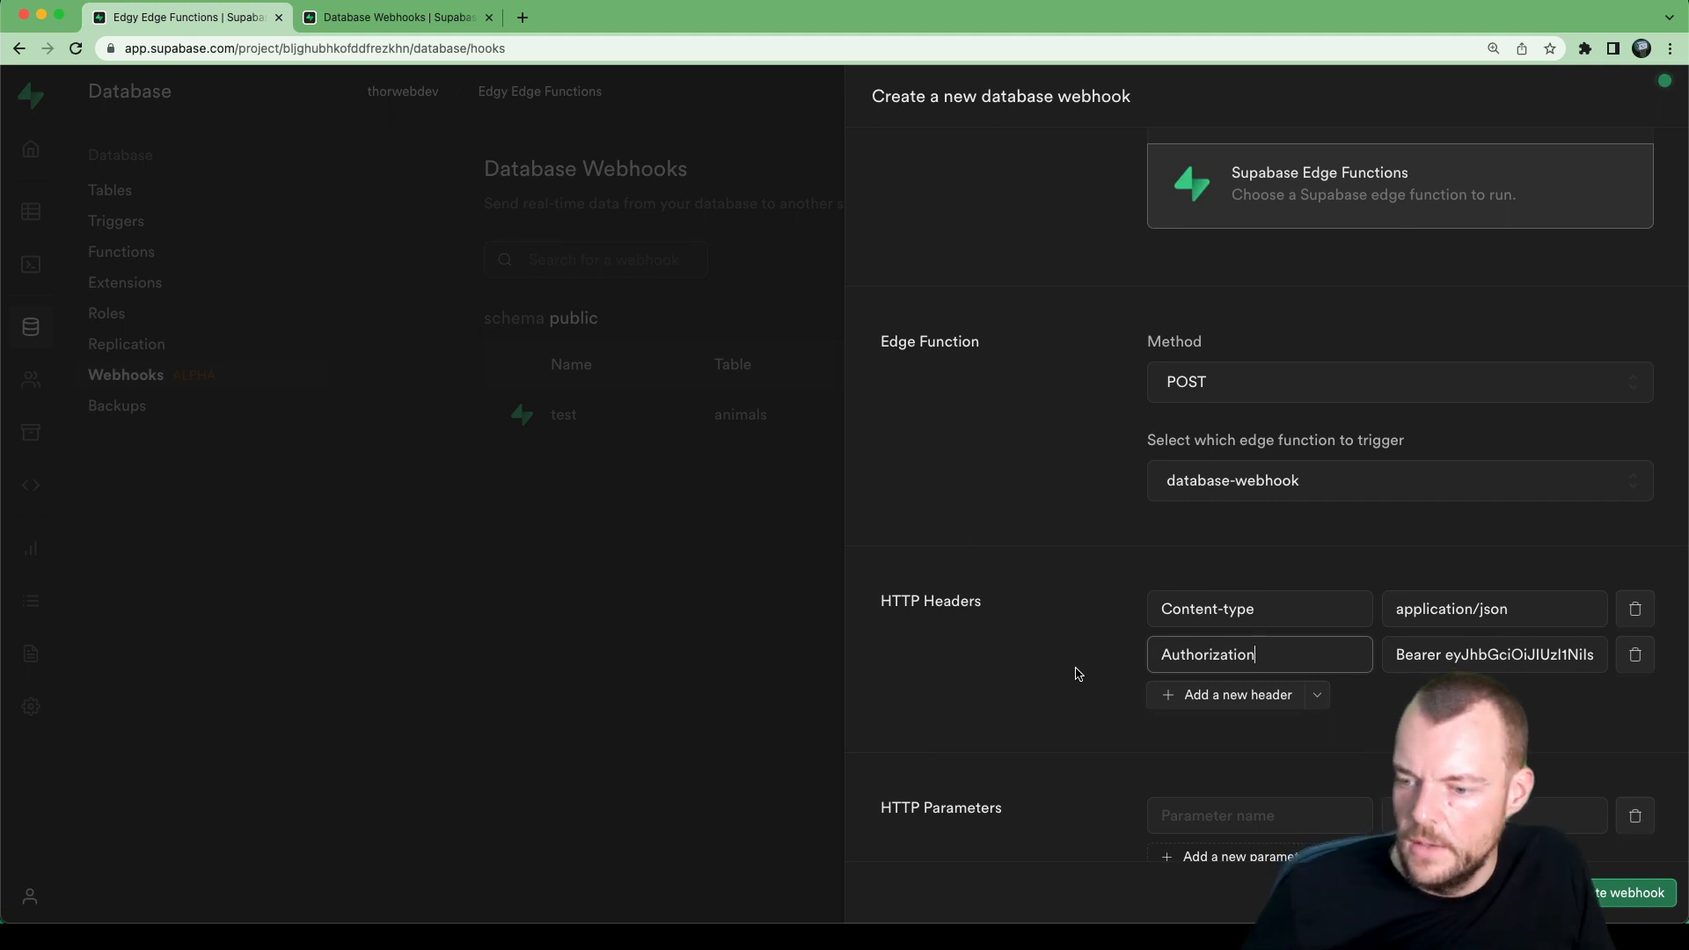
scroll(down, 3)
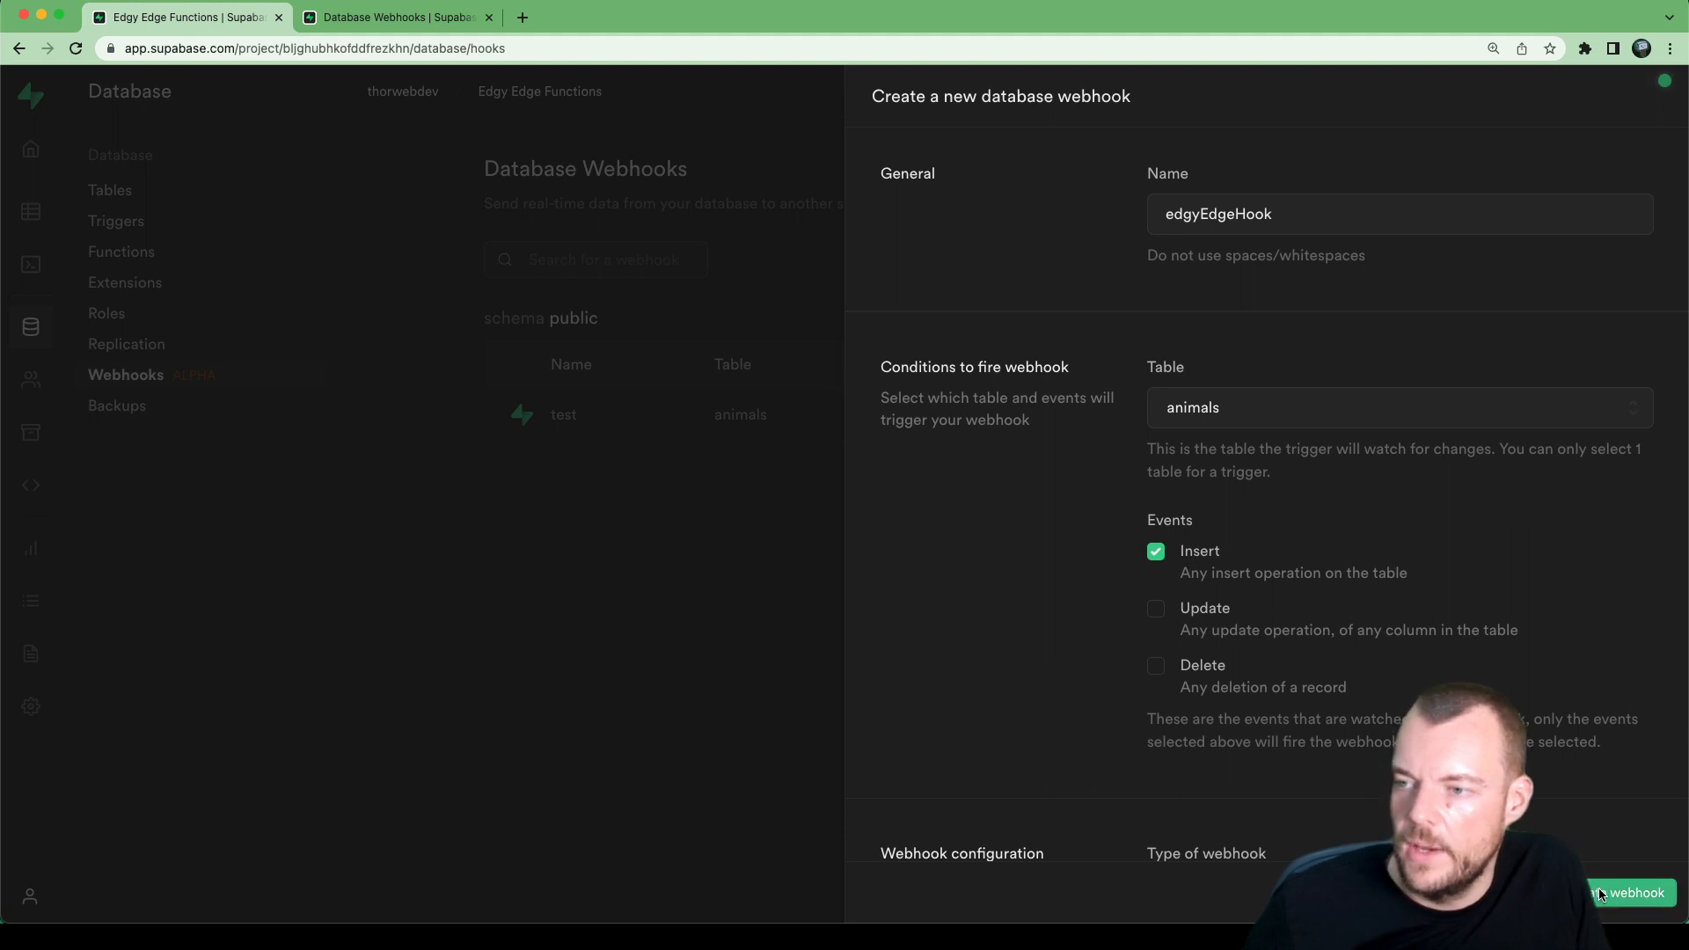
mouse_move(788, 539)
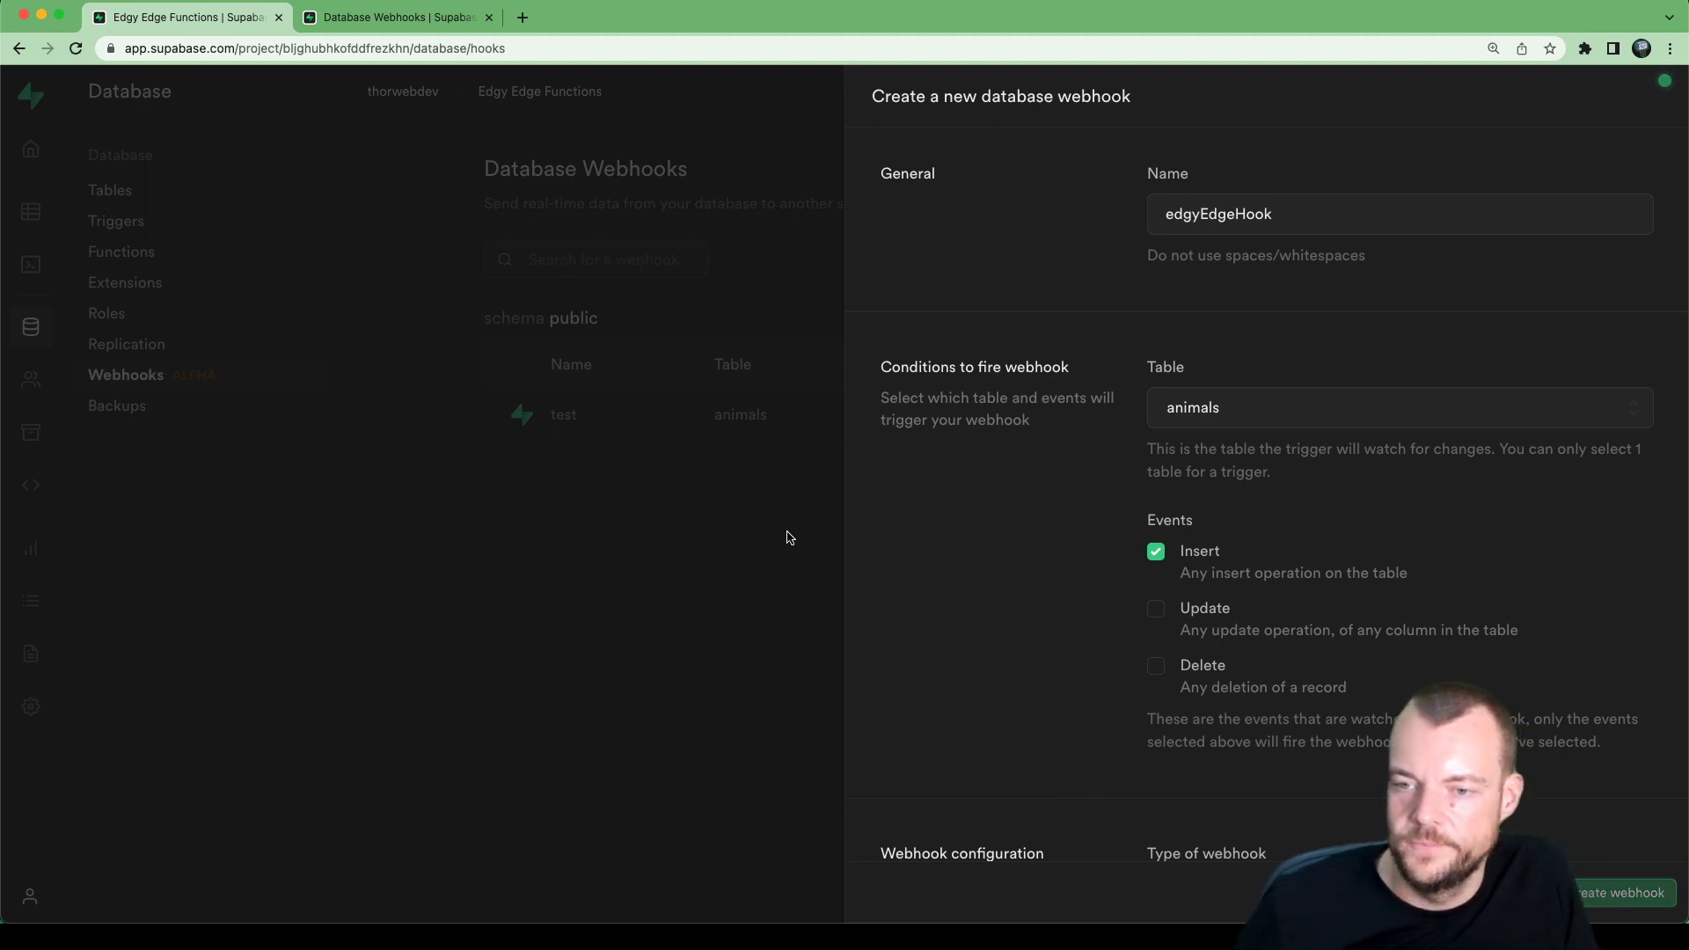
Step: Create the edgyEdgeHook webhook, then delete the old test webhook by confirming with 'test'
click(1618, 892)
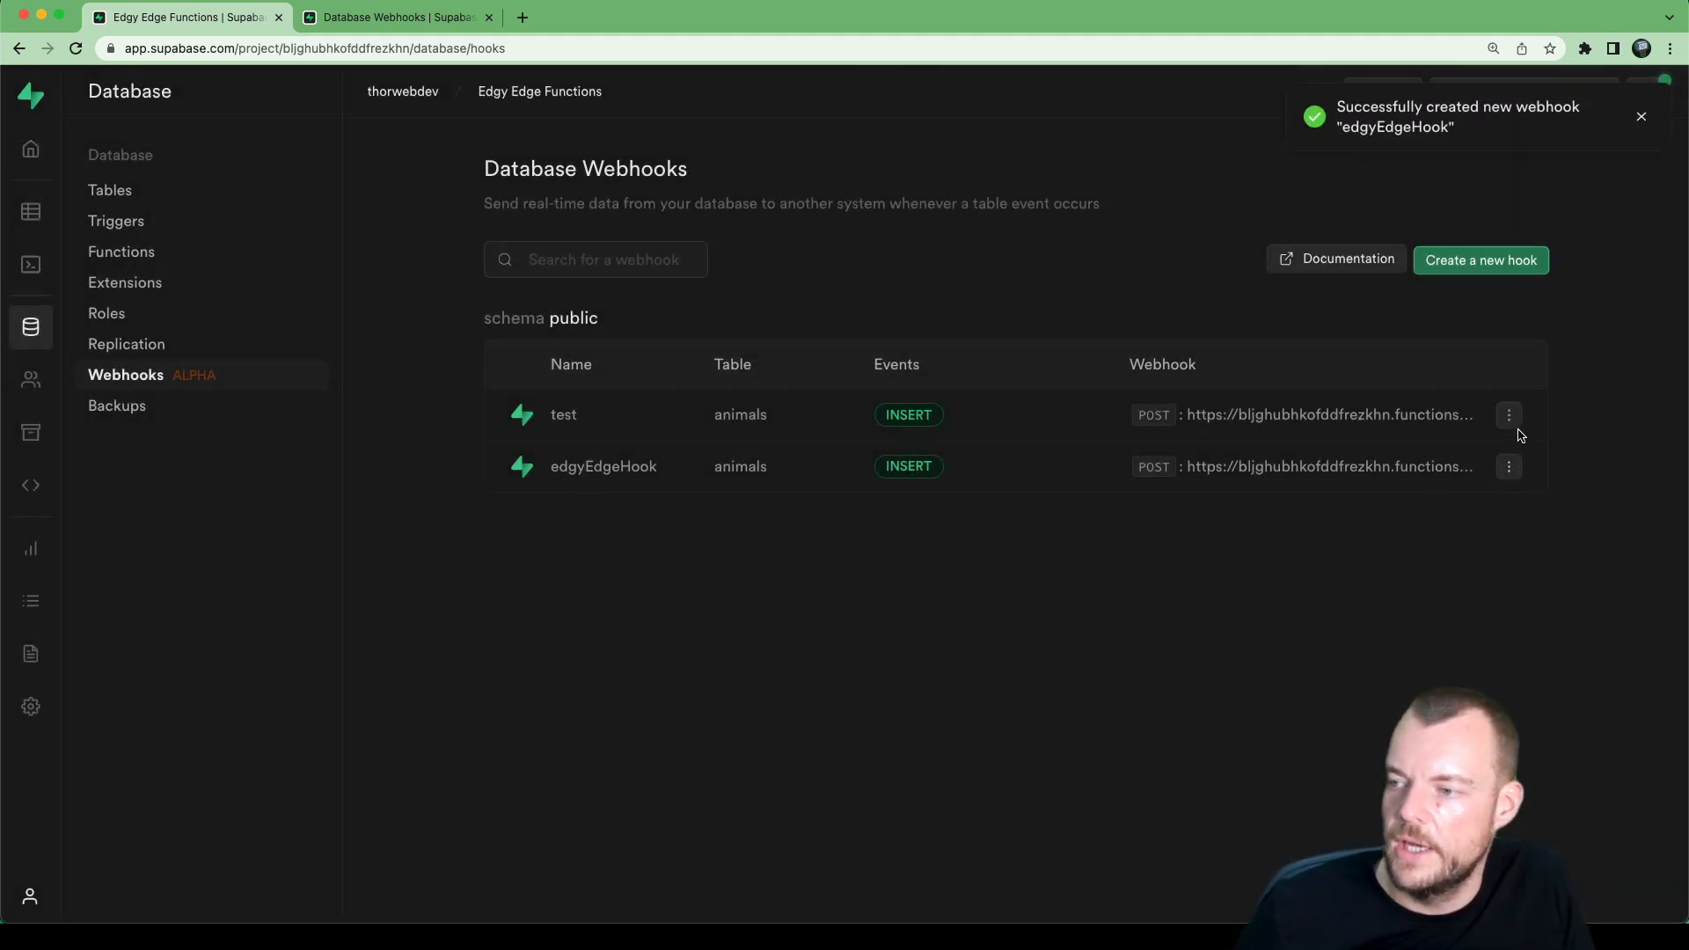
click(1508, 415)
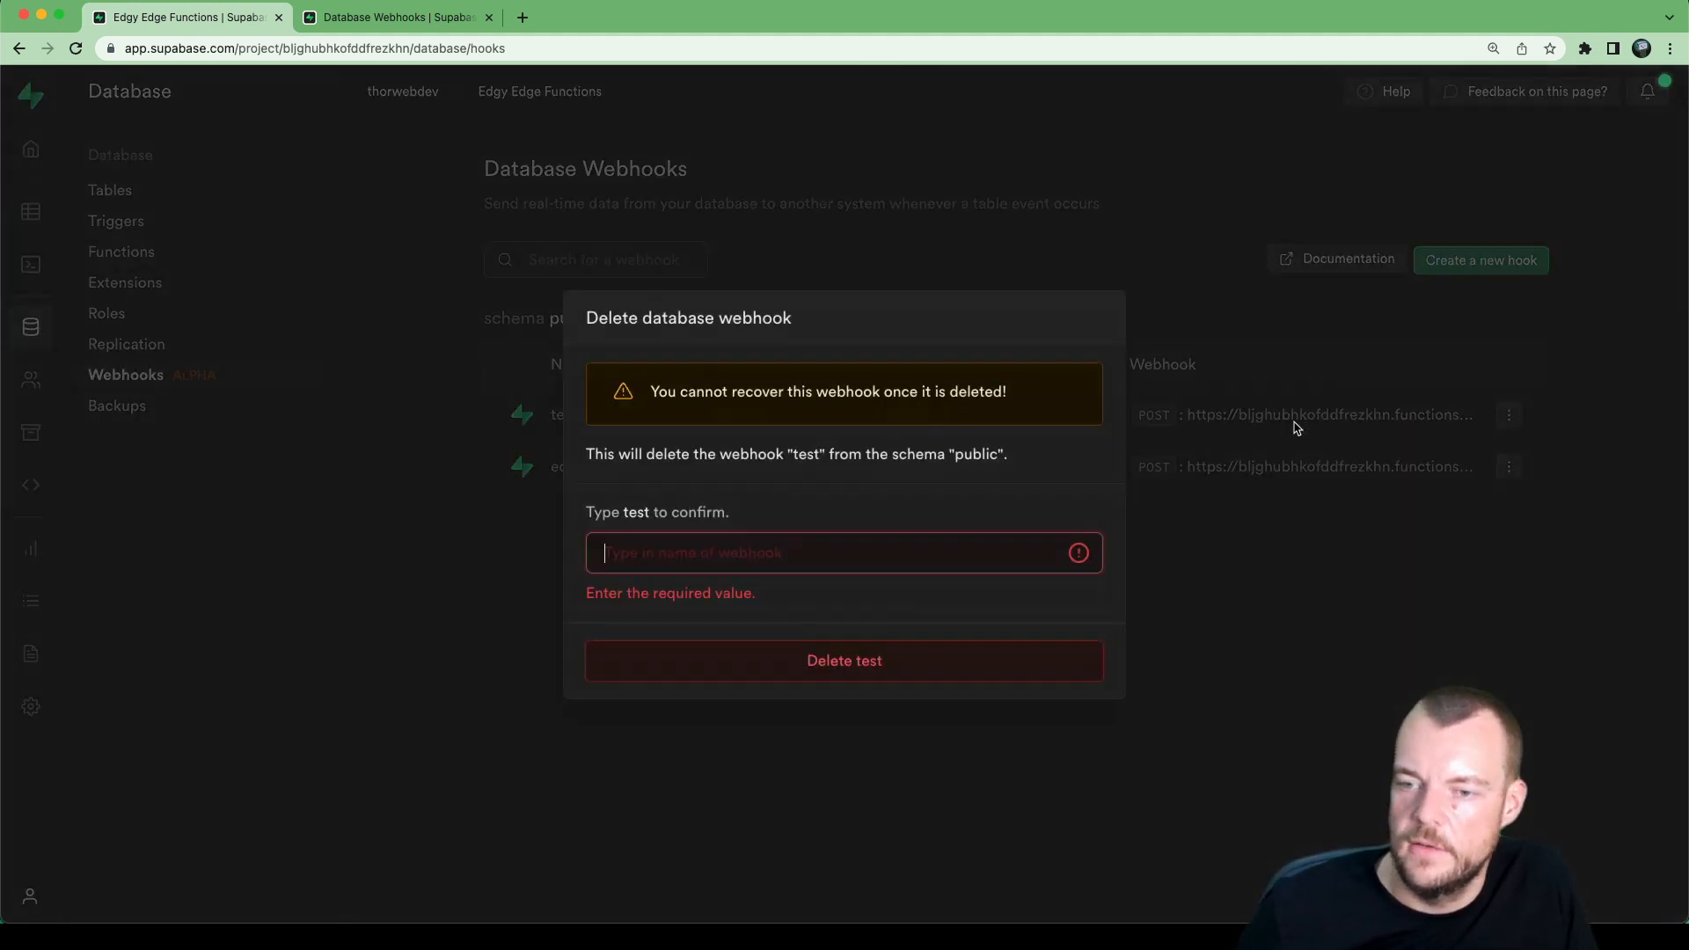
mouse_move(685, 498)
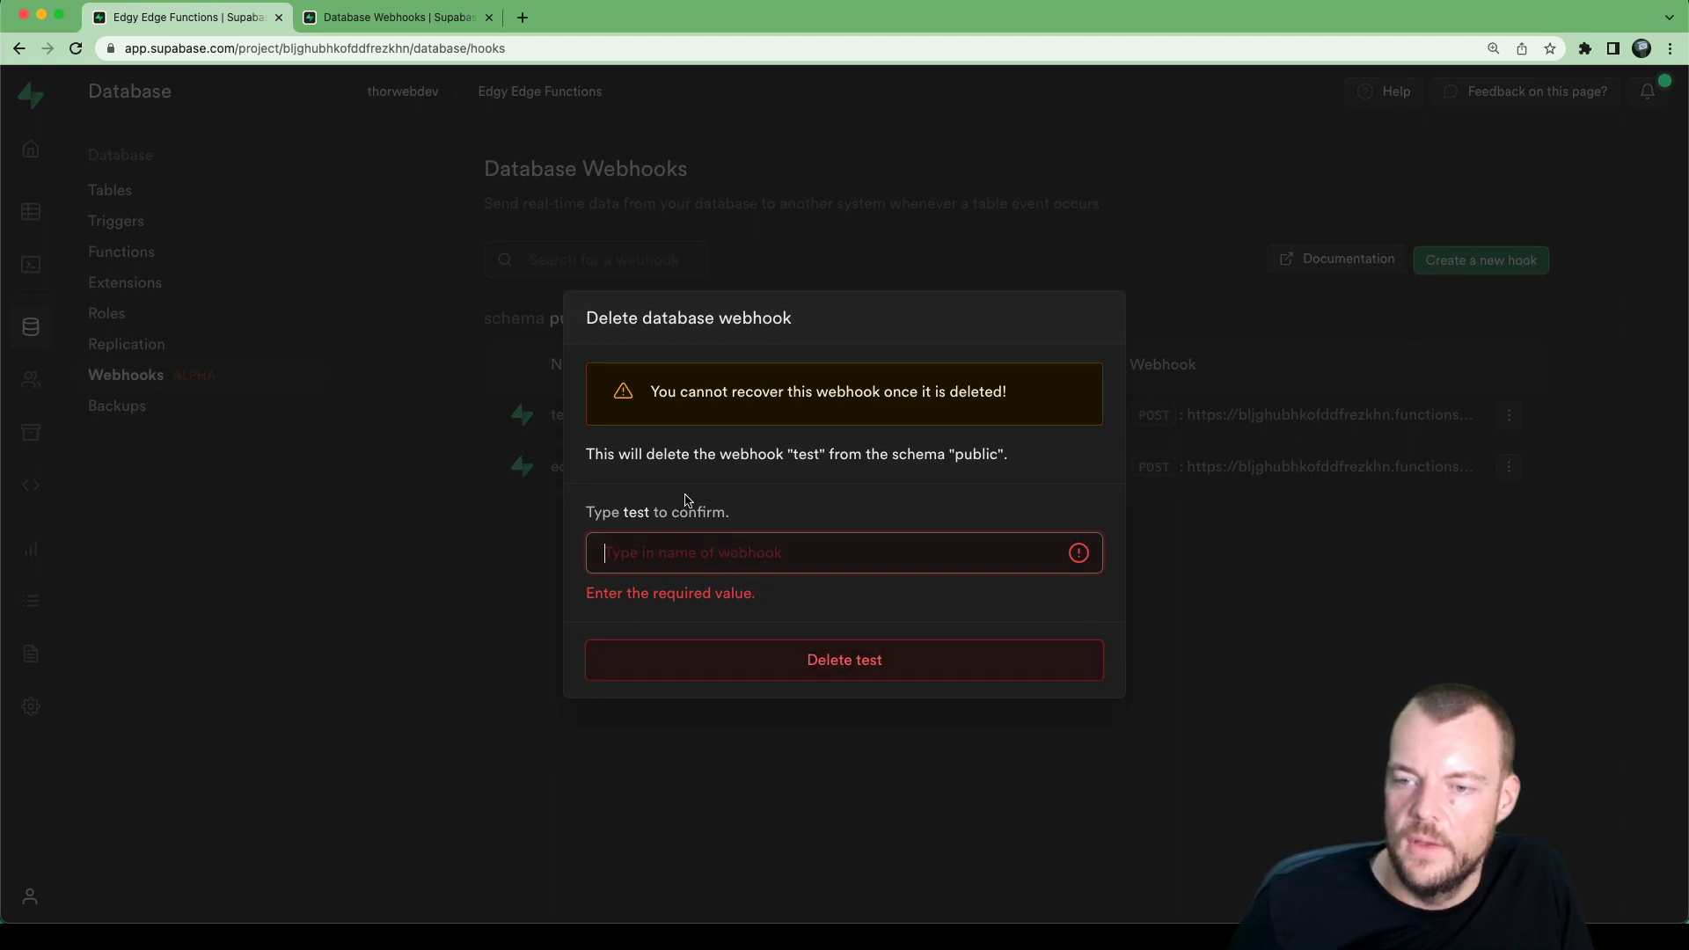
mouse_move(725, 518)
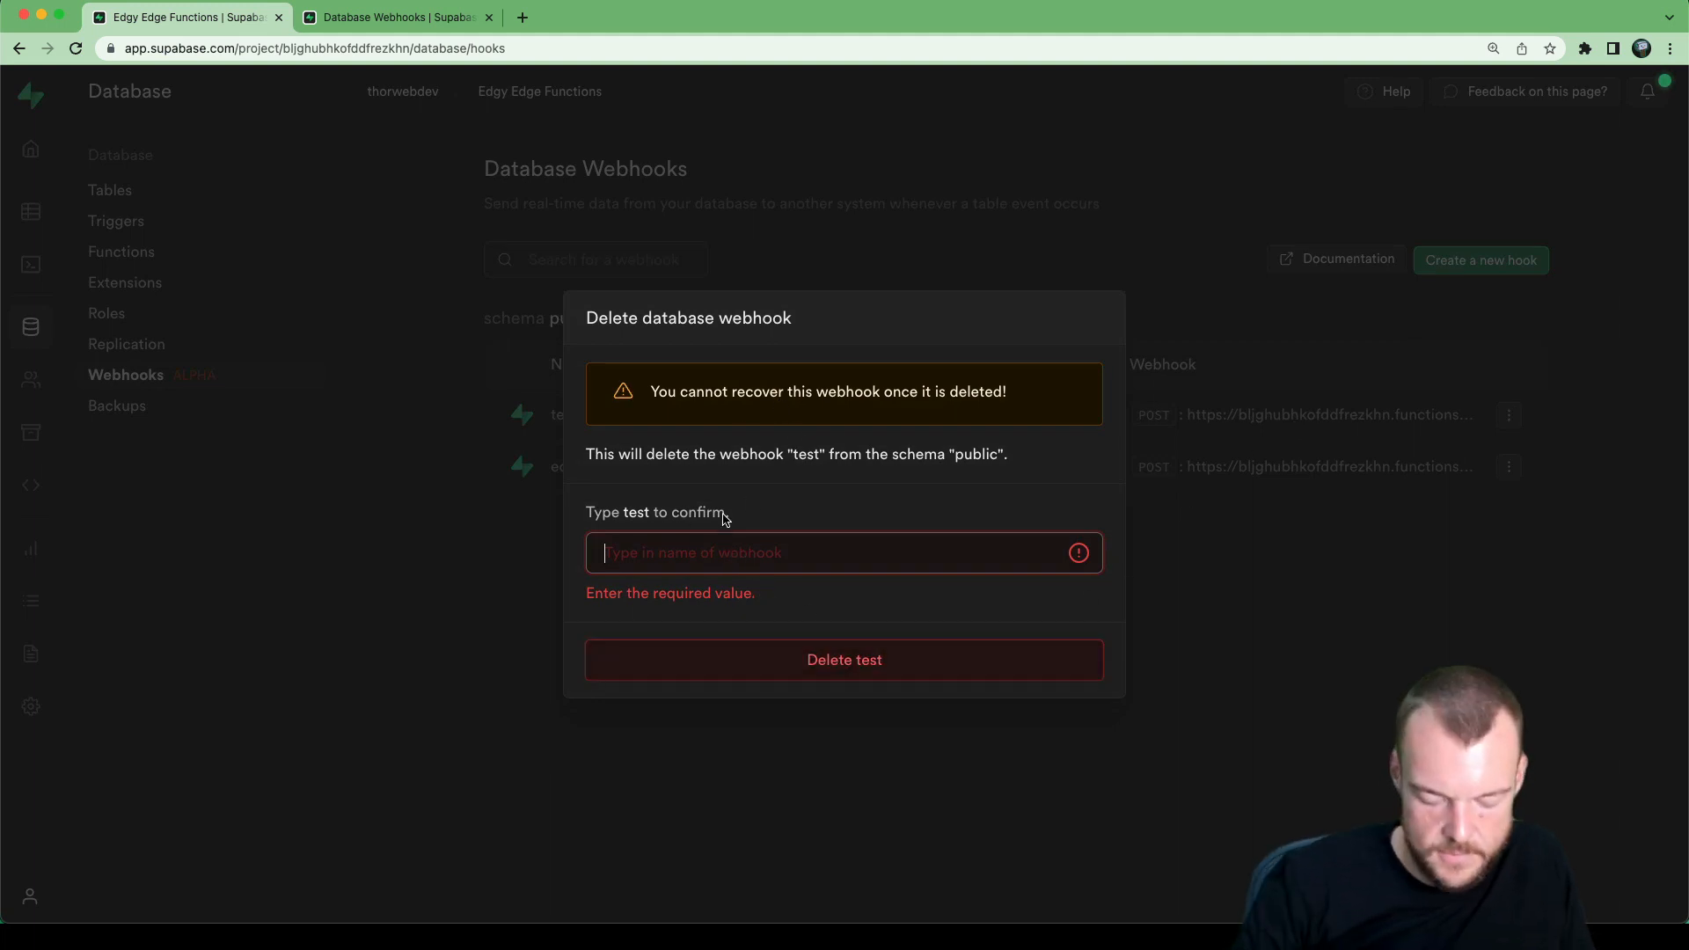
click(842, 659)
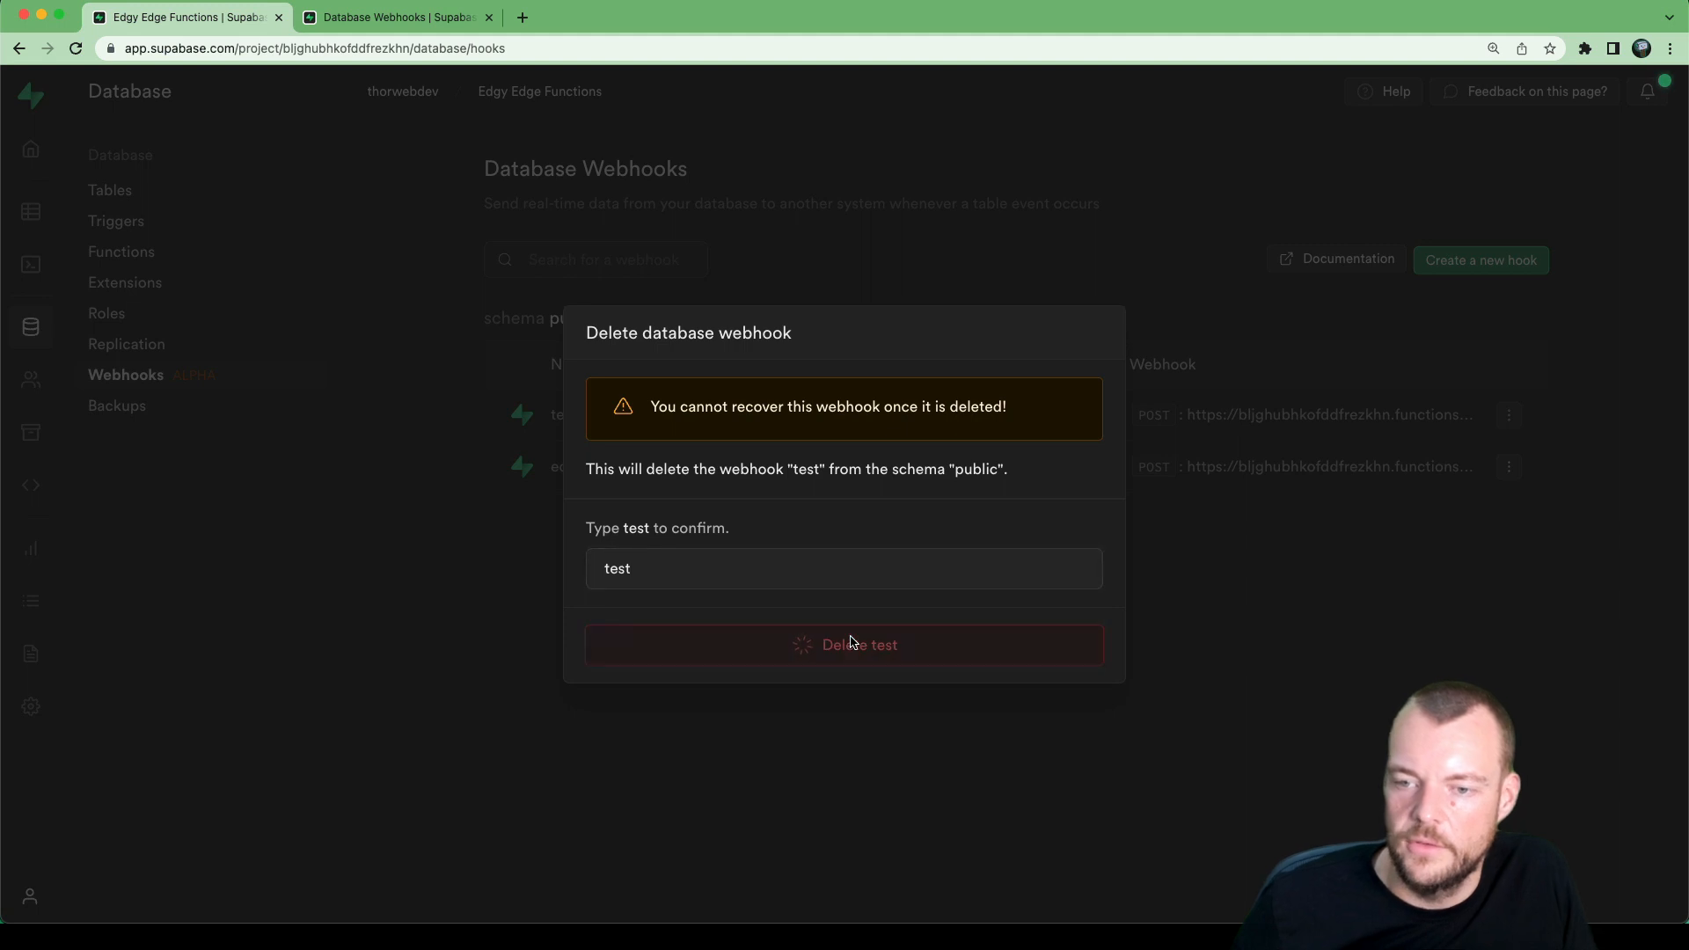
mouse_move(855, 749)
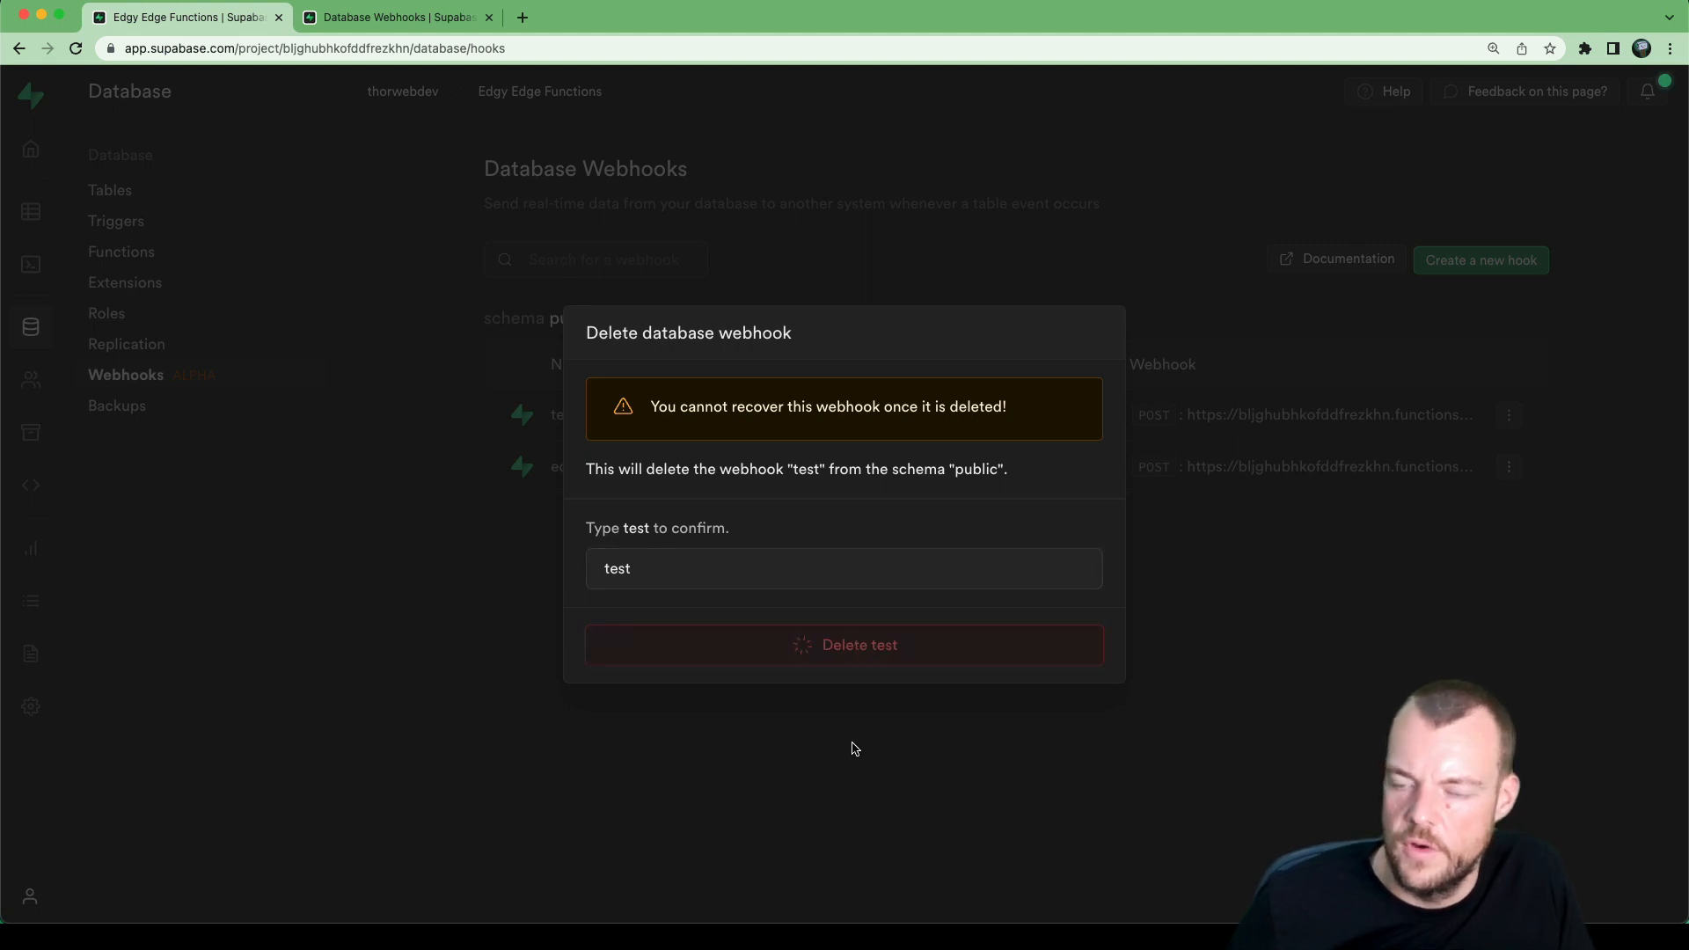
click(843, 644)
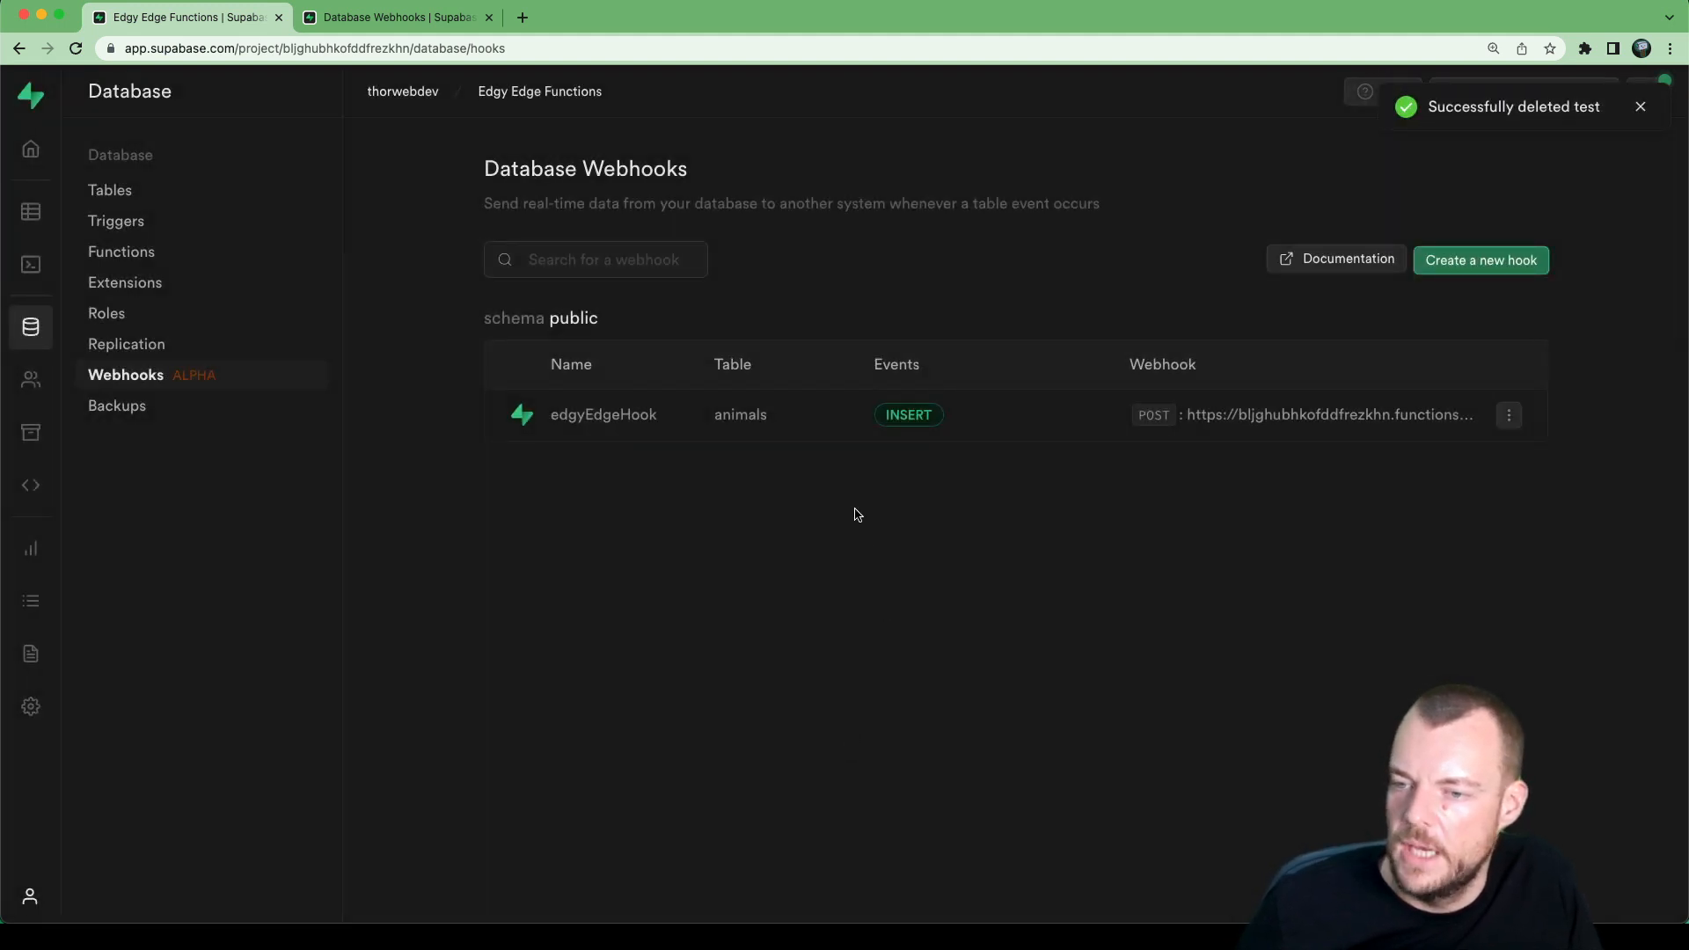
mouse_move(30, 148)
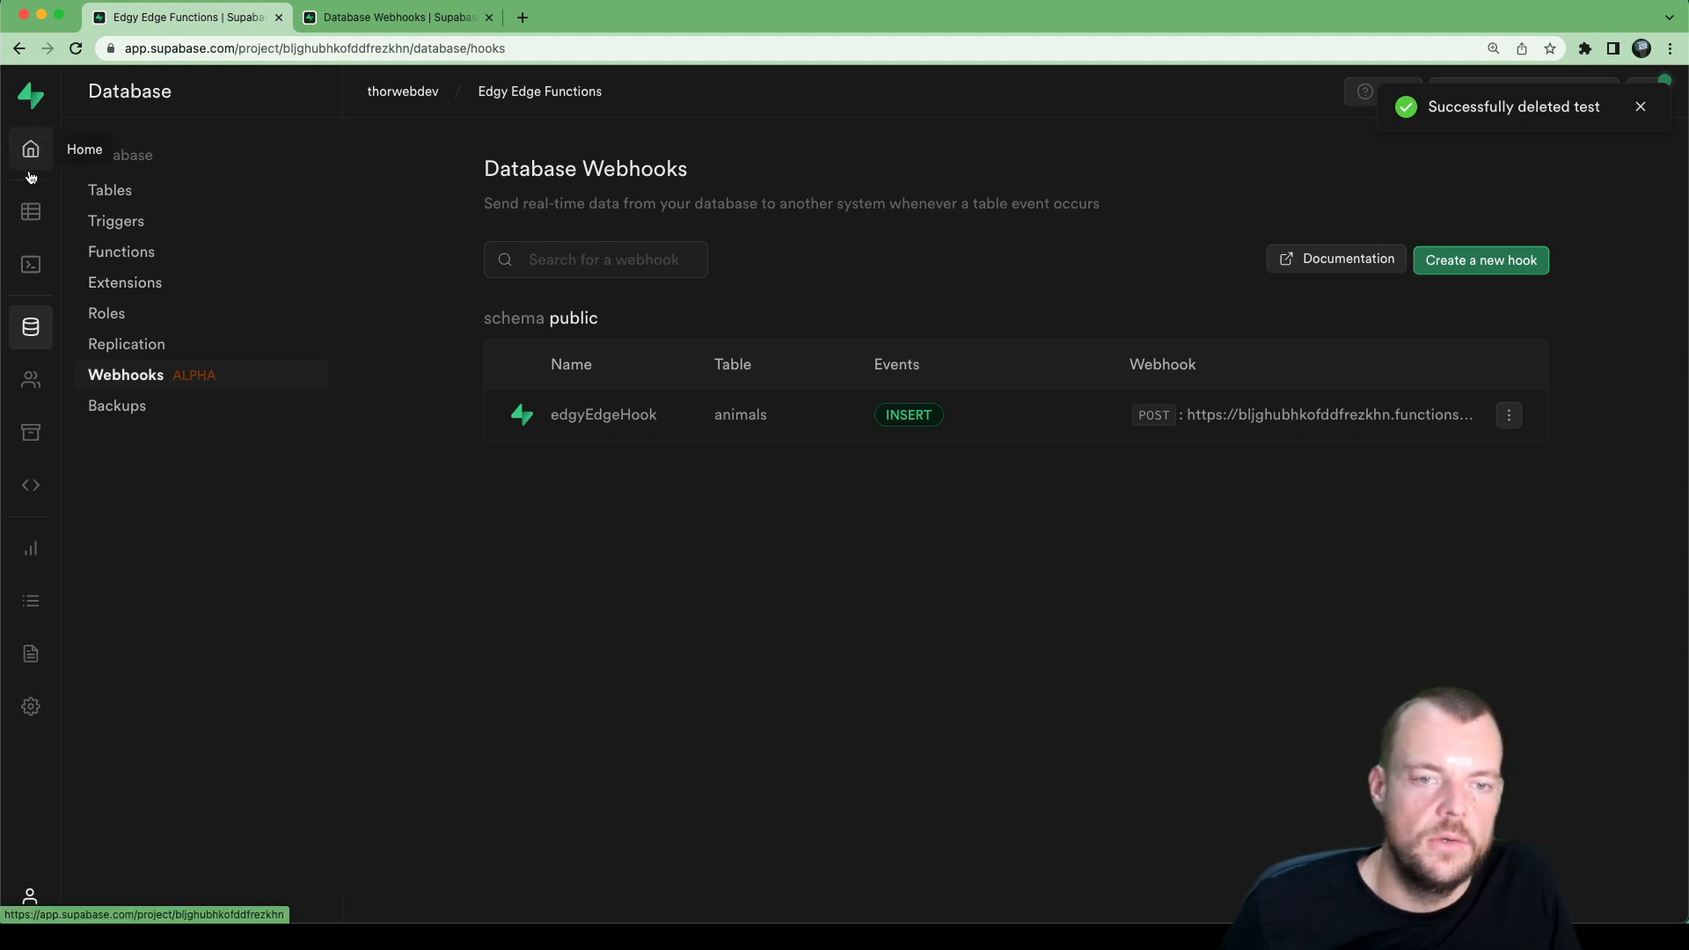
Step: Insert a new row into the animals table with animal 'cat' and save it
click(30, 211)
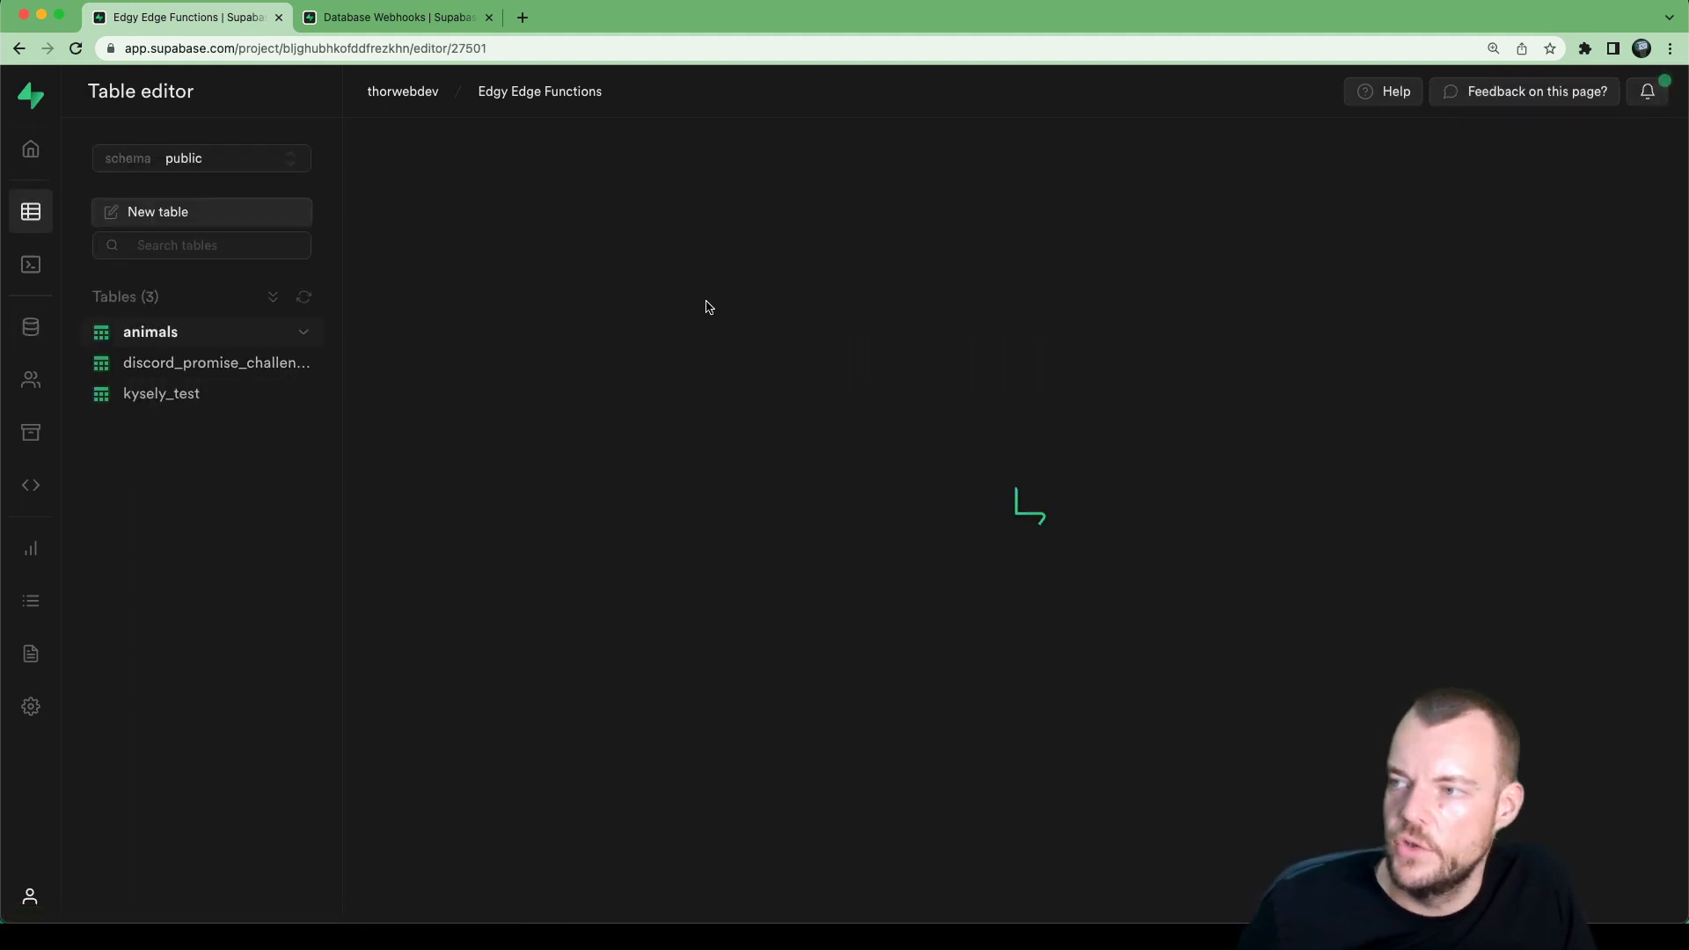
click(697, 139)
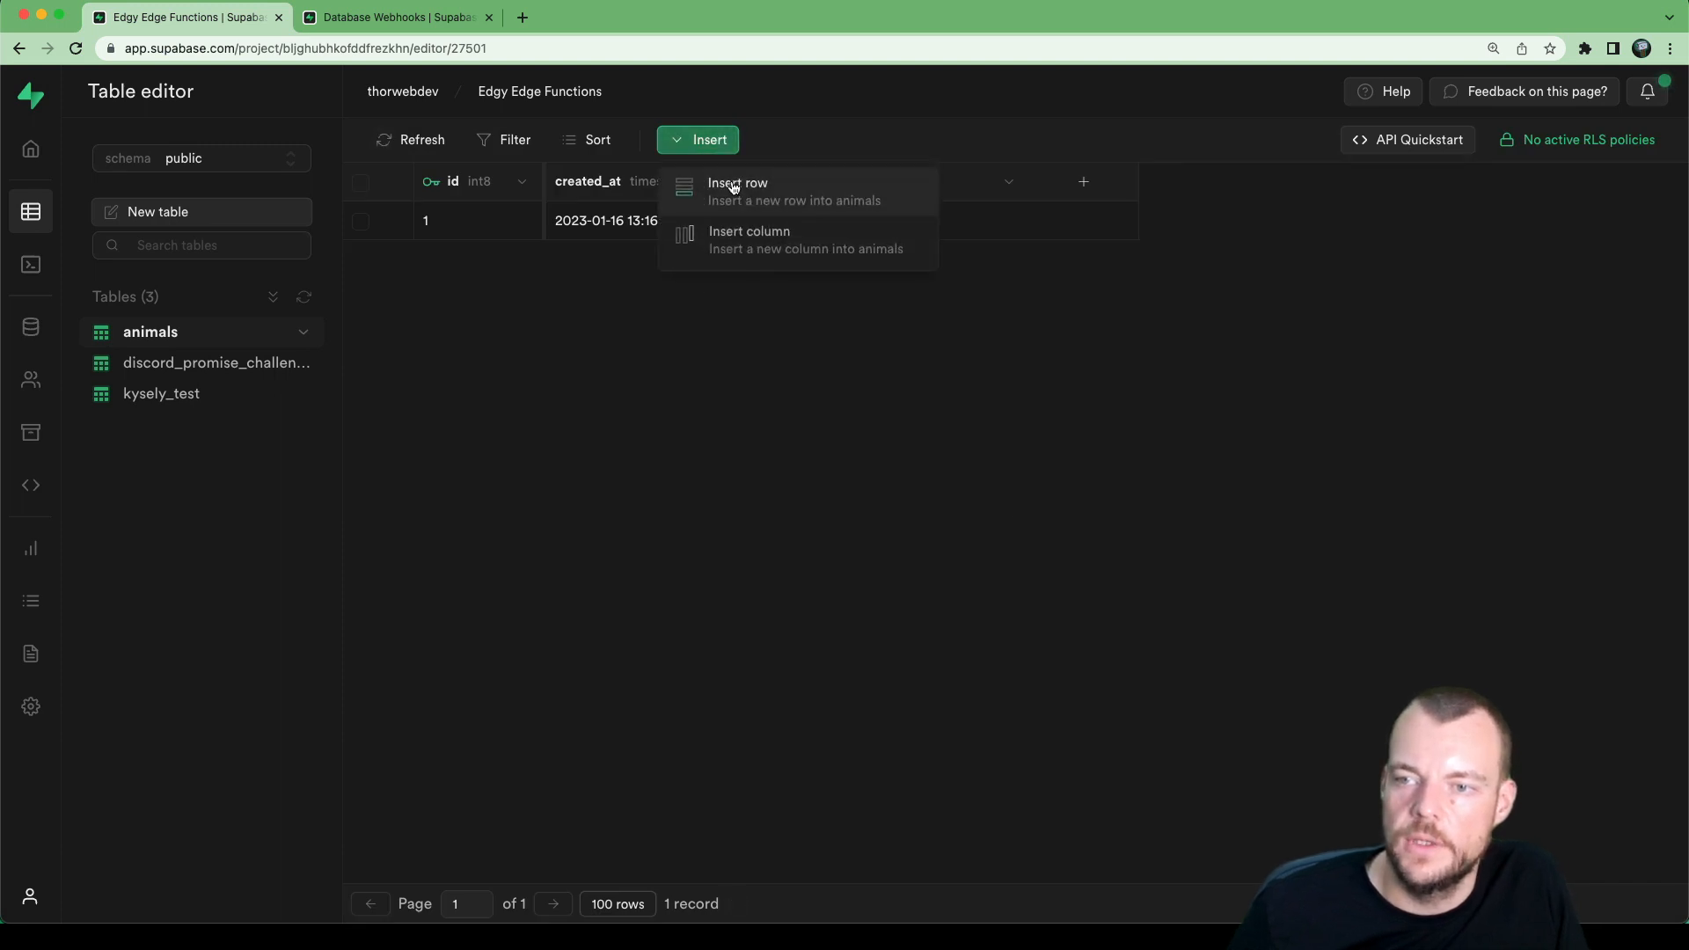
click(737, 182)
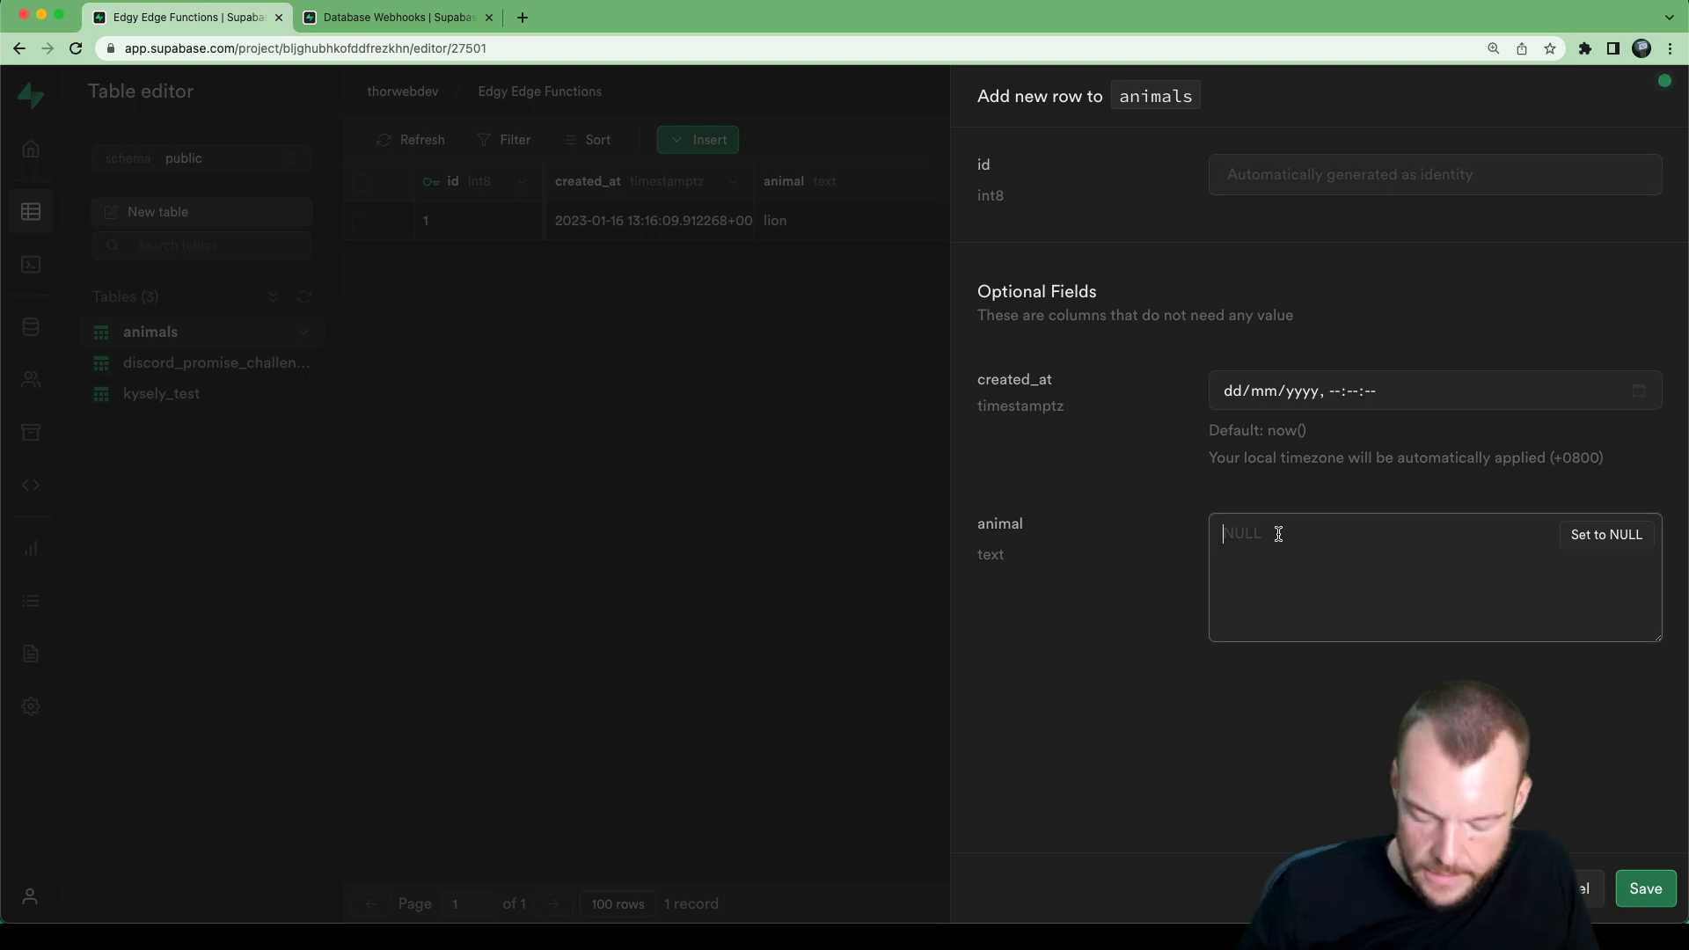
text(cat)
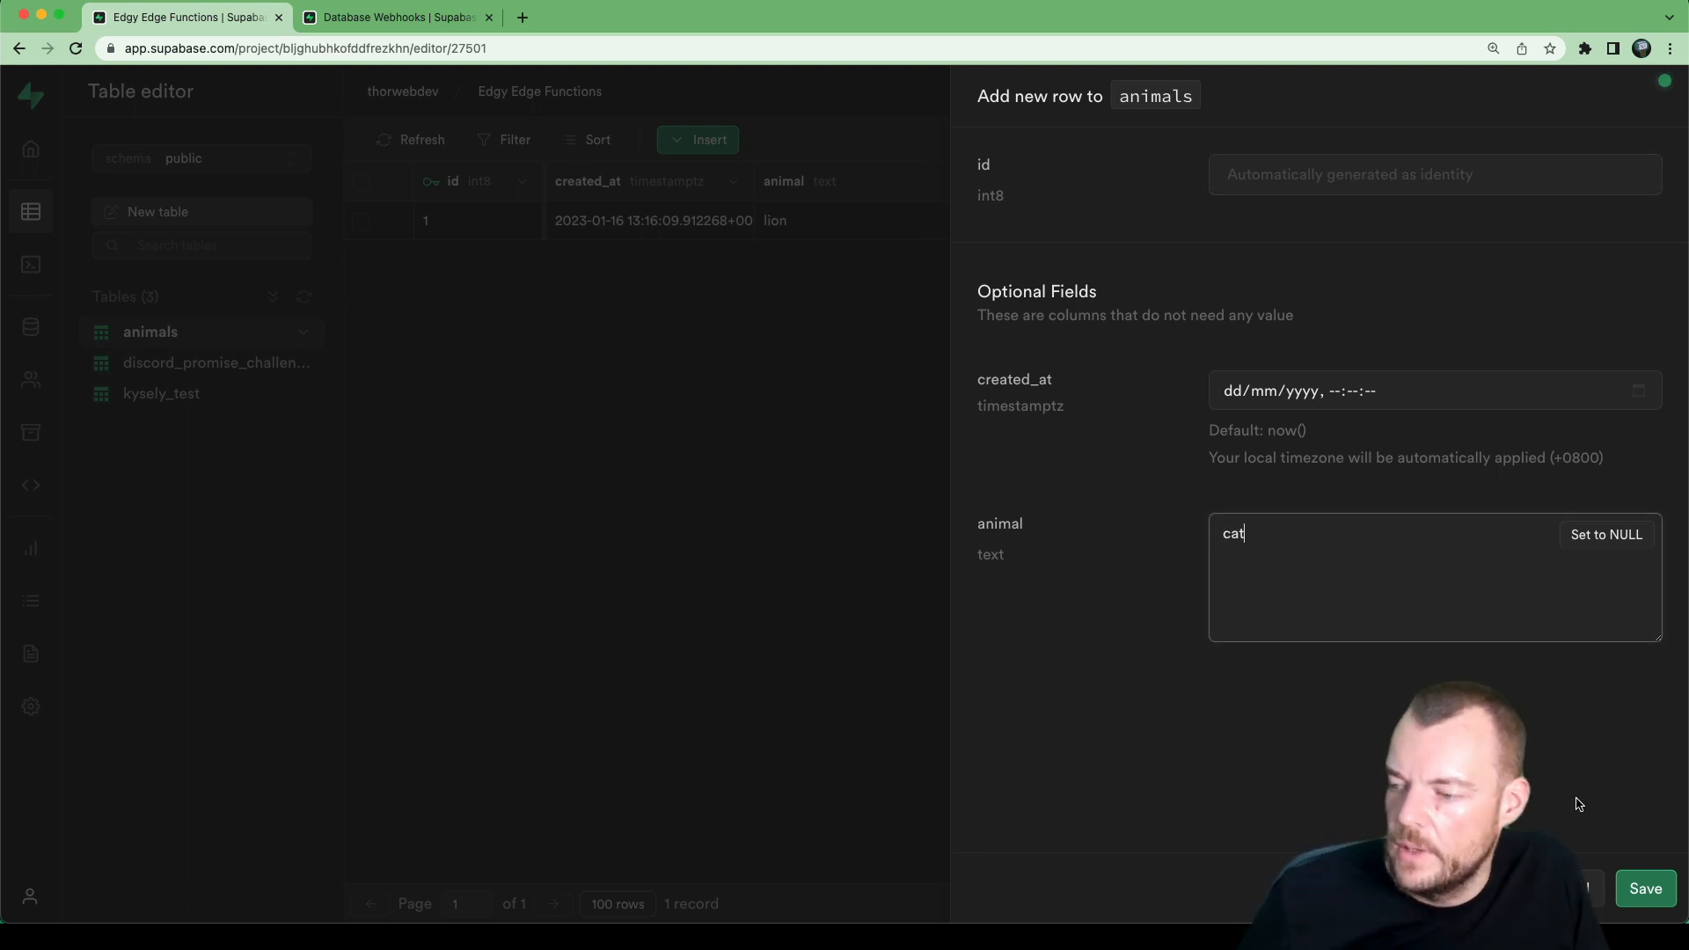
click(1645, 887)
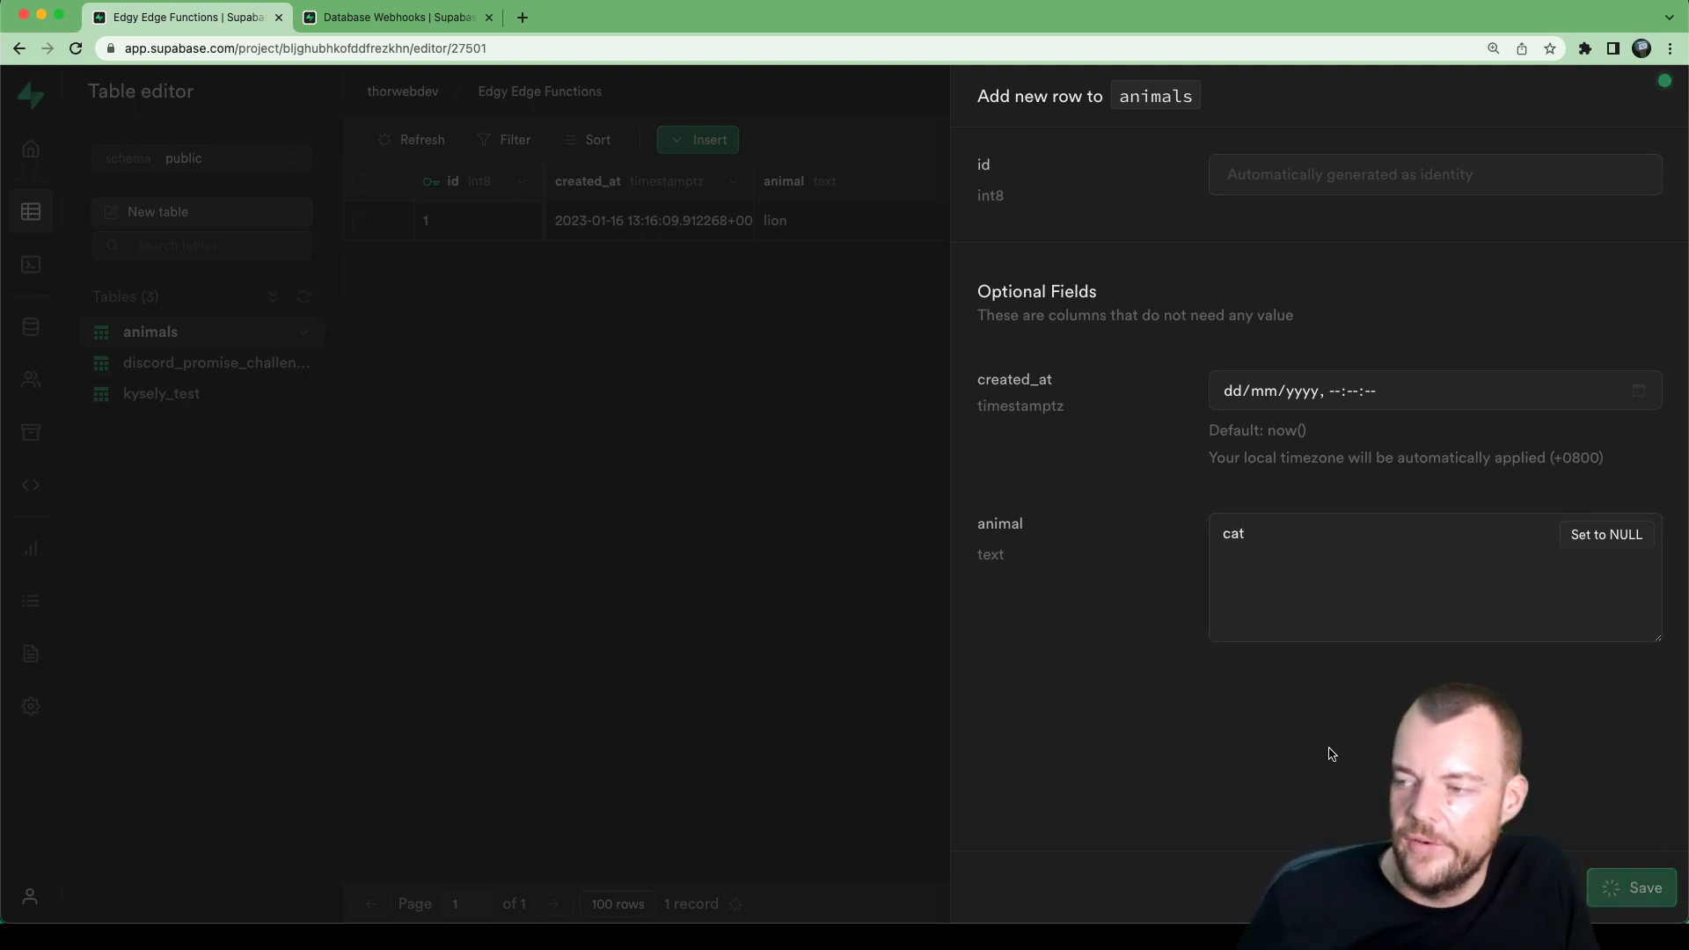
Step: View the database-webhook function's logs and inspect the INFO entry with the cat INSERT payload
click(1643, 886)
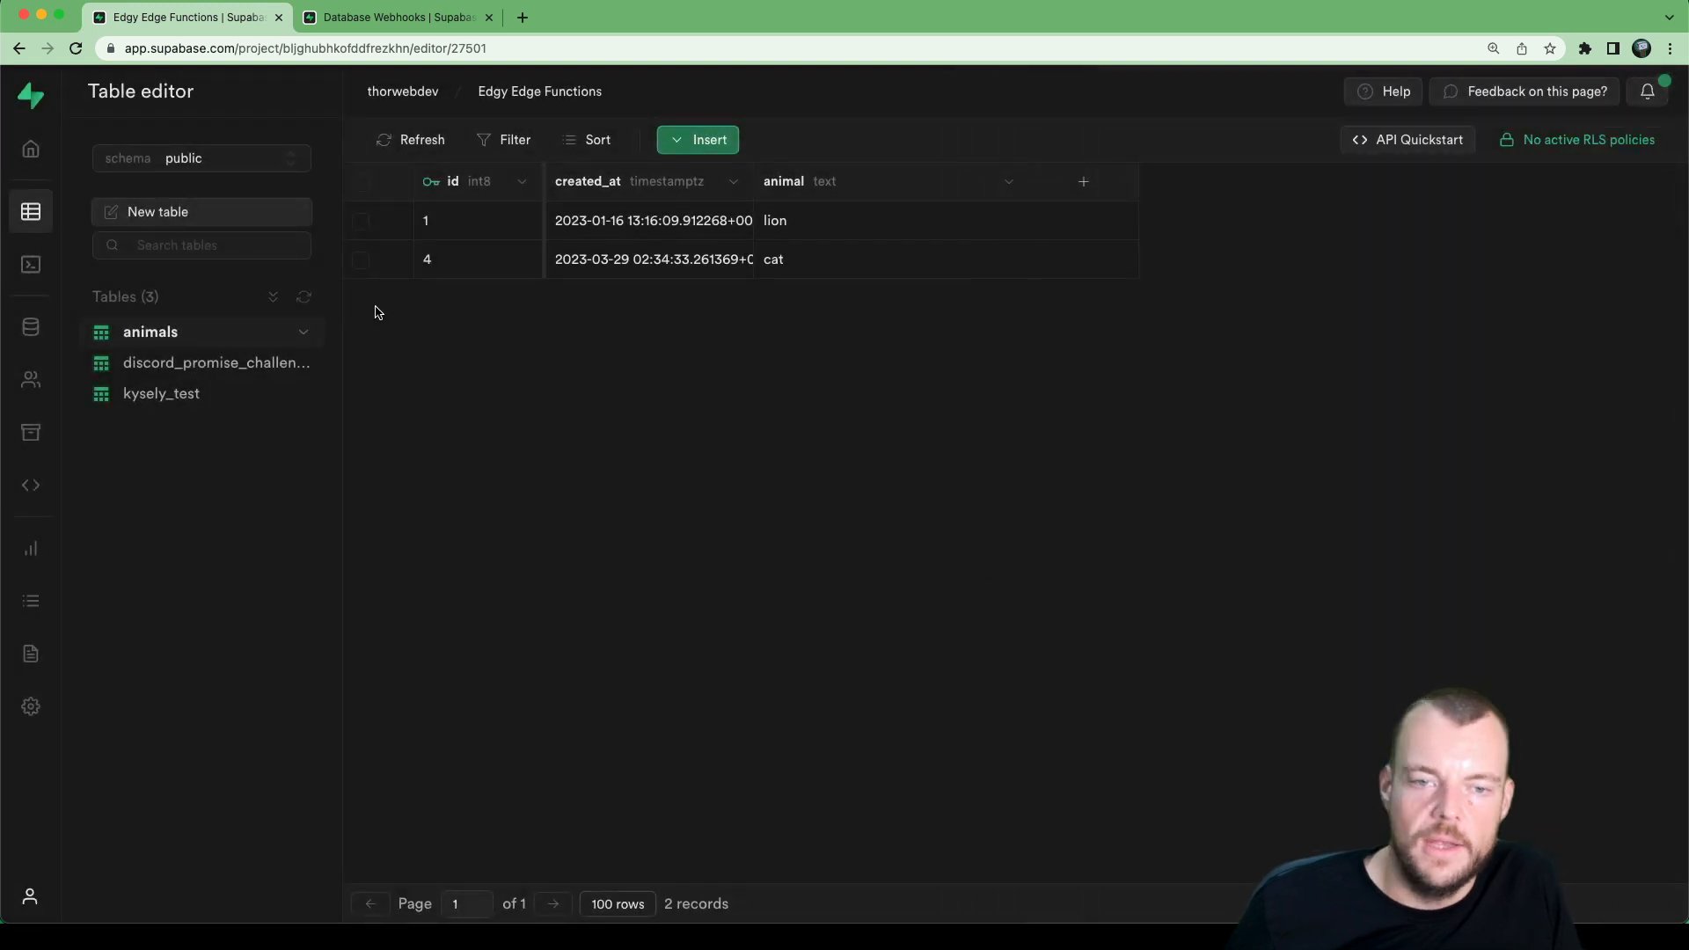
click(30, 486)
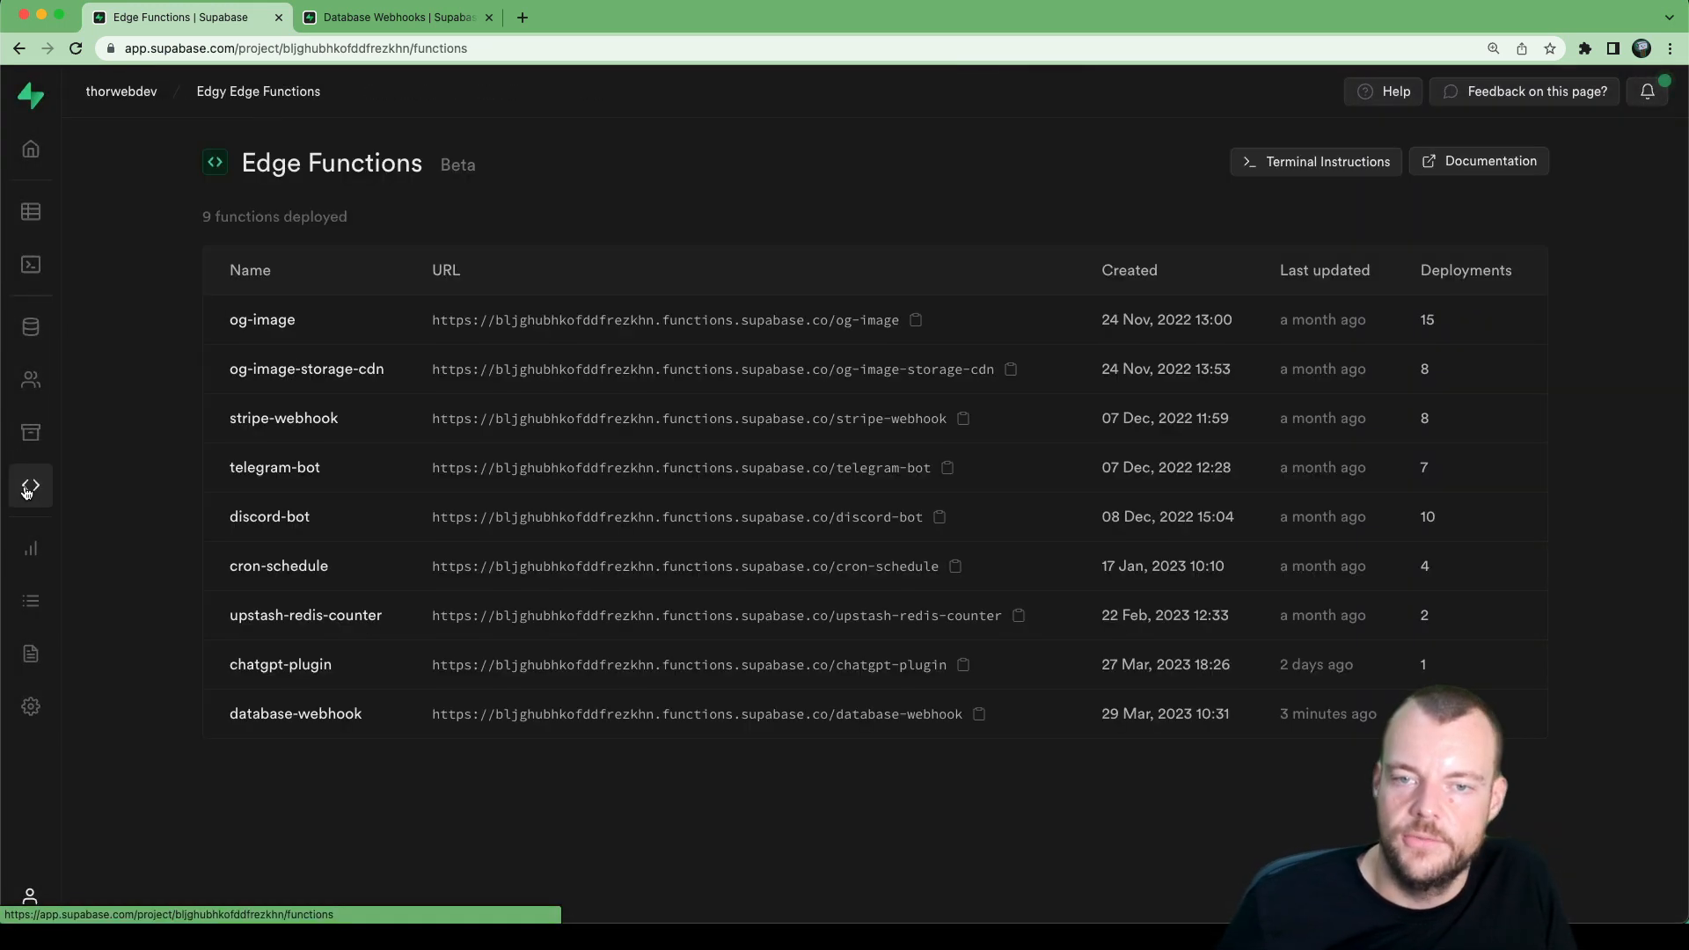
click(294, 713)
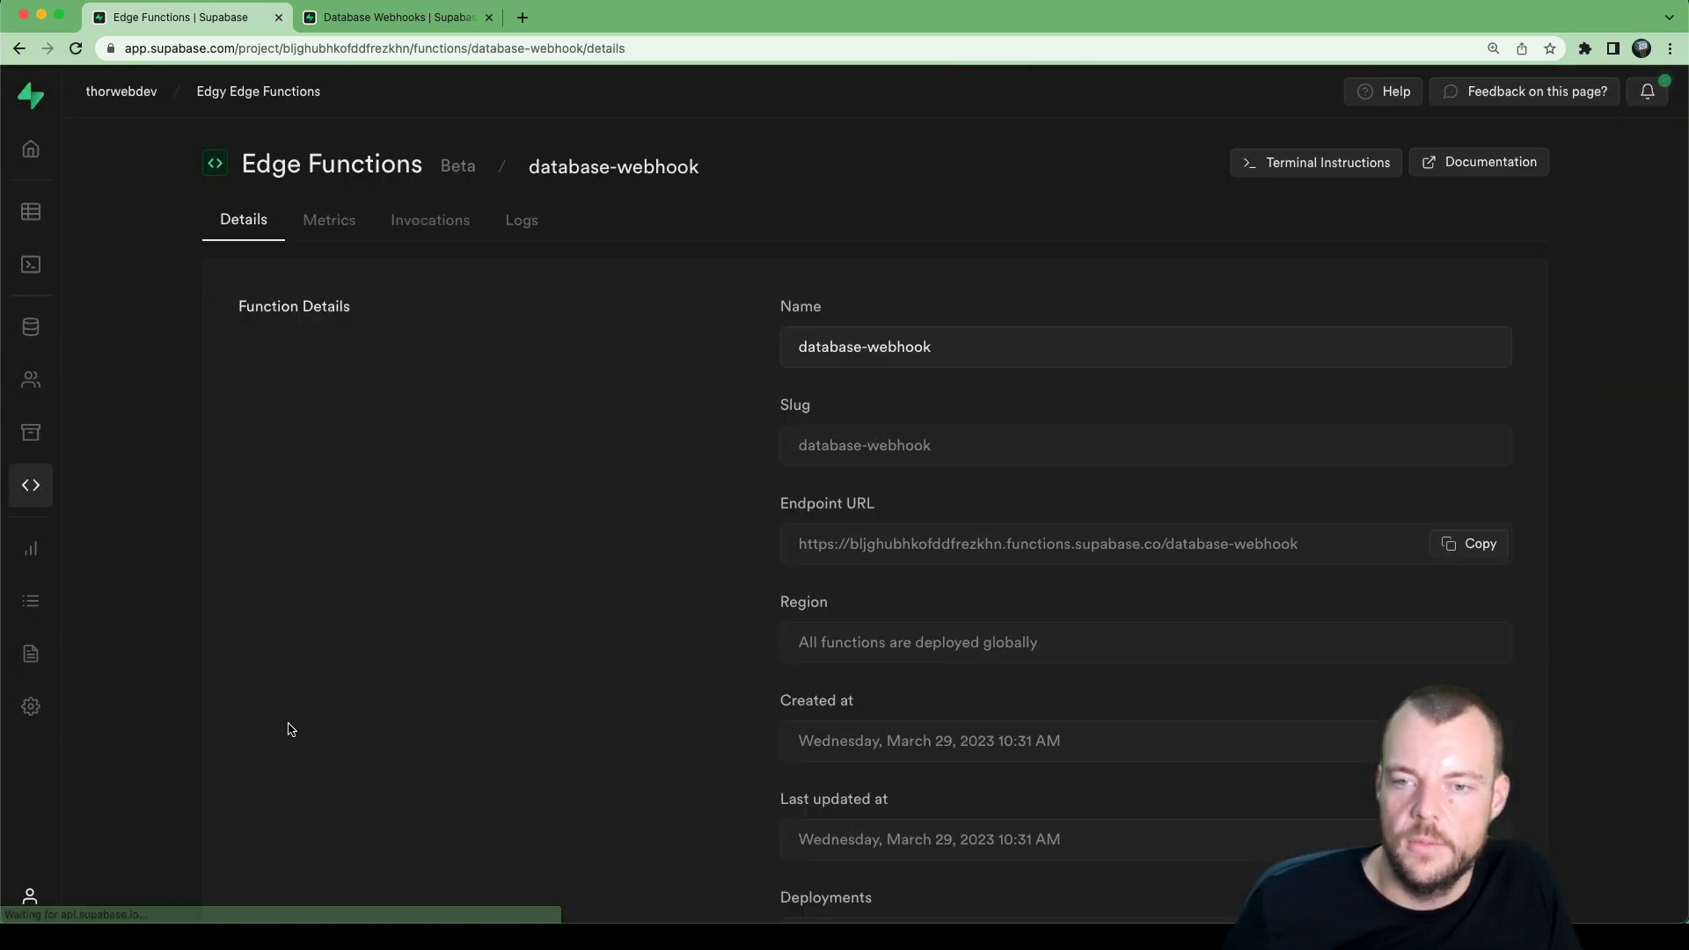
click(520, 220)
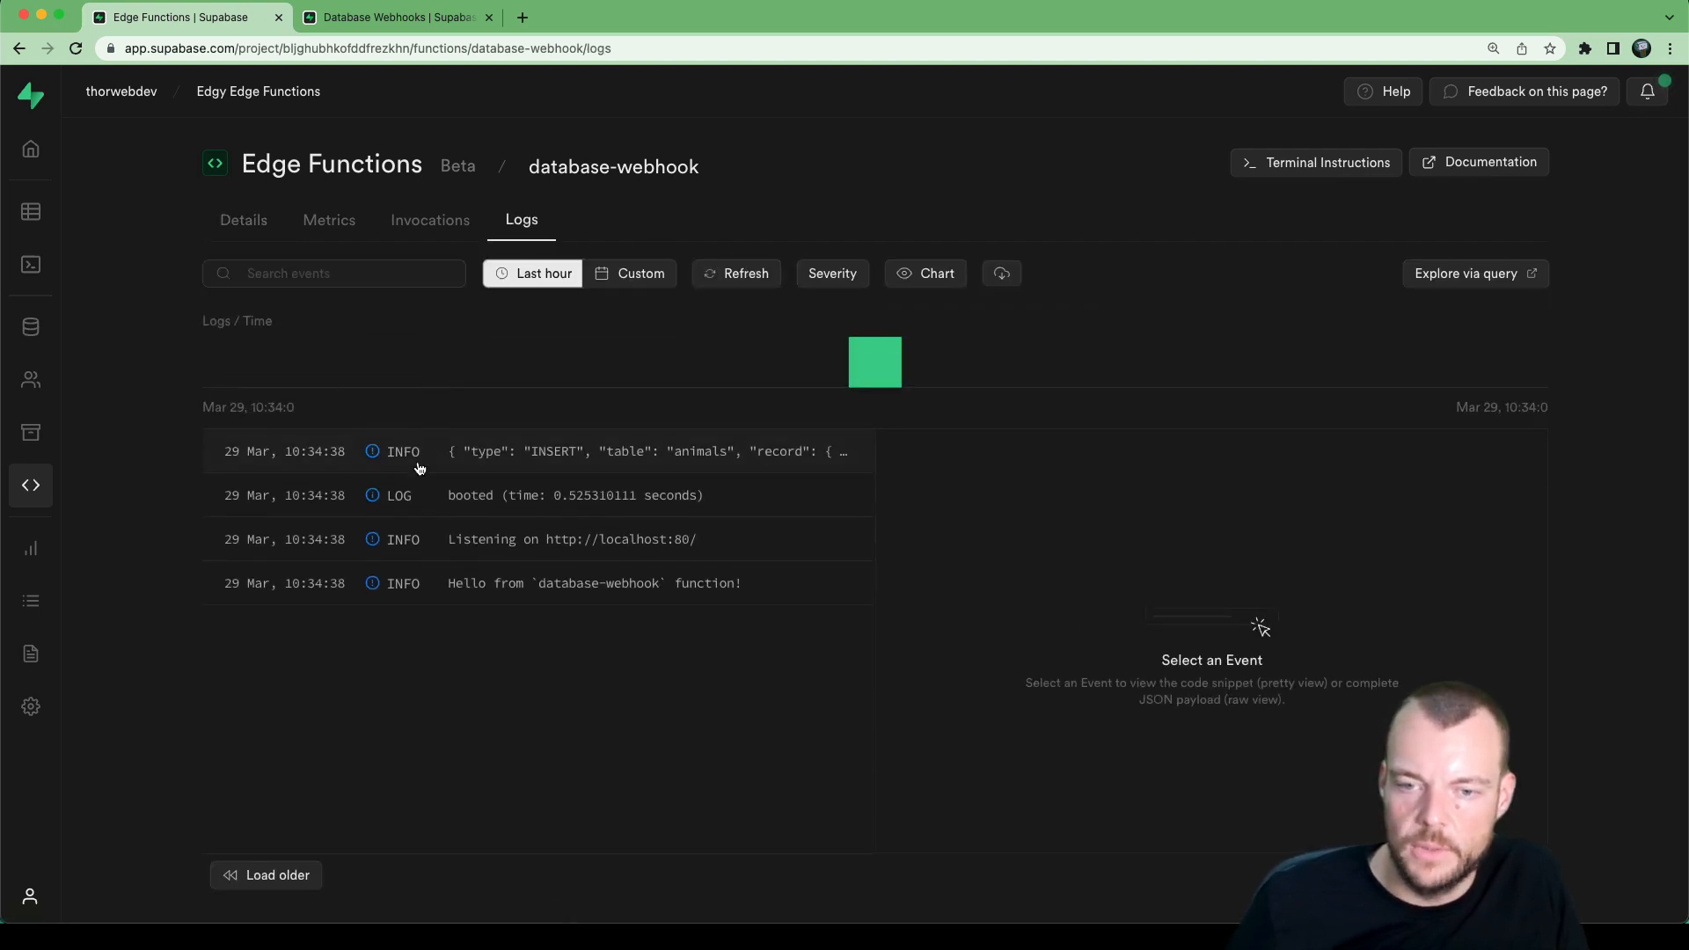
click(539, 452)
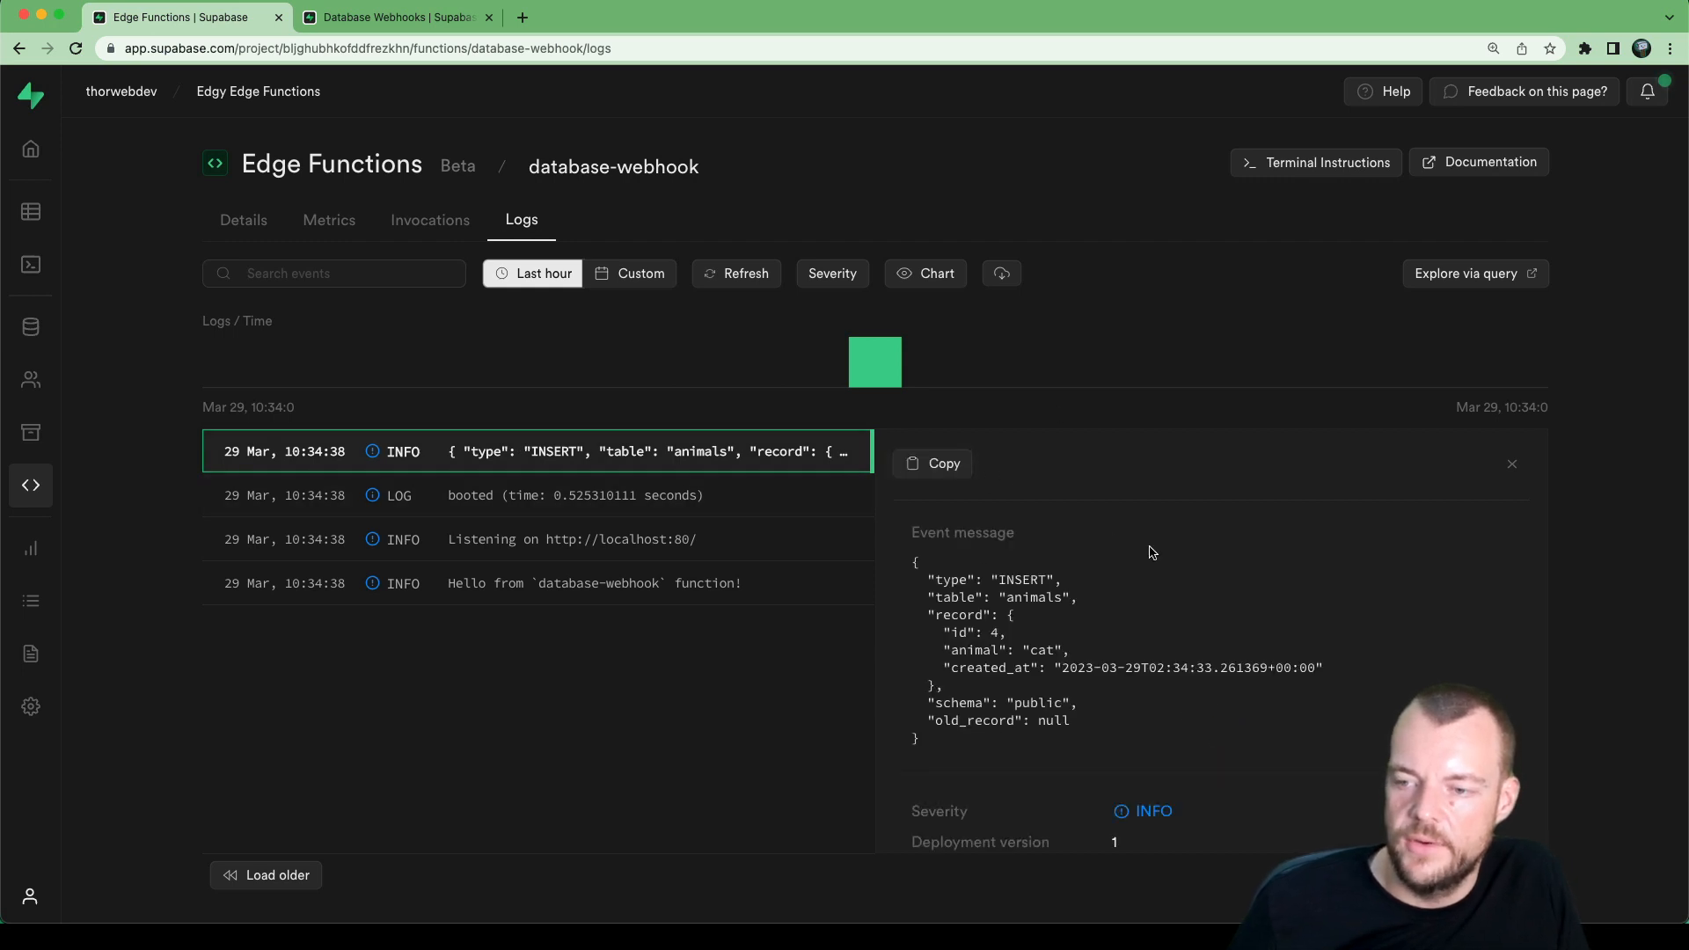
mouse_move(909, 559)
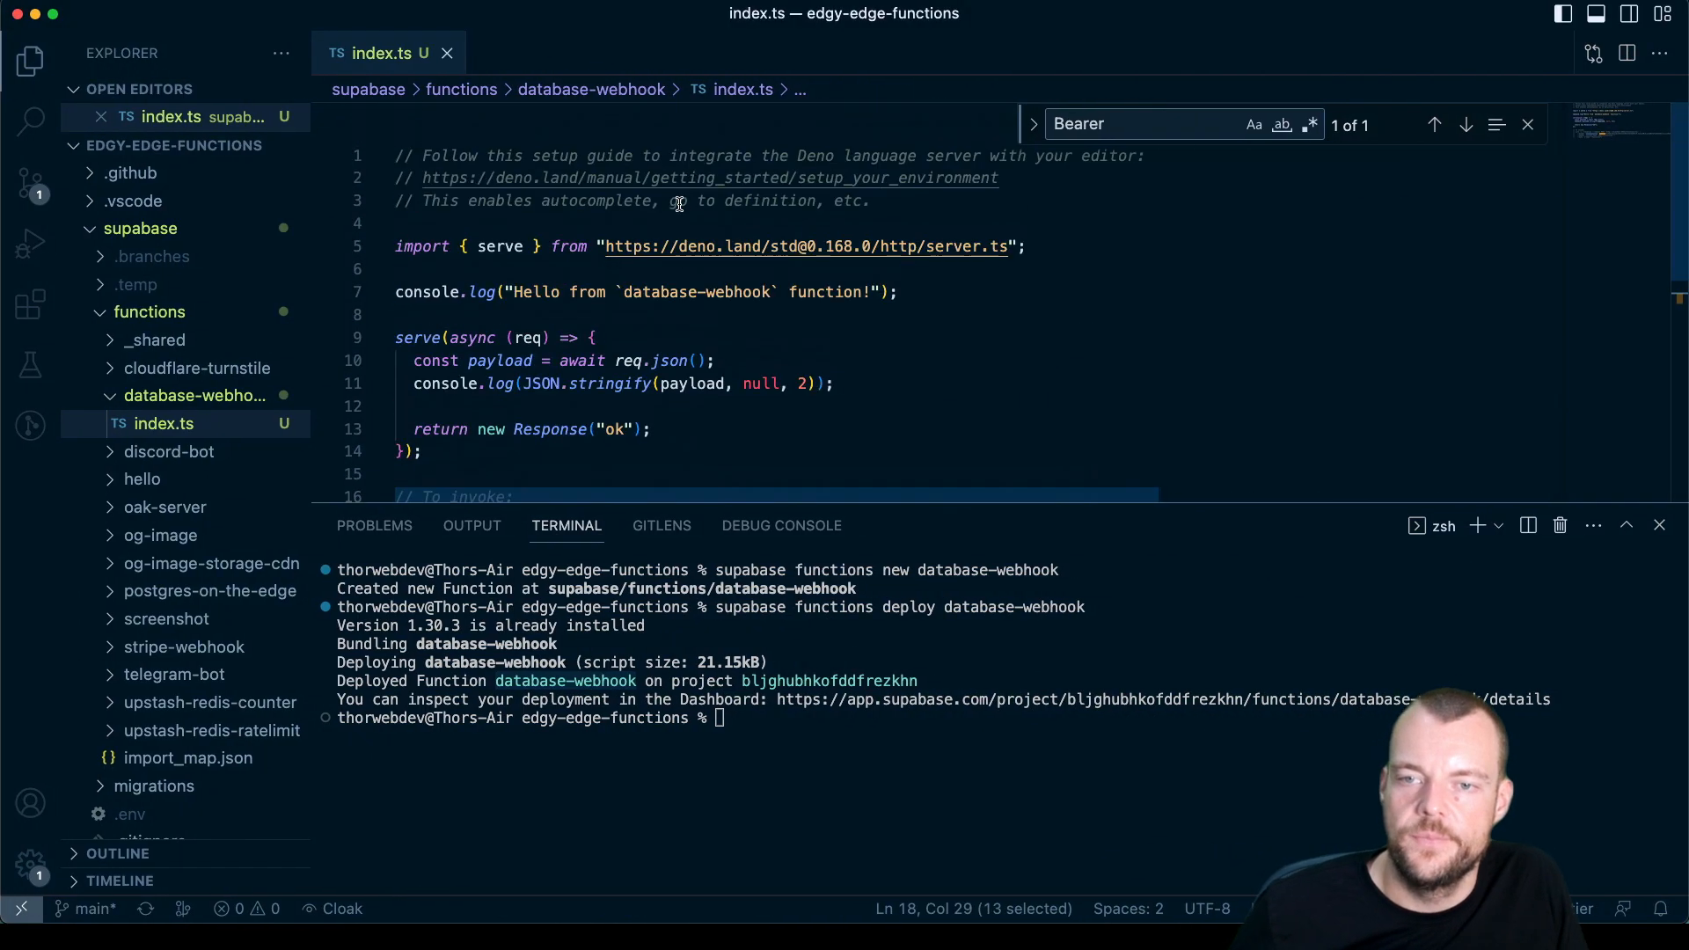
mouse_move(952, 299)
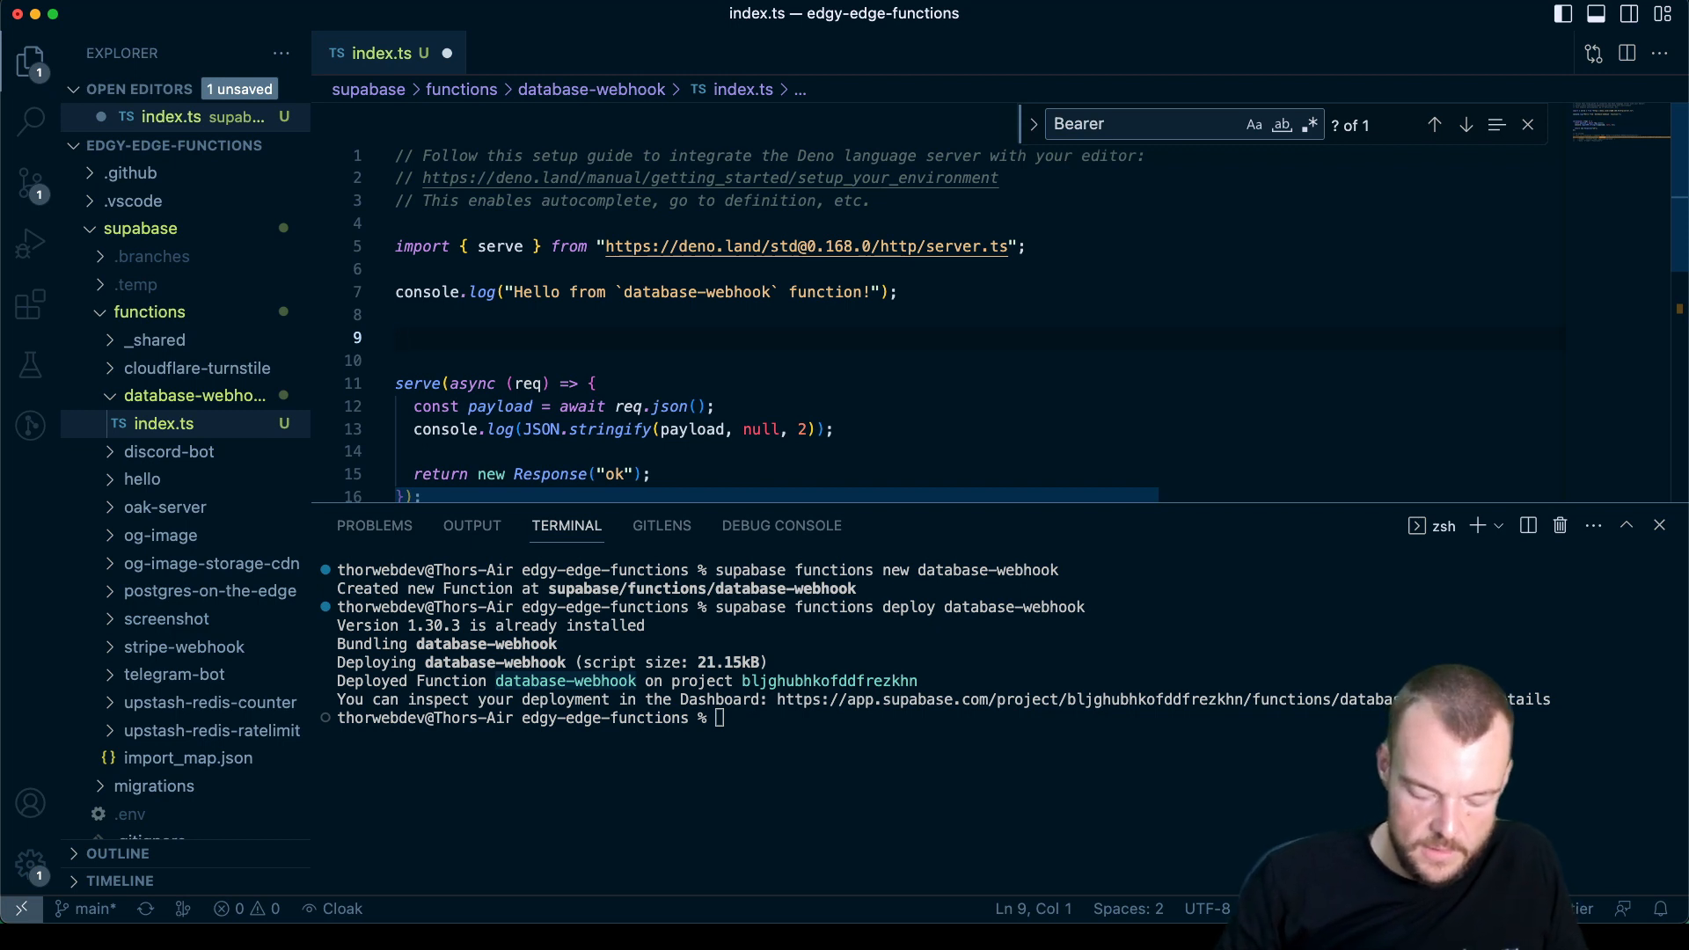
Step: Declare a WebhookPayload interface whose type is "INSERT" | "UPDATE" | "DELETE"
text(interface)
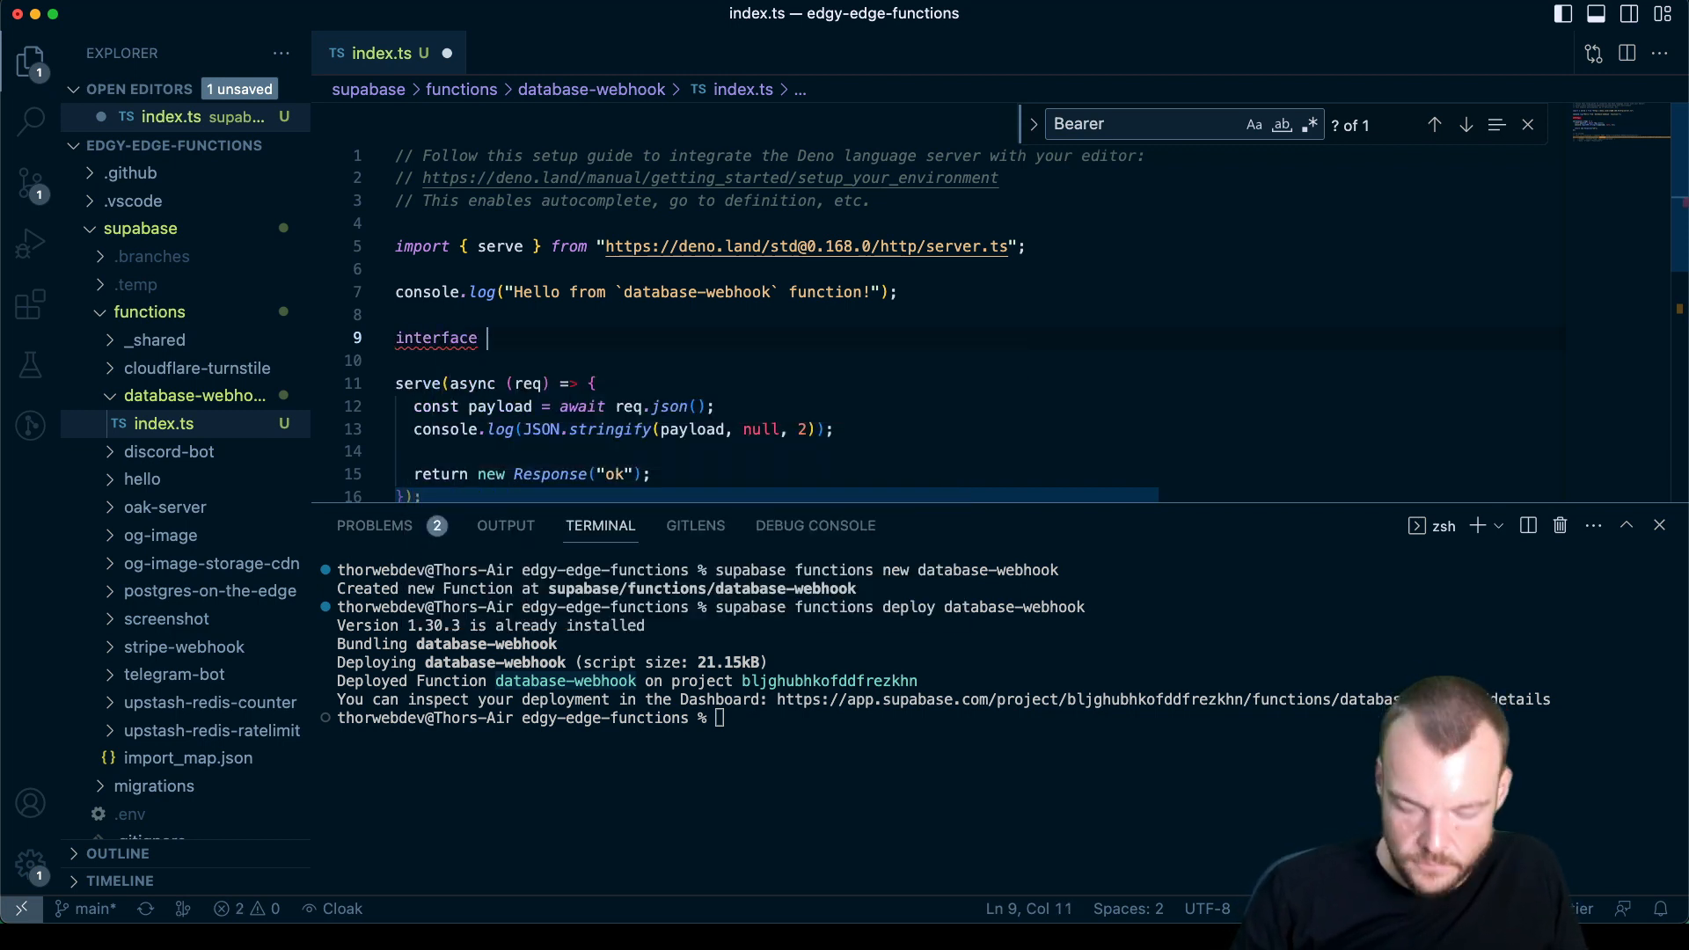
text(Webh)
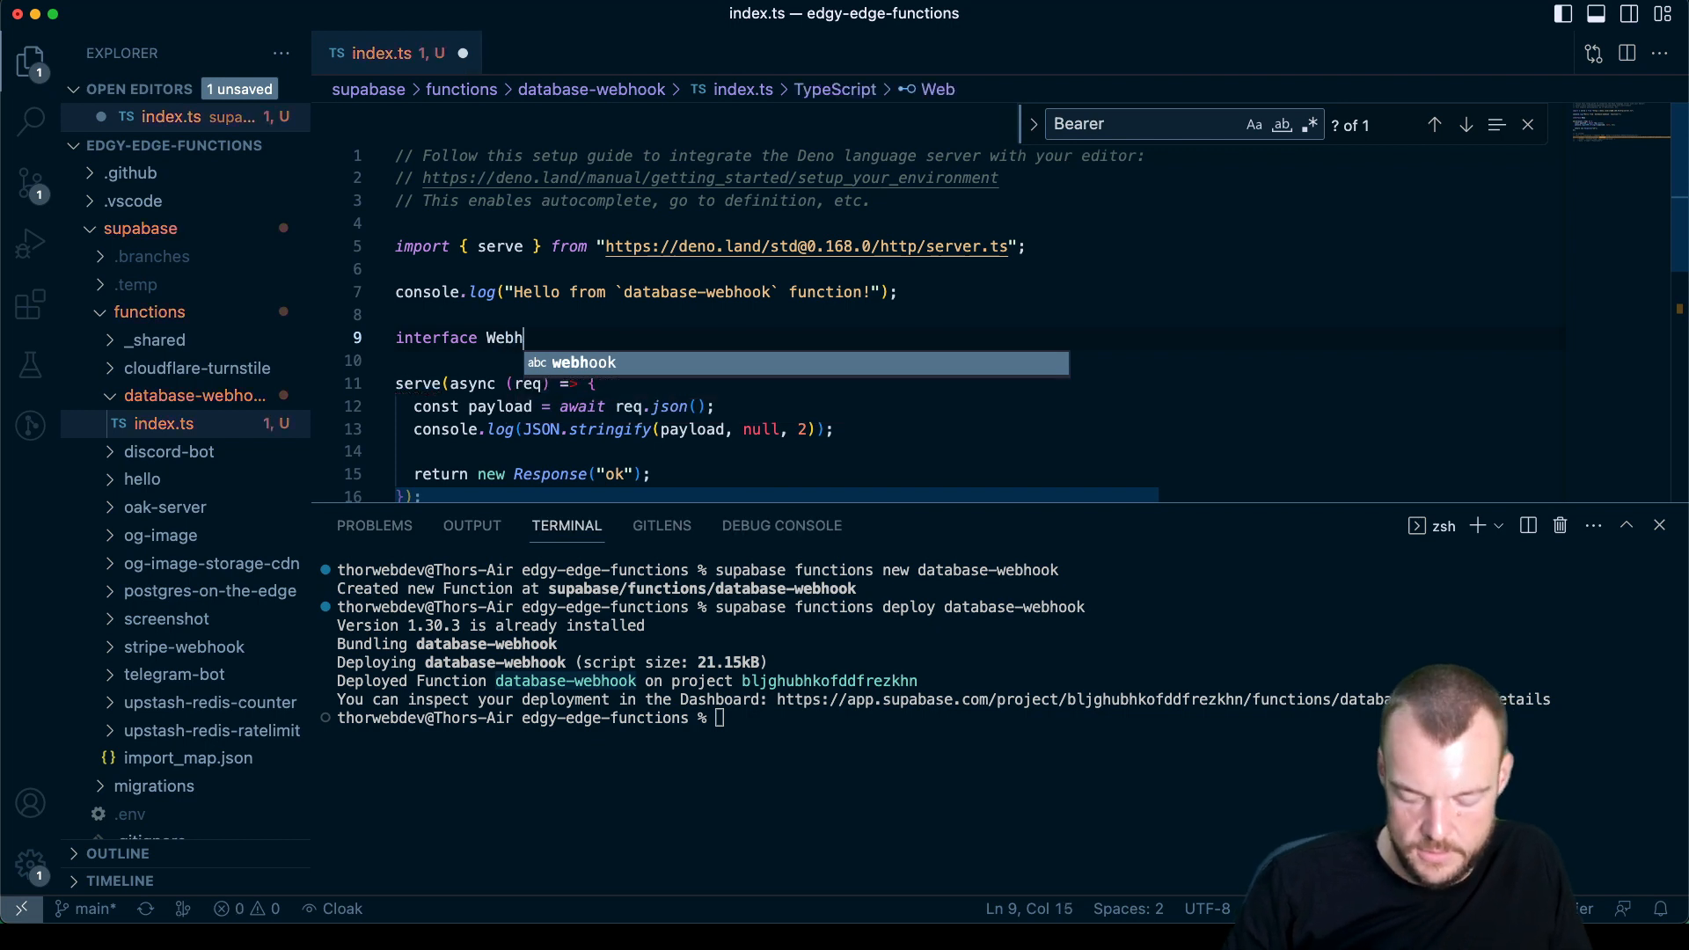
text(ookPayloa)
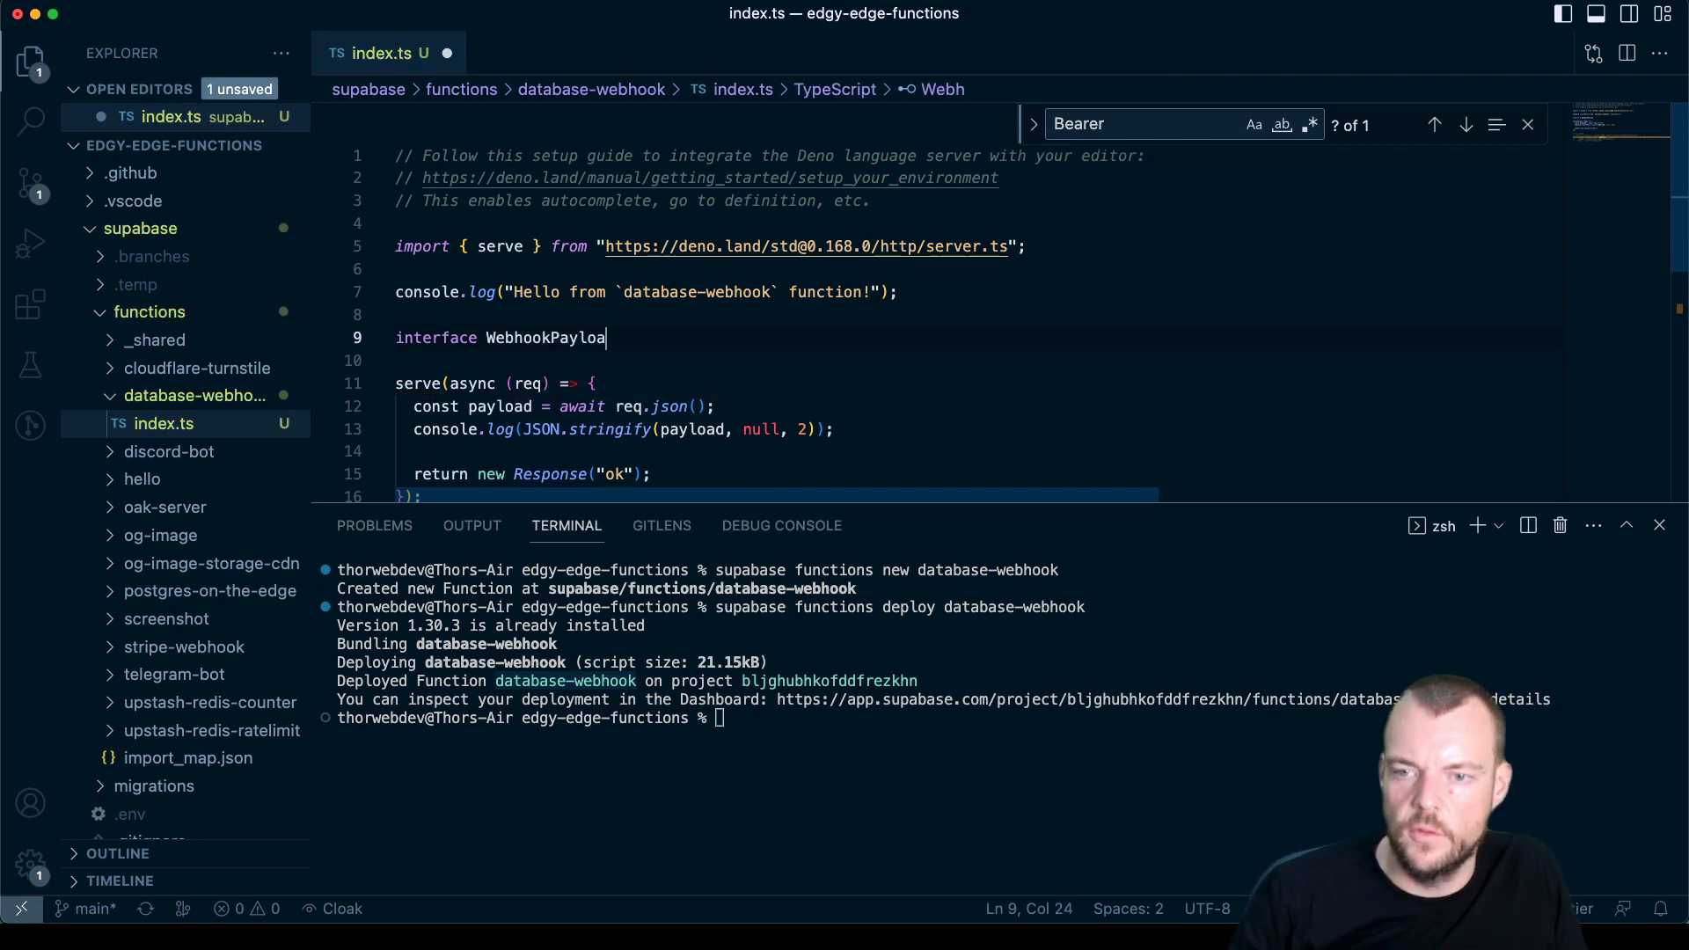
text(d)
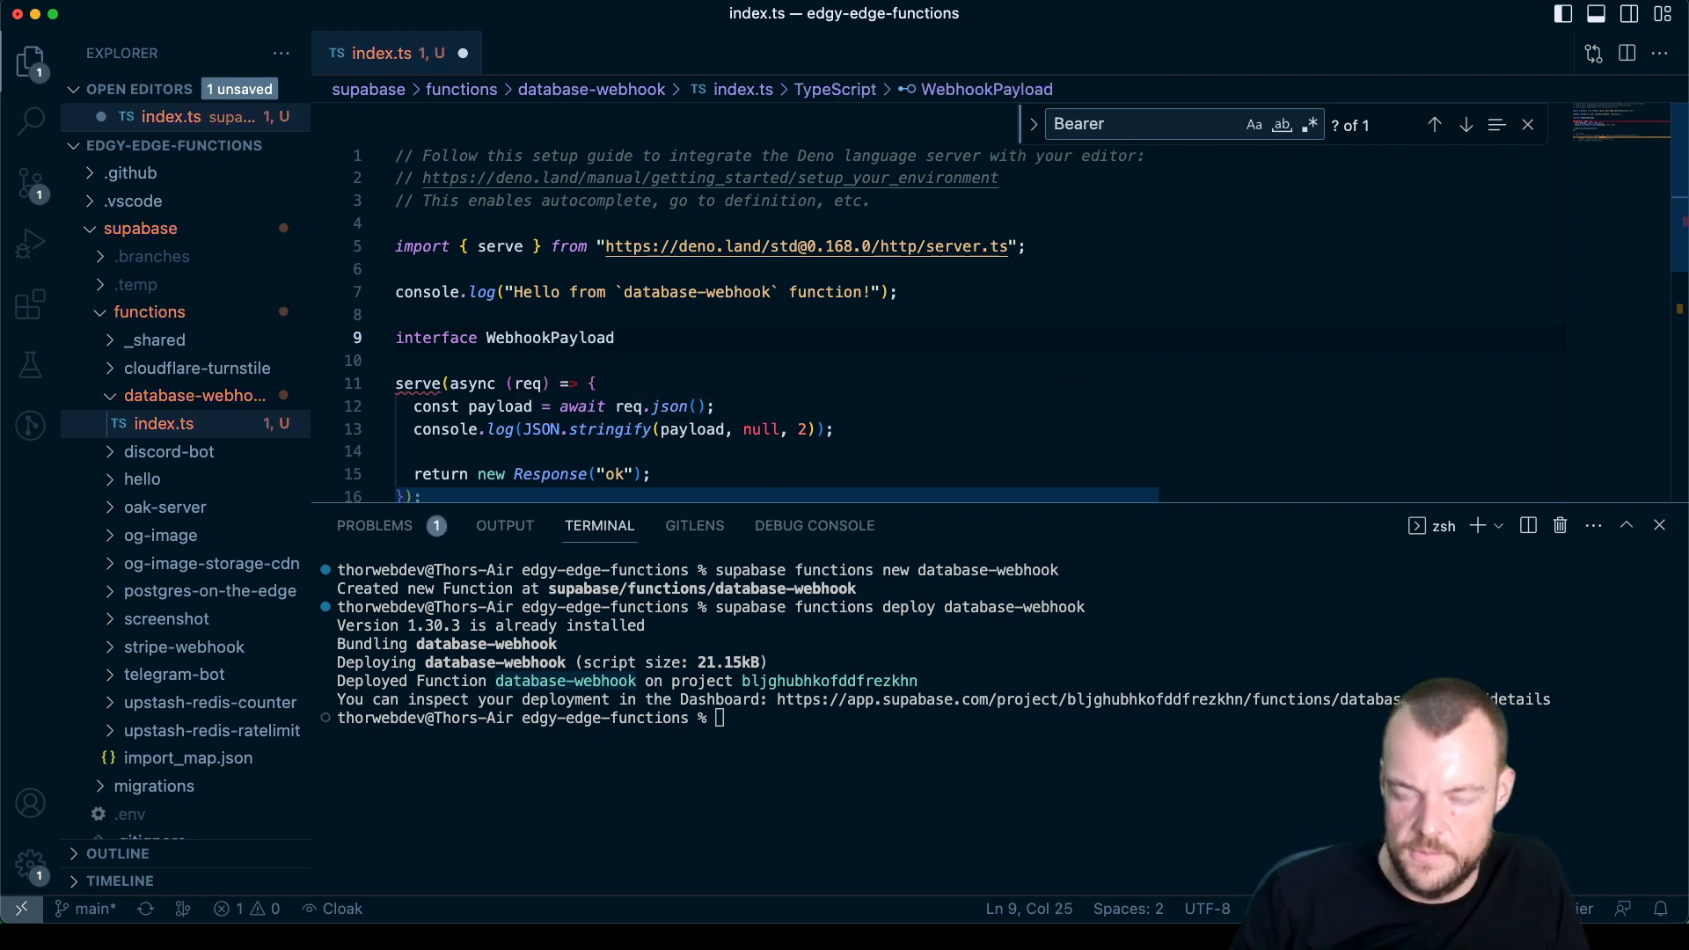
text({)
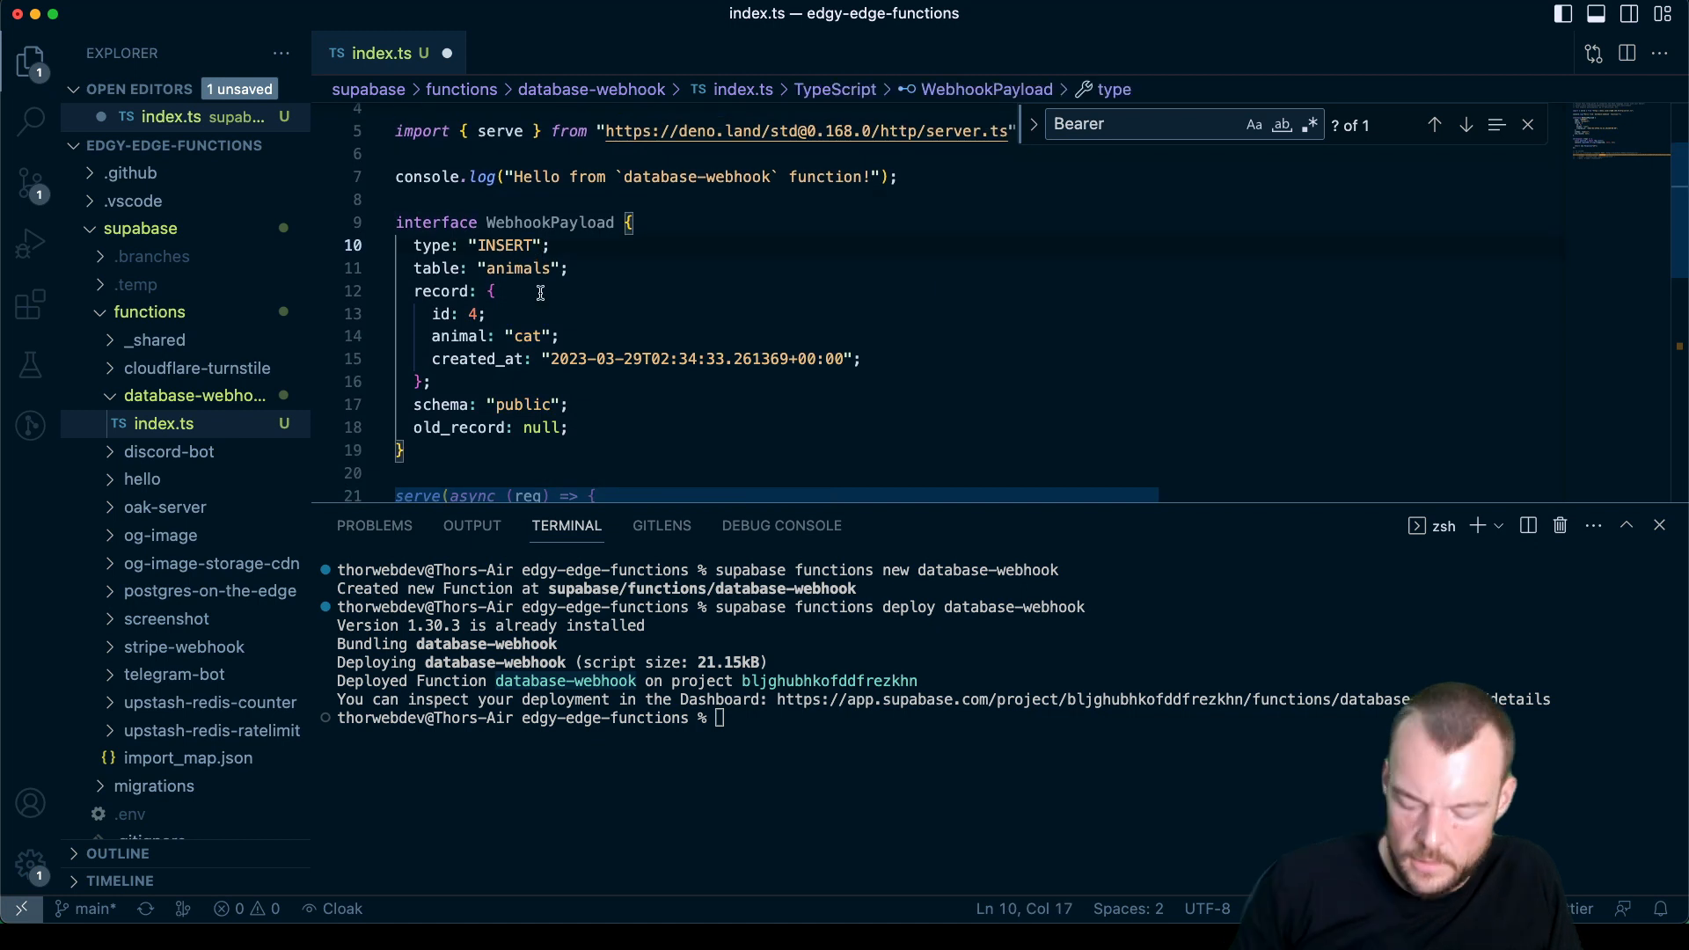
text(| "")
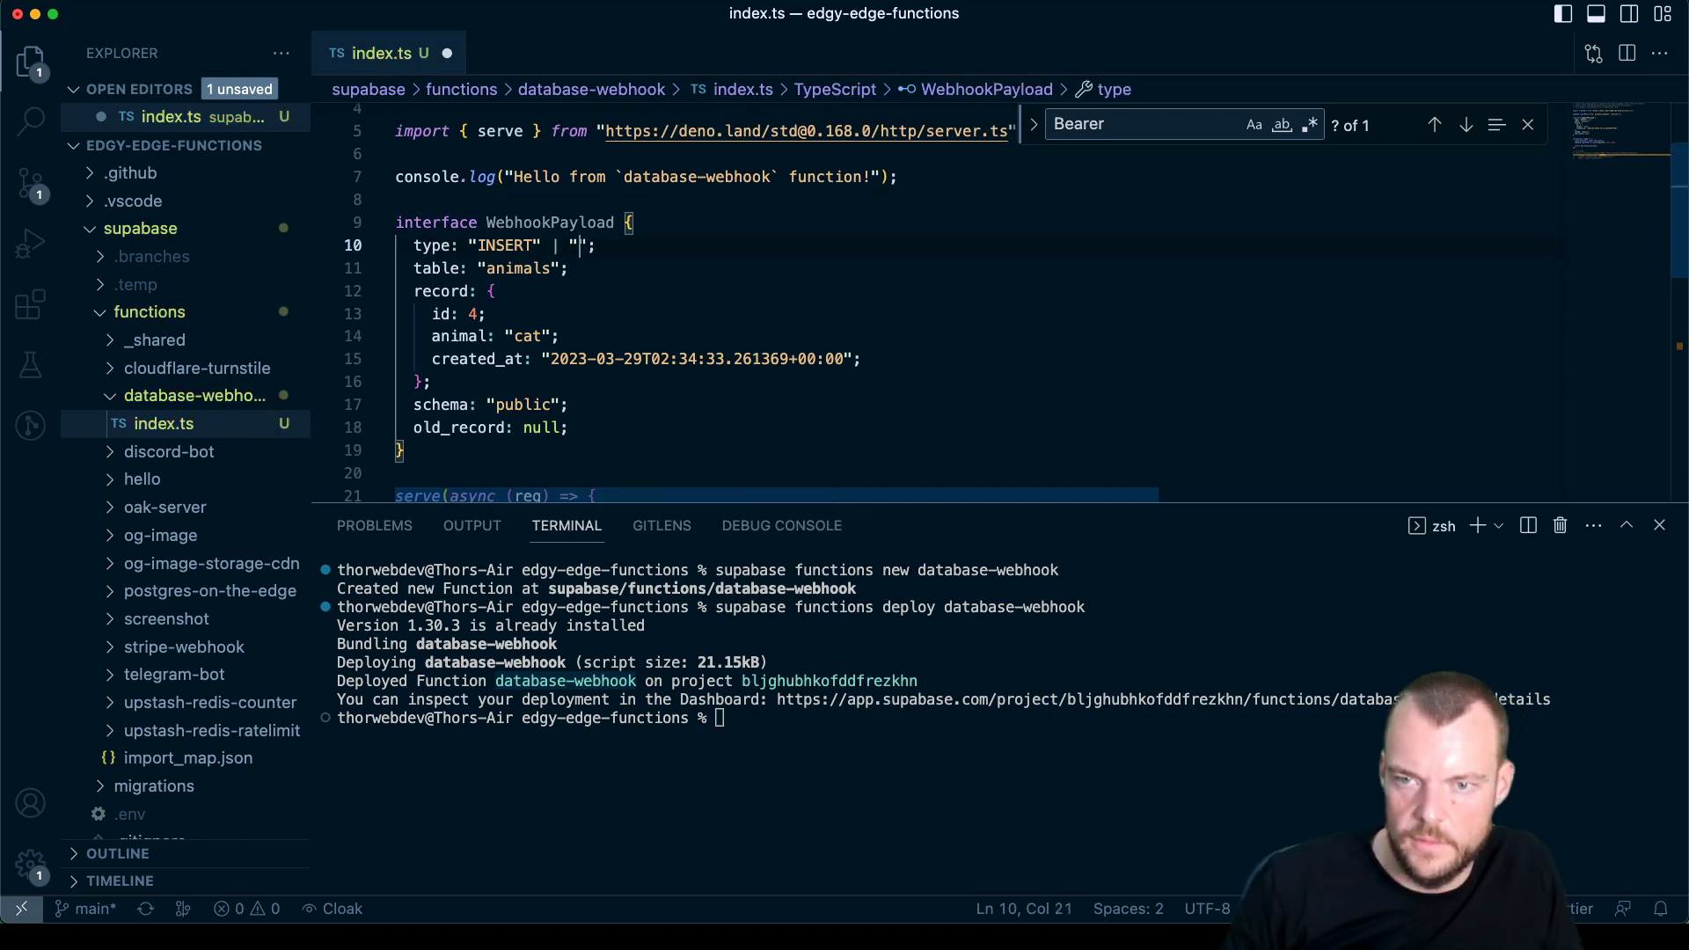
text(UPDATE)
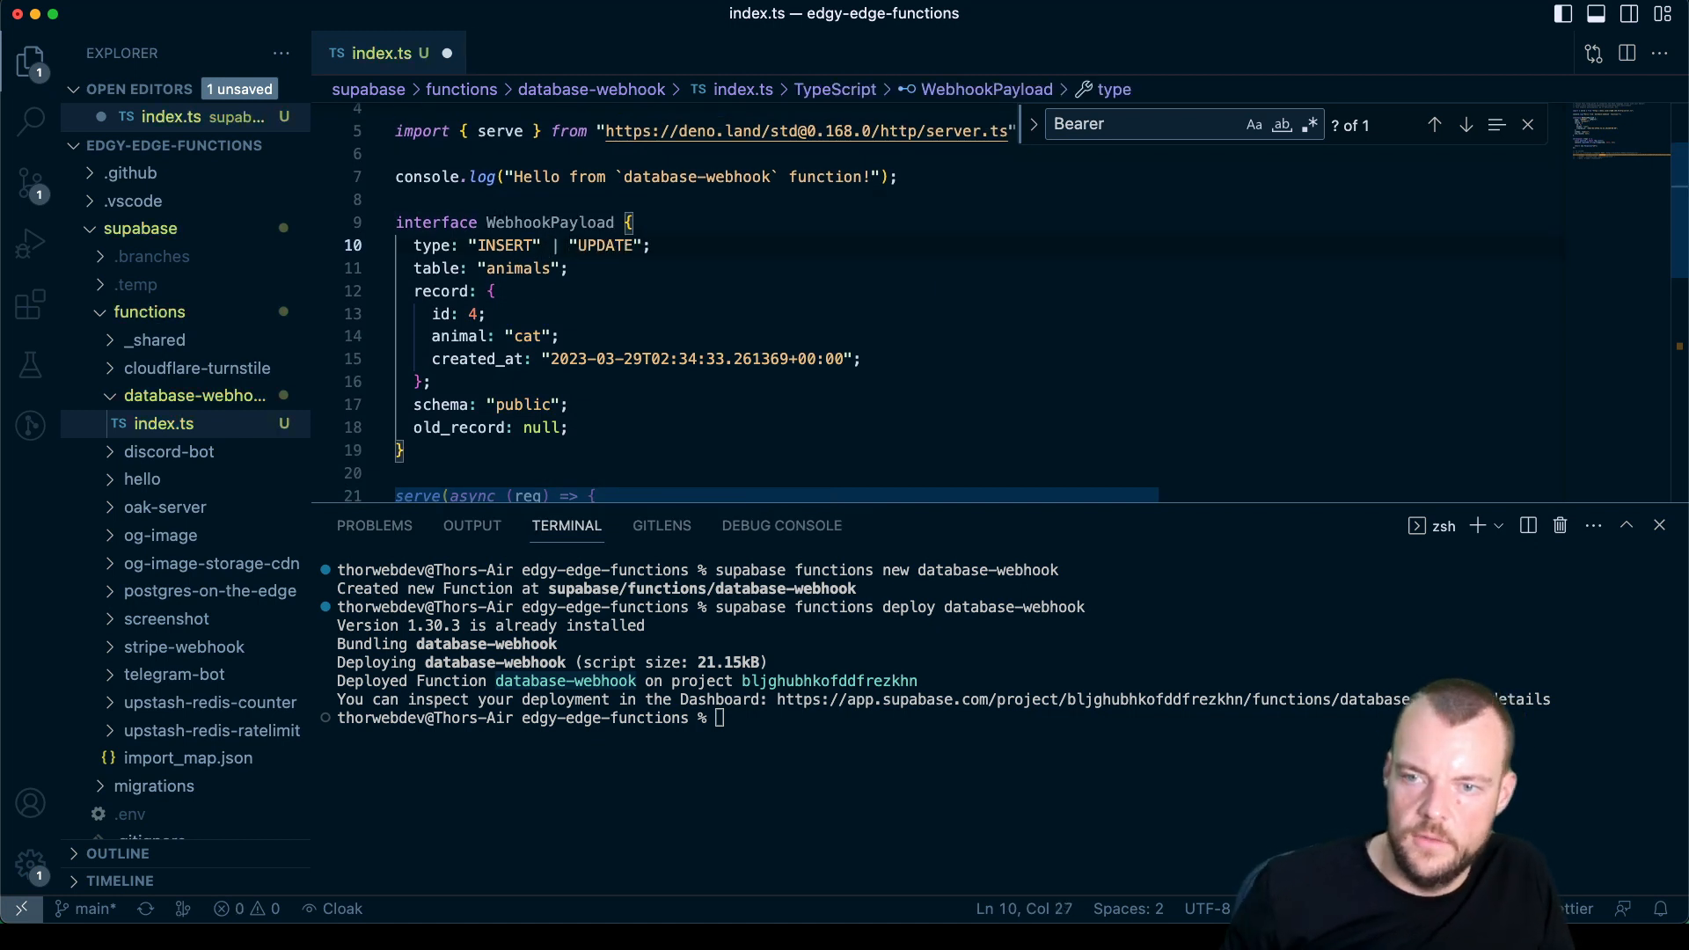
text(| "")
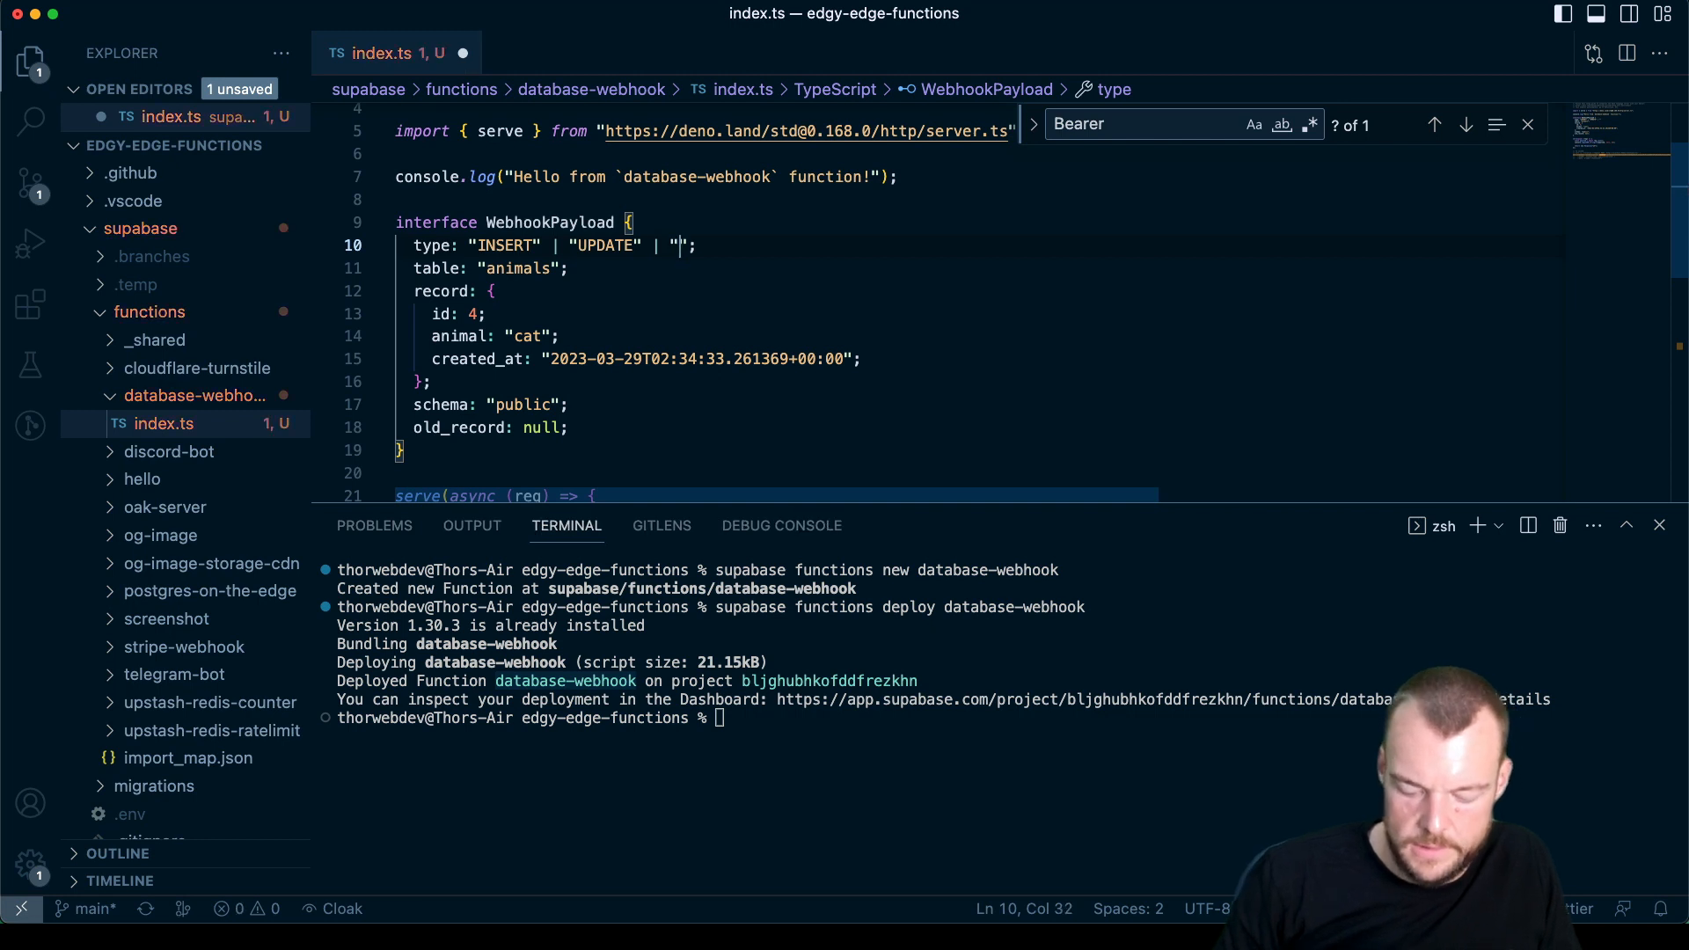
text(DELETE)
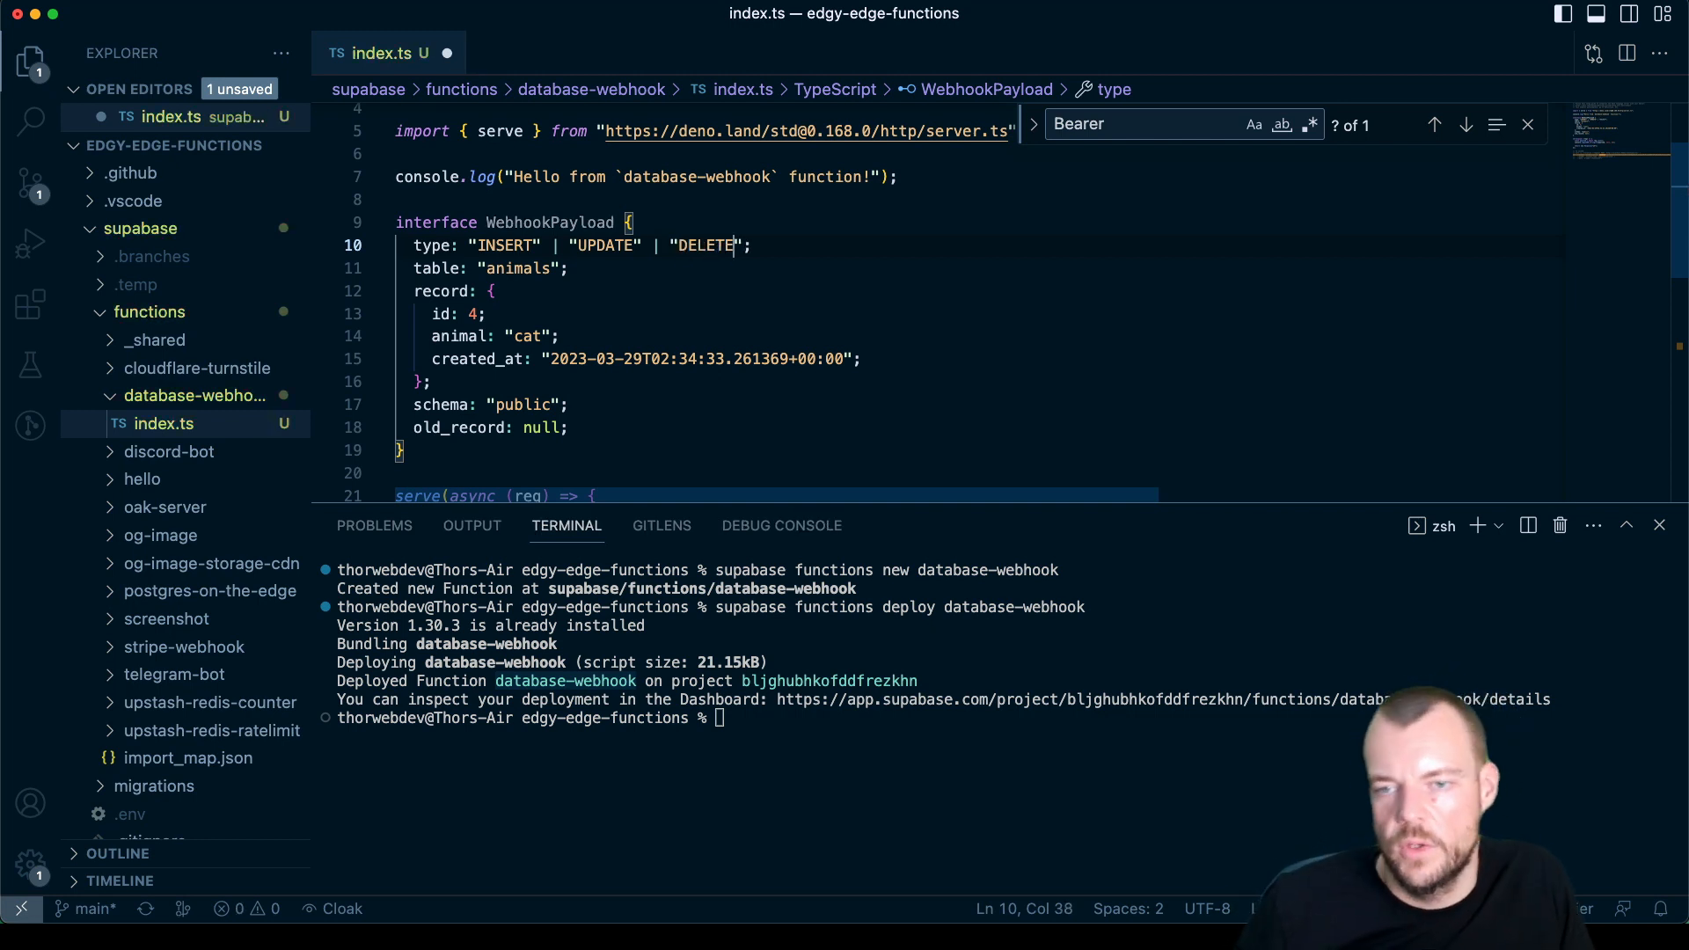
Step: Type table as string and record as any, noting the 'public' schema and old_record fields
click(568, 267)
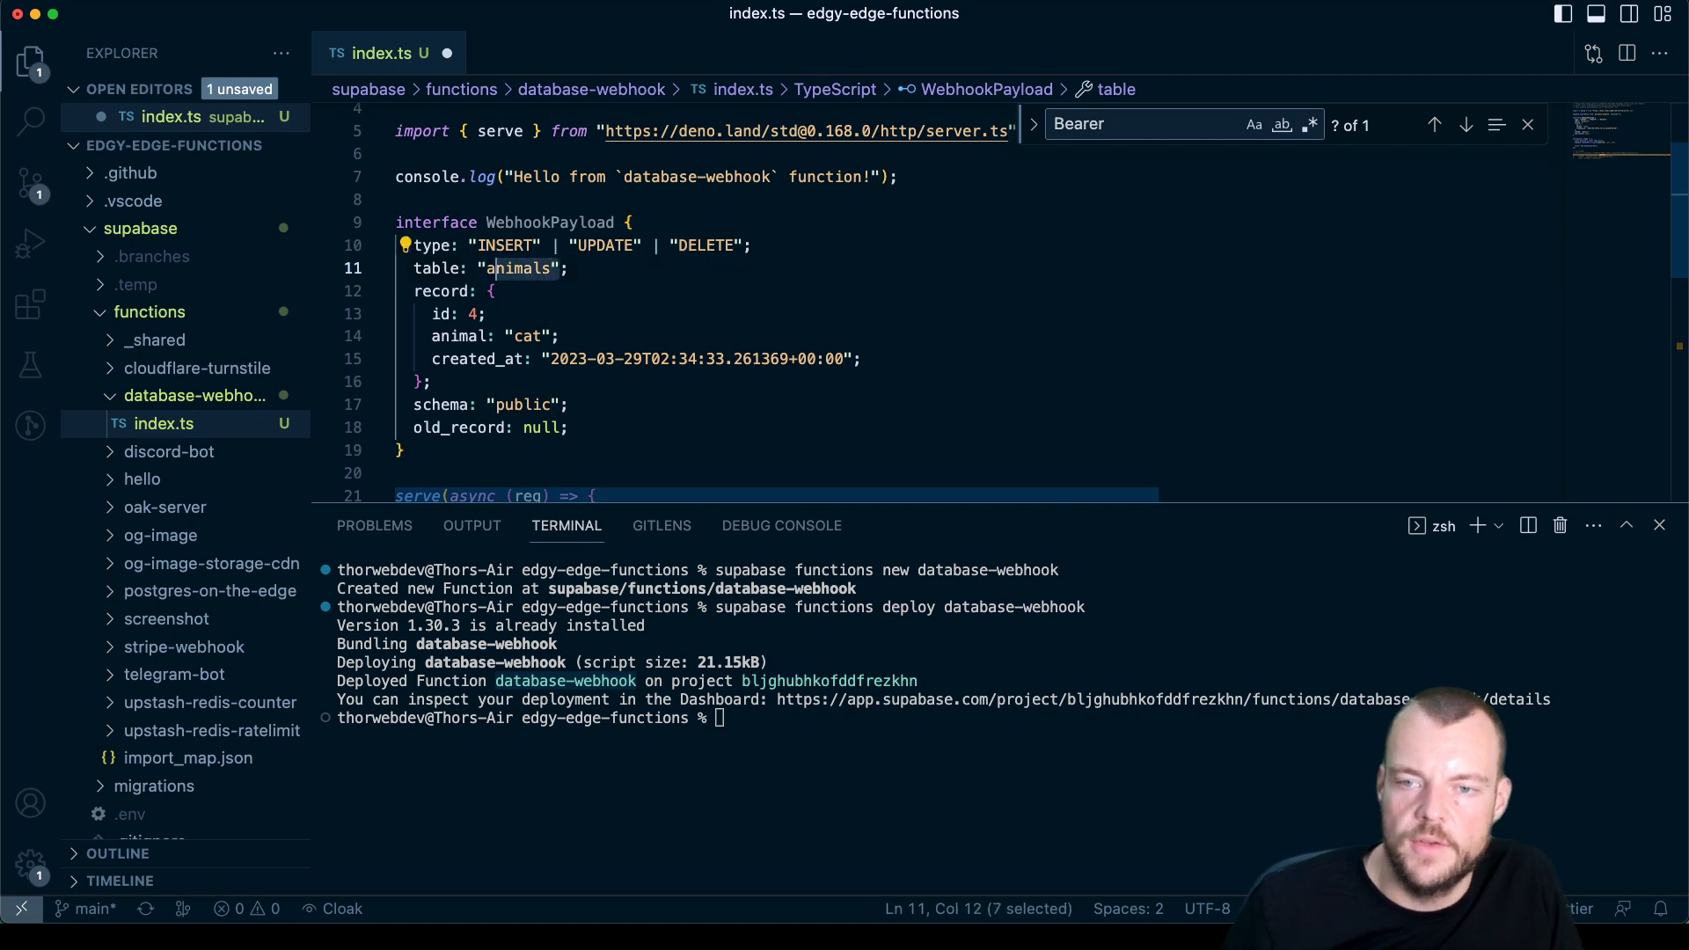
text(string)
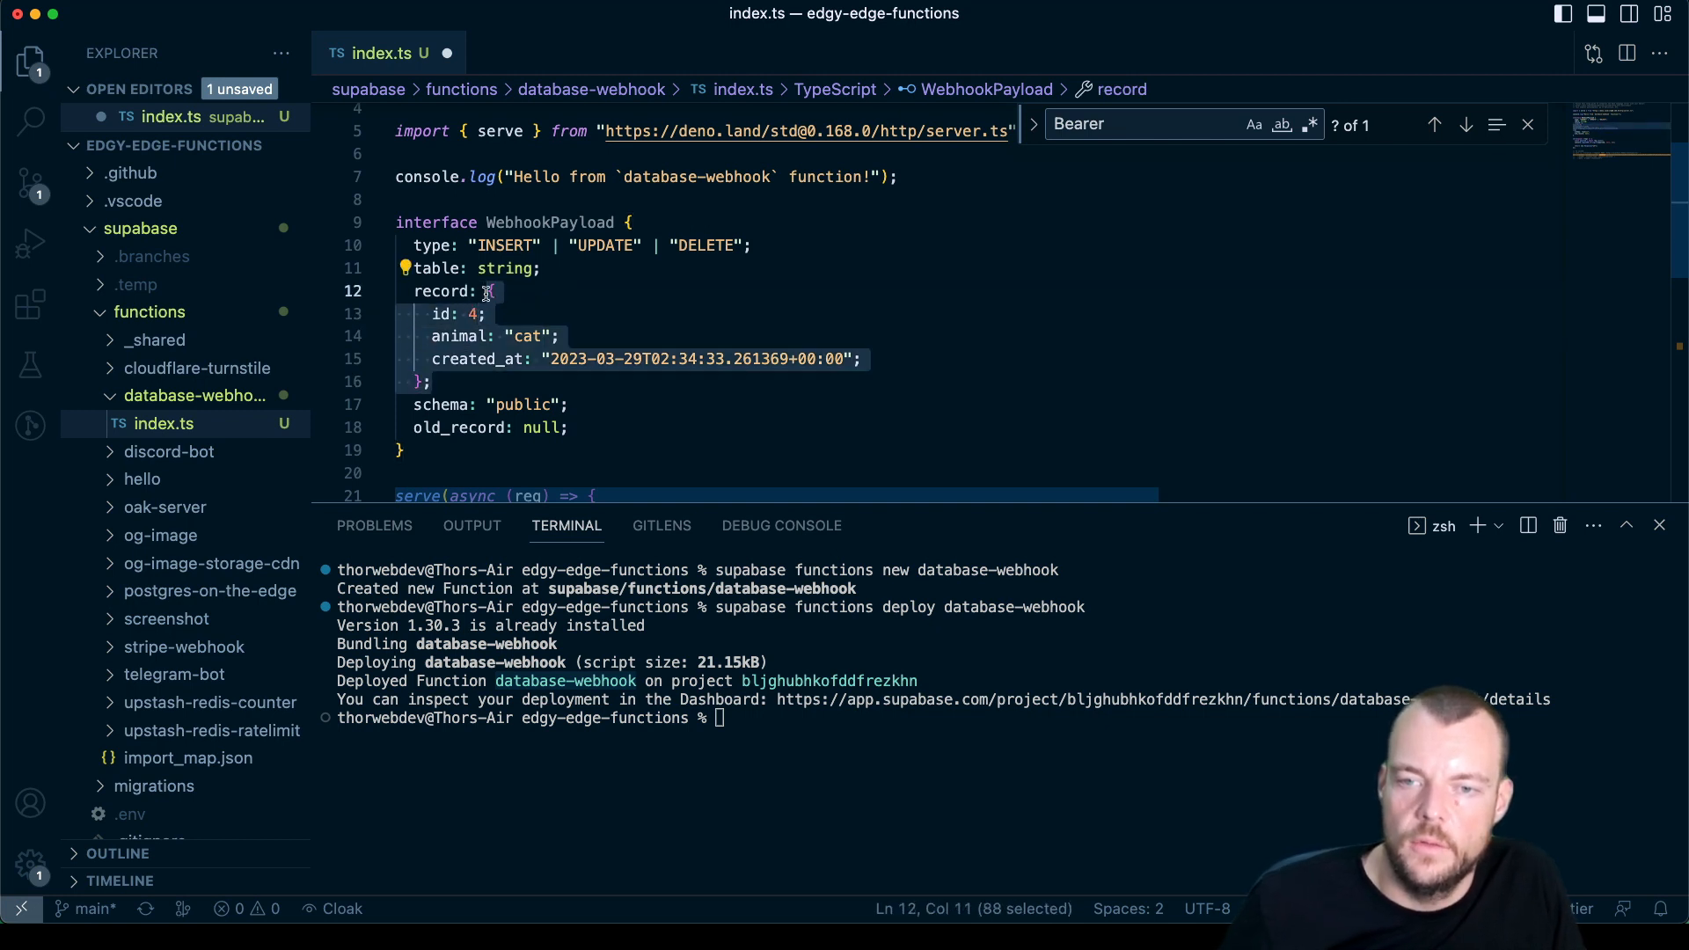
text(any)
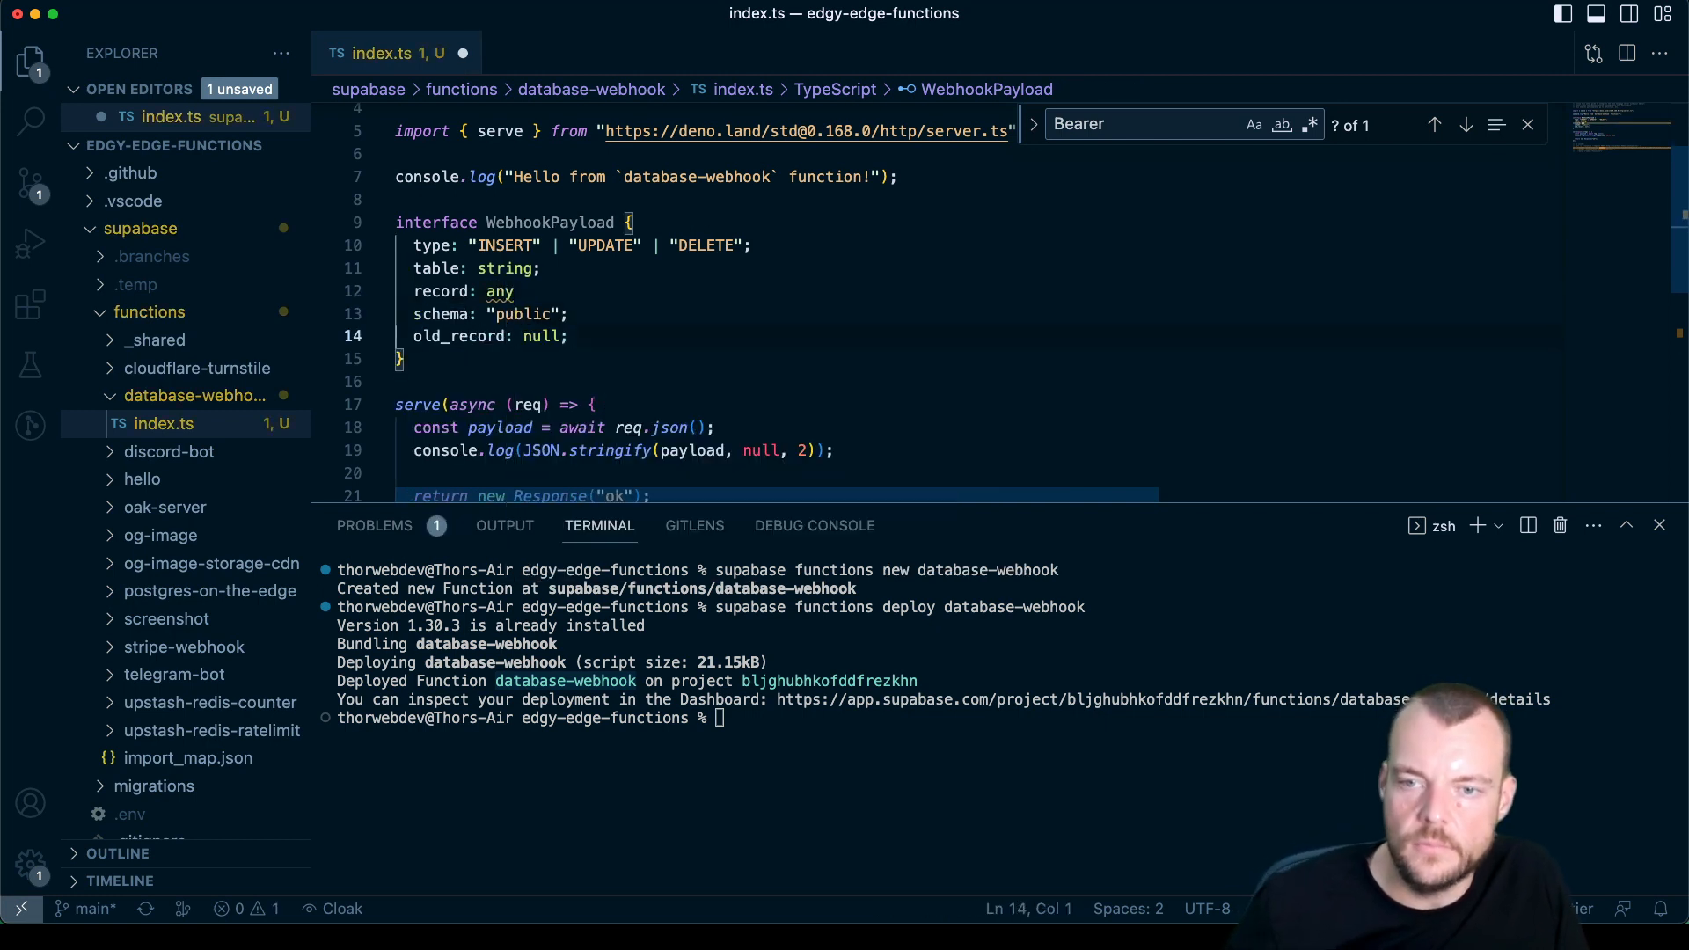
click(438, 313)
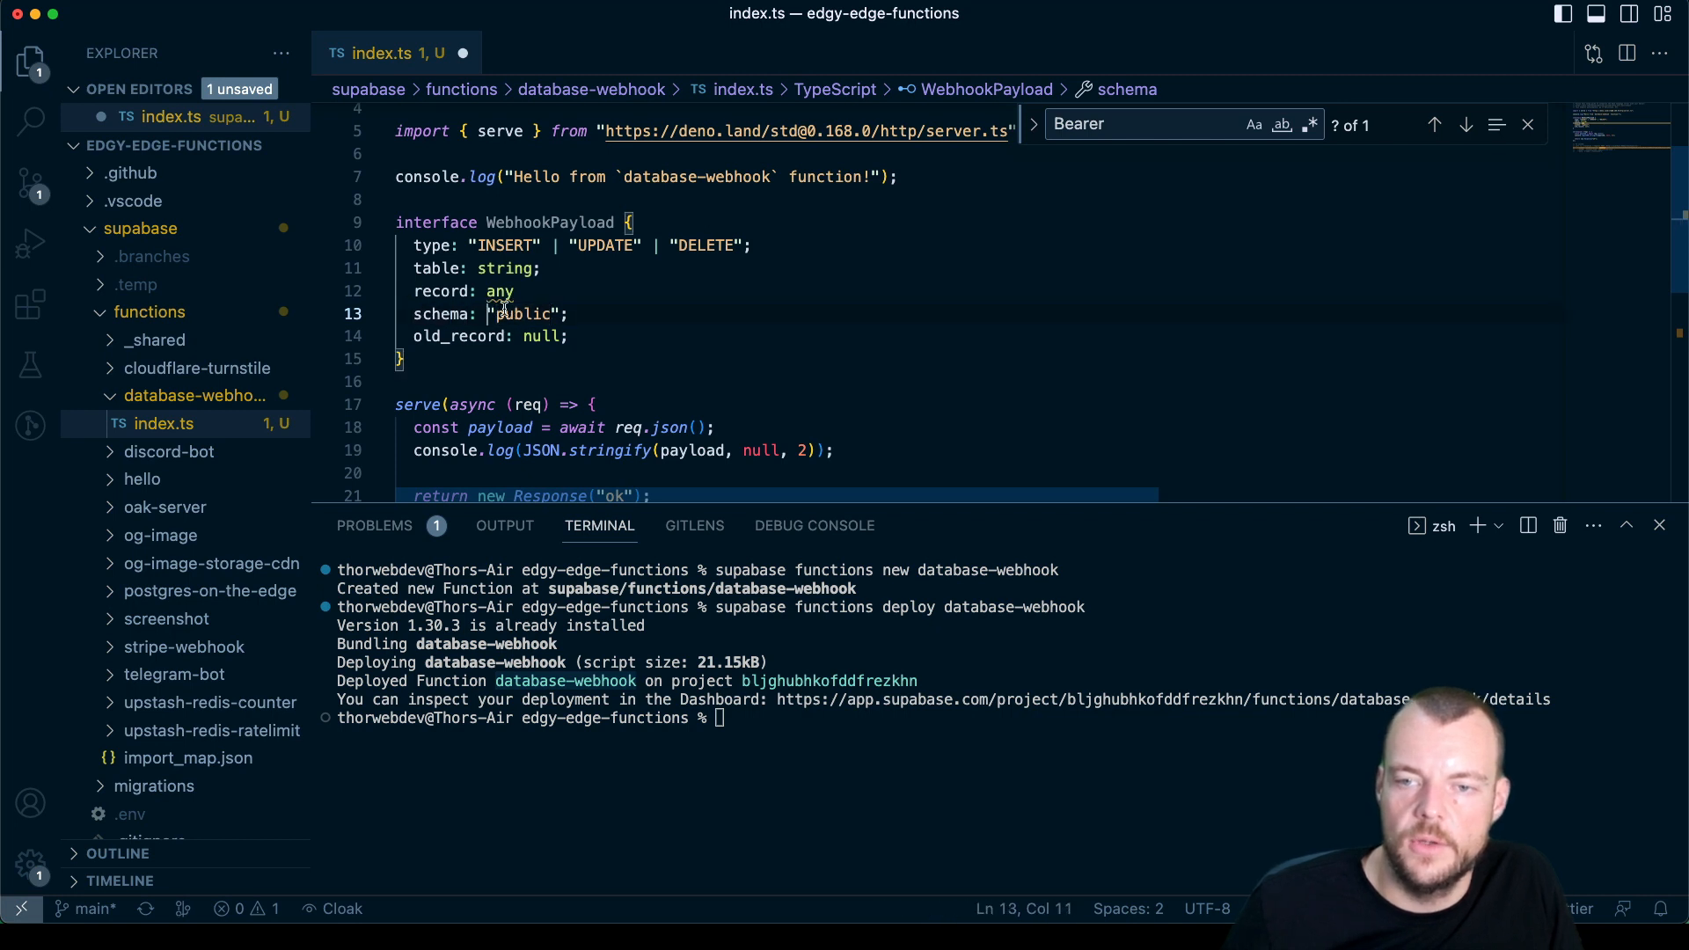
double_click(523, 314)
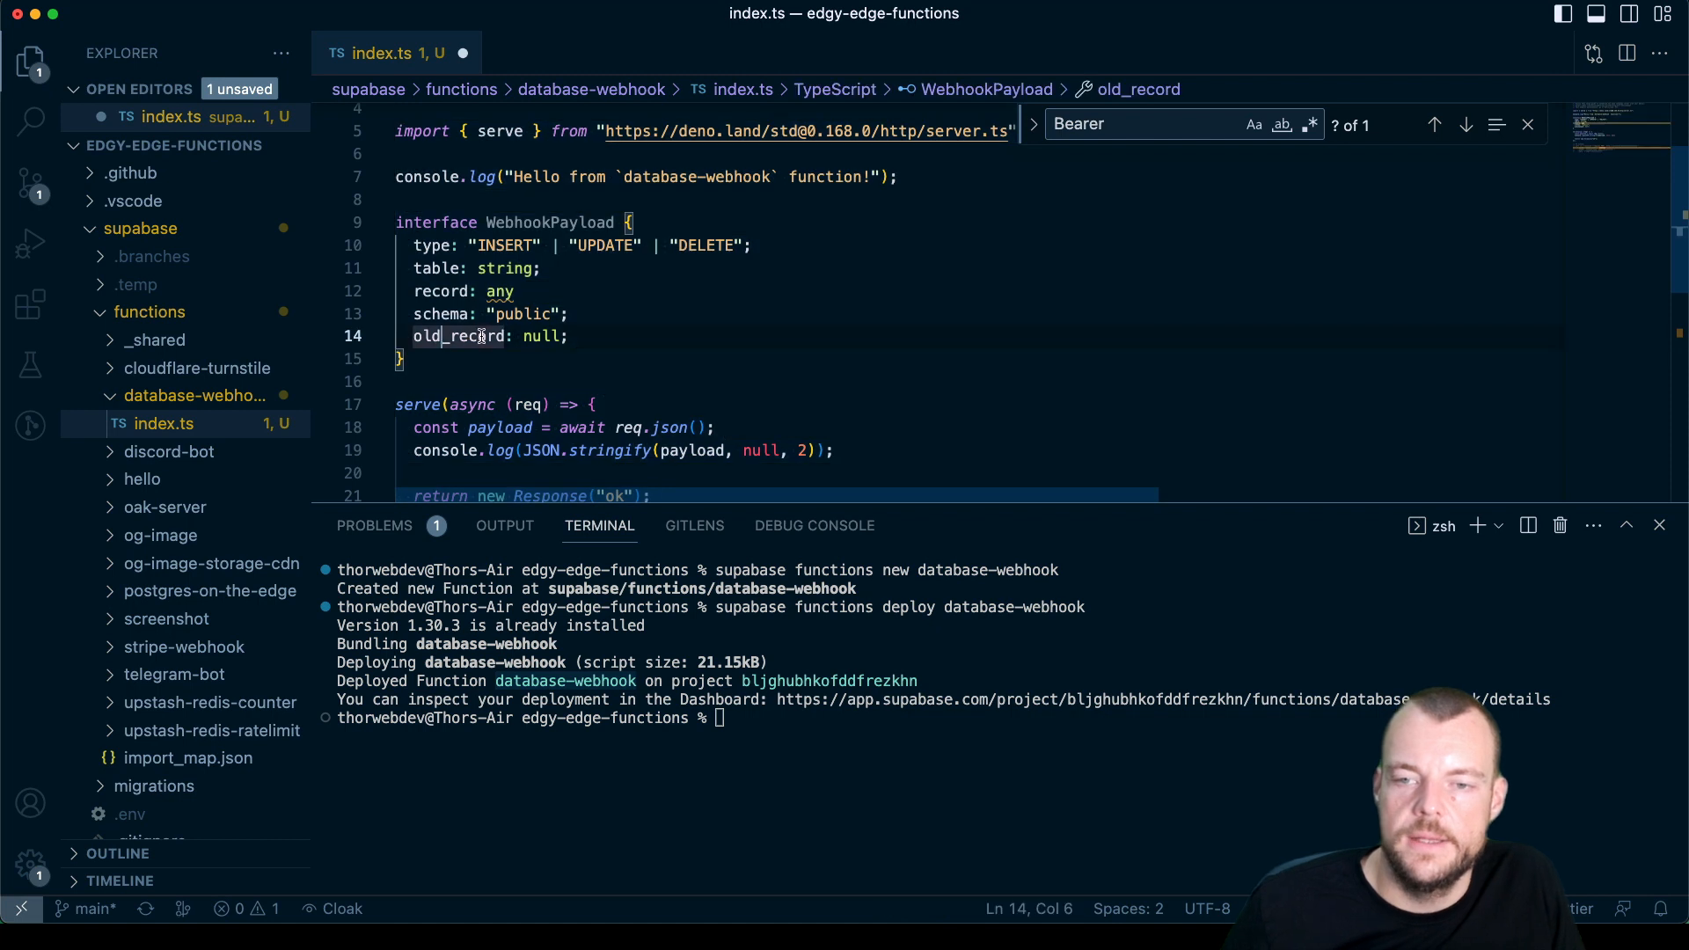
double_click(457, 336)
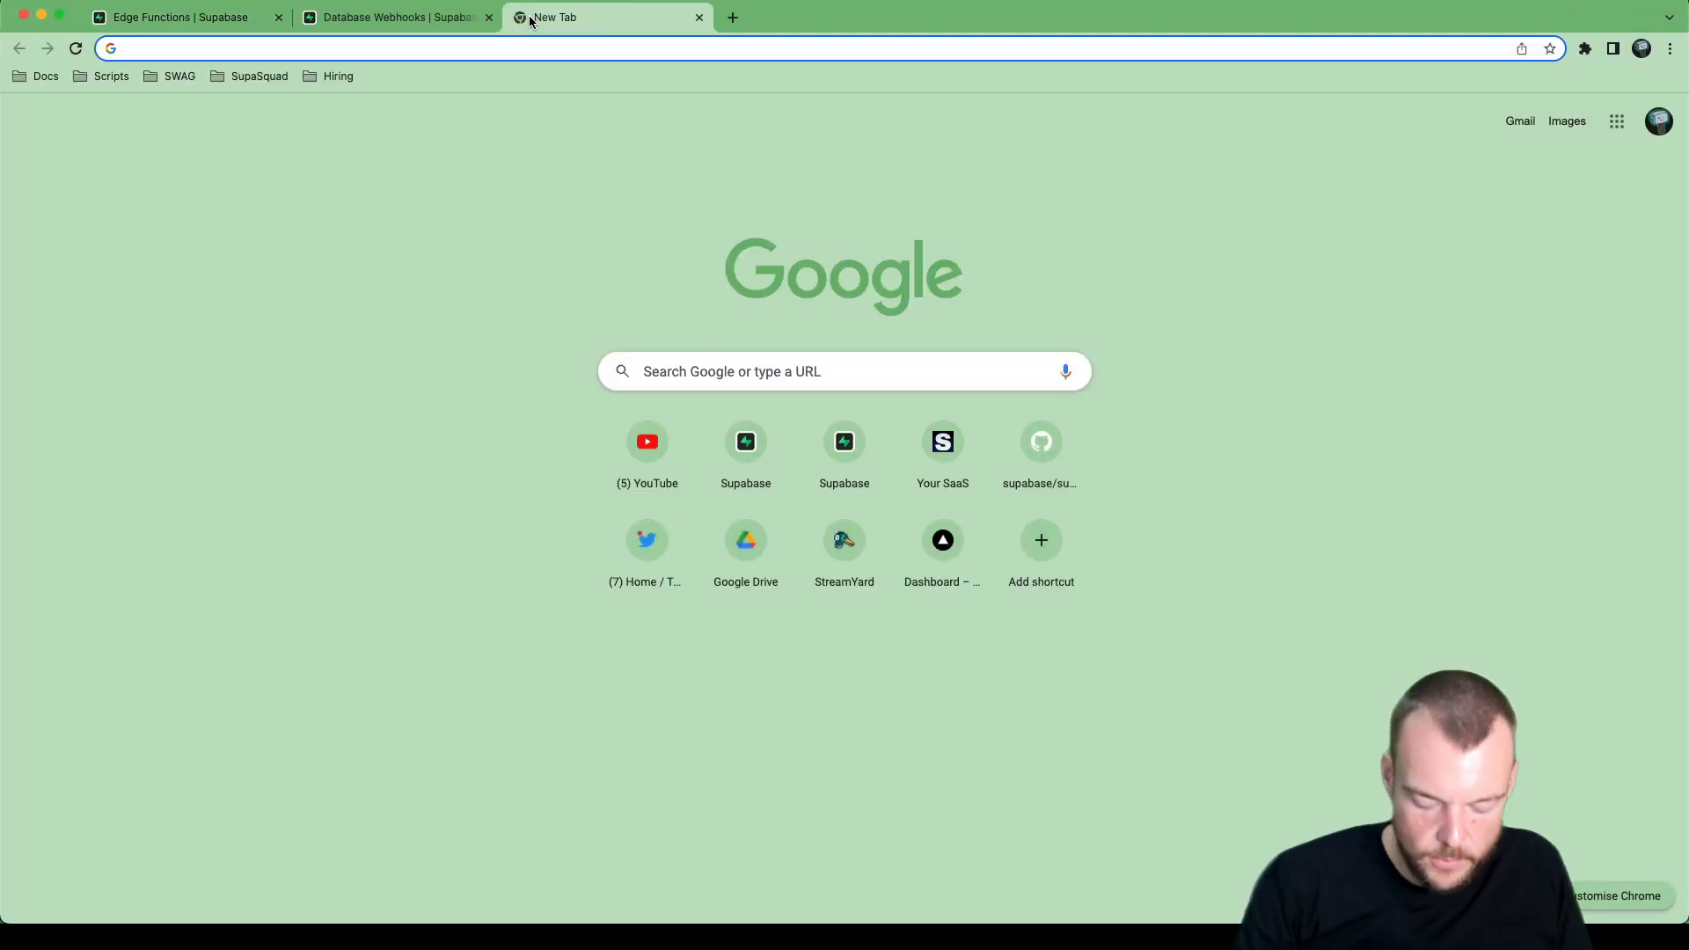
Step: Search Google for 'generate types supabase'
text(genera)
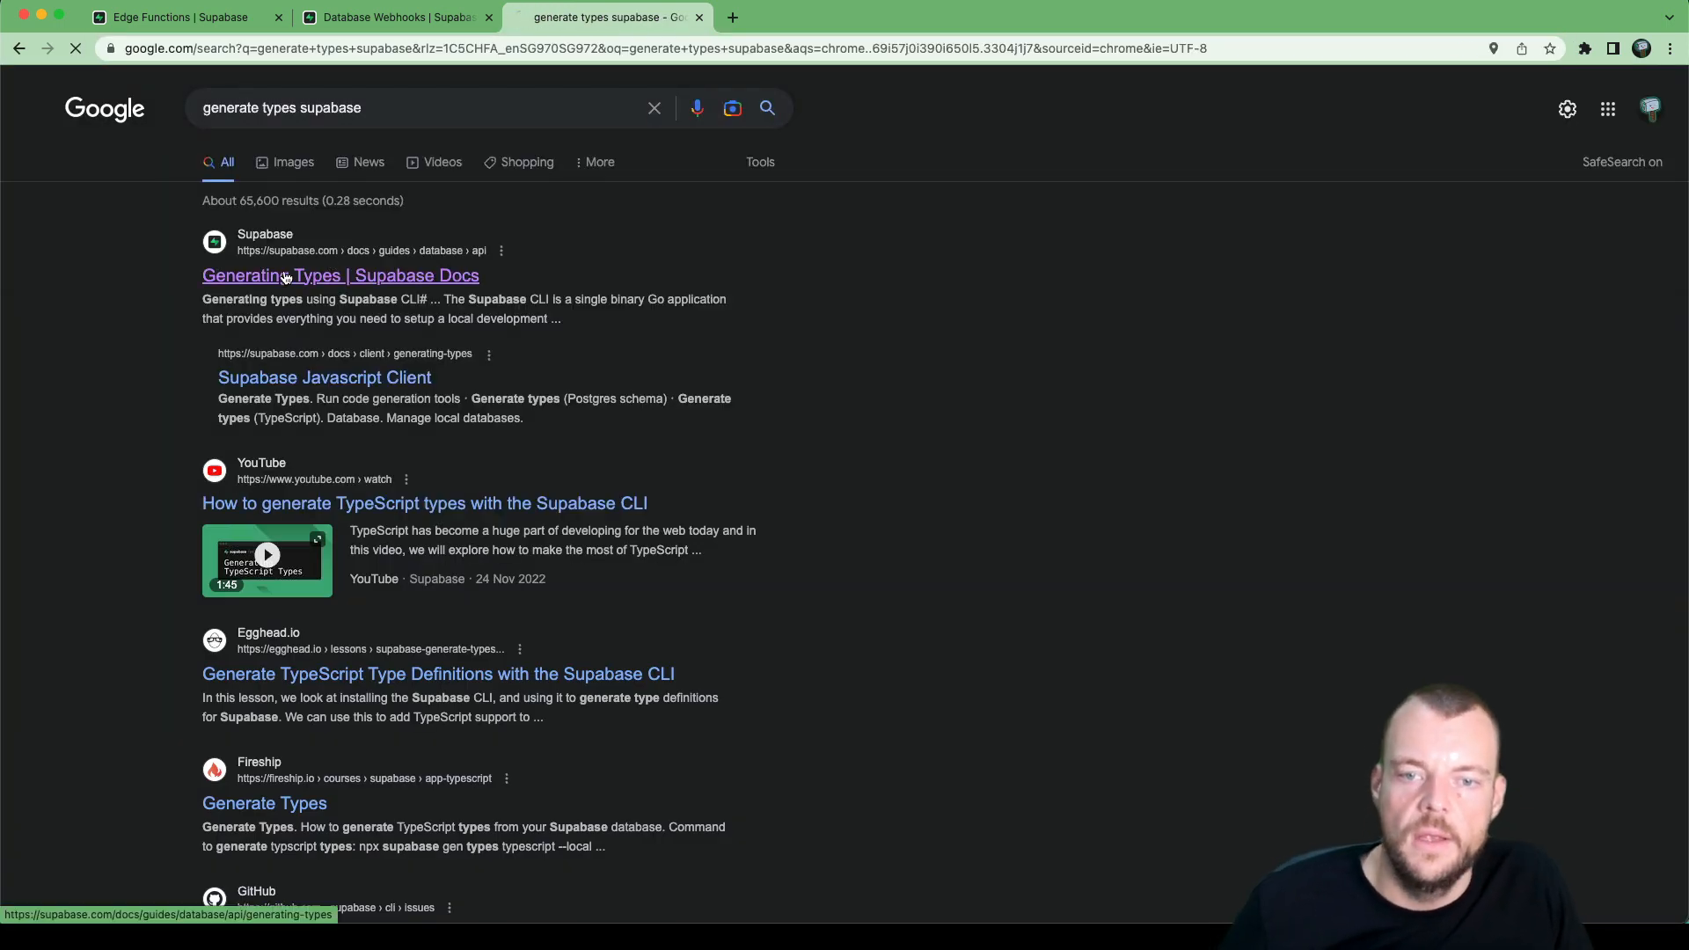
Step: Open the Generating Types guide and scroll to the npx supabase gen types command
click(339, 275)
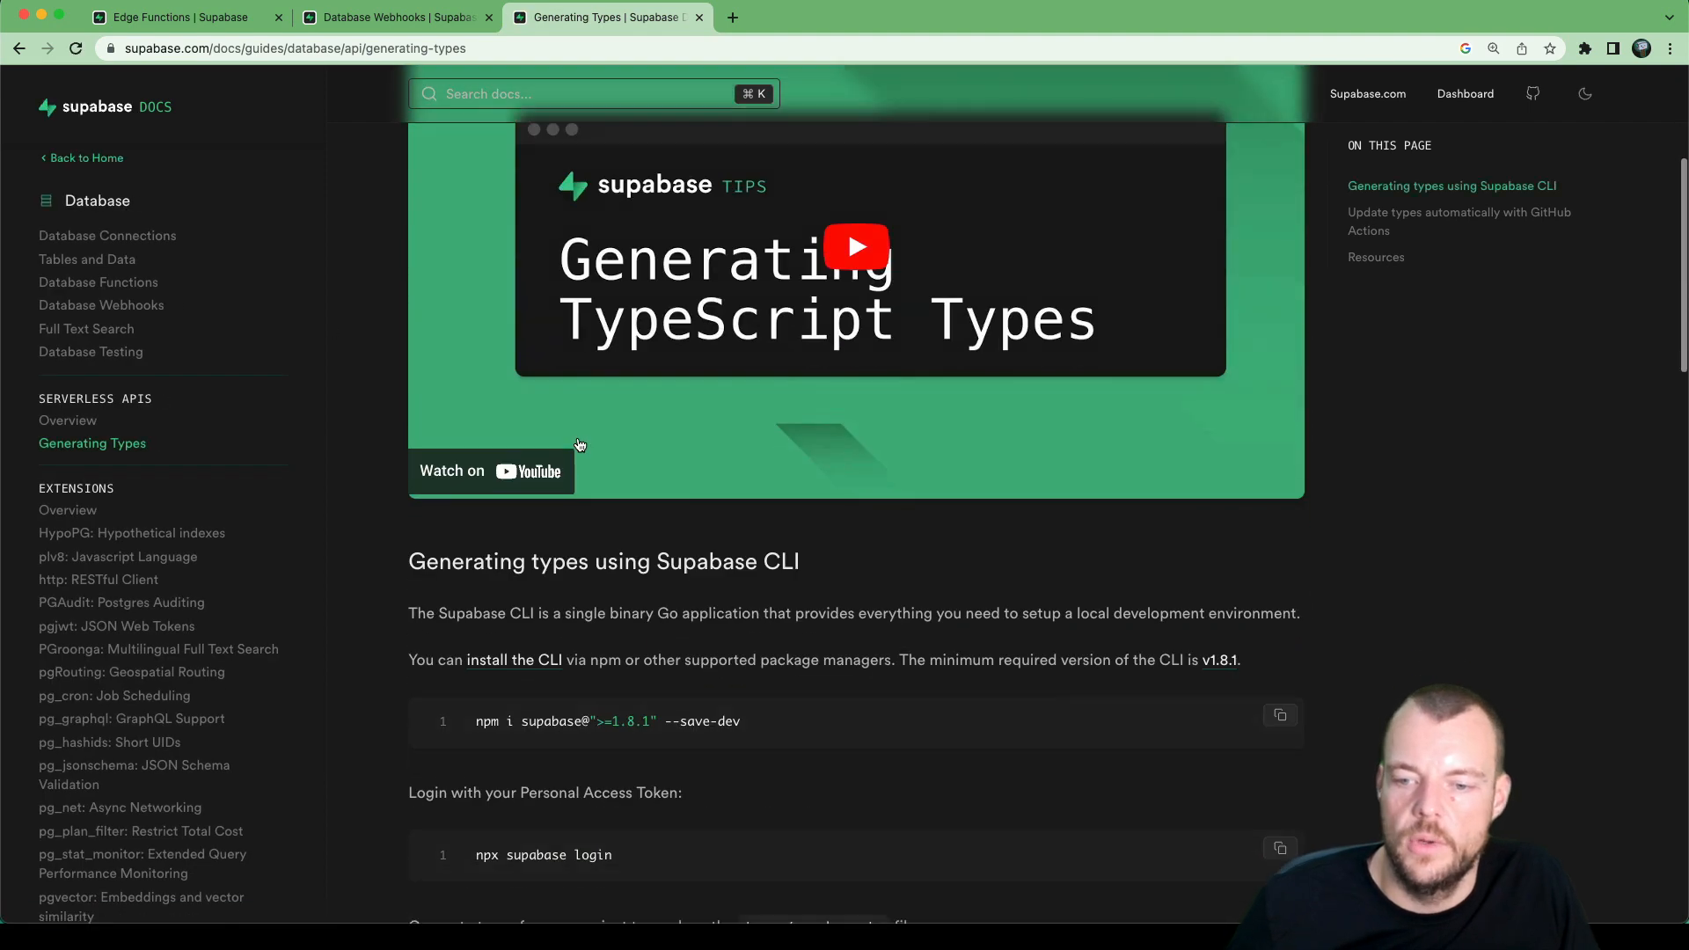
scroll(down, 3)
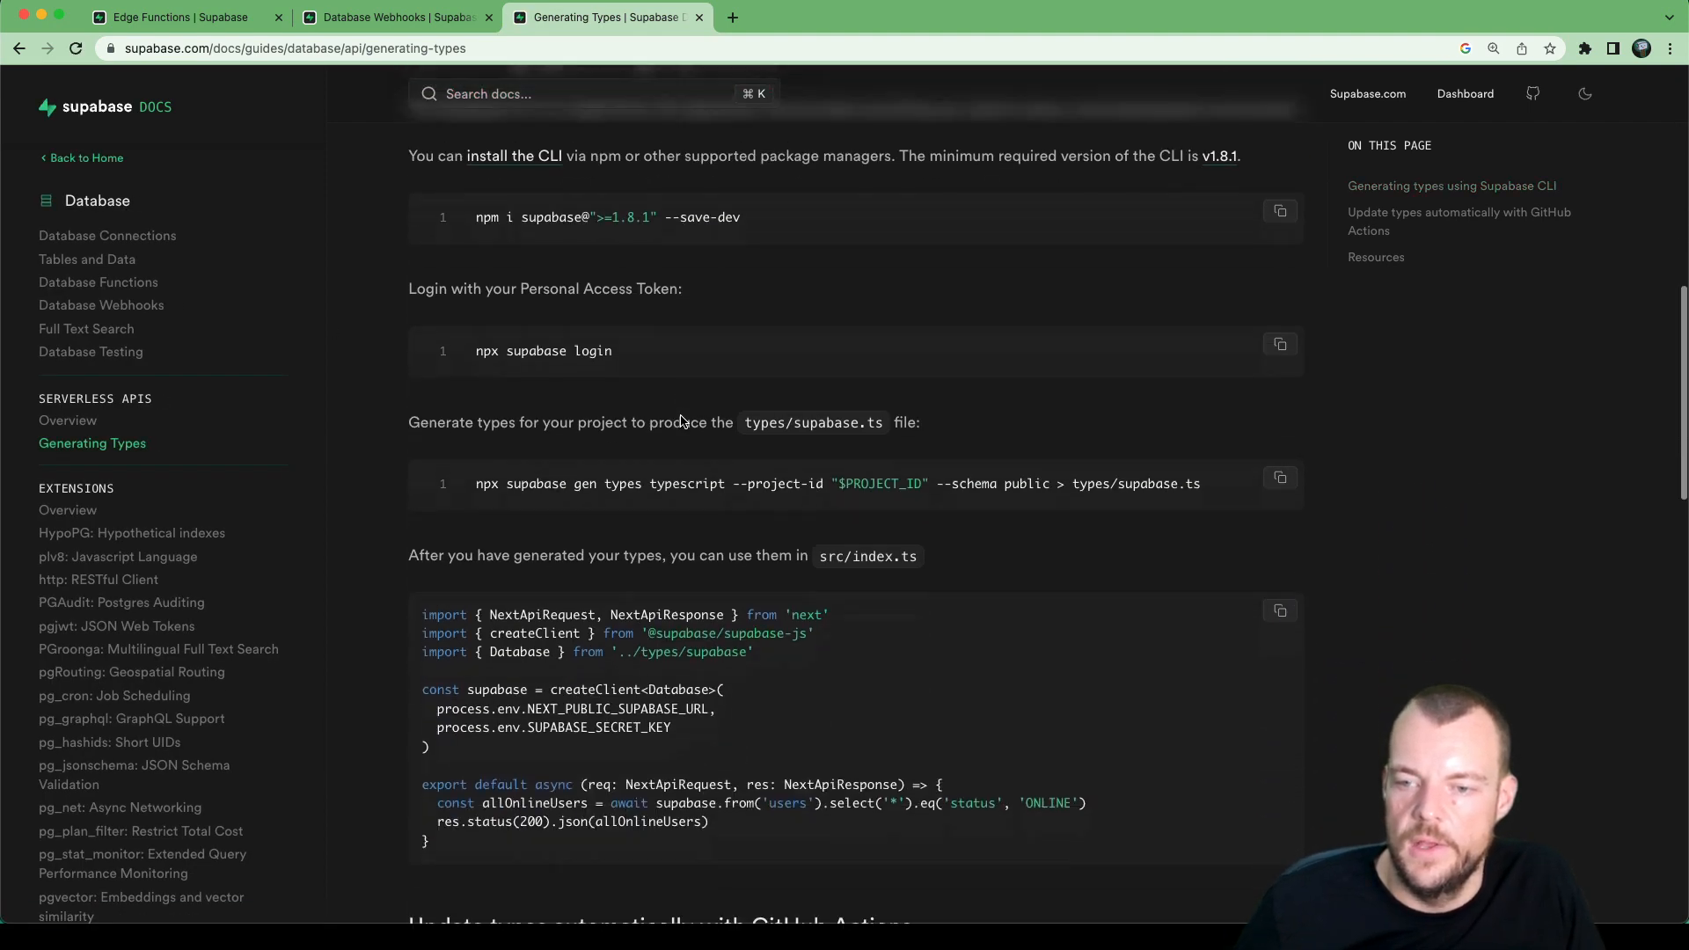
scroll(down, 3)
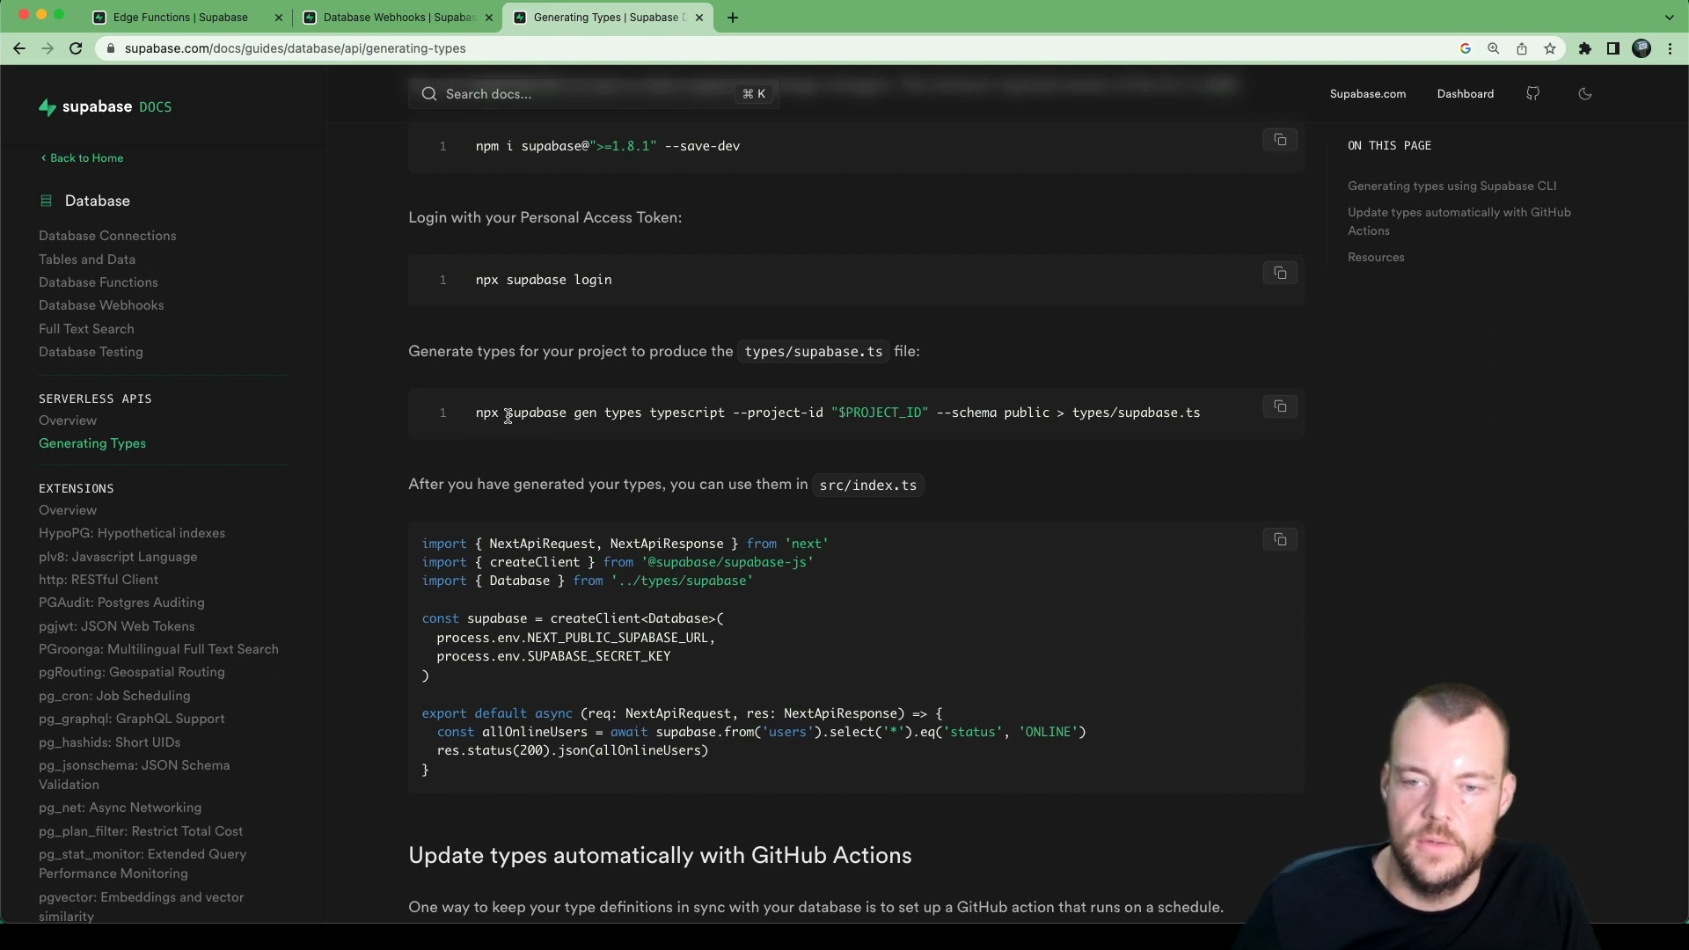
mouse_move(1153, 411)
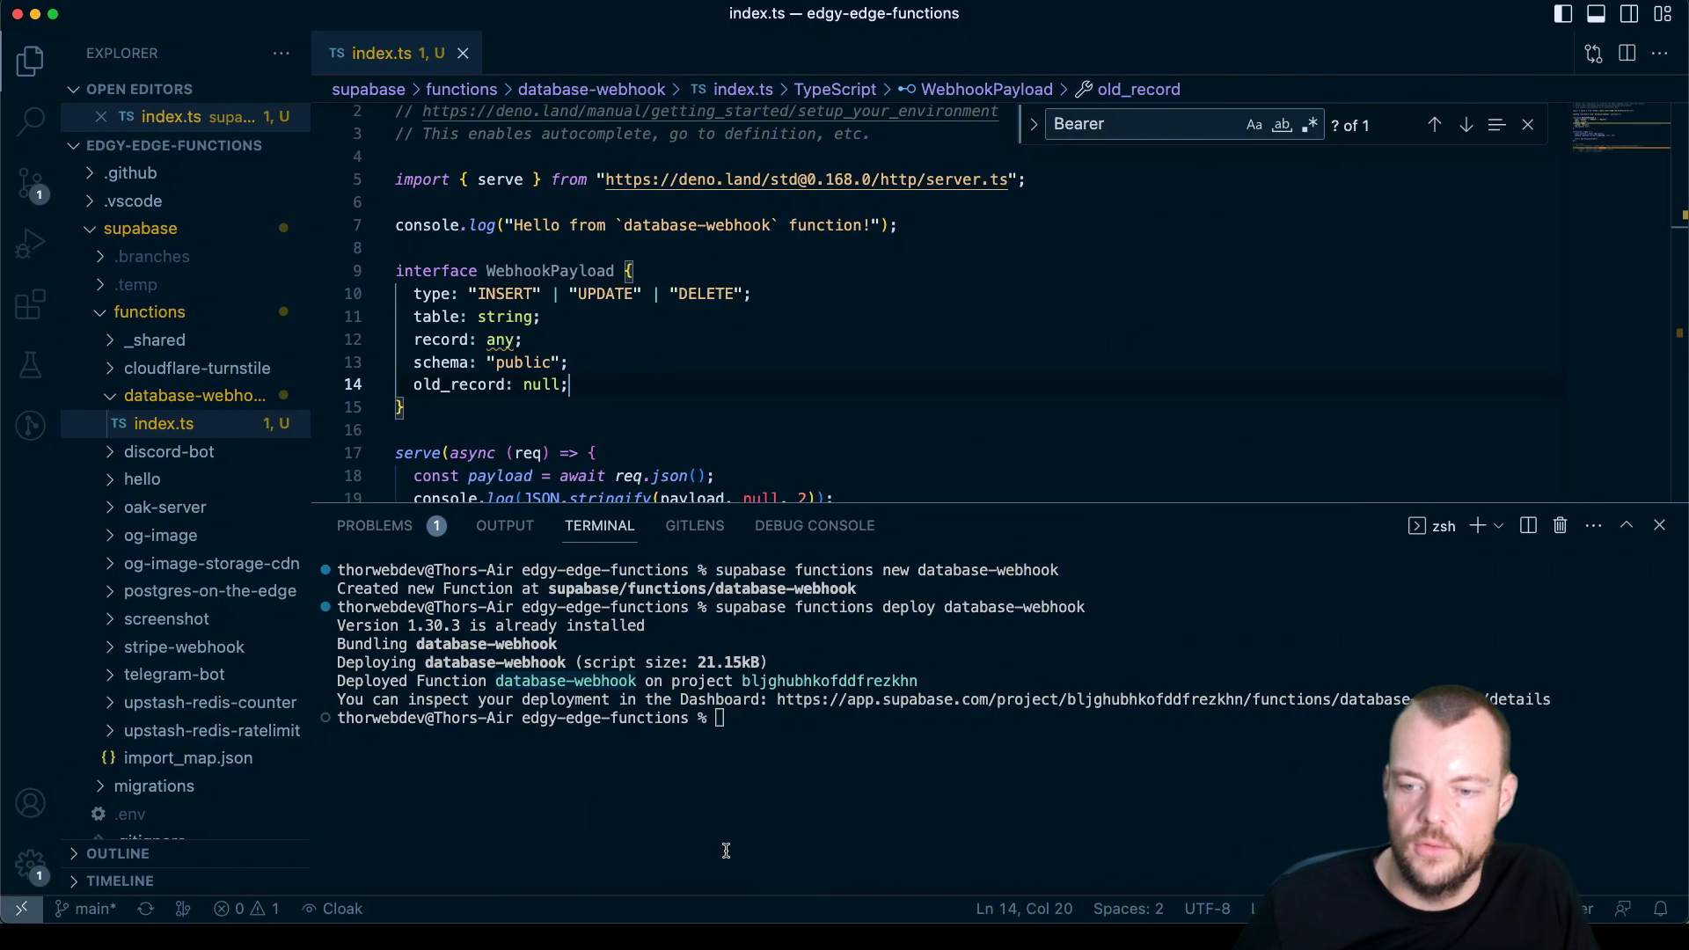
Step: Enter npx supabase gen types typescript --project-id "$PROJECT_ID" --schema public > supabase/functions/database-webhook/types.ts in the terminal
text(npx supabase gen types typescript --project-id "$PROJECT_ID" --schema public > types/supabase.ts)
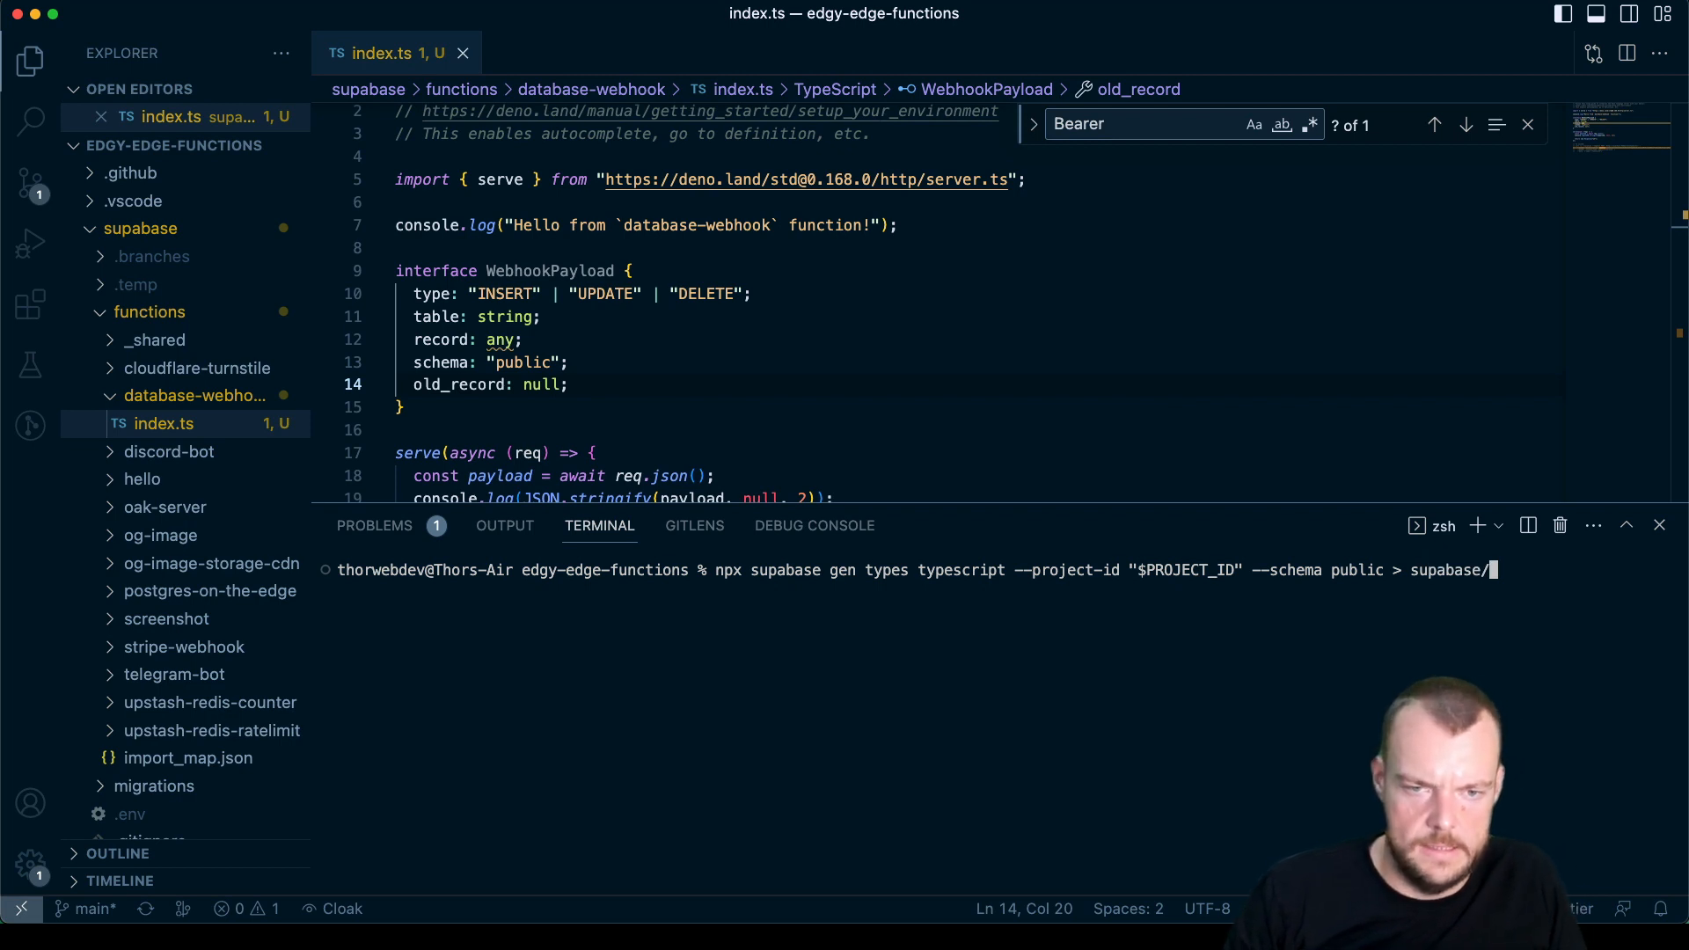
text(functions/)
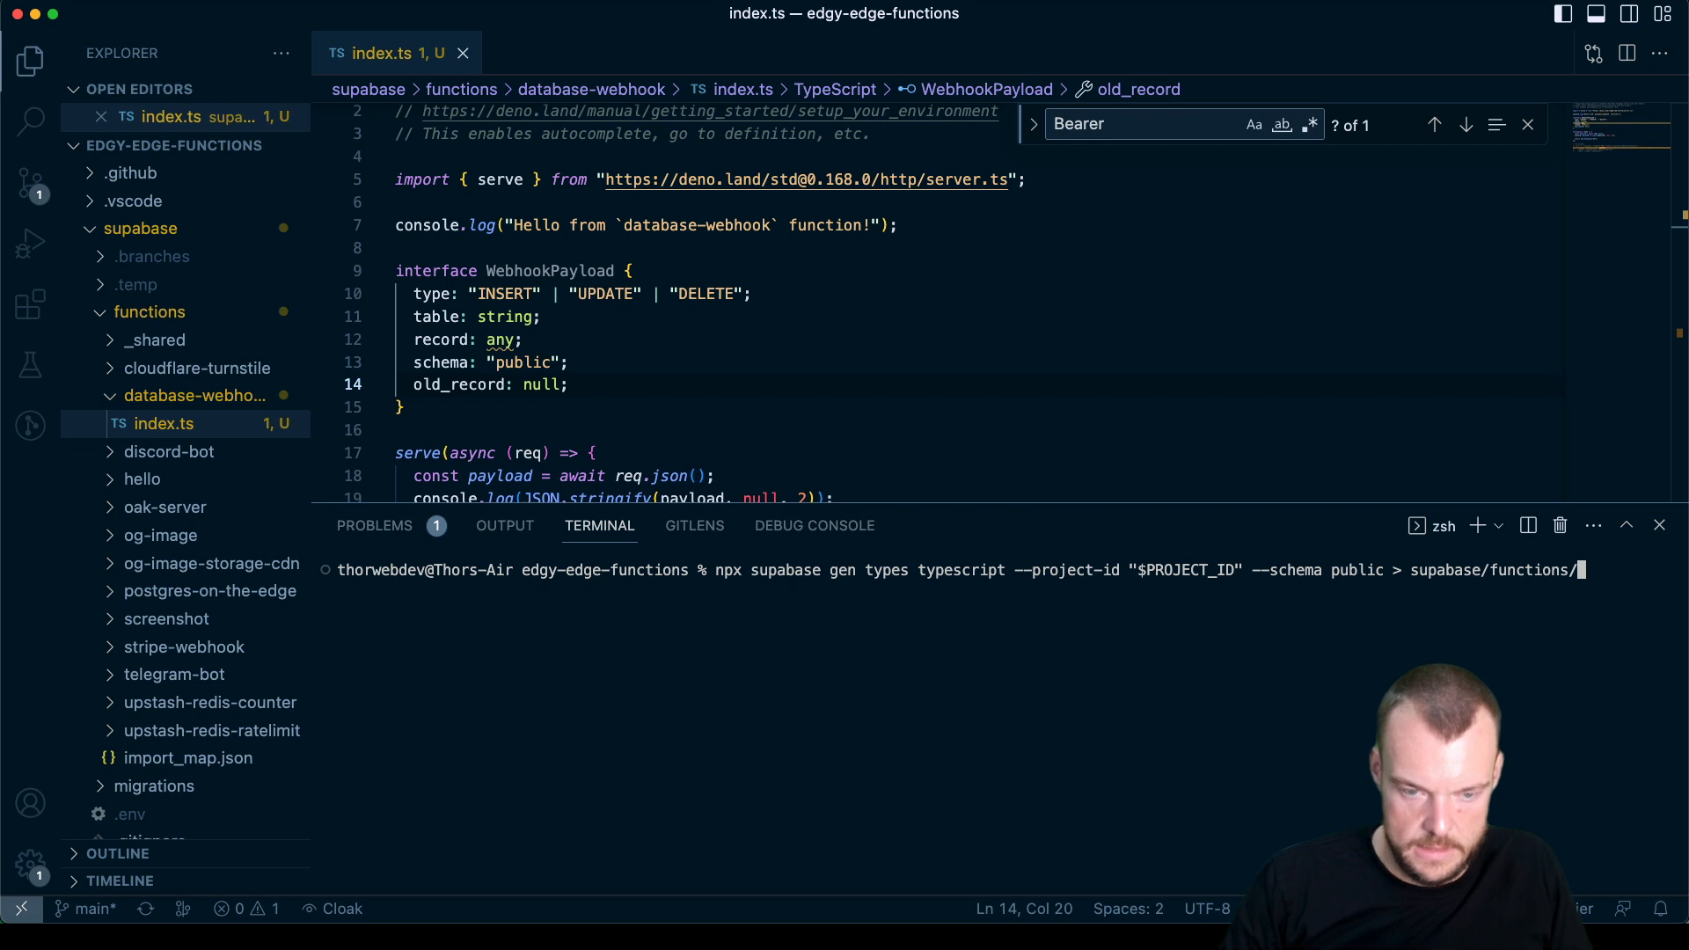
text(database-webh/)
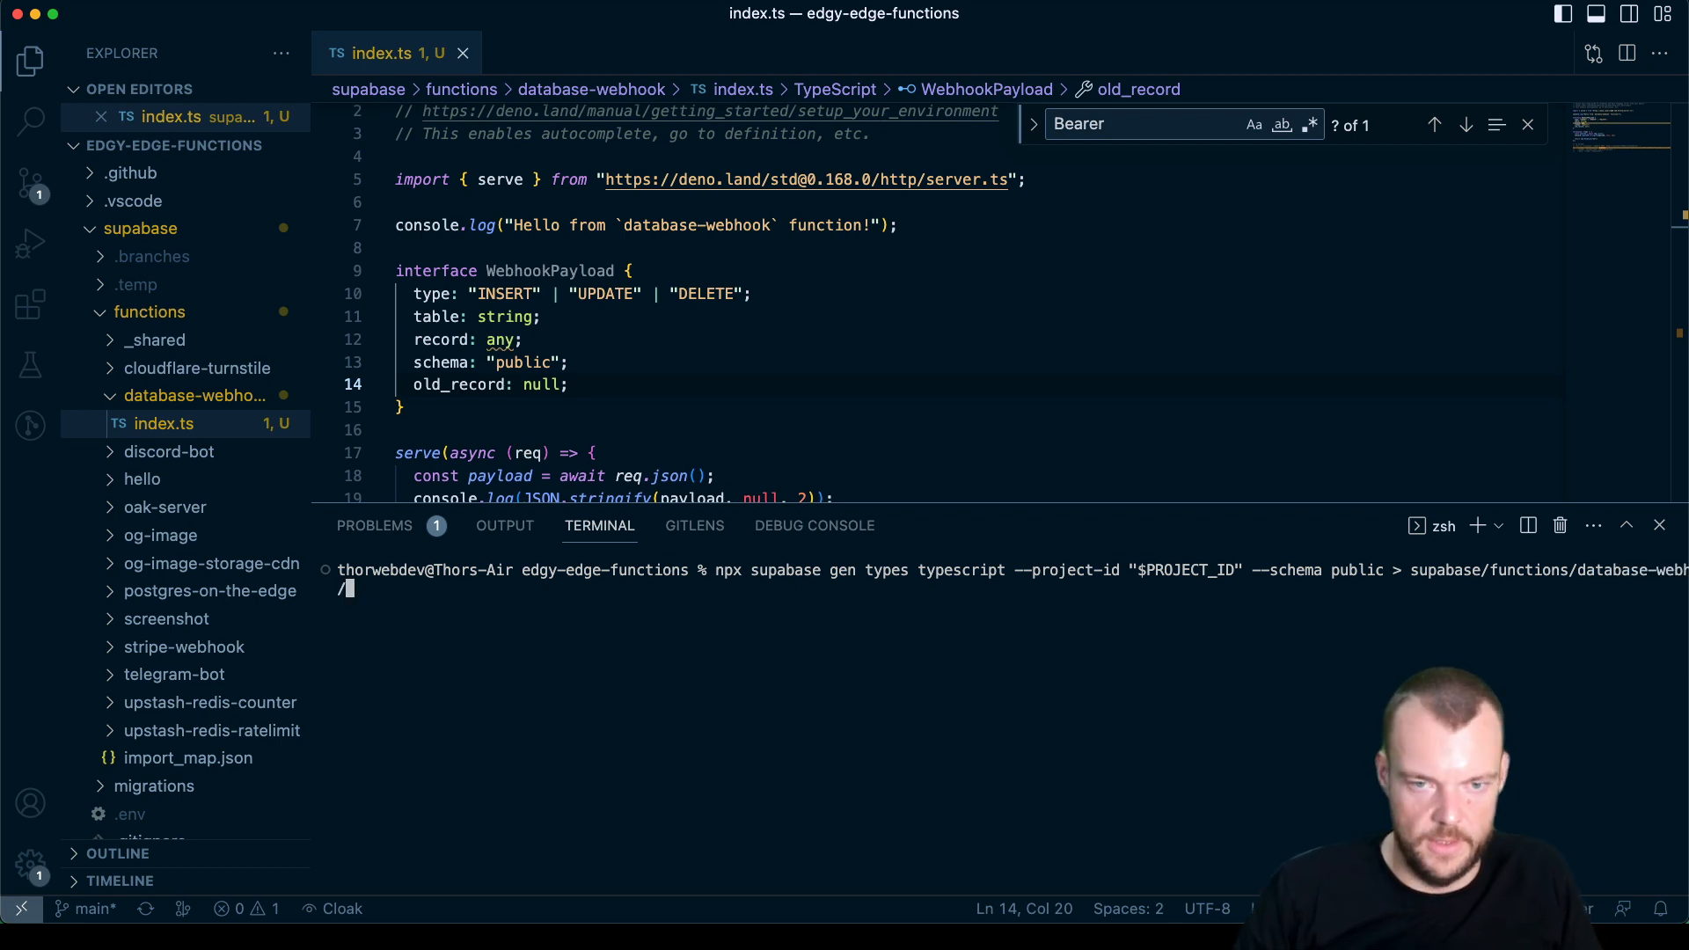
text(typ)
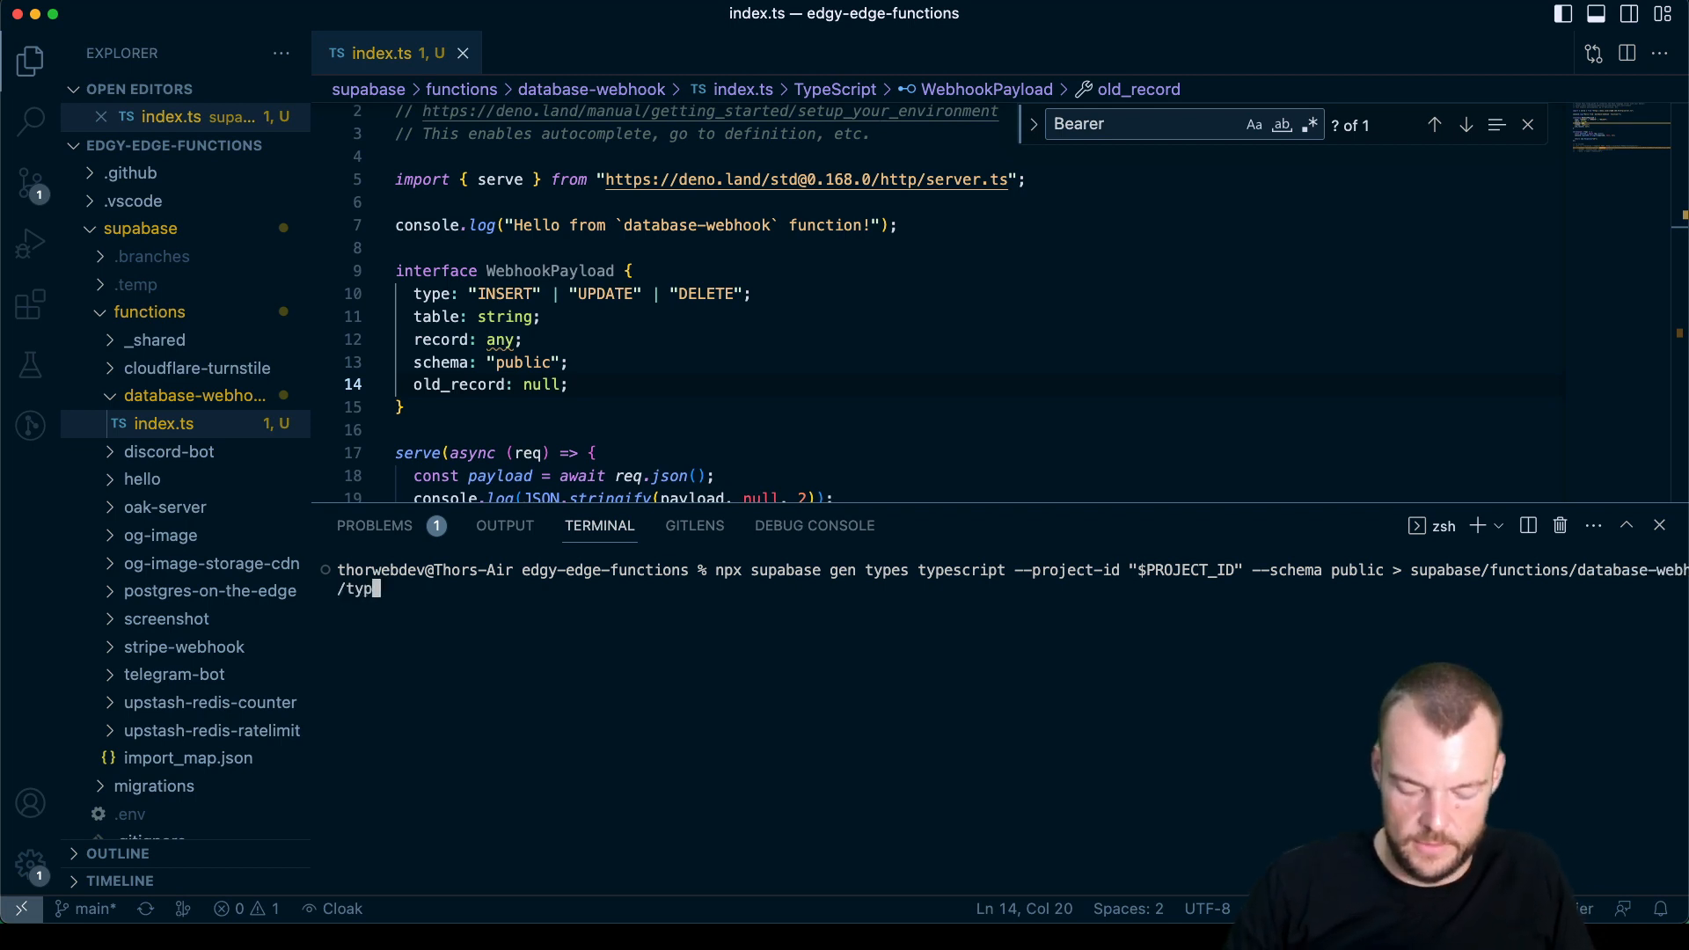
text(es.ts)
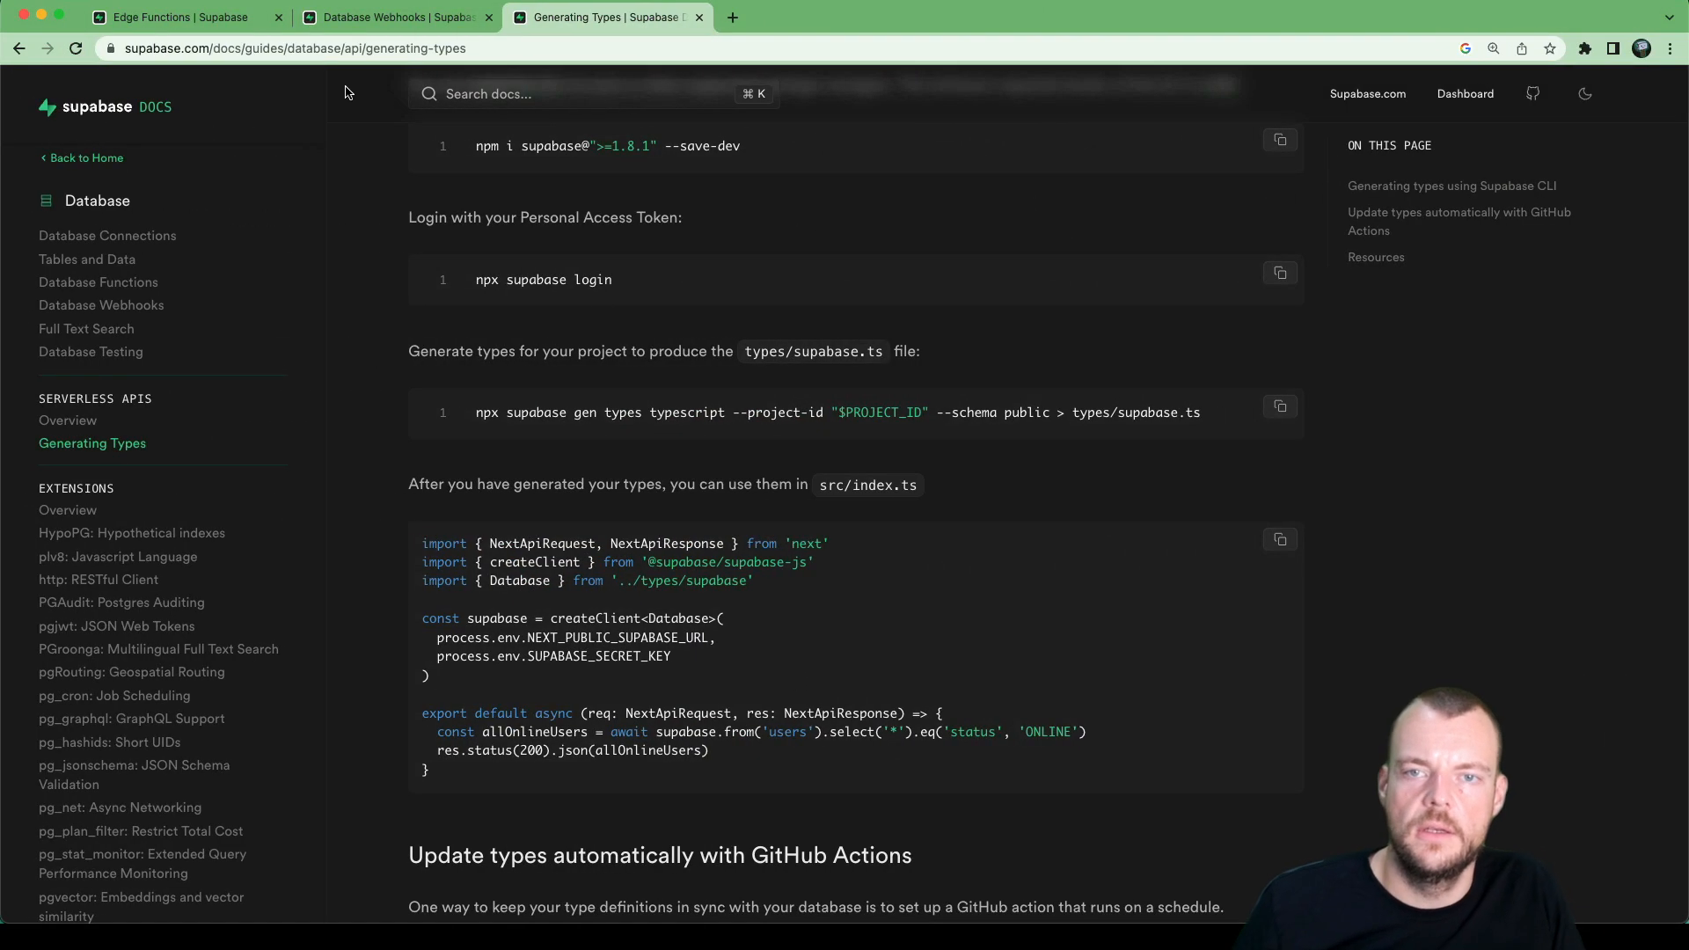
Step: Select the project ref from the database-webhook logs page address bar to copy it
click(183, 18)
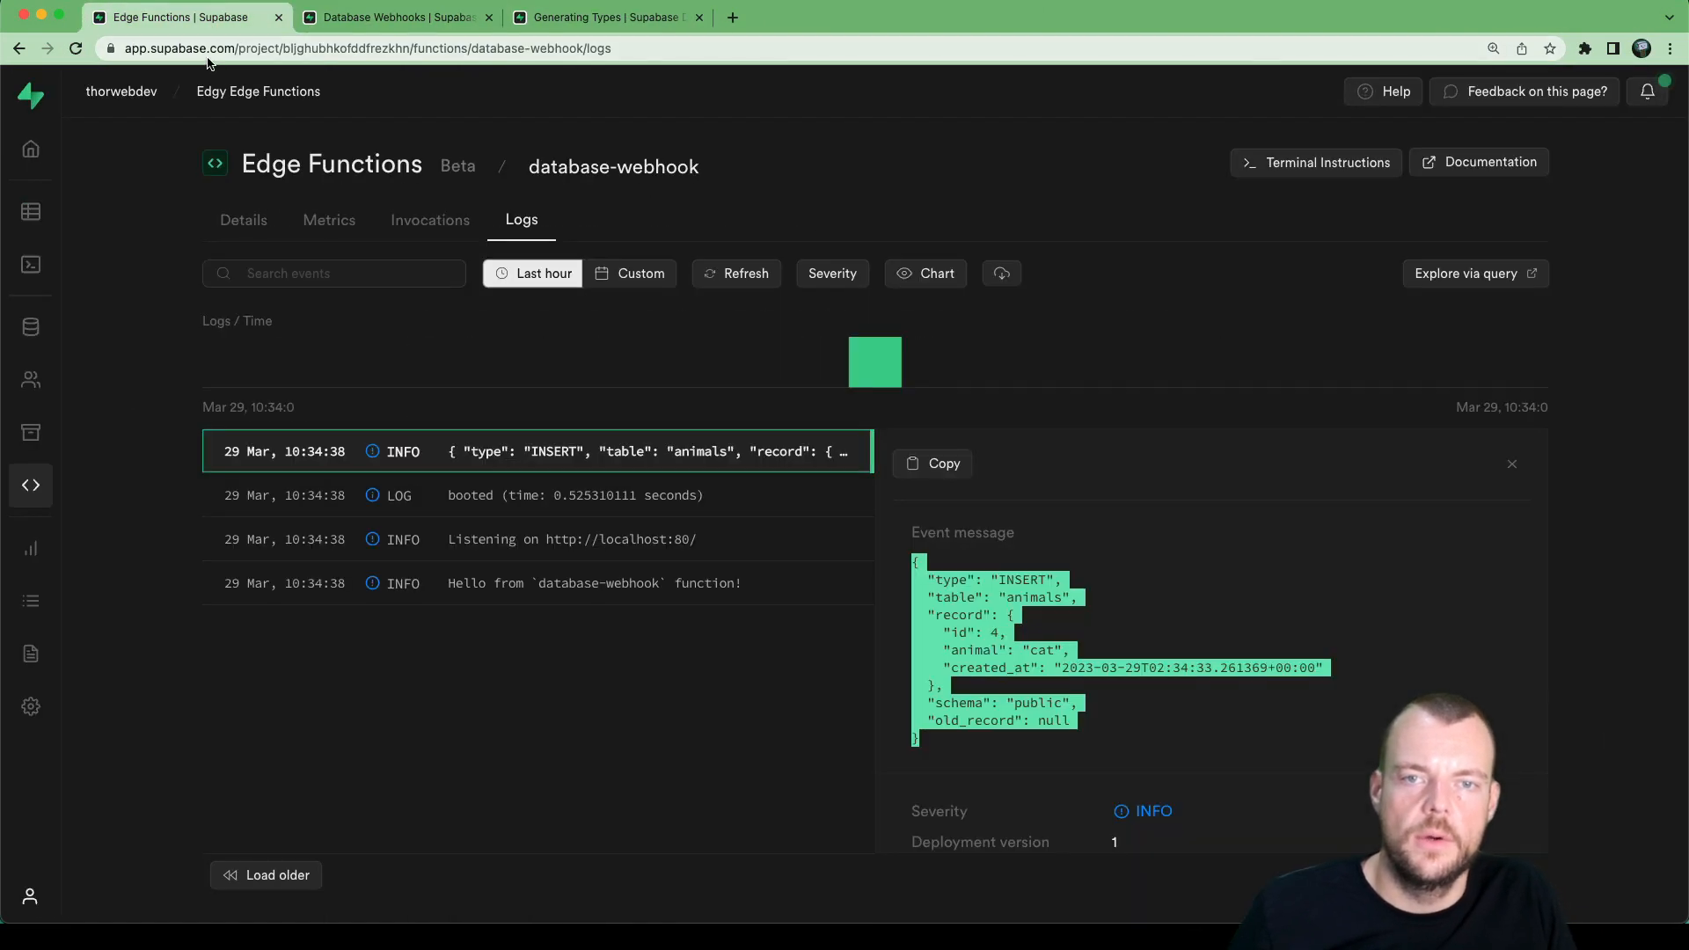
click(366, 47)
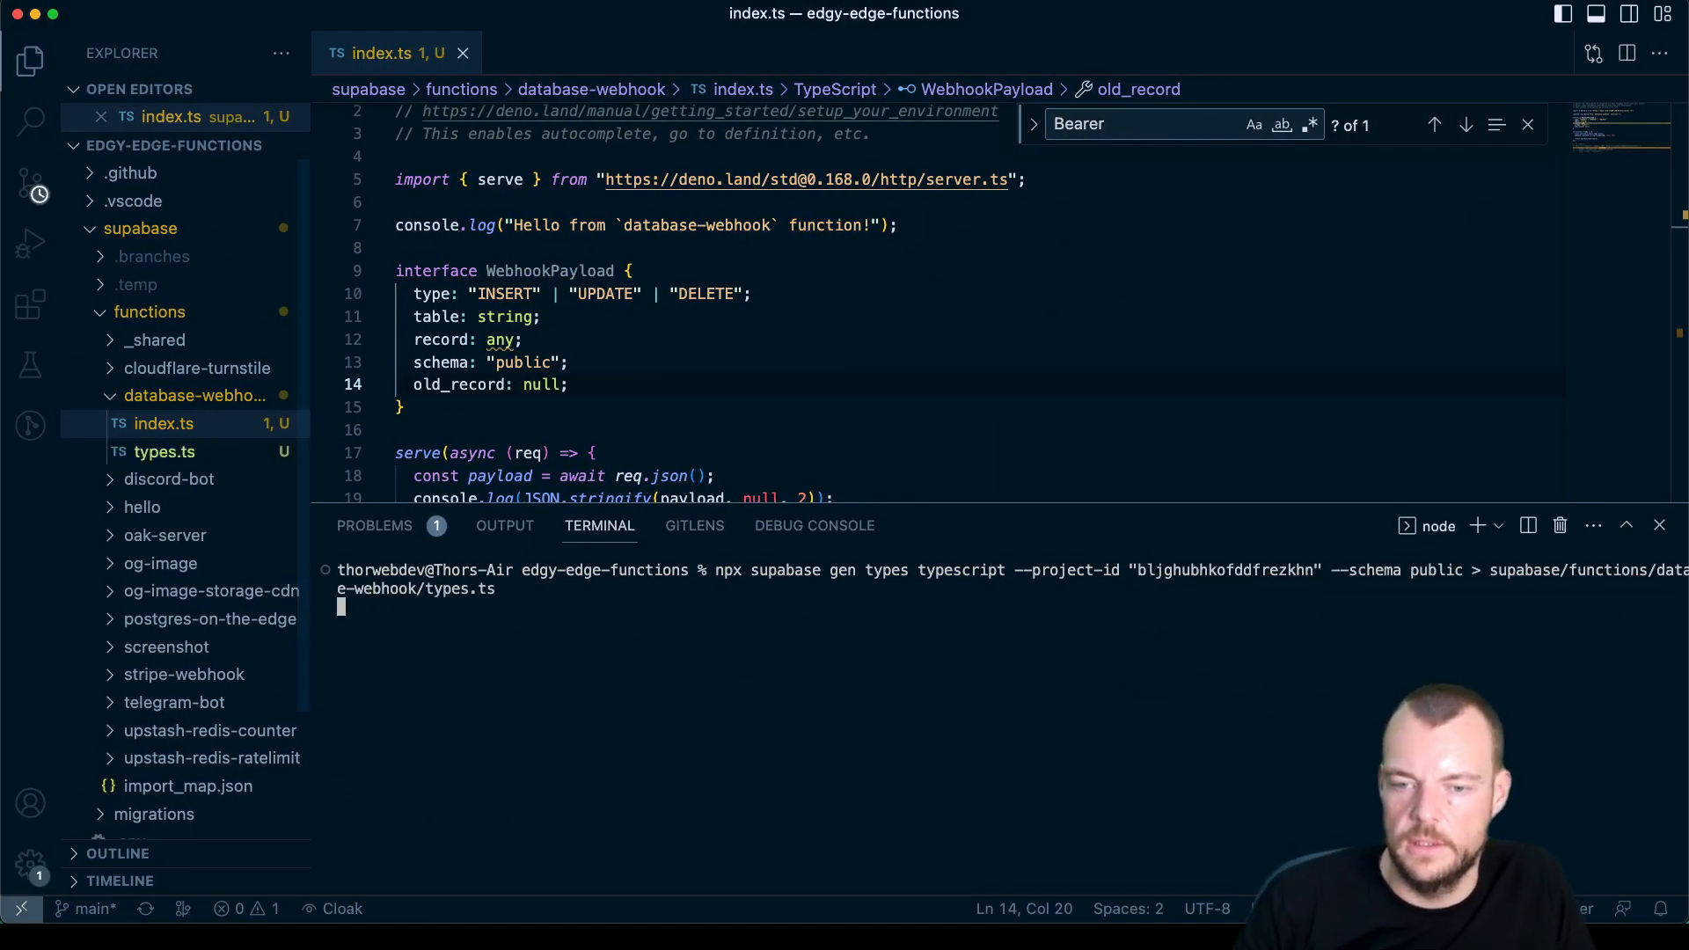
Step: Review the generated types.ts animals Row/Insert/Update types, then return to index.ts
click(165, 452)
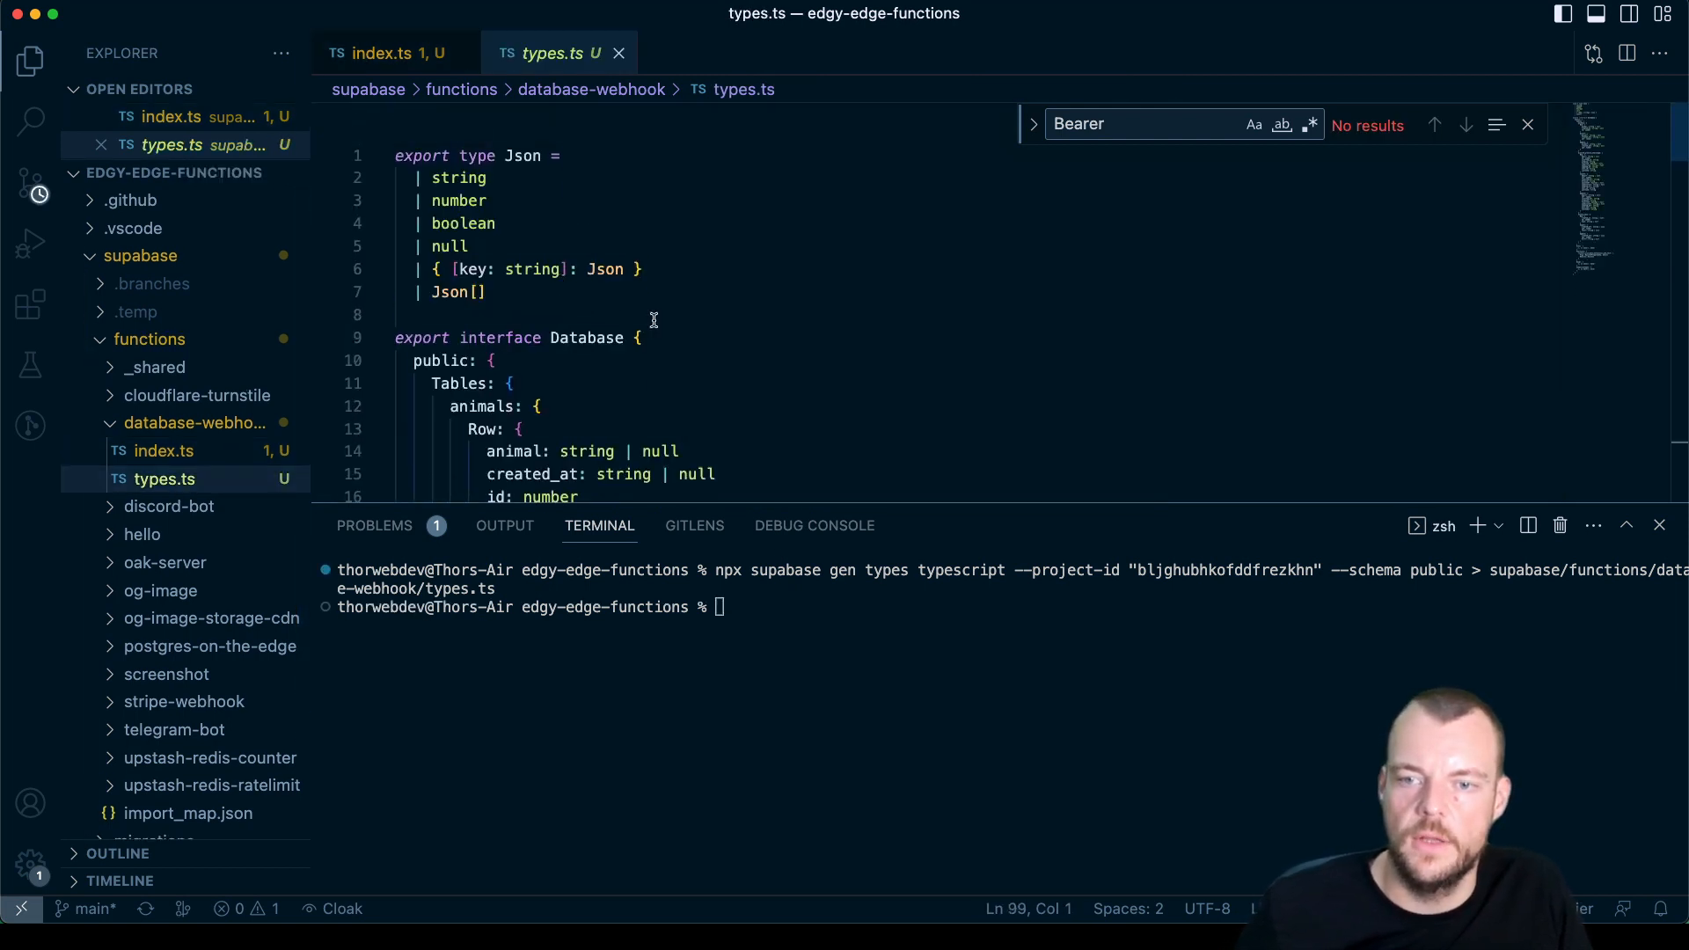
scroll(down, 3)
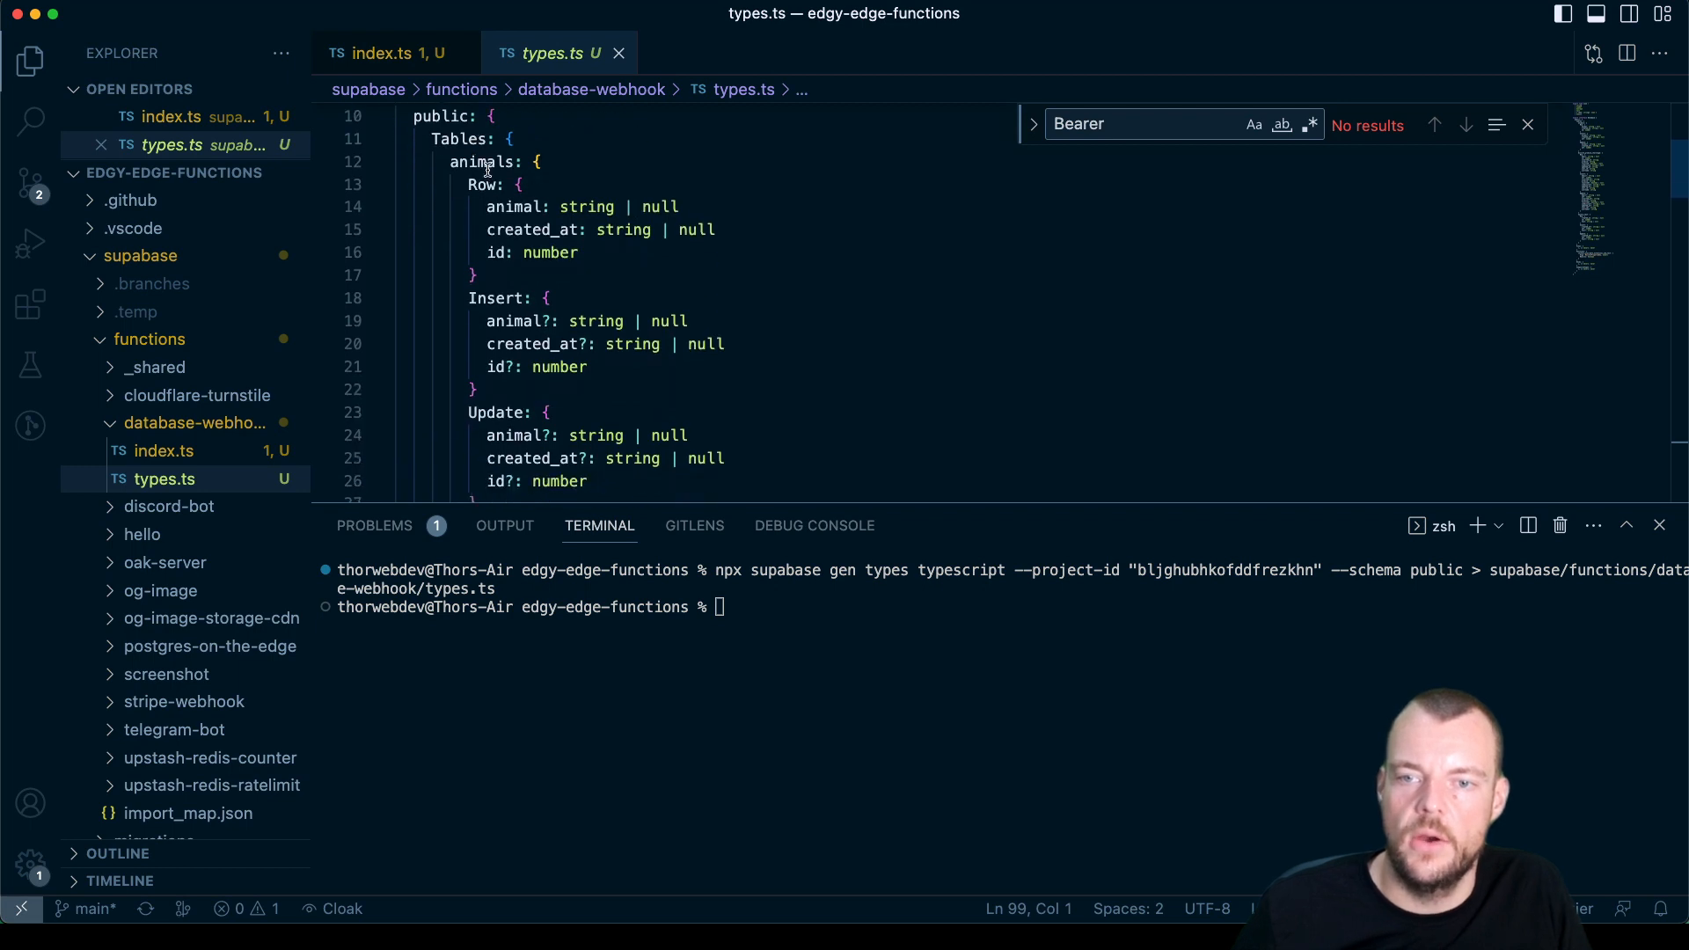
double_click(482, 162)
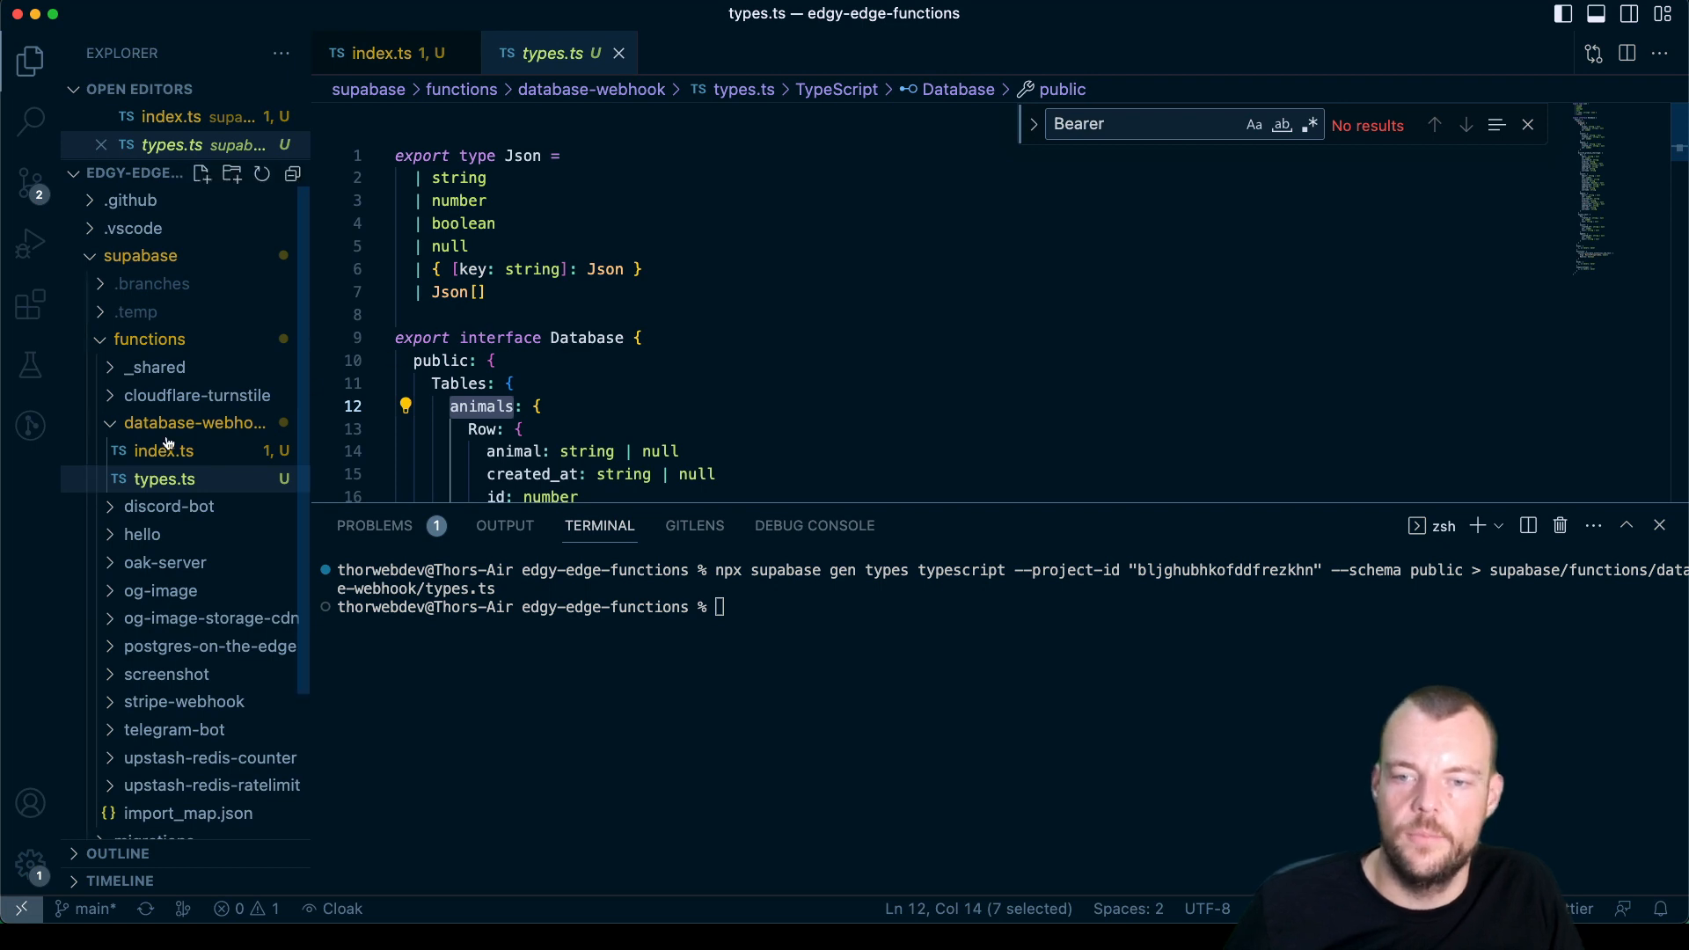
click(387, 53)
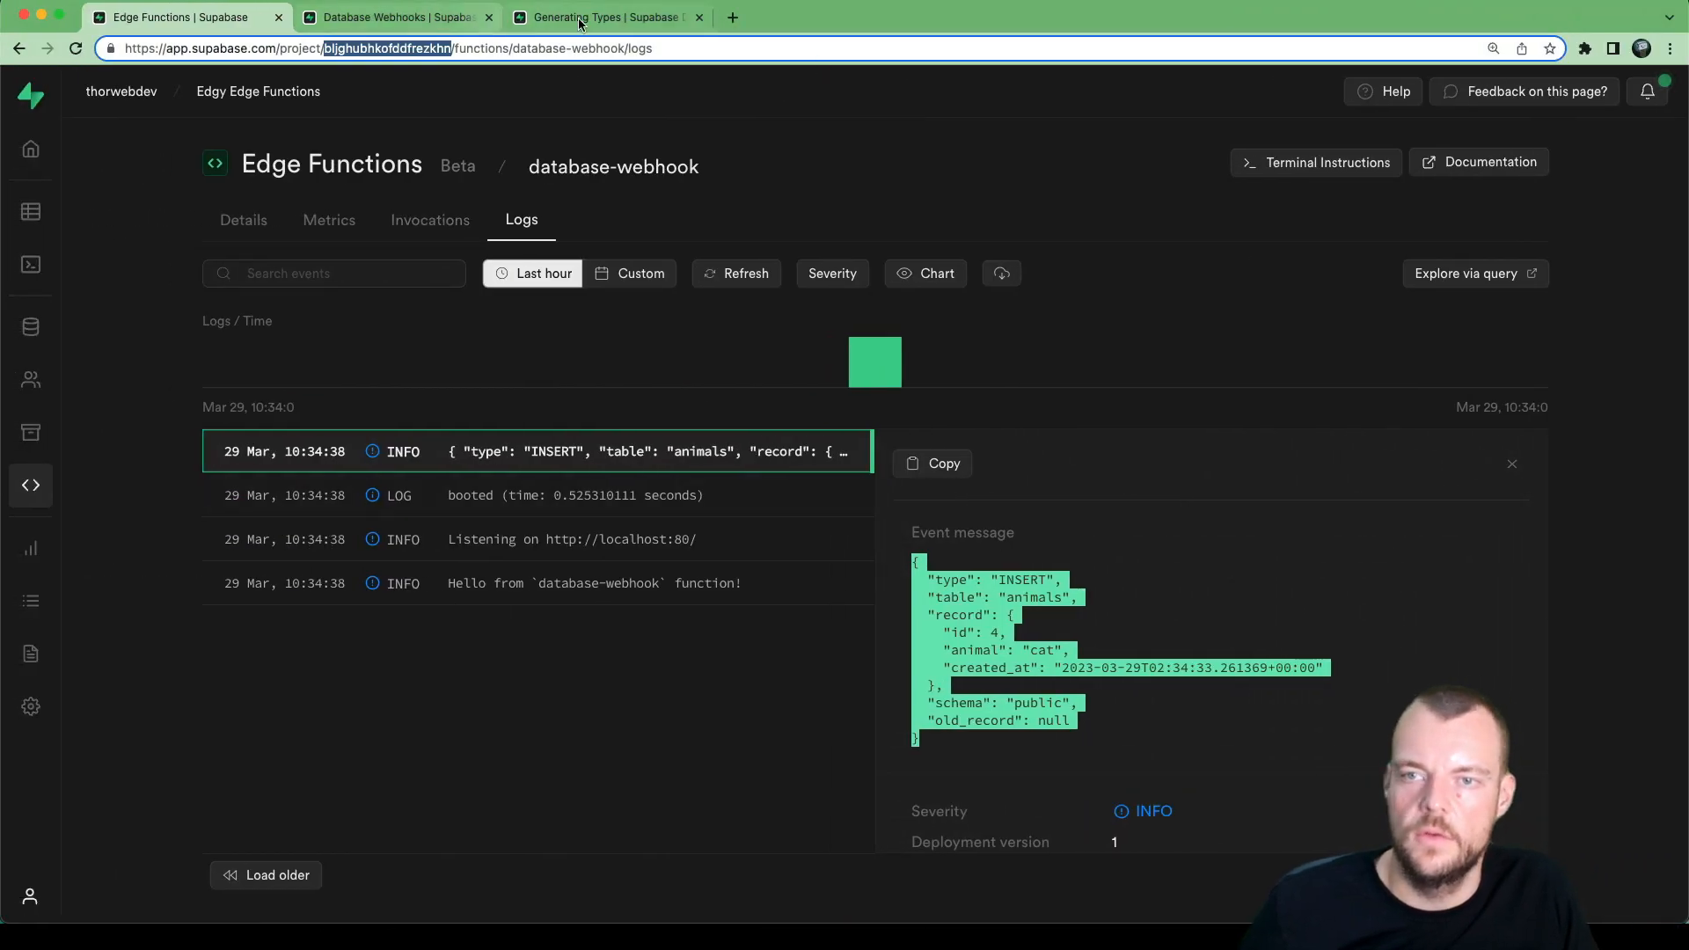
Step: Return to the Generating Types guide's src/index.ts example importing the Database type
click(607, 17)
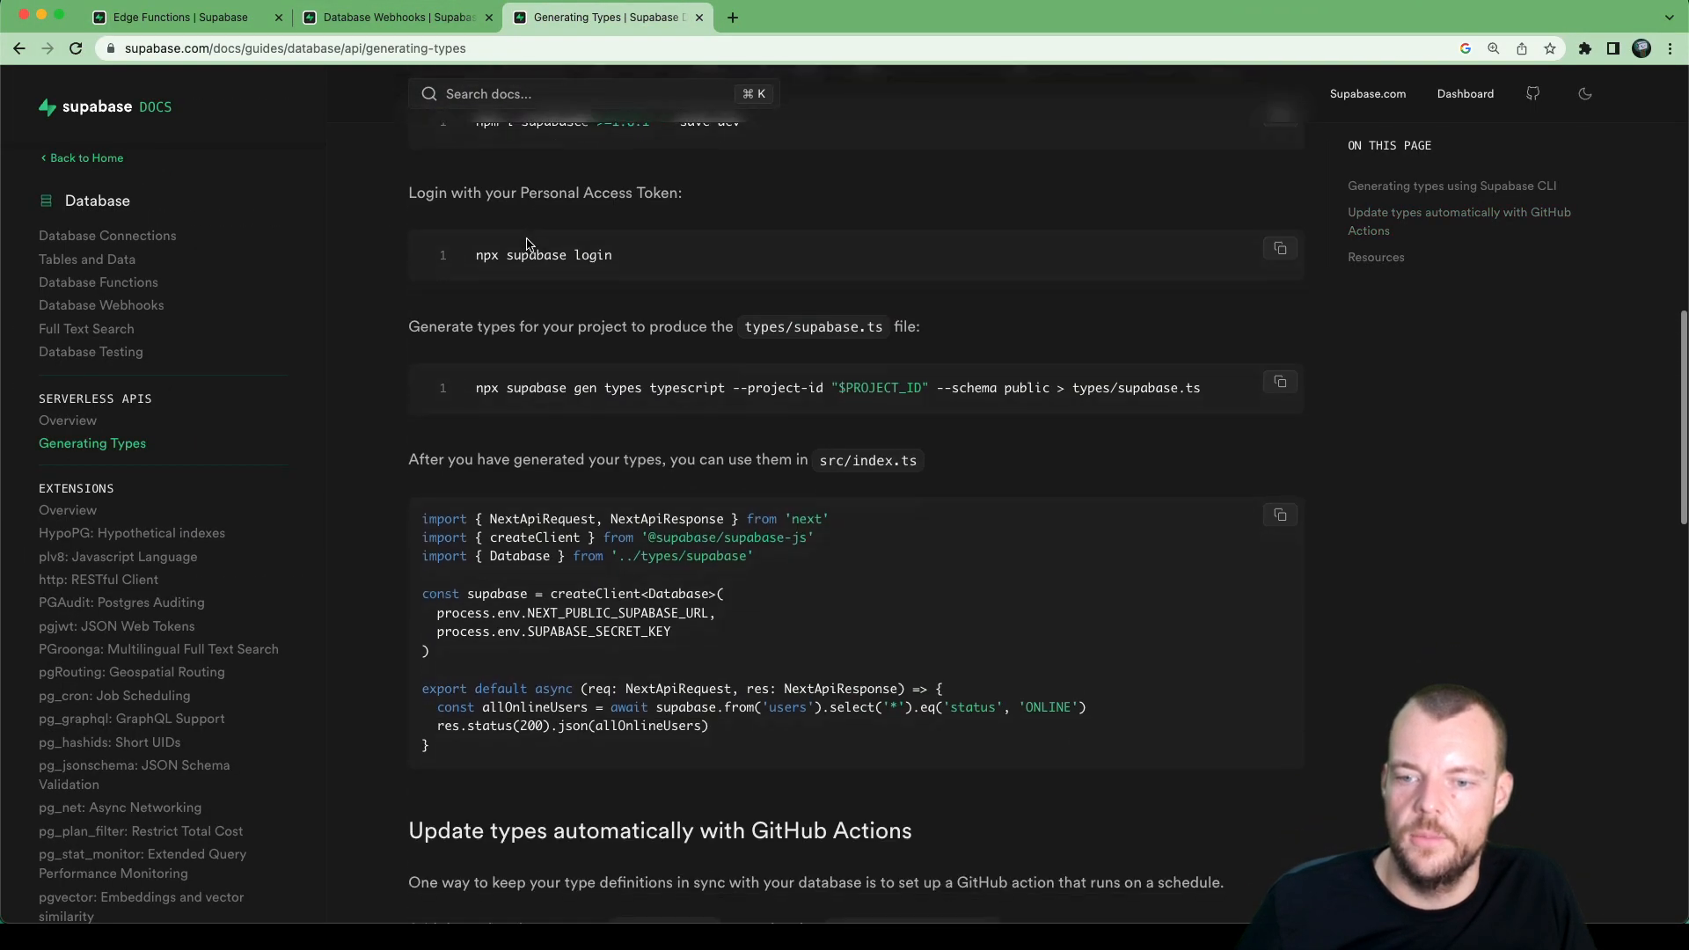
scroll(down, 3)
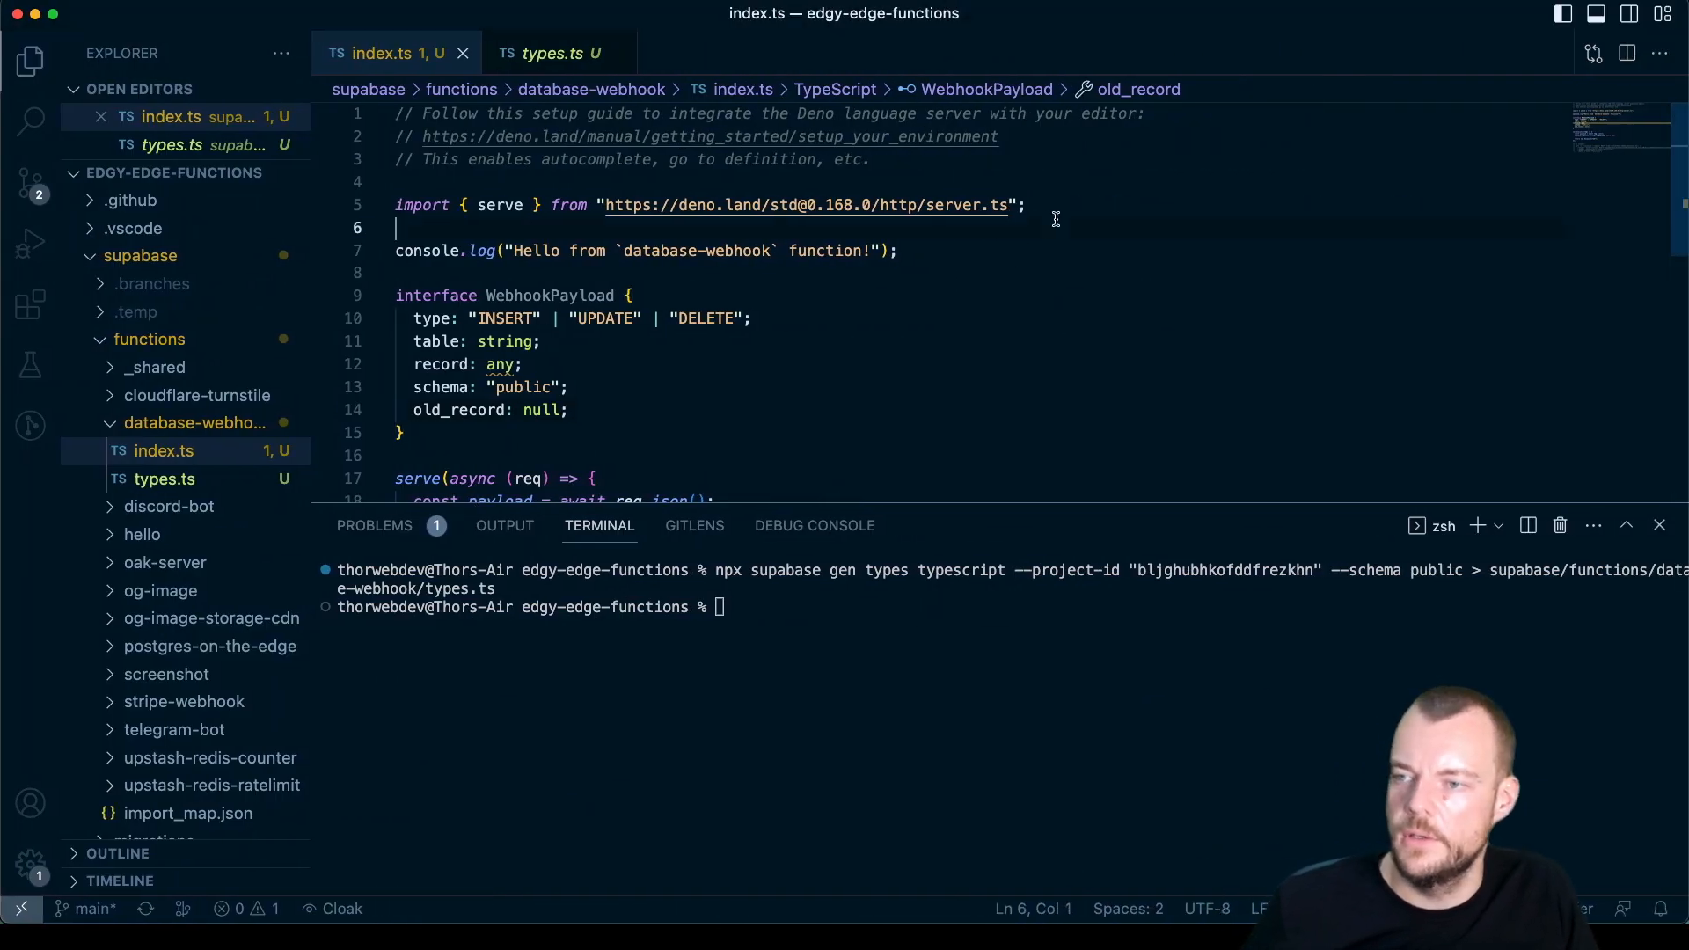
Step: Import the Database type from ./types.ts at the top of index.ts
text(impo)
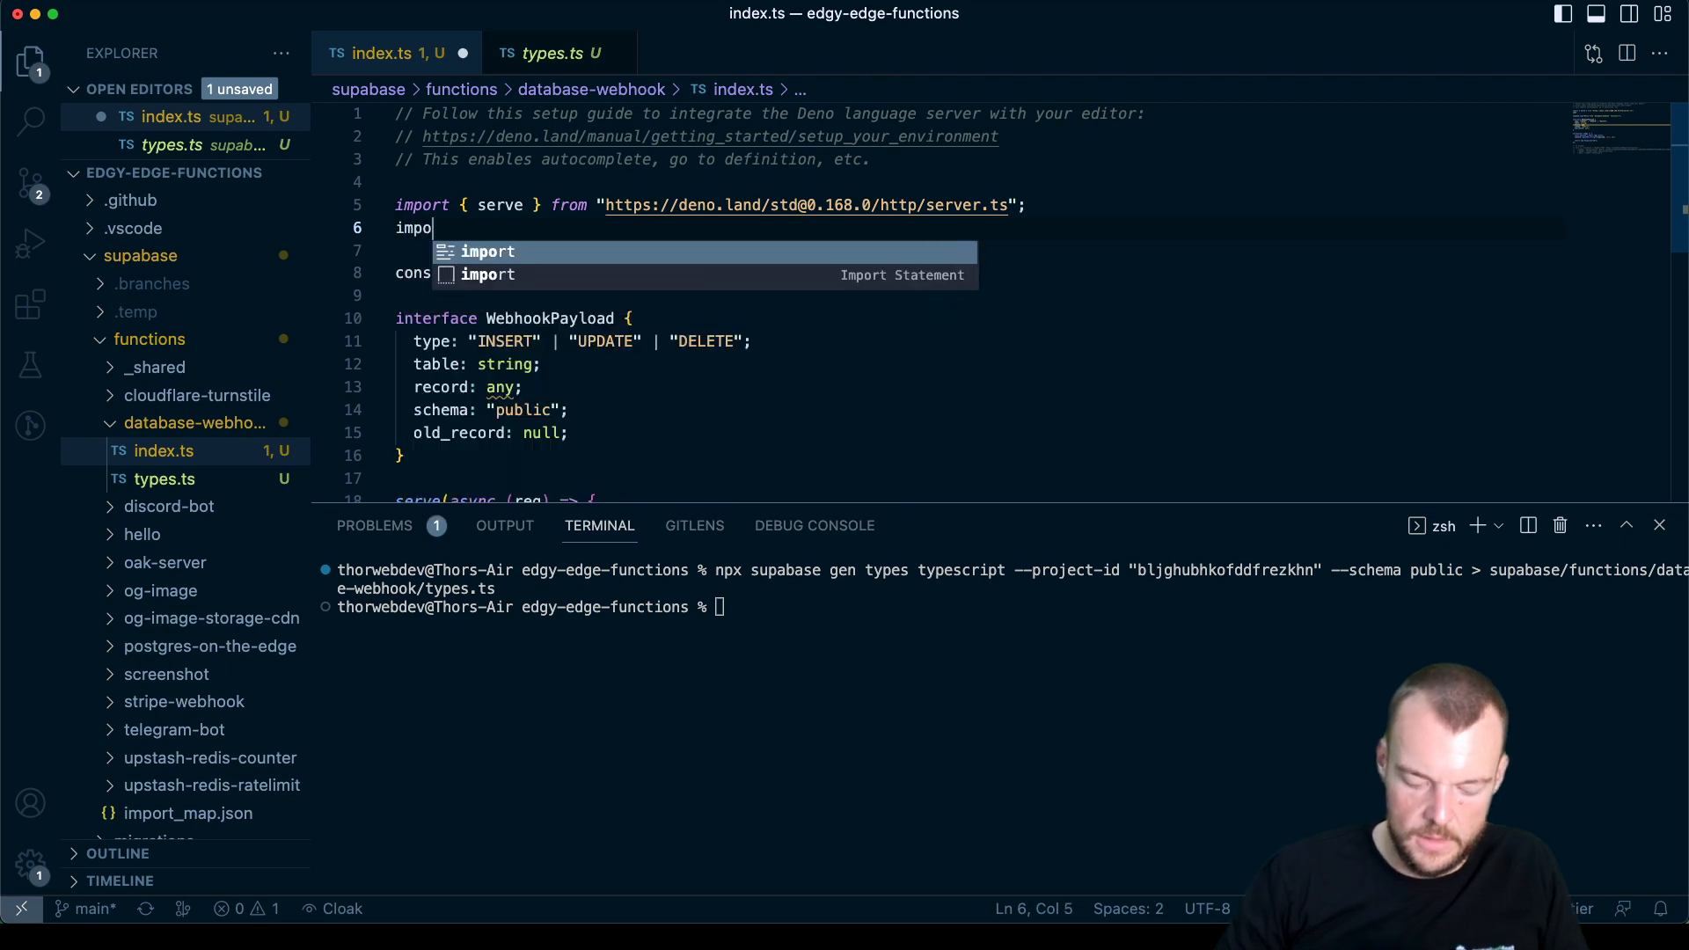
text(rt {} from ')
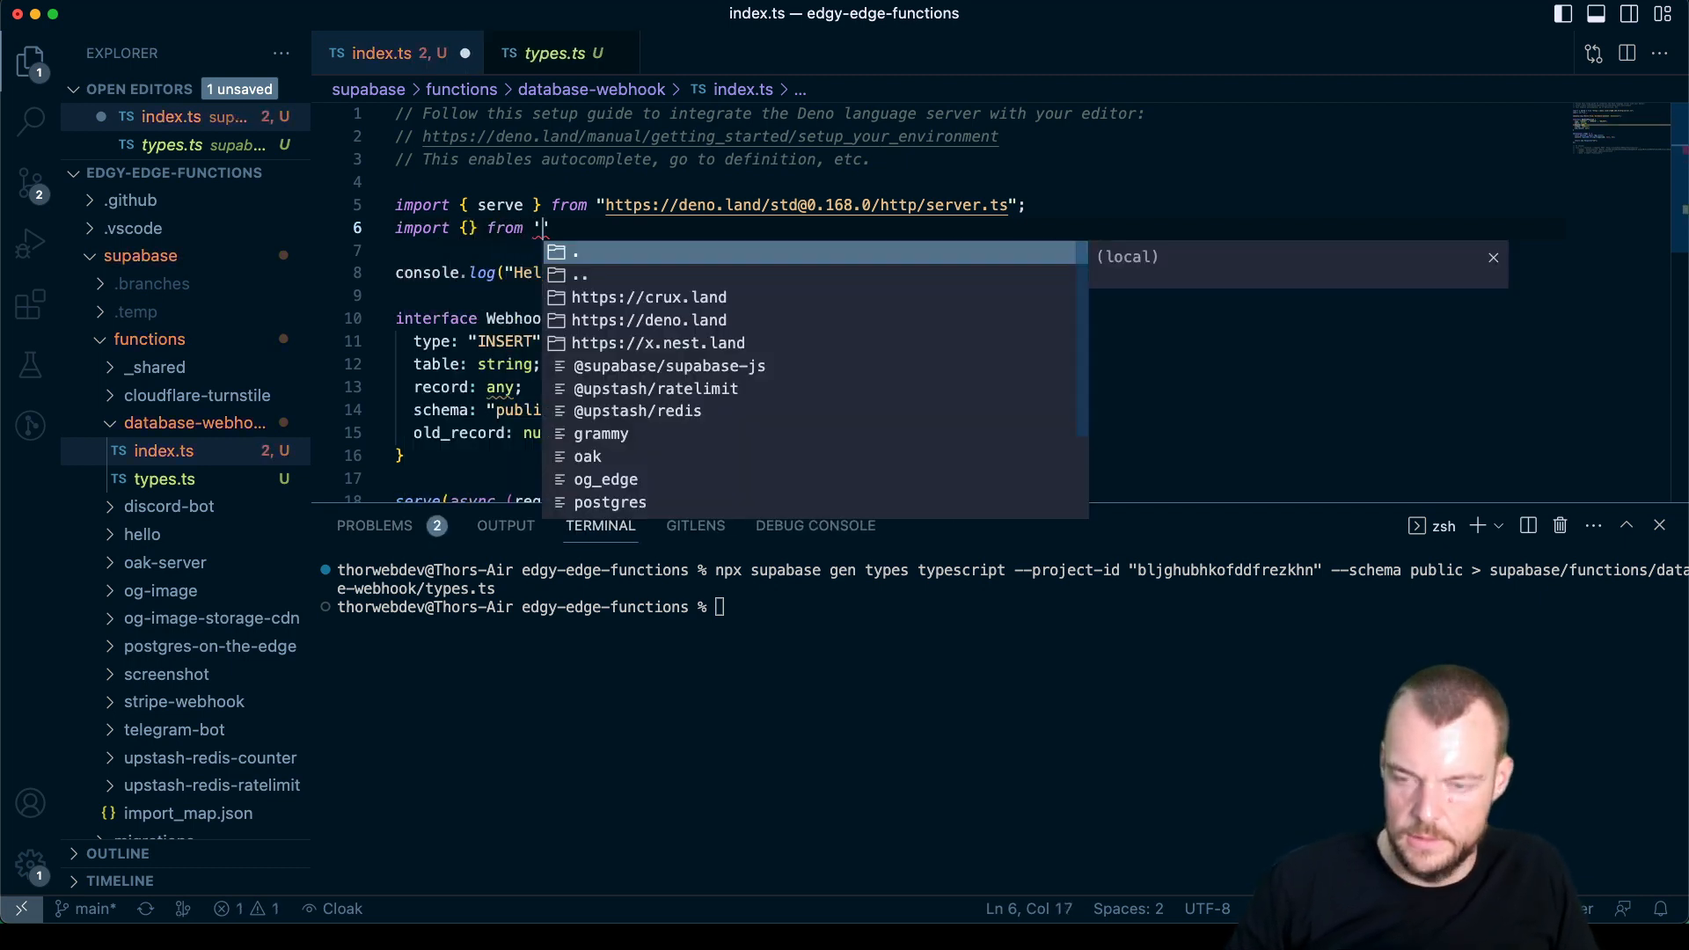
text(./types.ts')
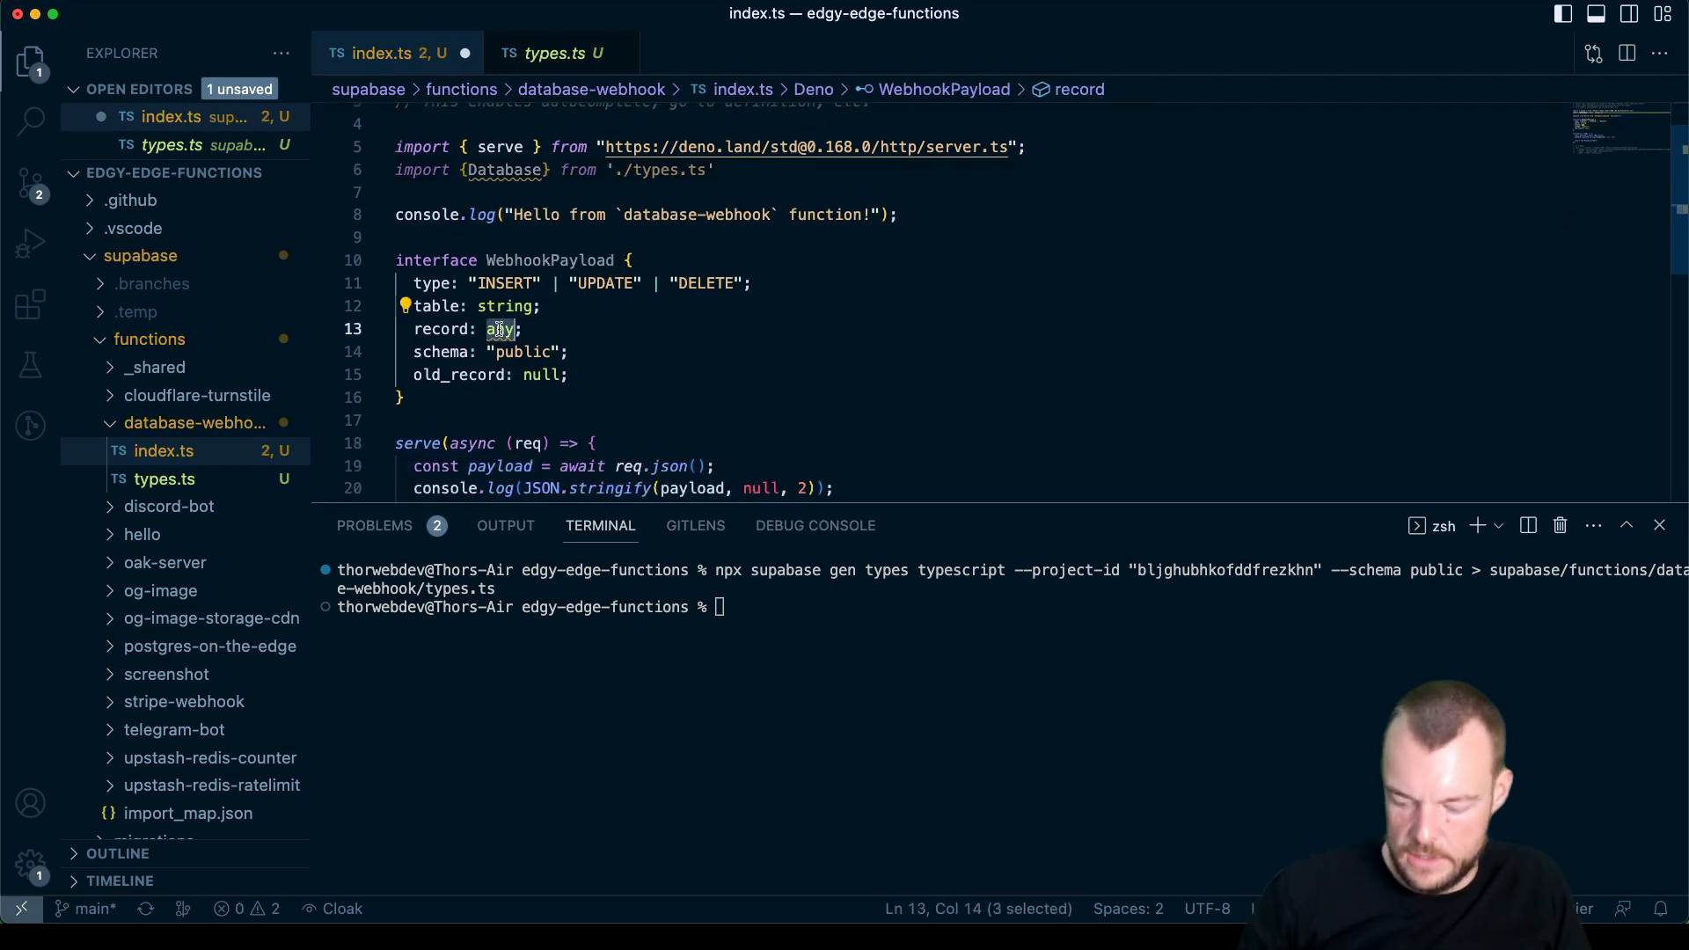
text(Database[')
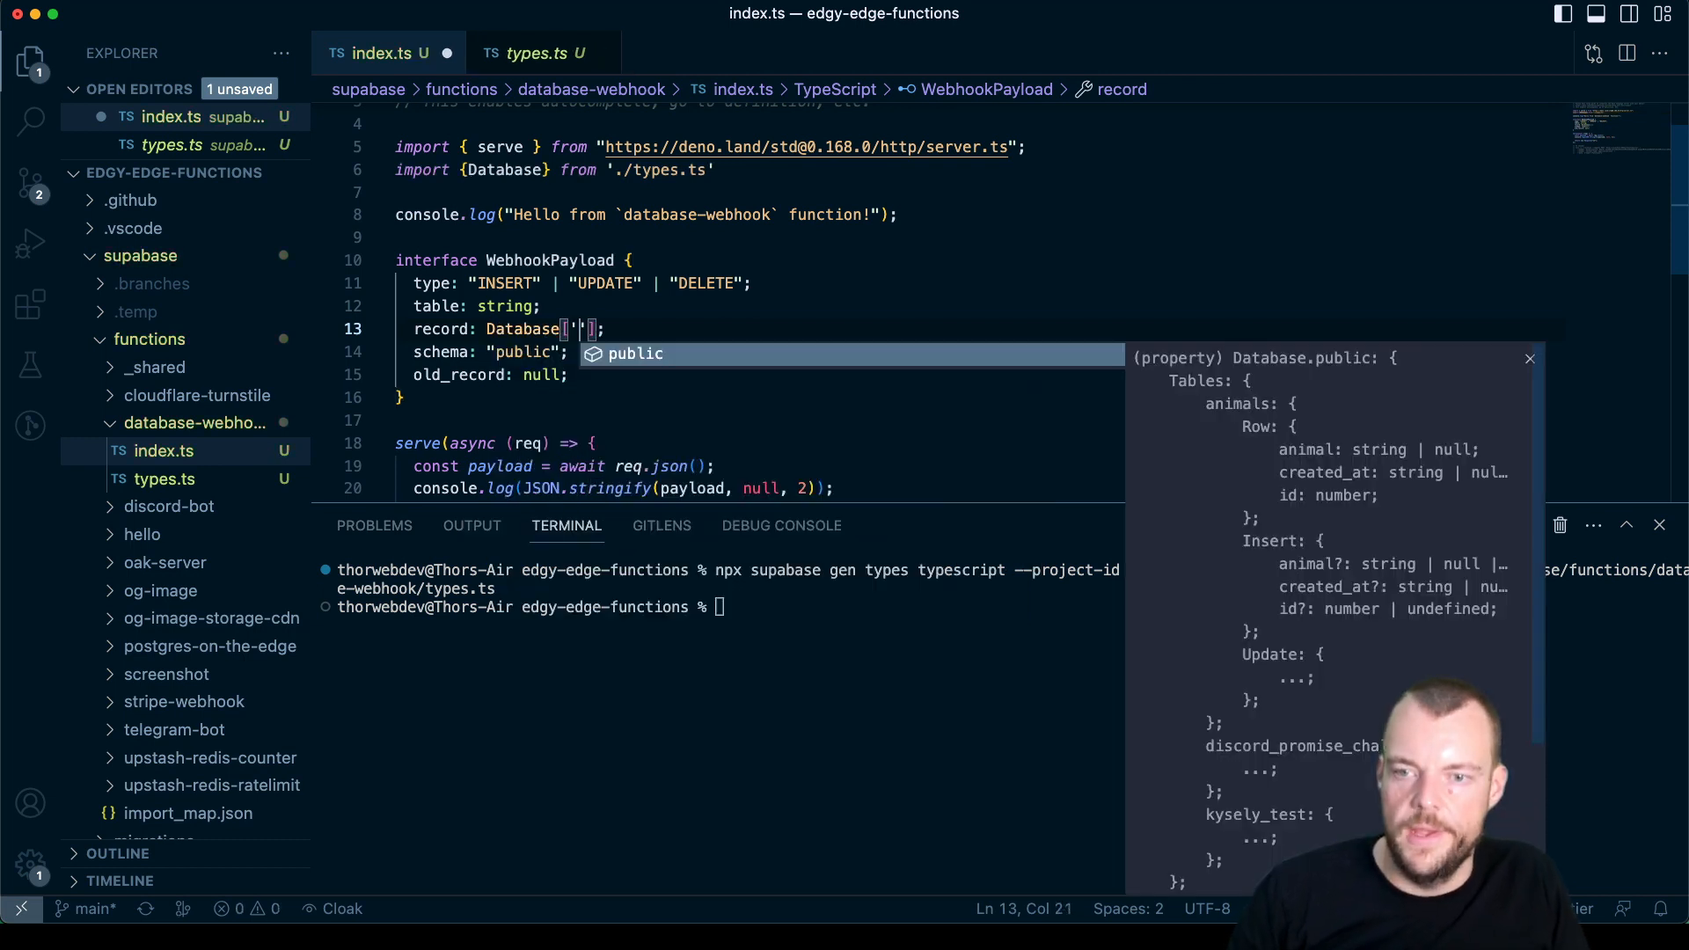
Step: Try Database['public']['Tables'] on record, then clear the record and old_record types
text(public)
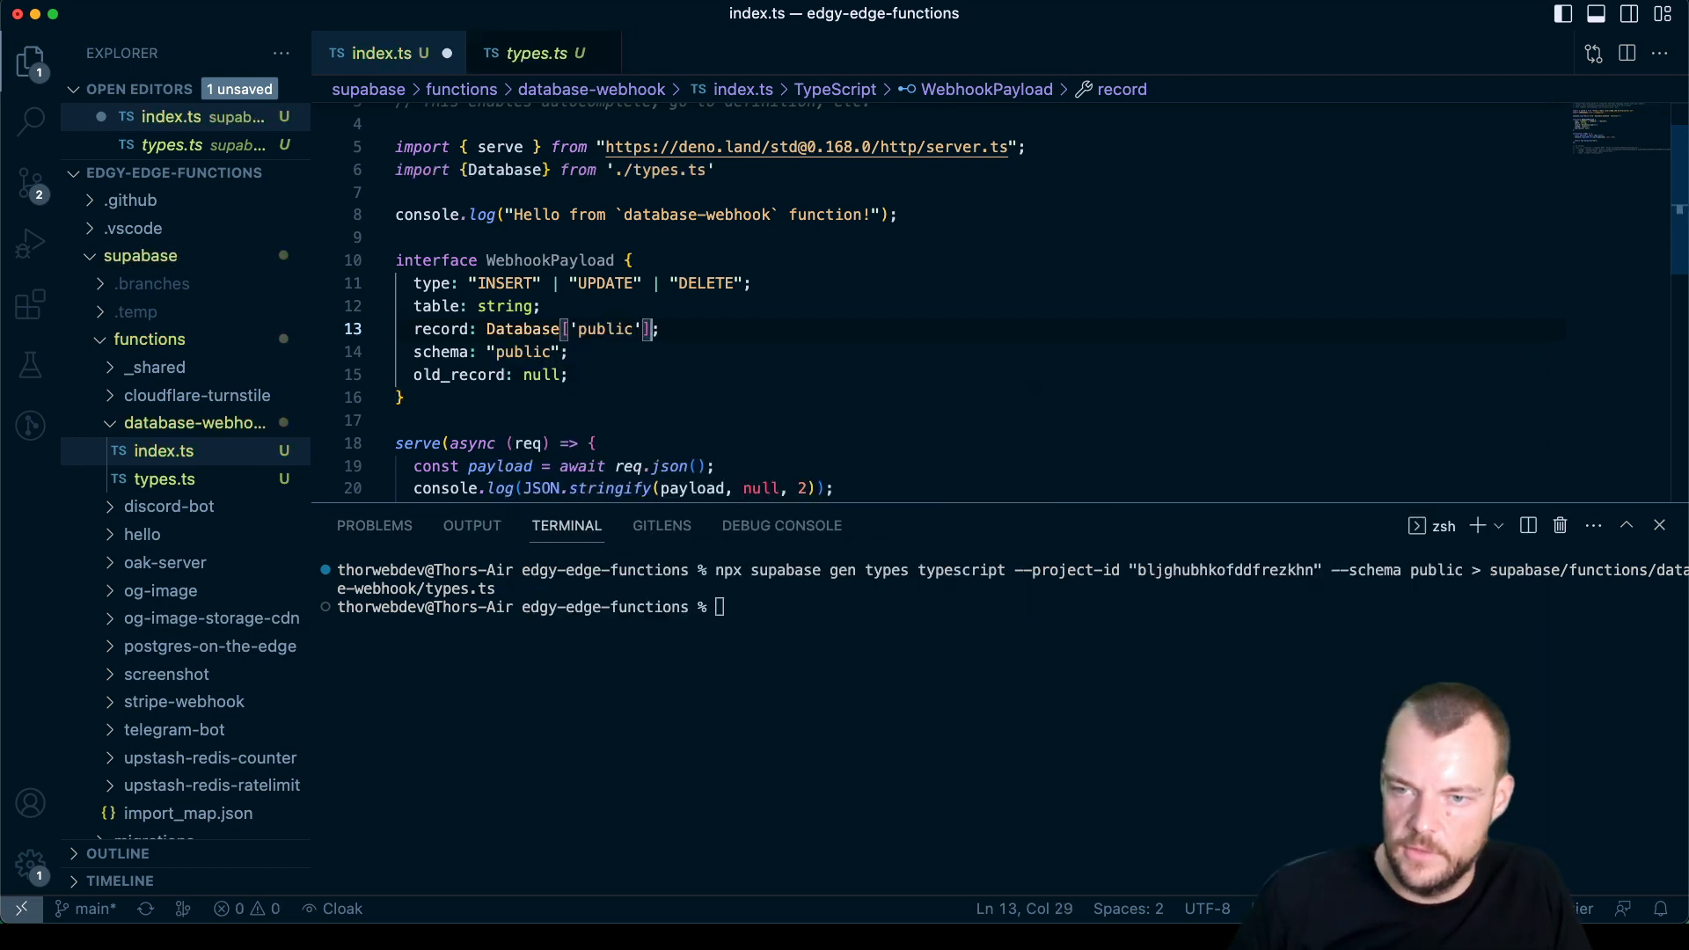
text(['Tables)
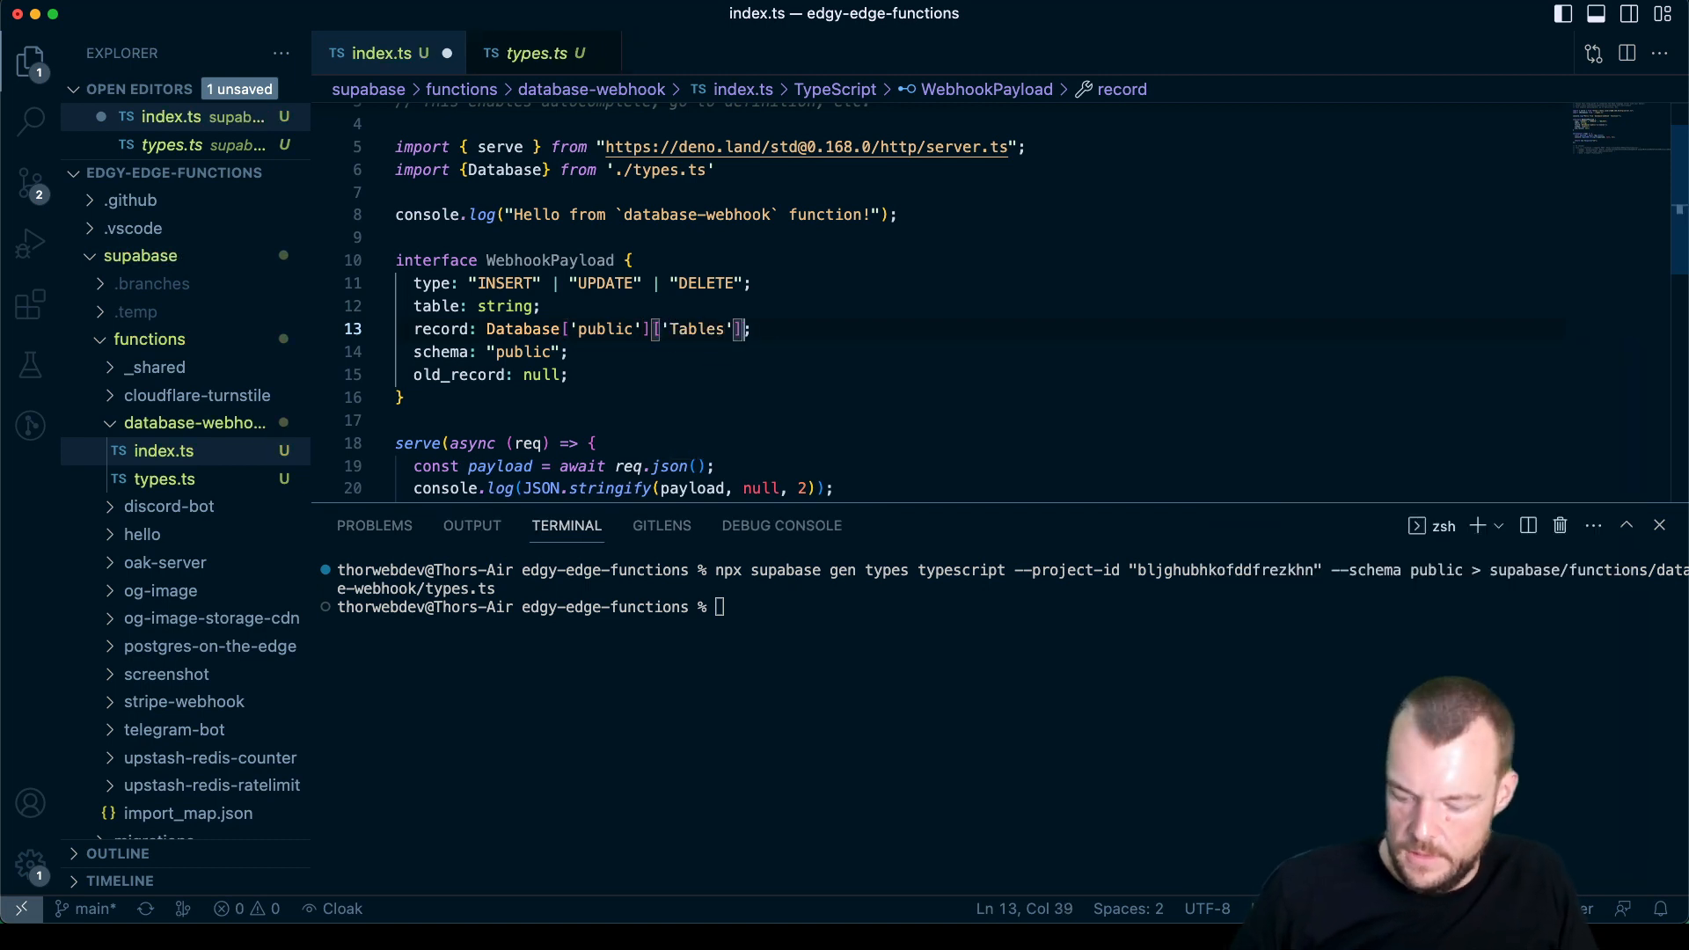
text(['')
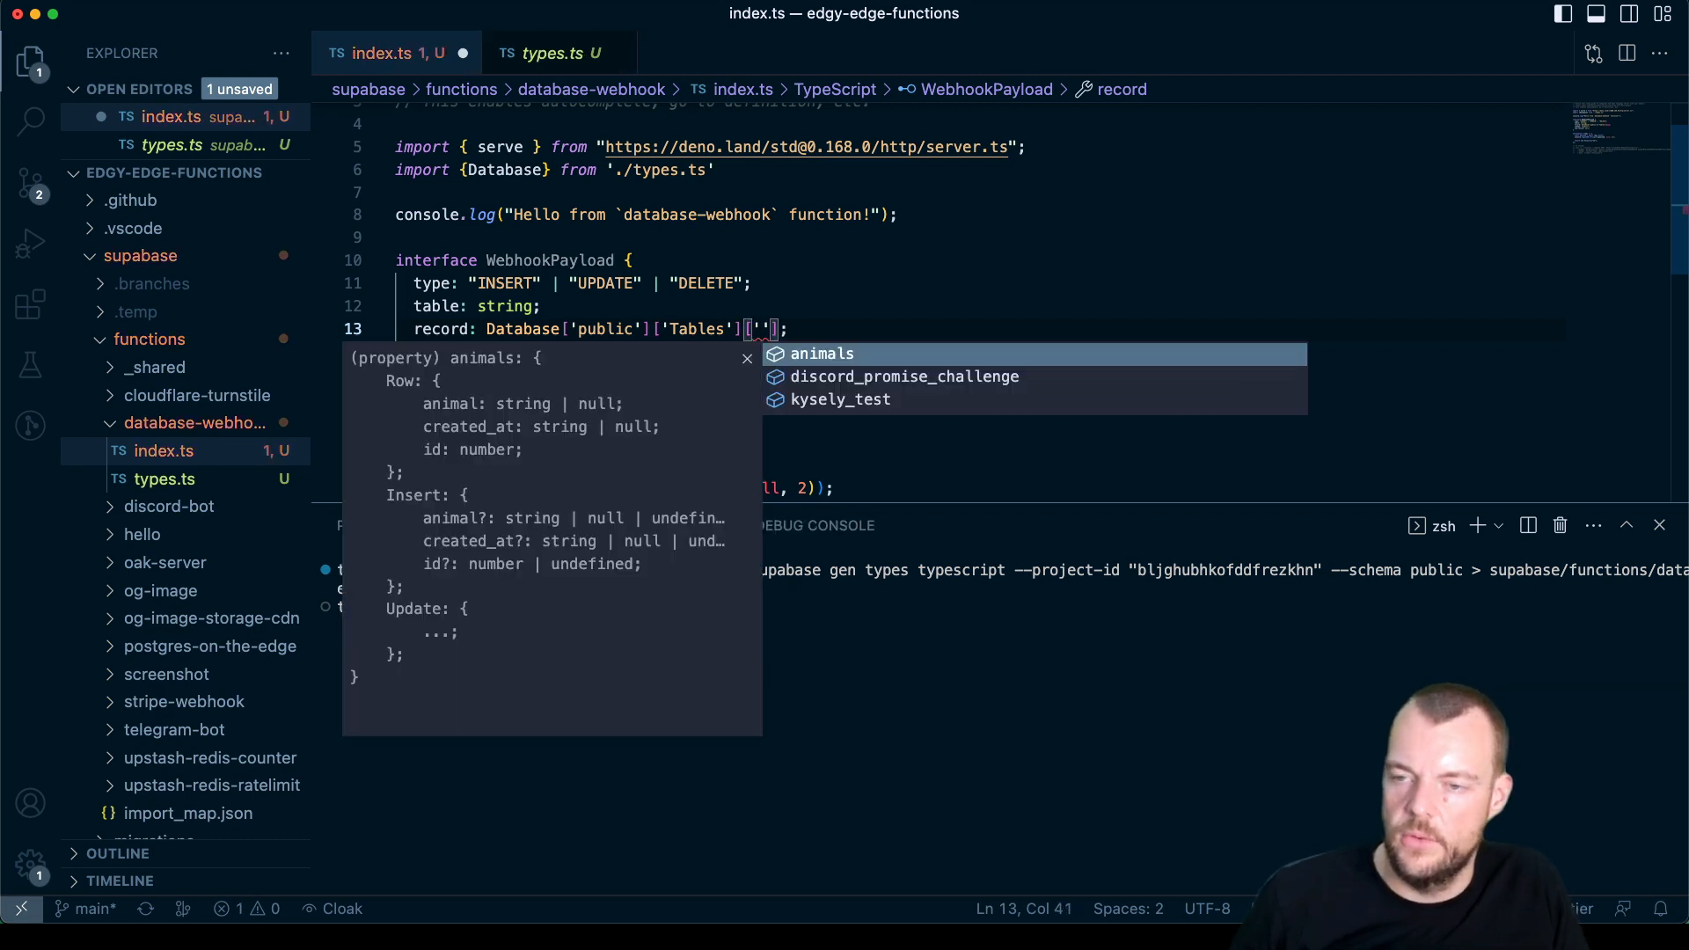
click(822, 354)
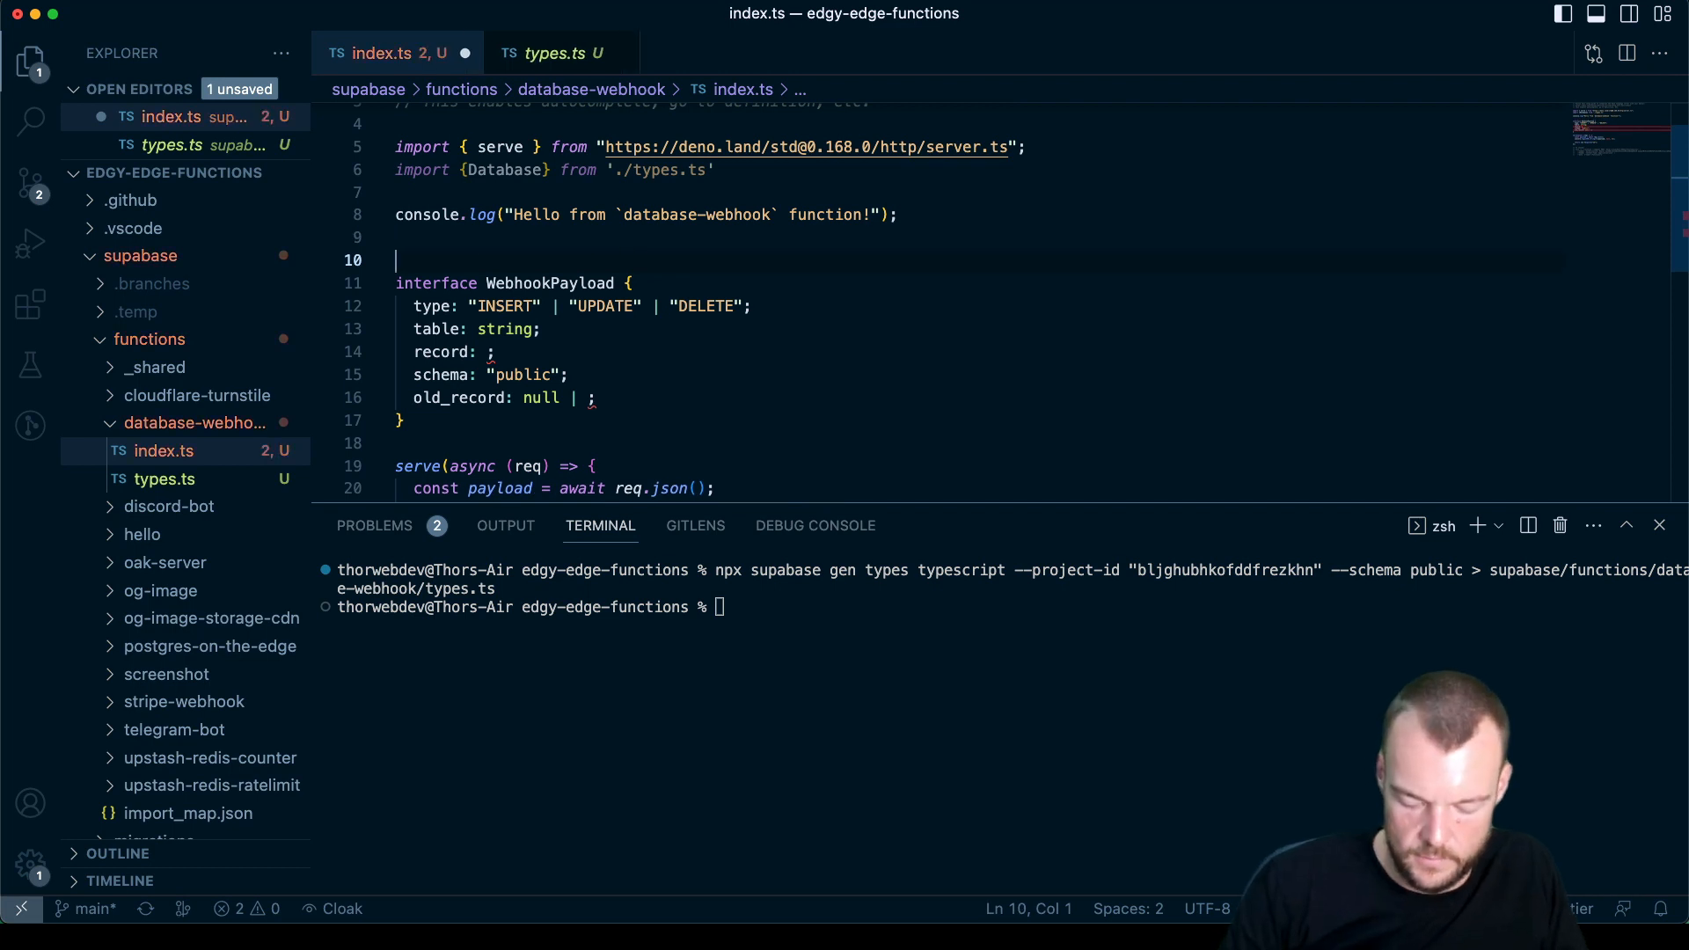
Step: Define type AnimalRecord = Database['public']['Tables']['animals']['Row'] and retype record and old_record to it
text(type)
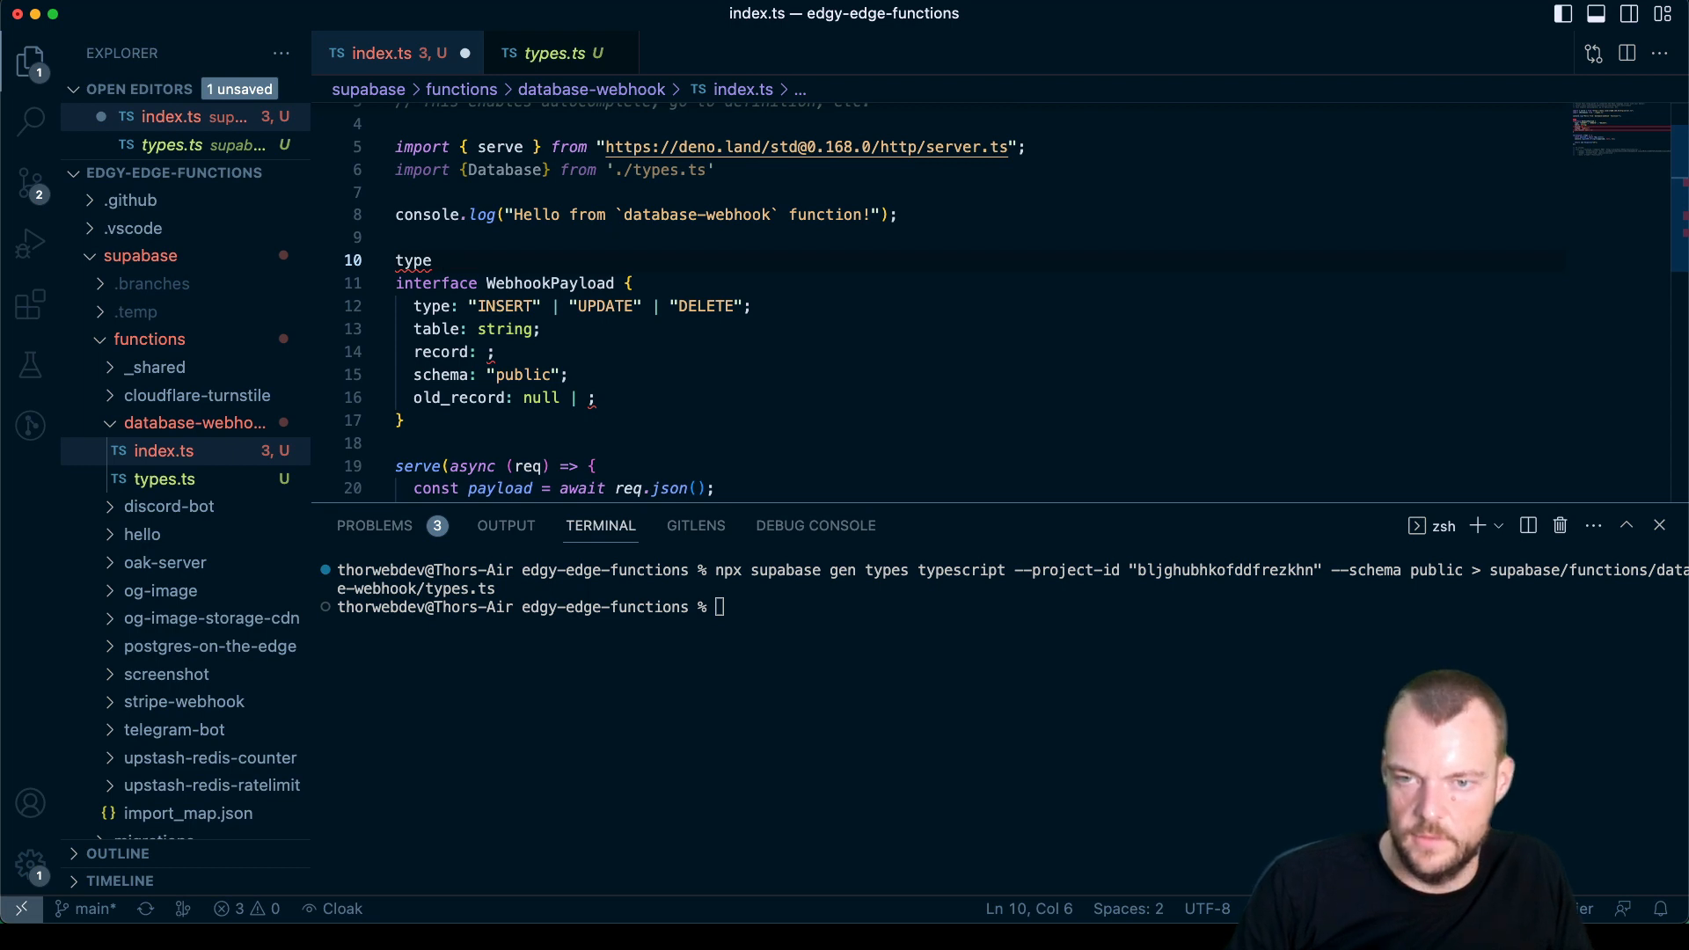
text(AnimalRecord =)
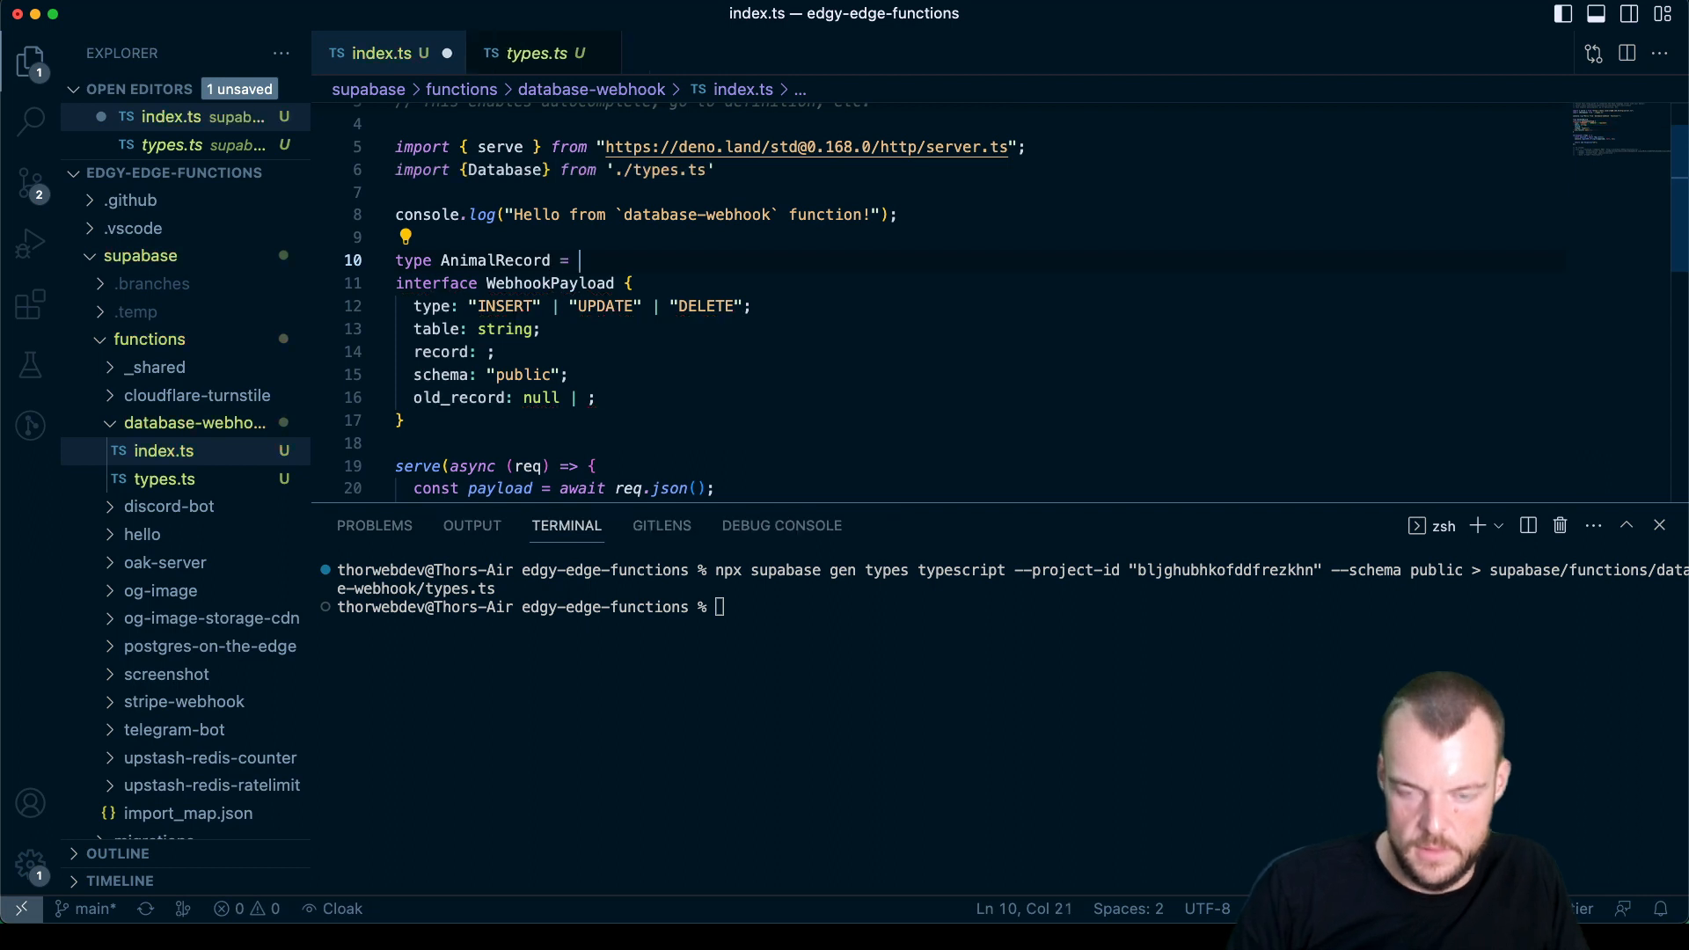
text(Database['public']['Tables']['animals']['Row'])
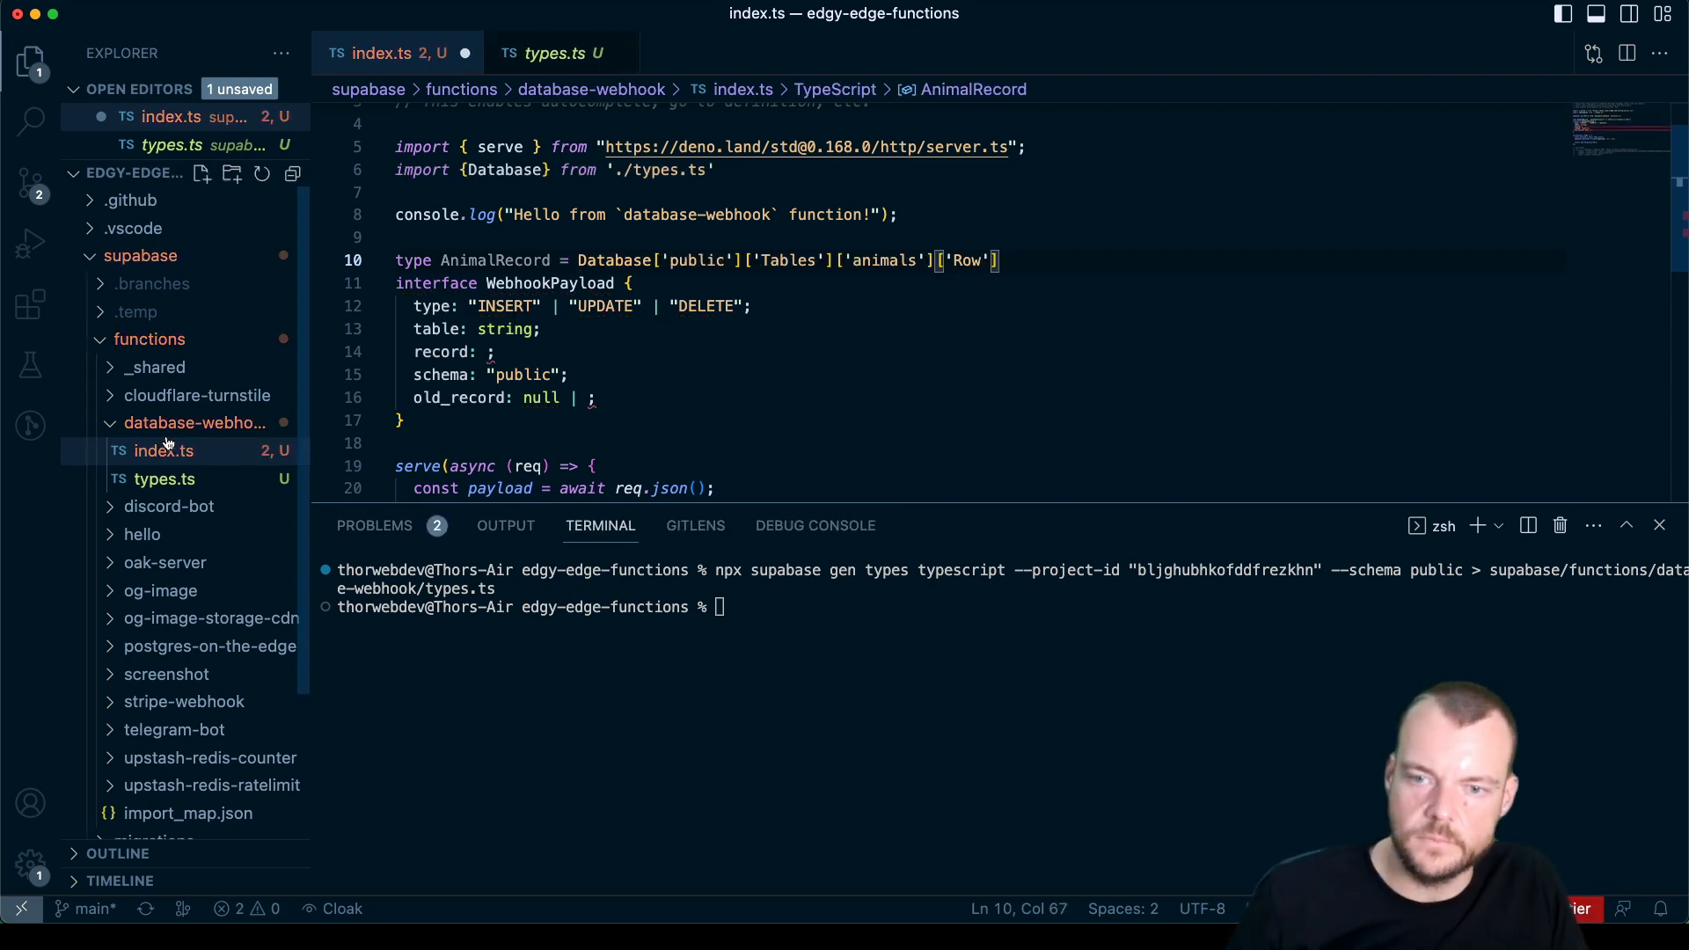
text(AnimalRecord)
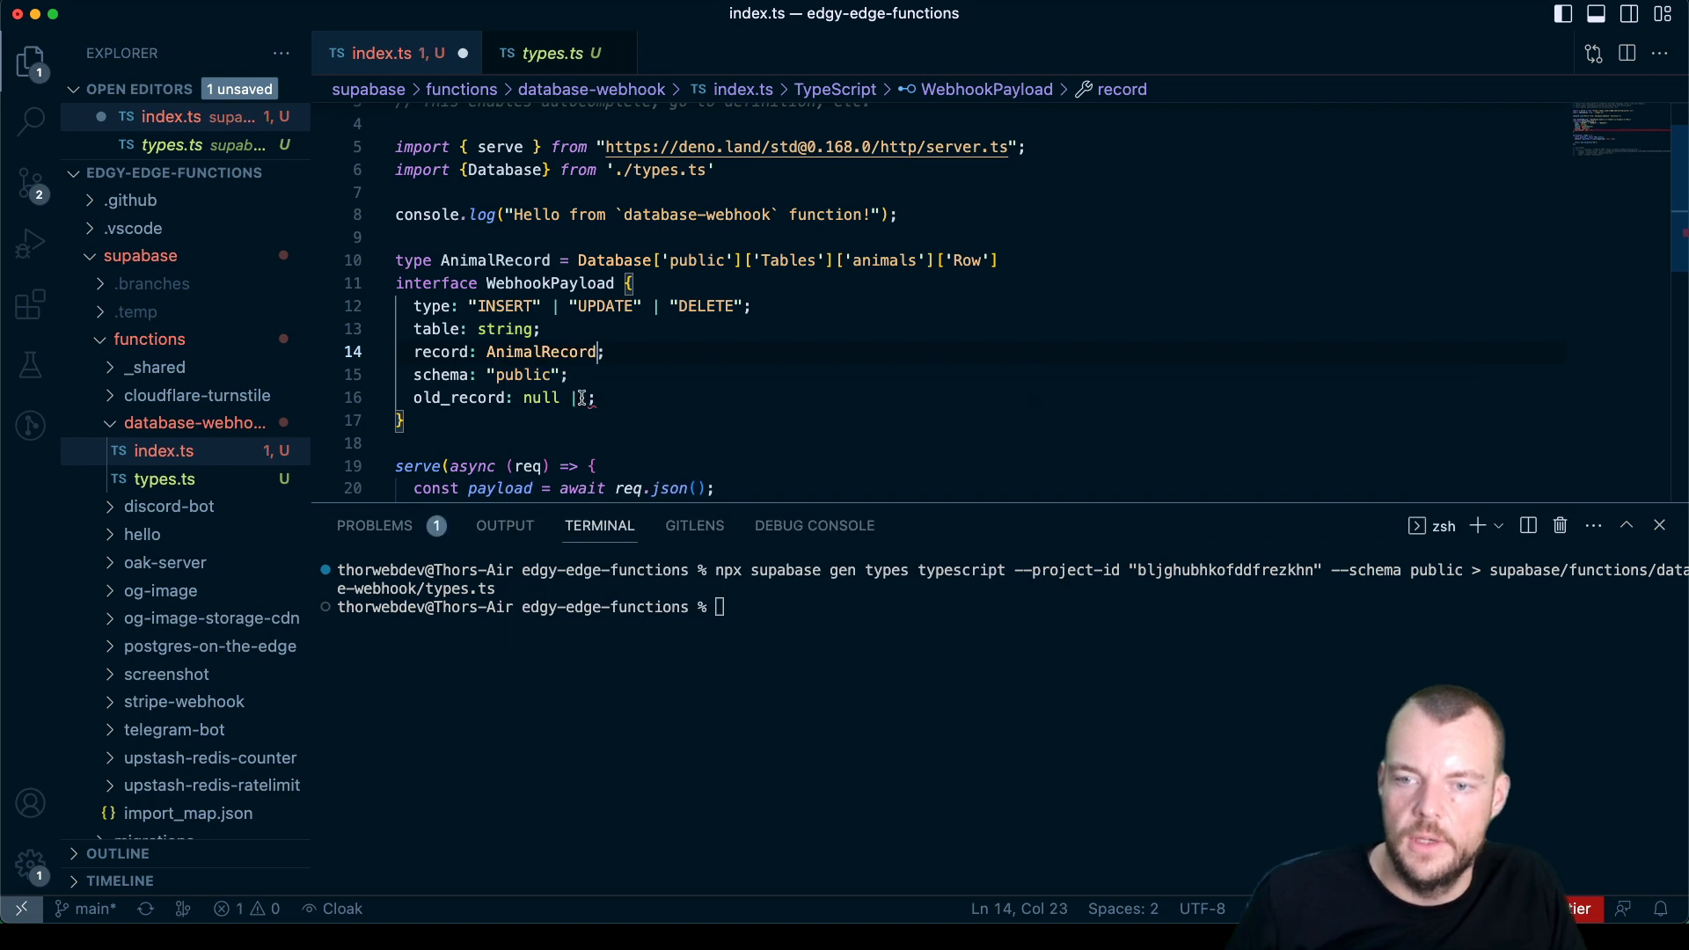
text(AnimalRecord)
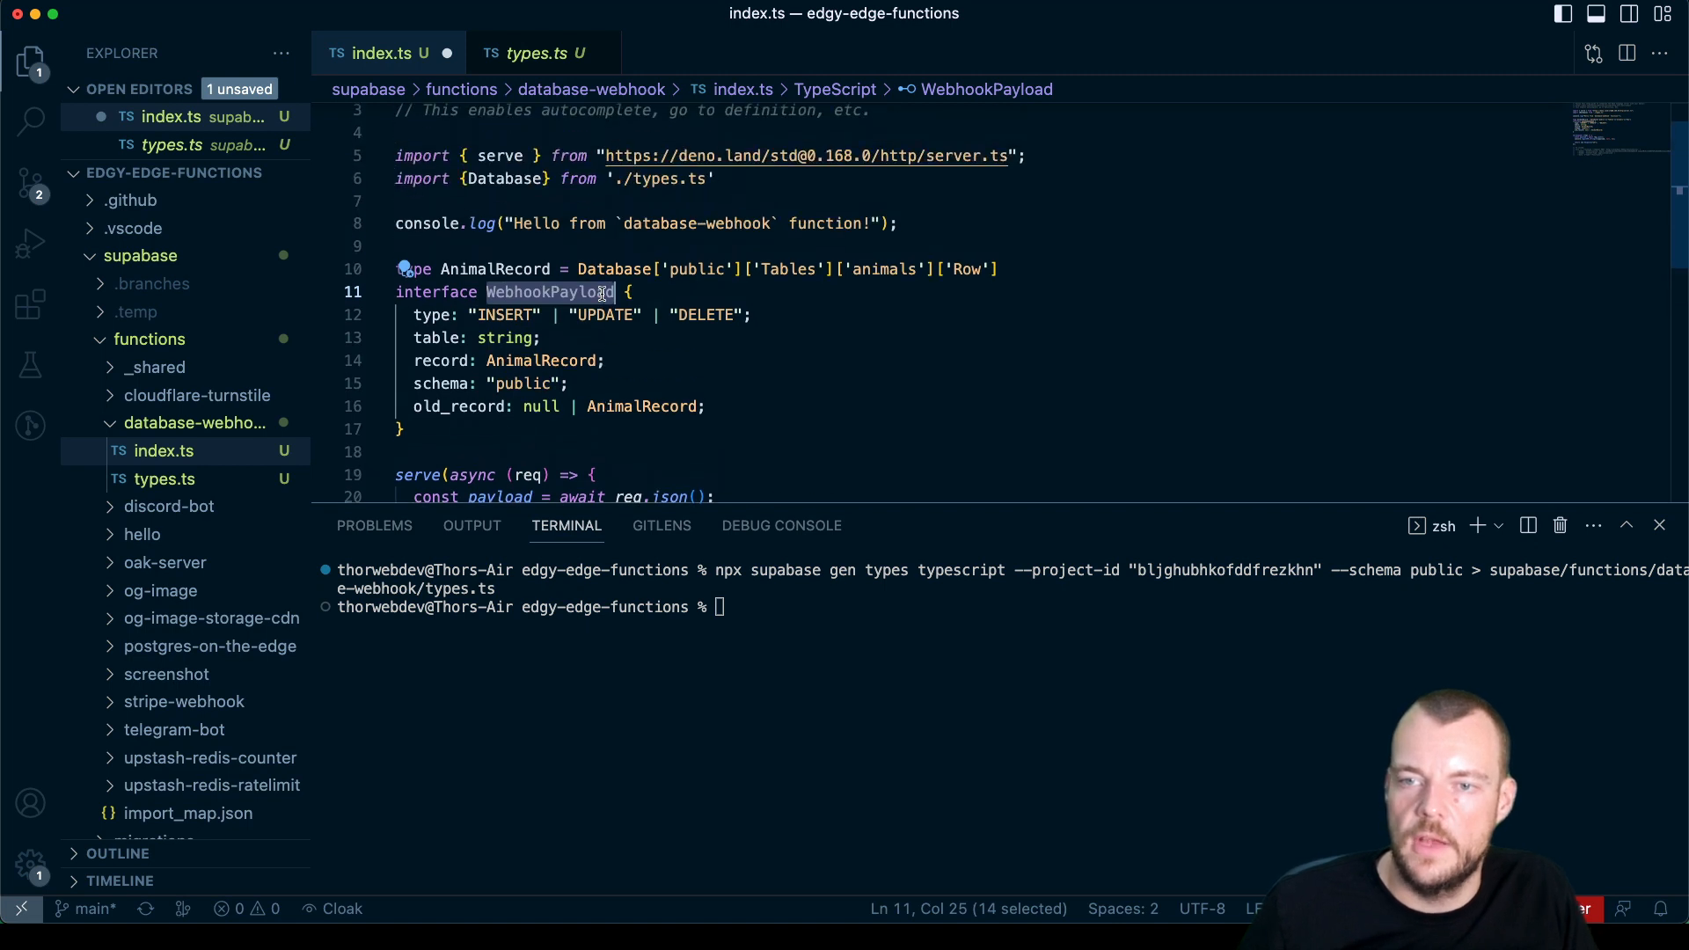
scroll(down, 3)
text(console.log()
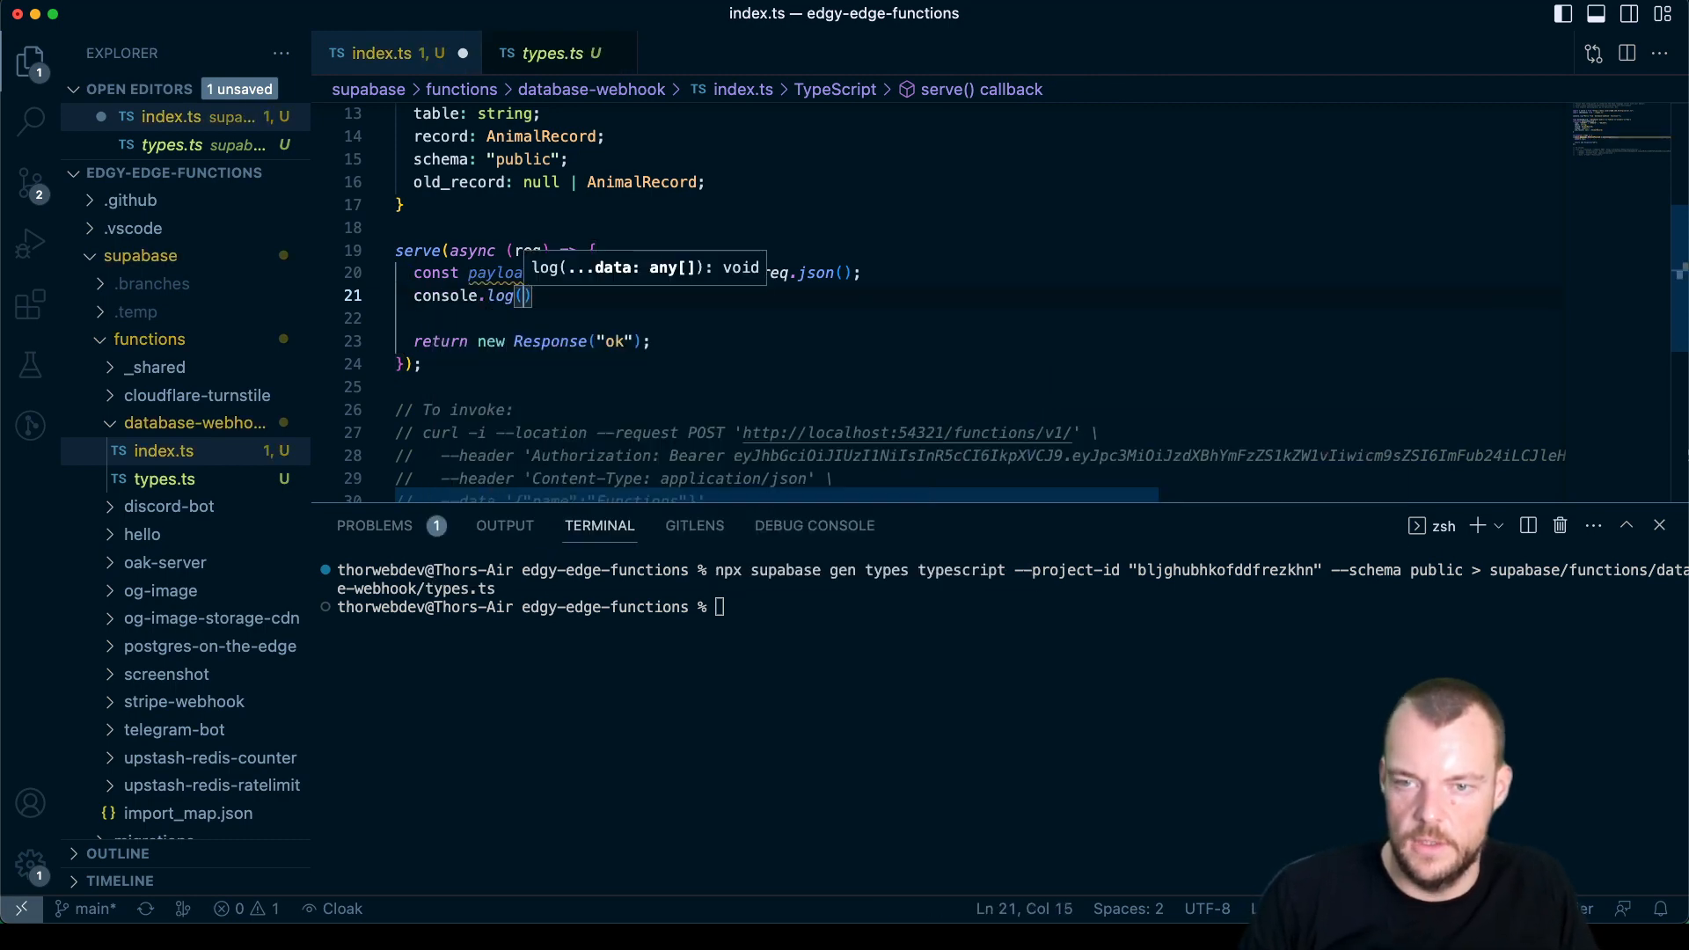
Step: Log payload.record.animal in the handler and deploy with 'supabase functions deploy database-webhook'
text(payload.)
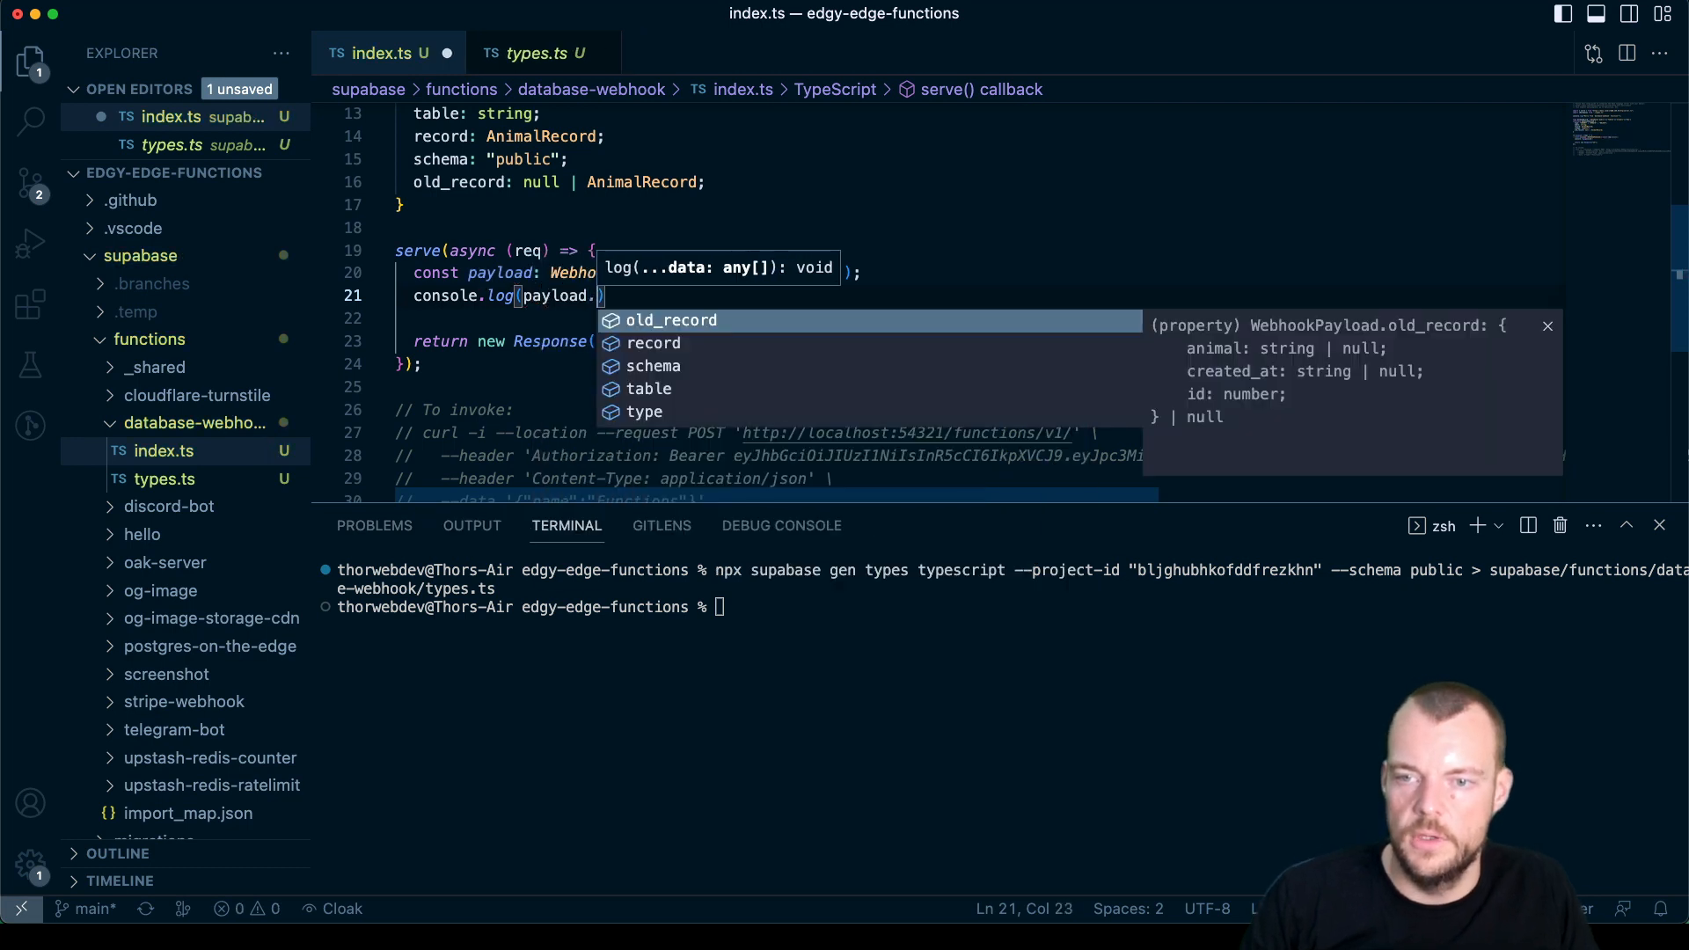
text(record)
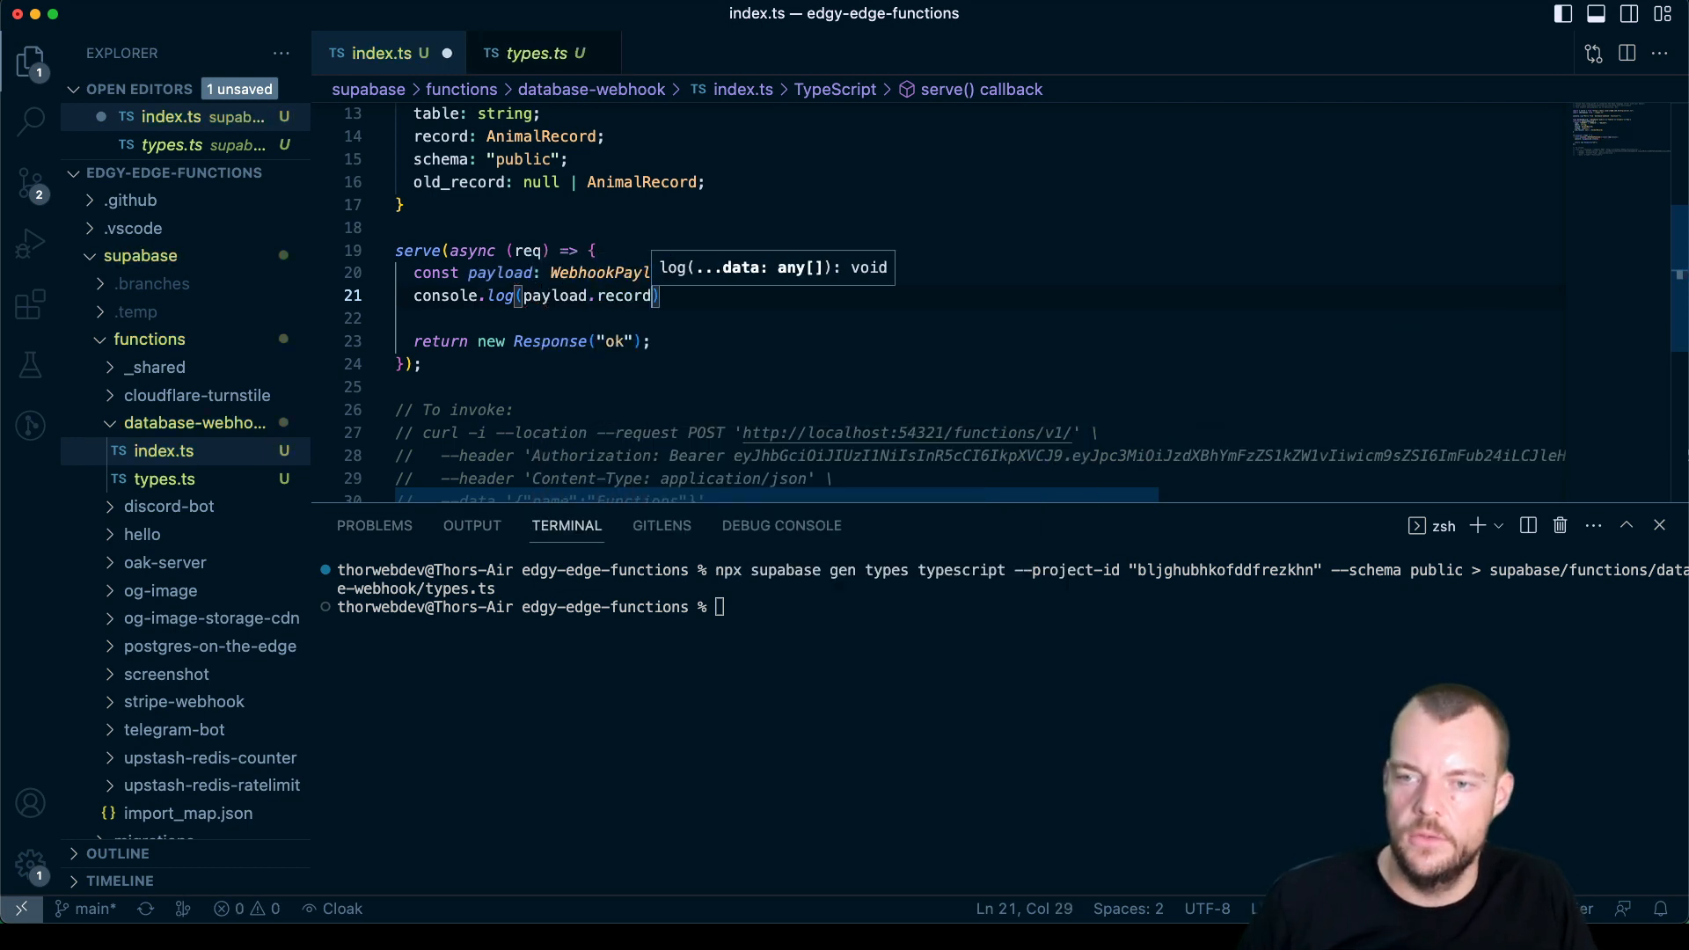
text(.)
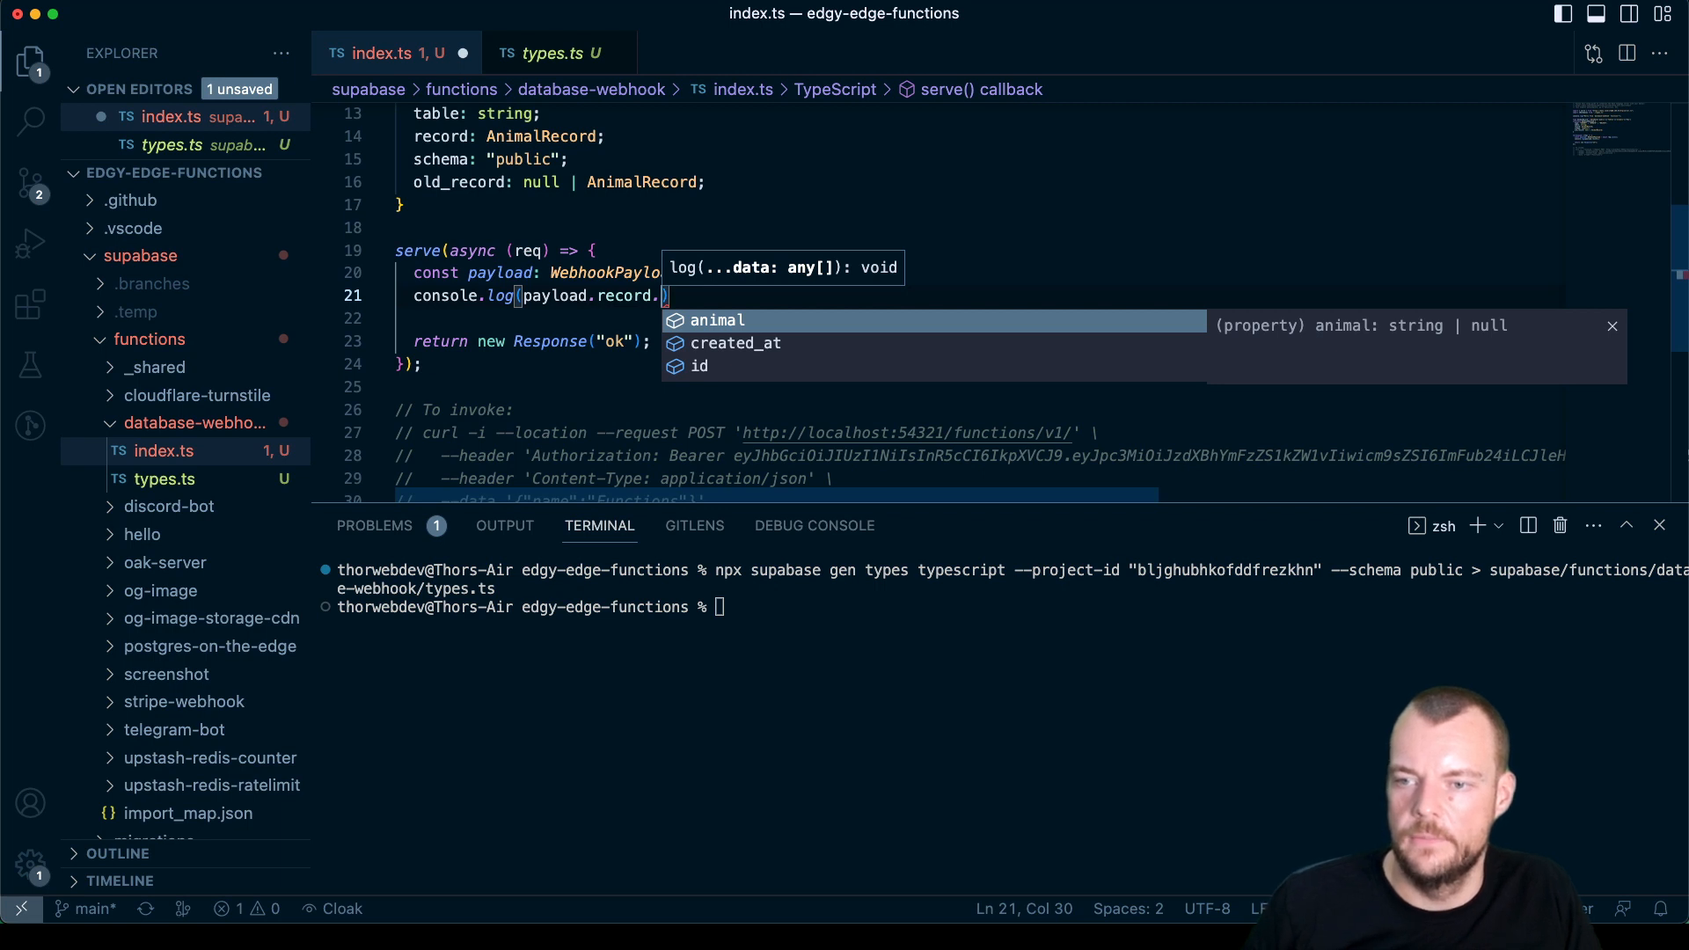
key(Tab)
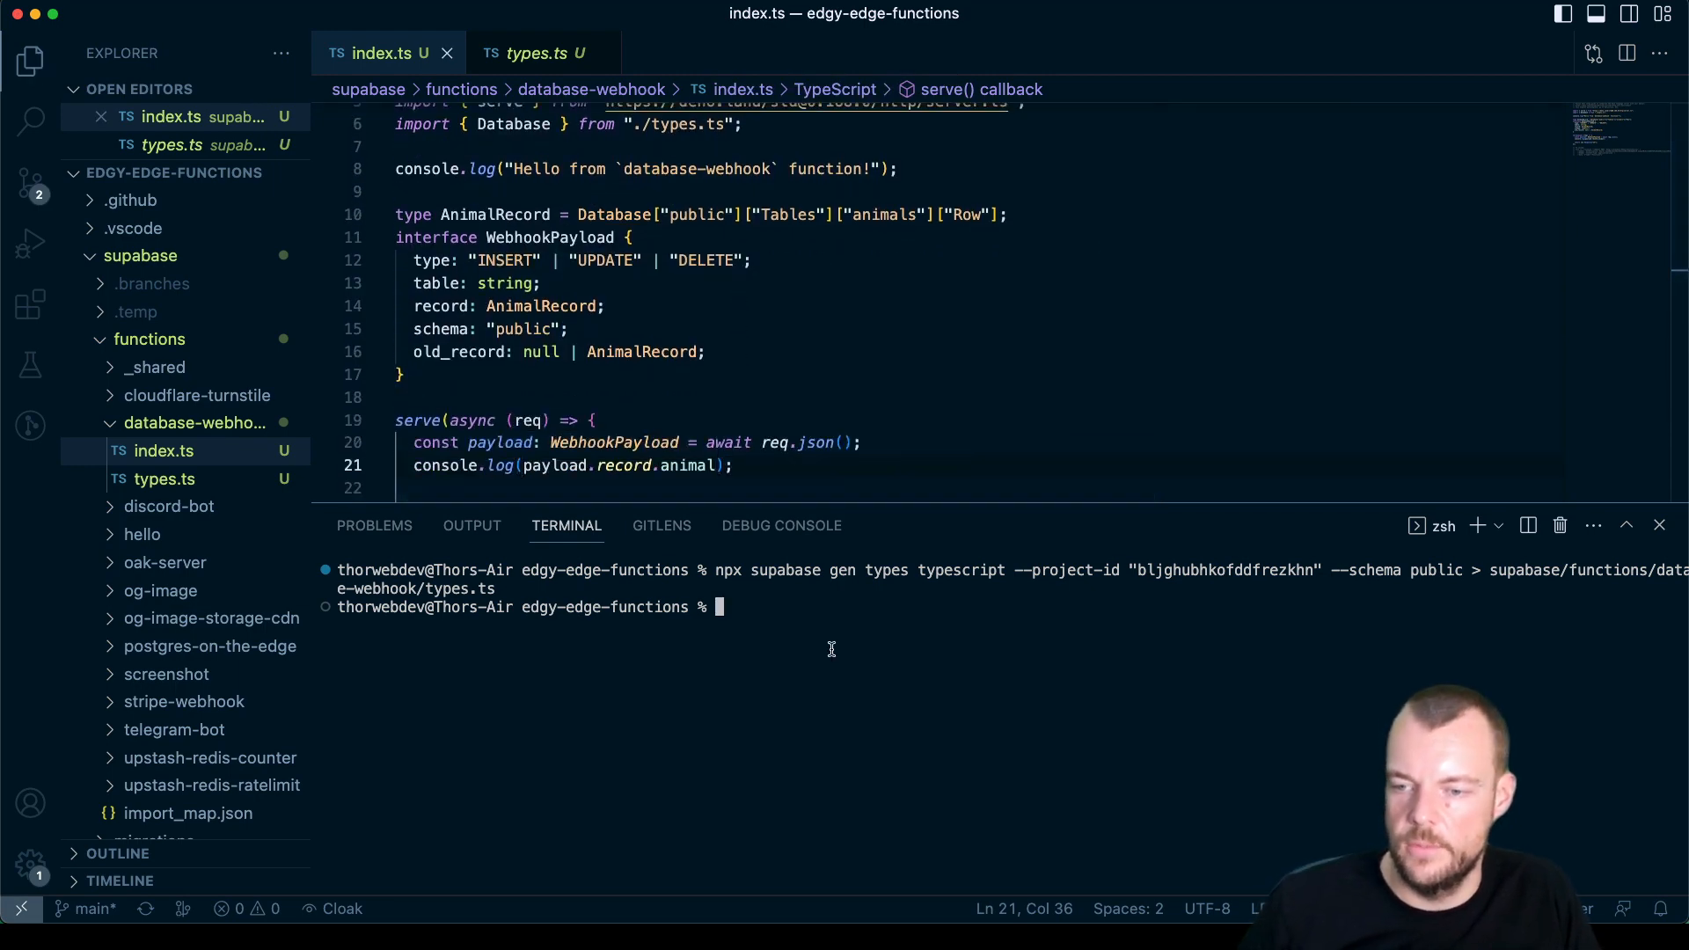
text(supabase functions deploy database-webhook)
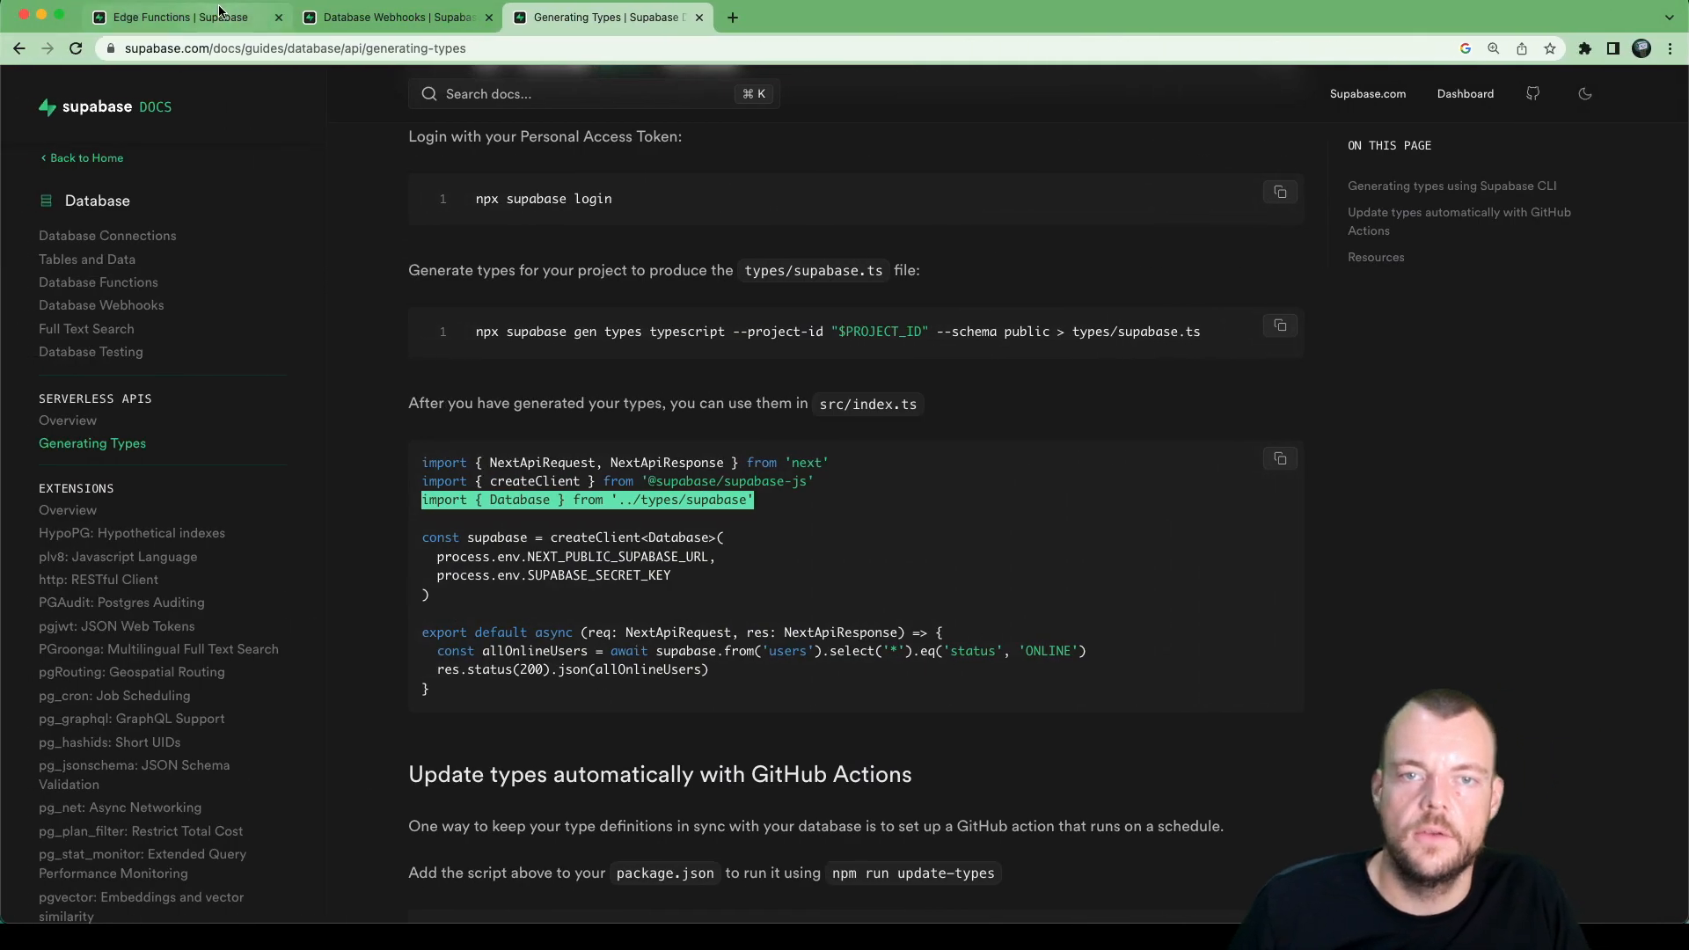
Step: Navigate to the animals table in the Supabase Table Editor
click(183, 17)
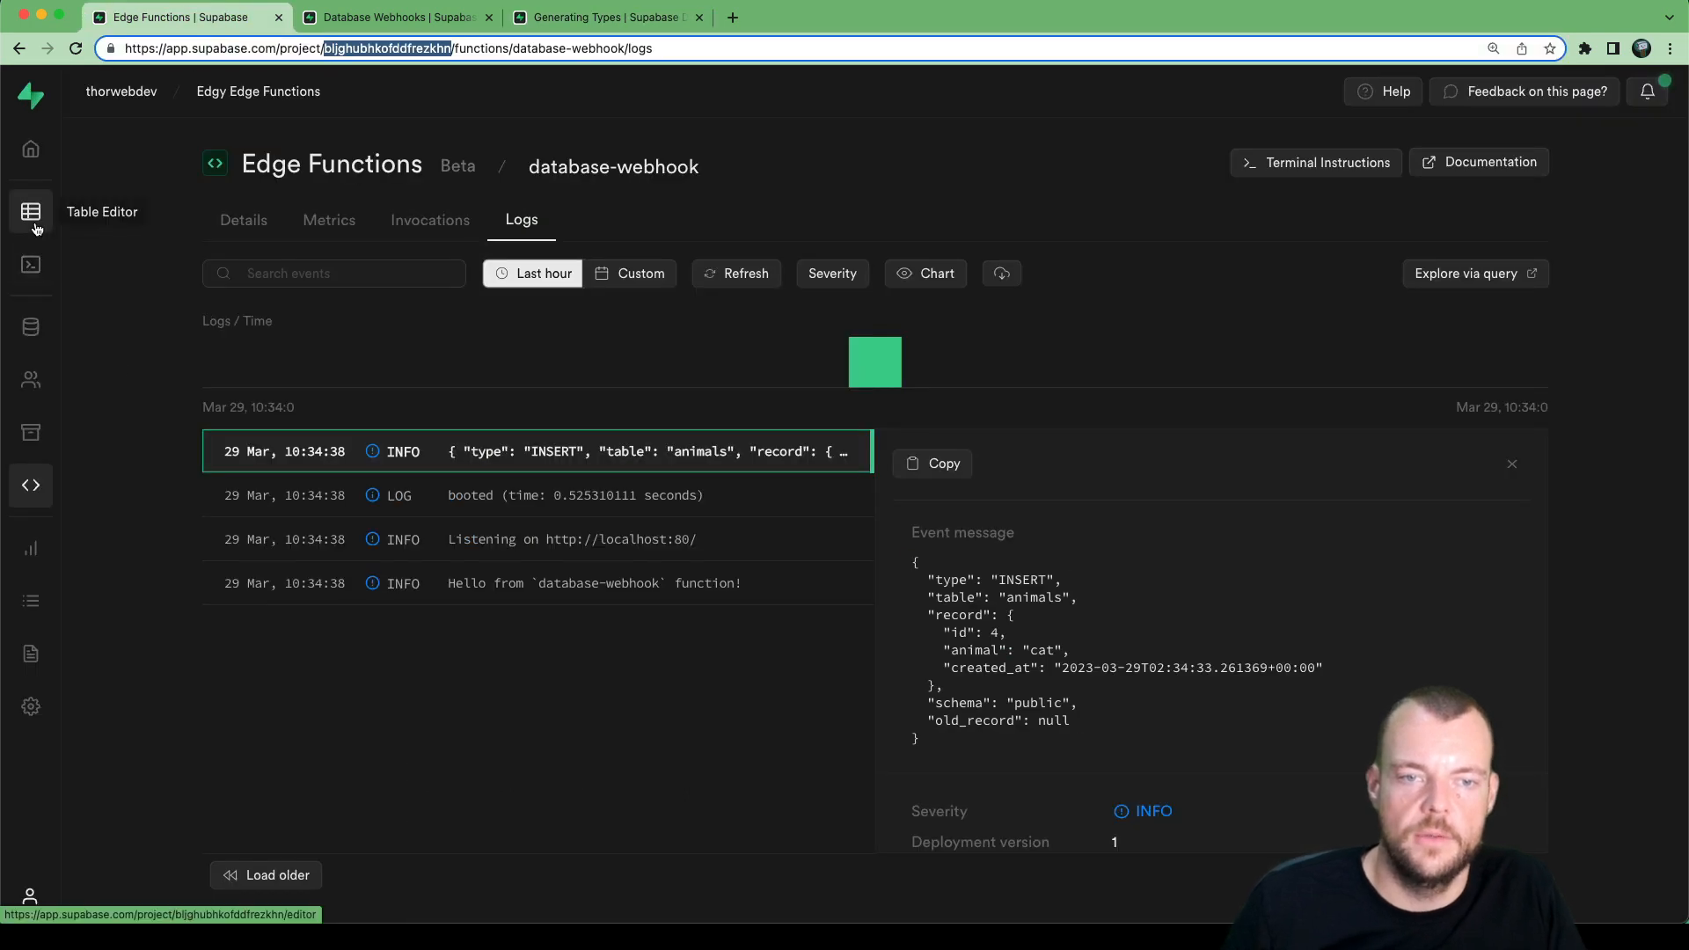
click(30, 266)
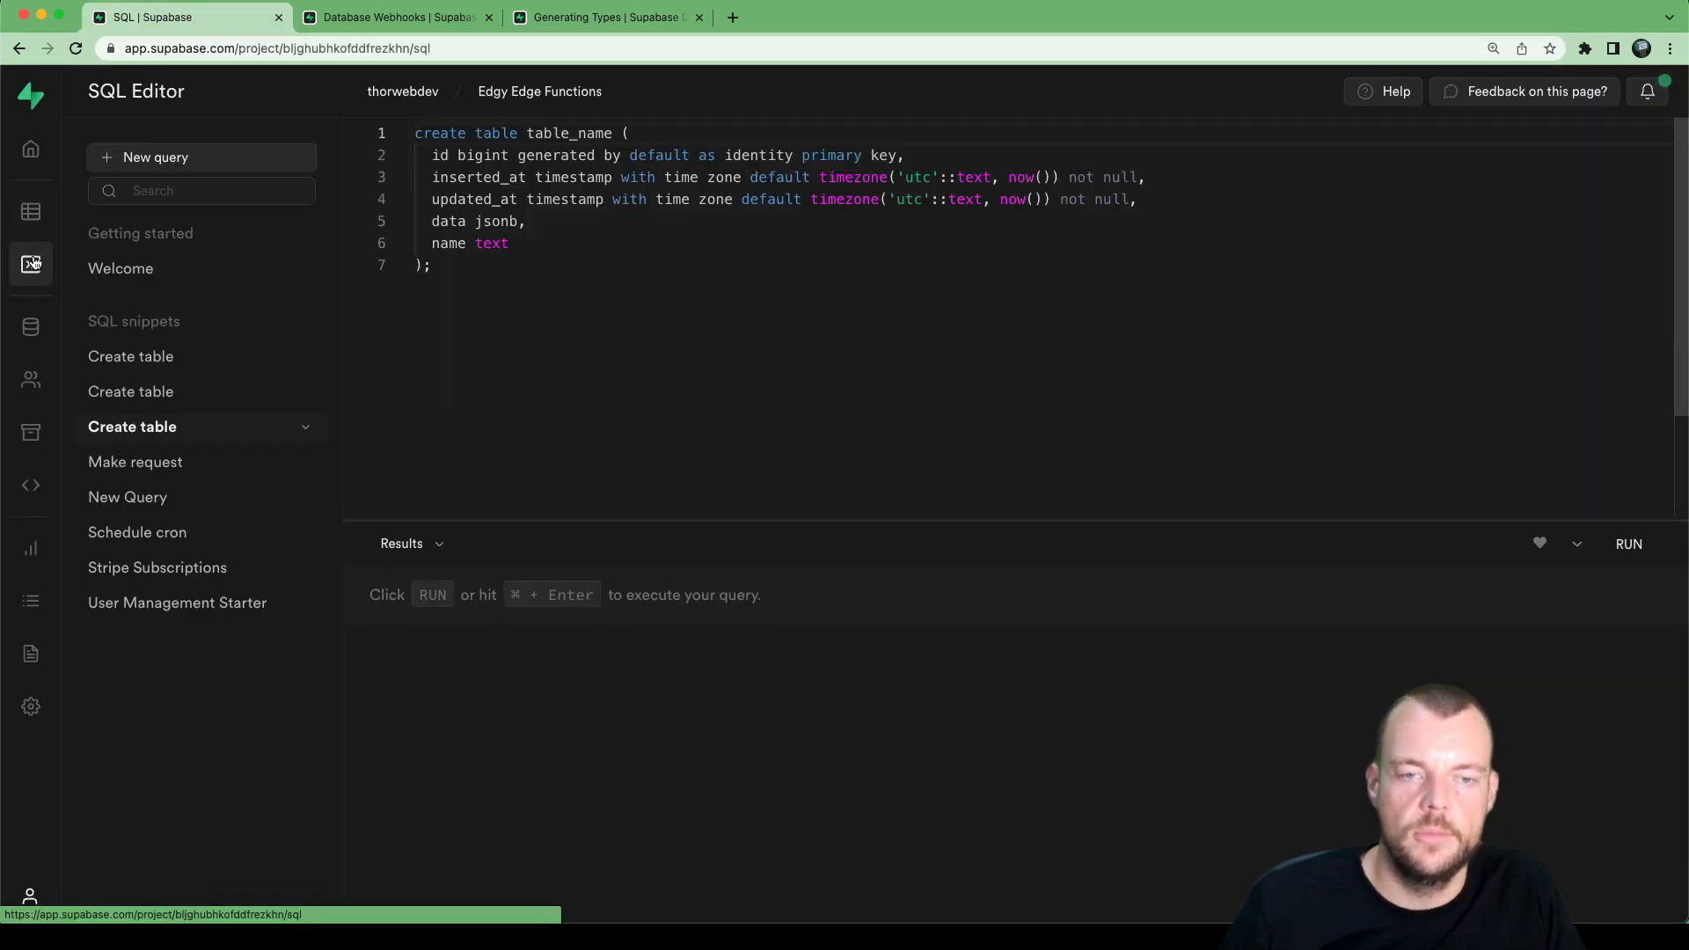
click(30, 209)
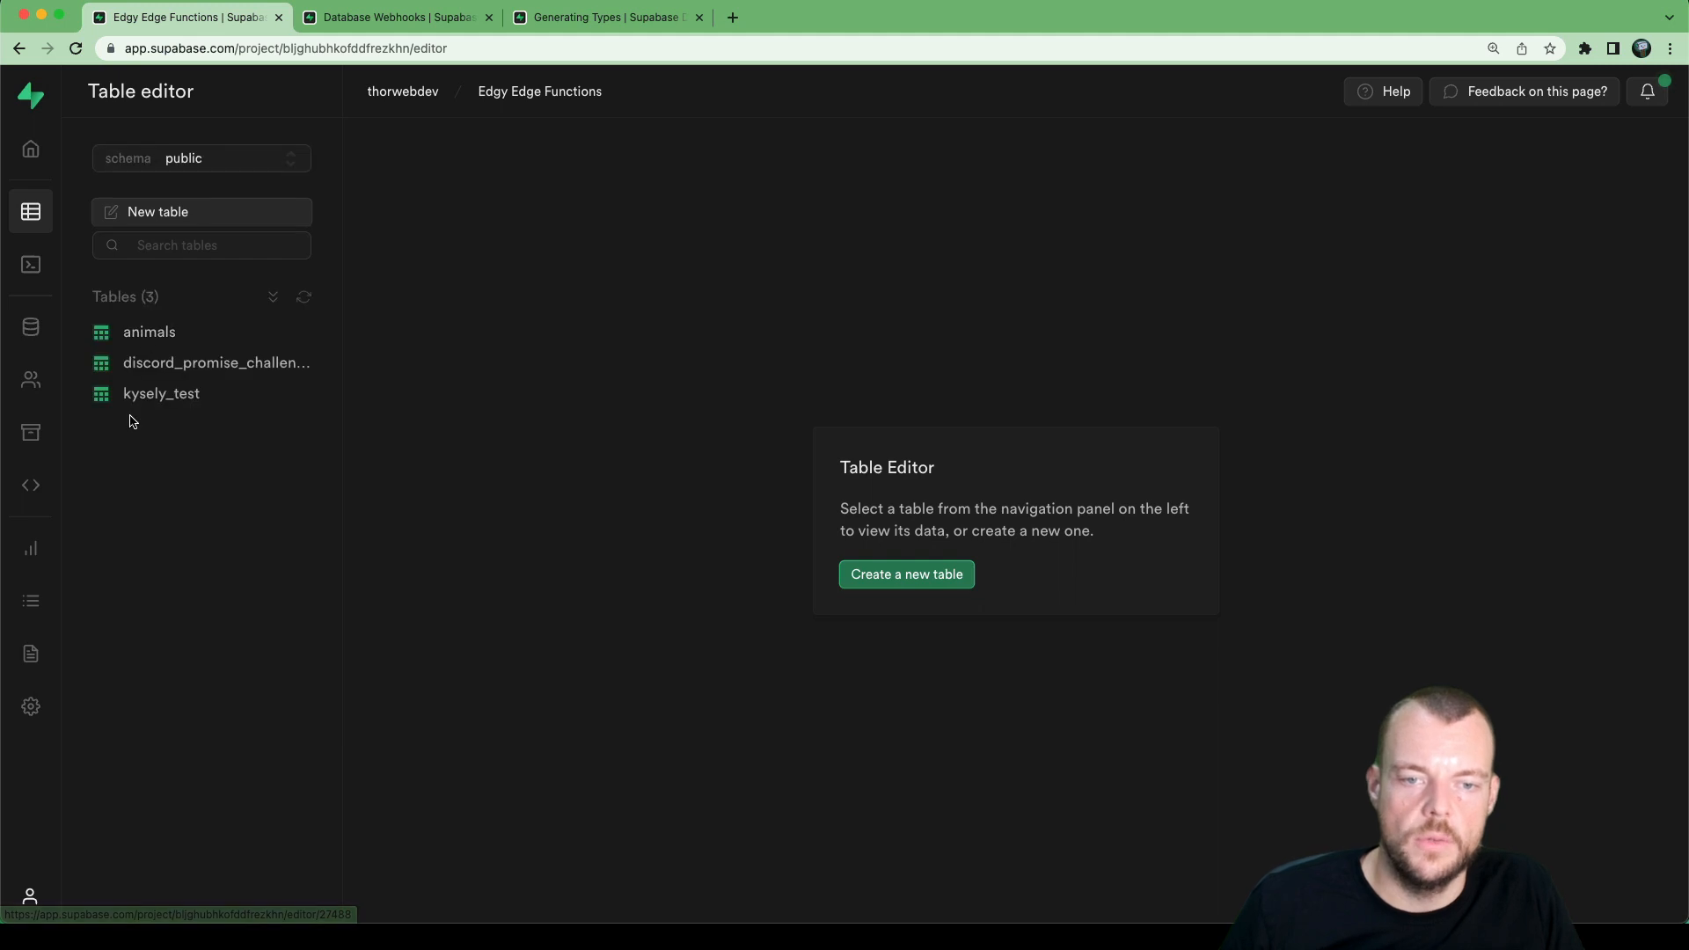
click(148, 332)
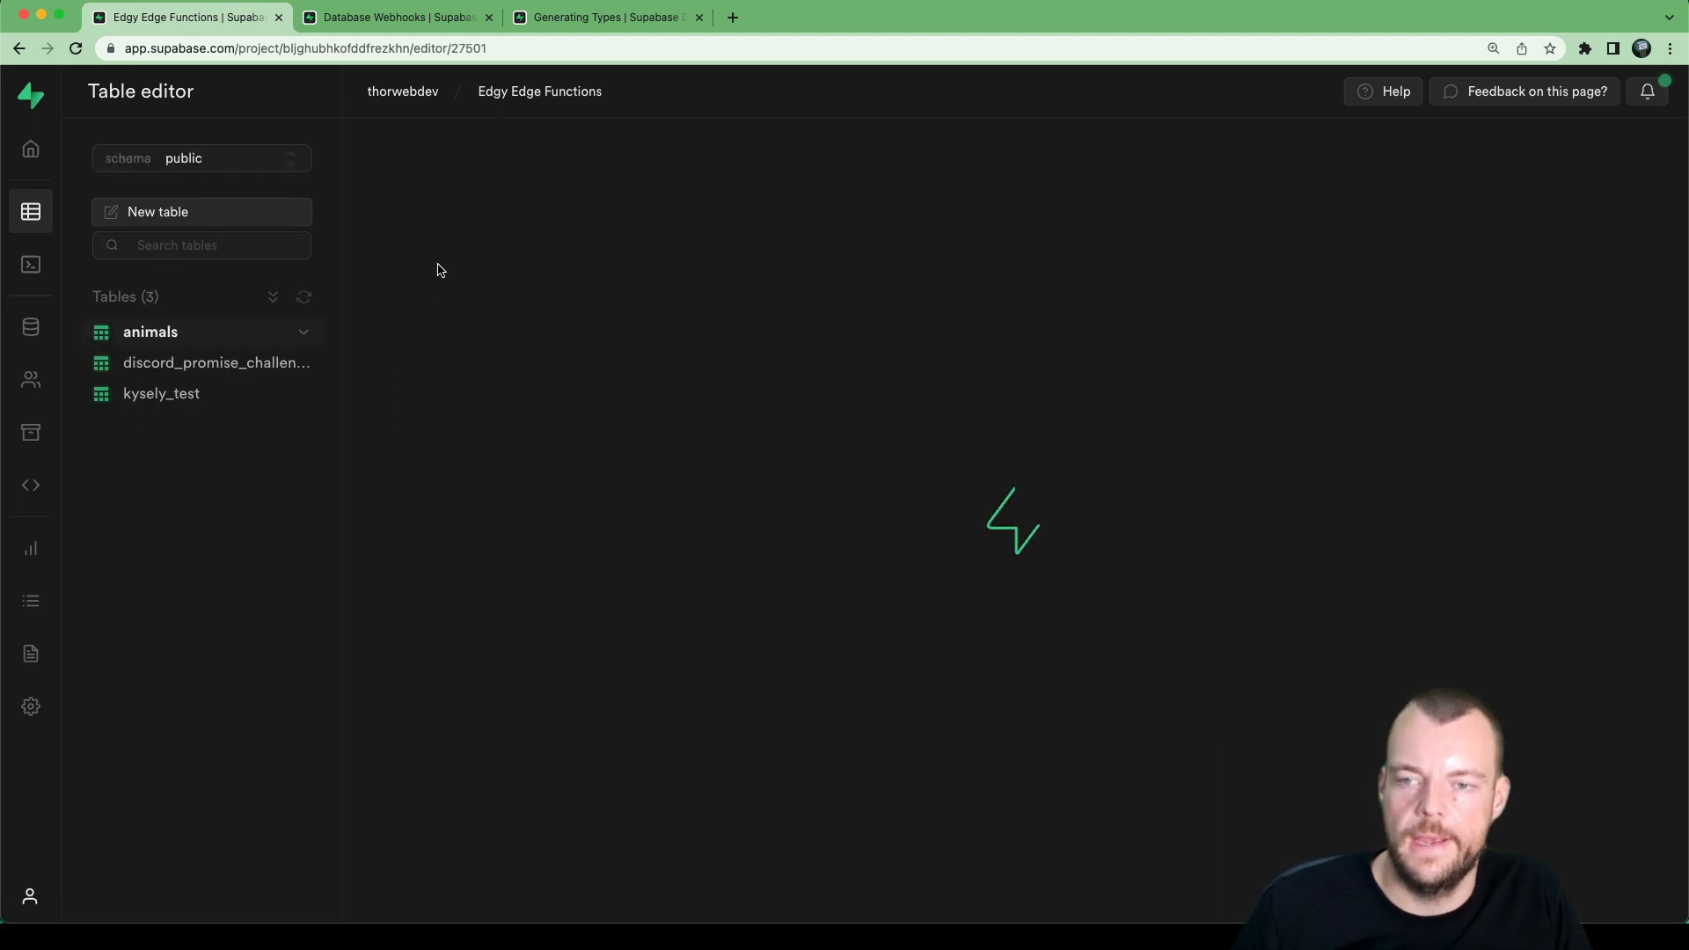
mouse_move(522, 253)
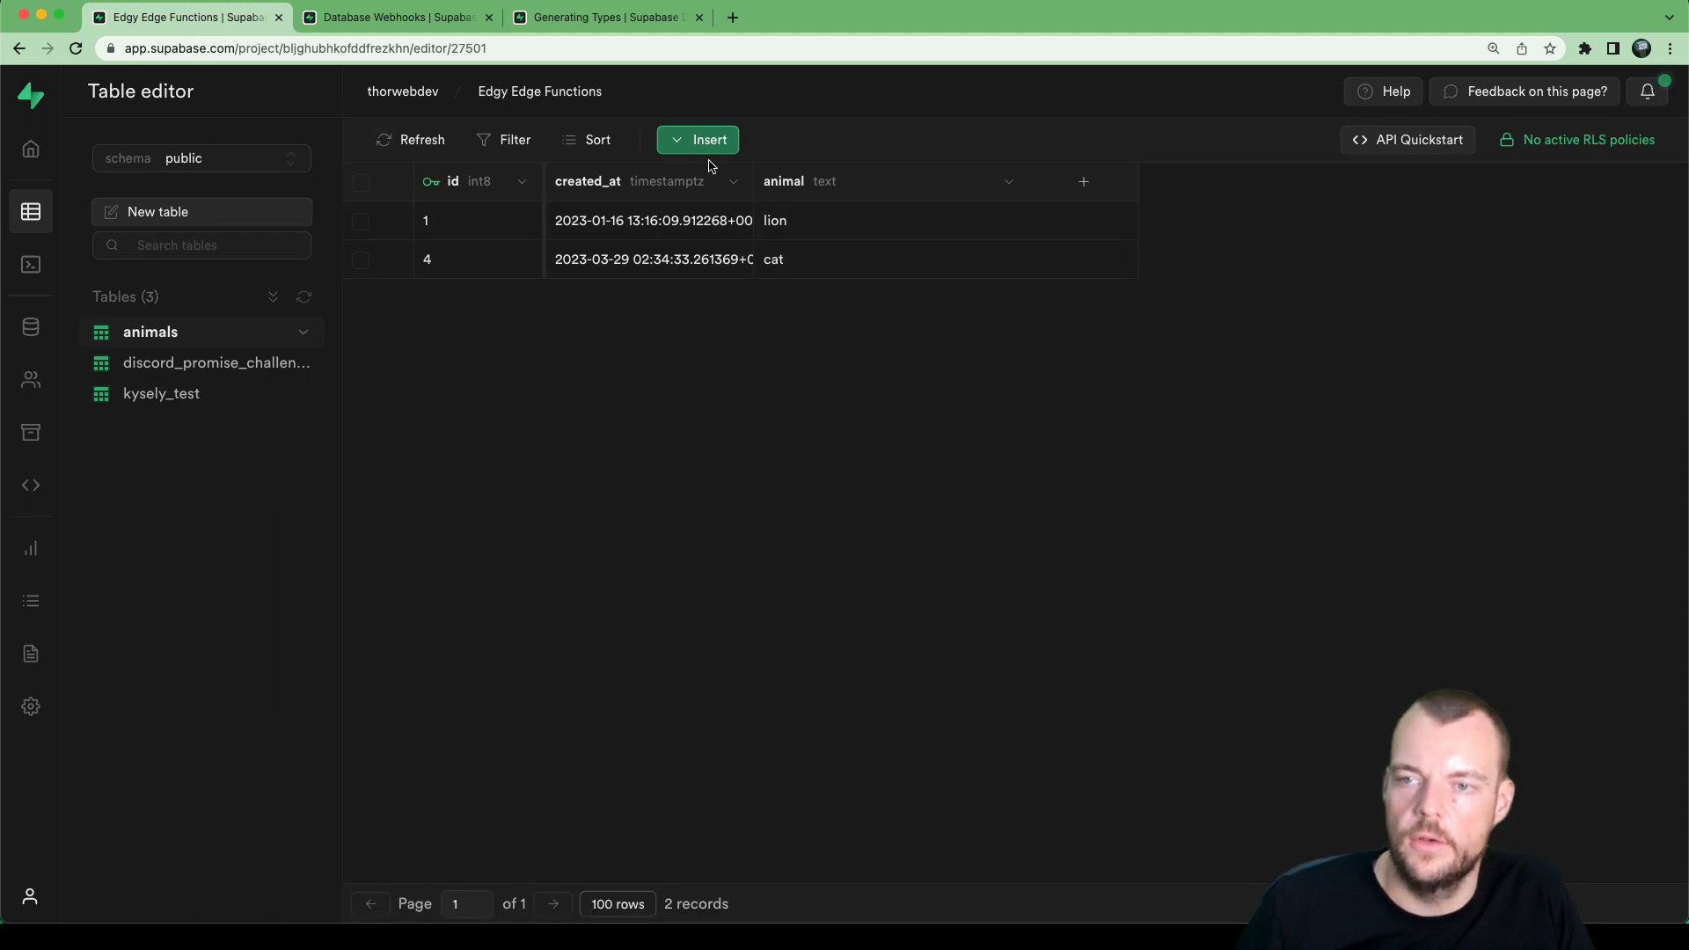
Step: Insert a new row with animal 'dog' and save it
click(697, 139)
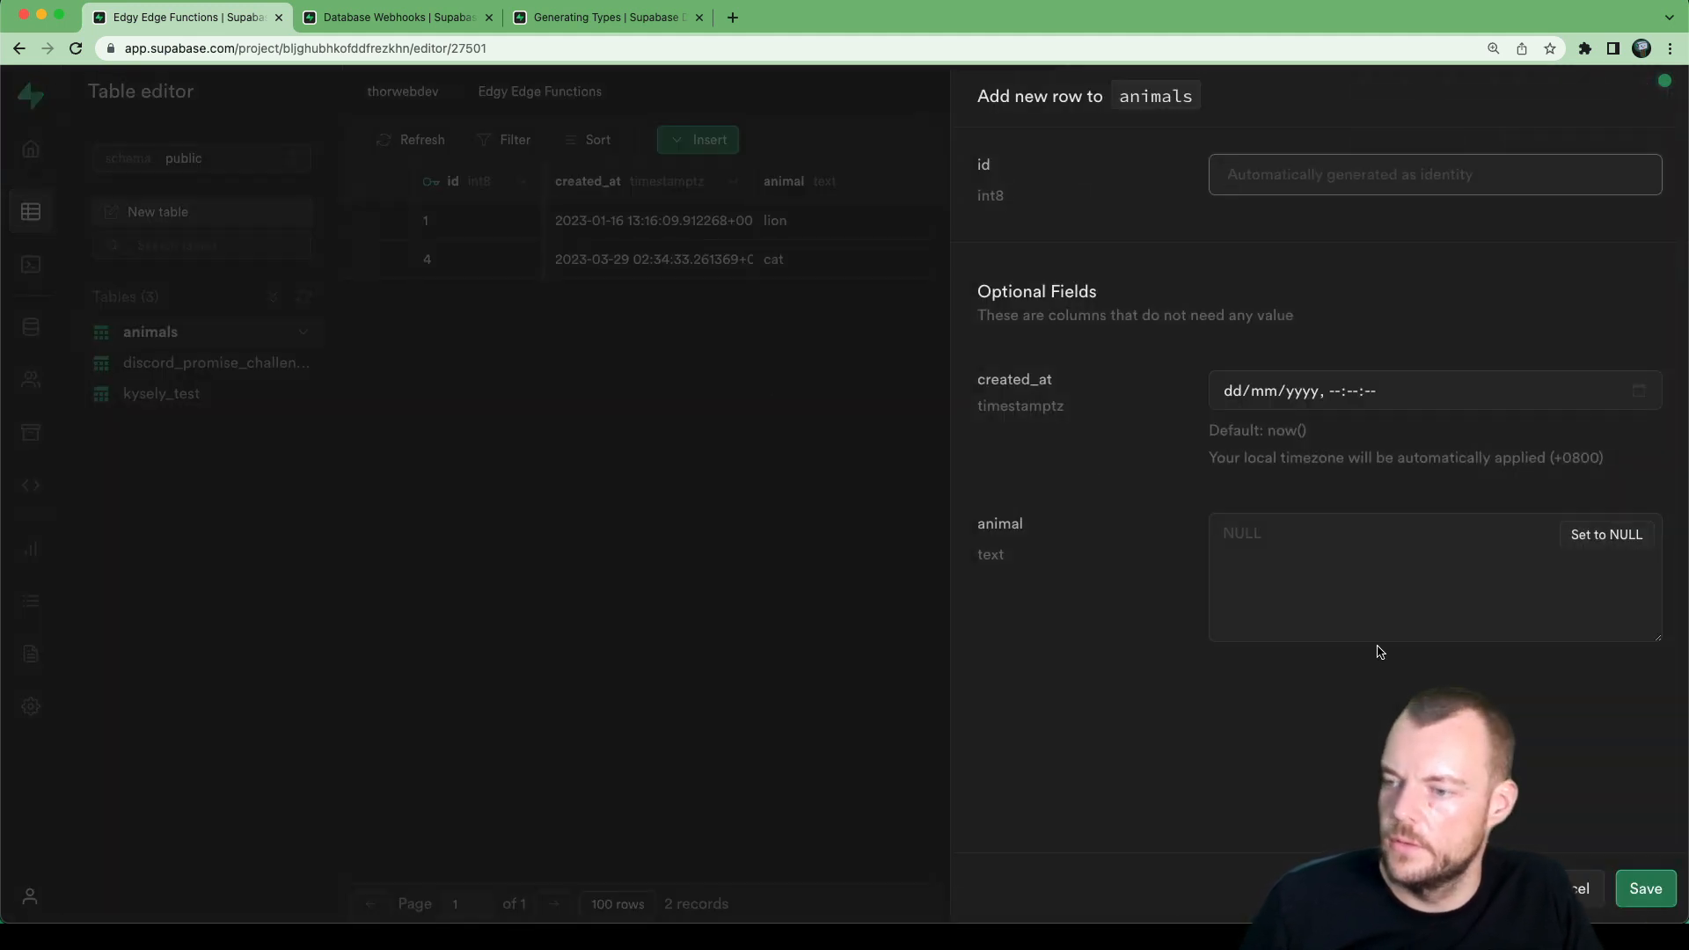
text(dog)
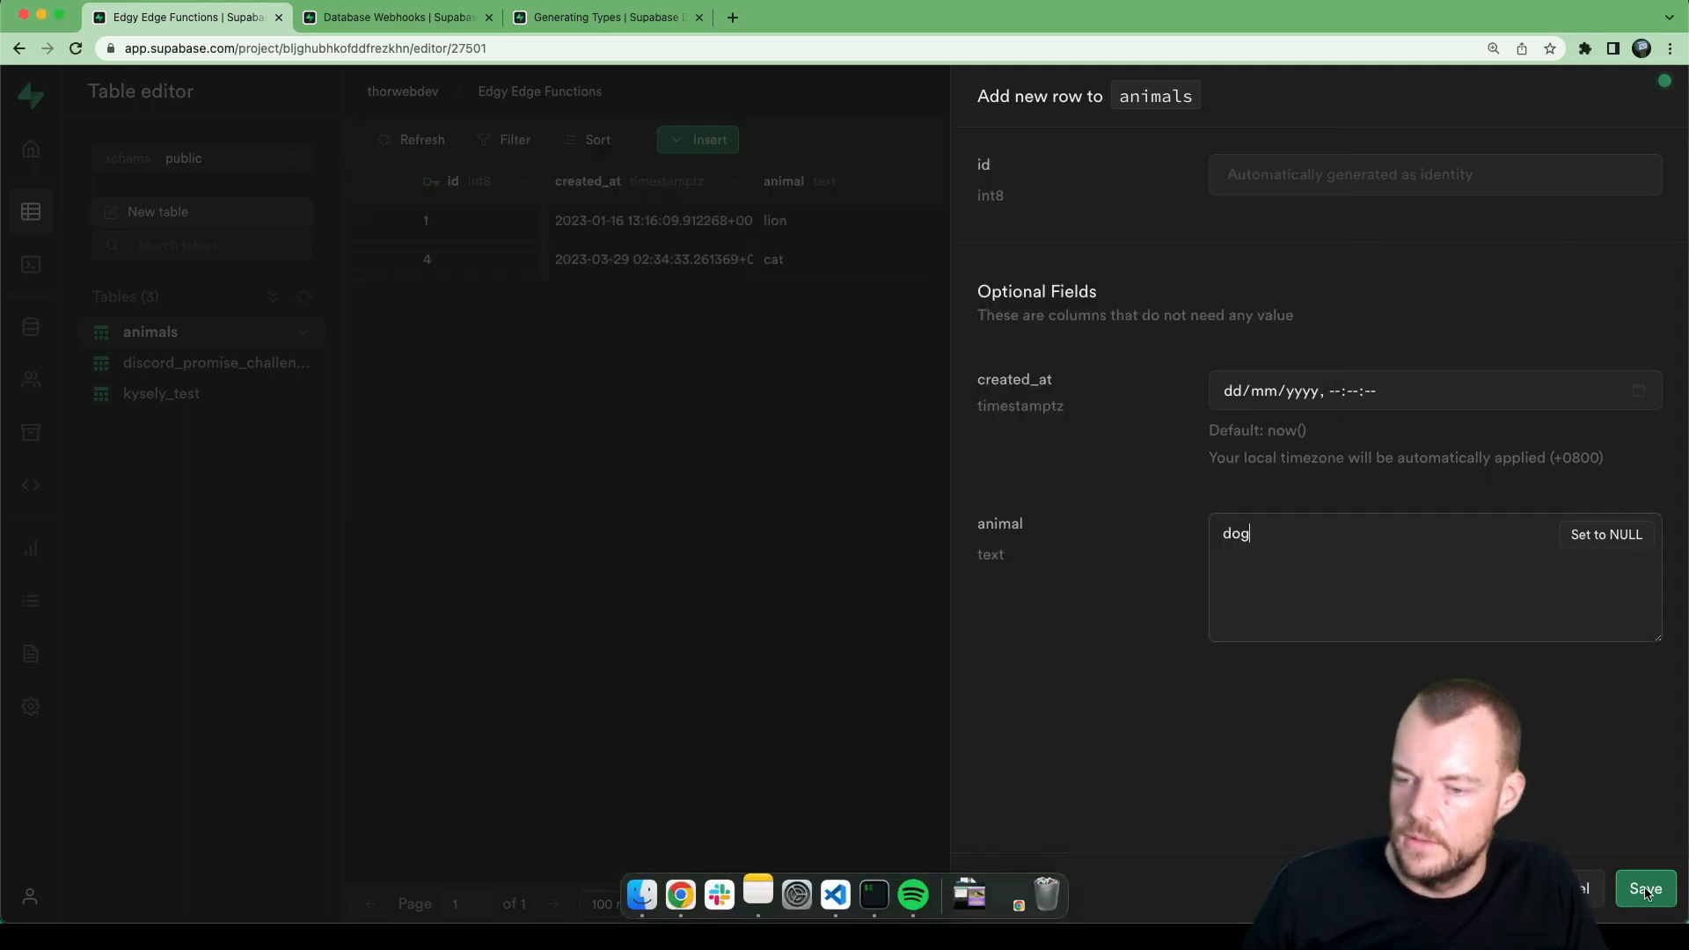
click(1645, 887)
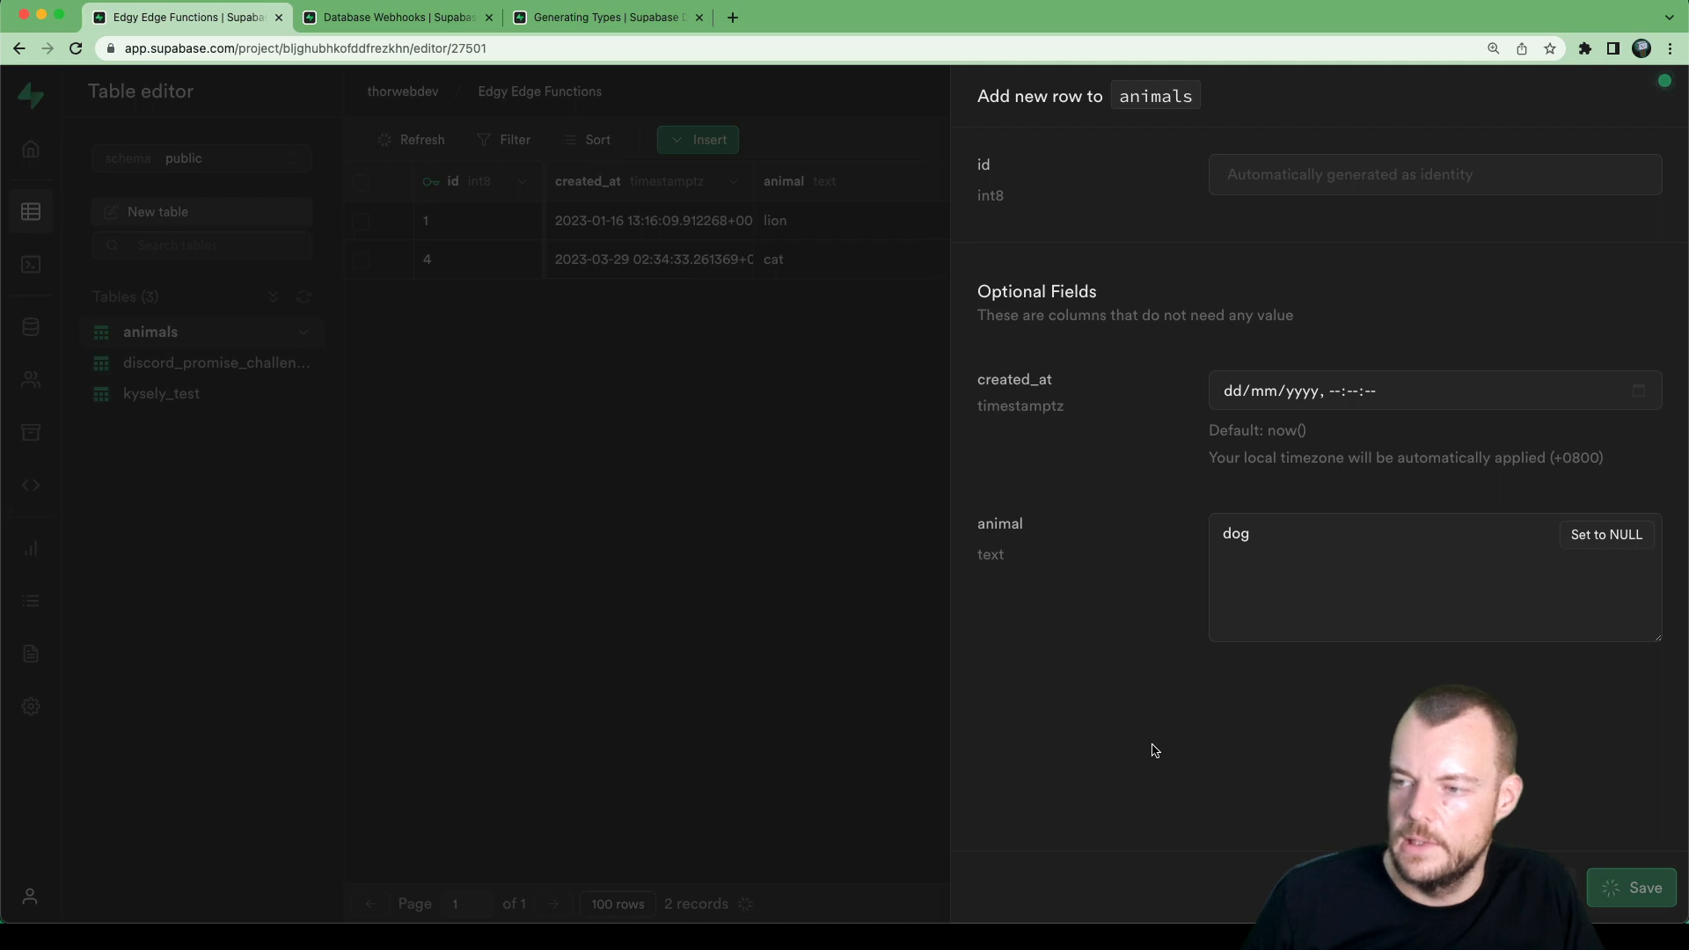
click(1633, 886)
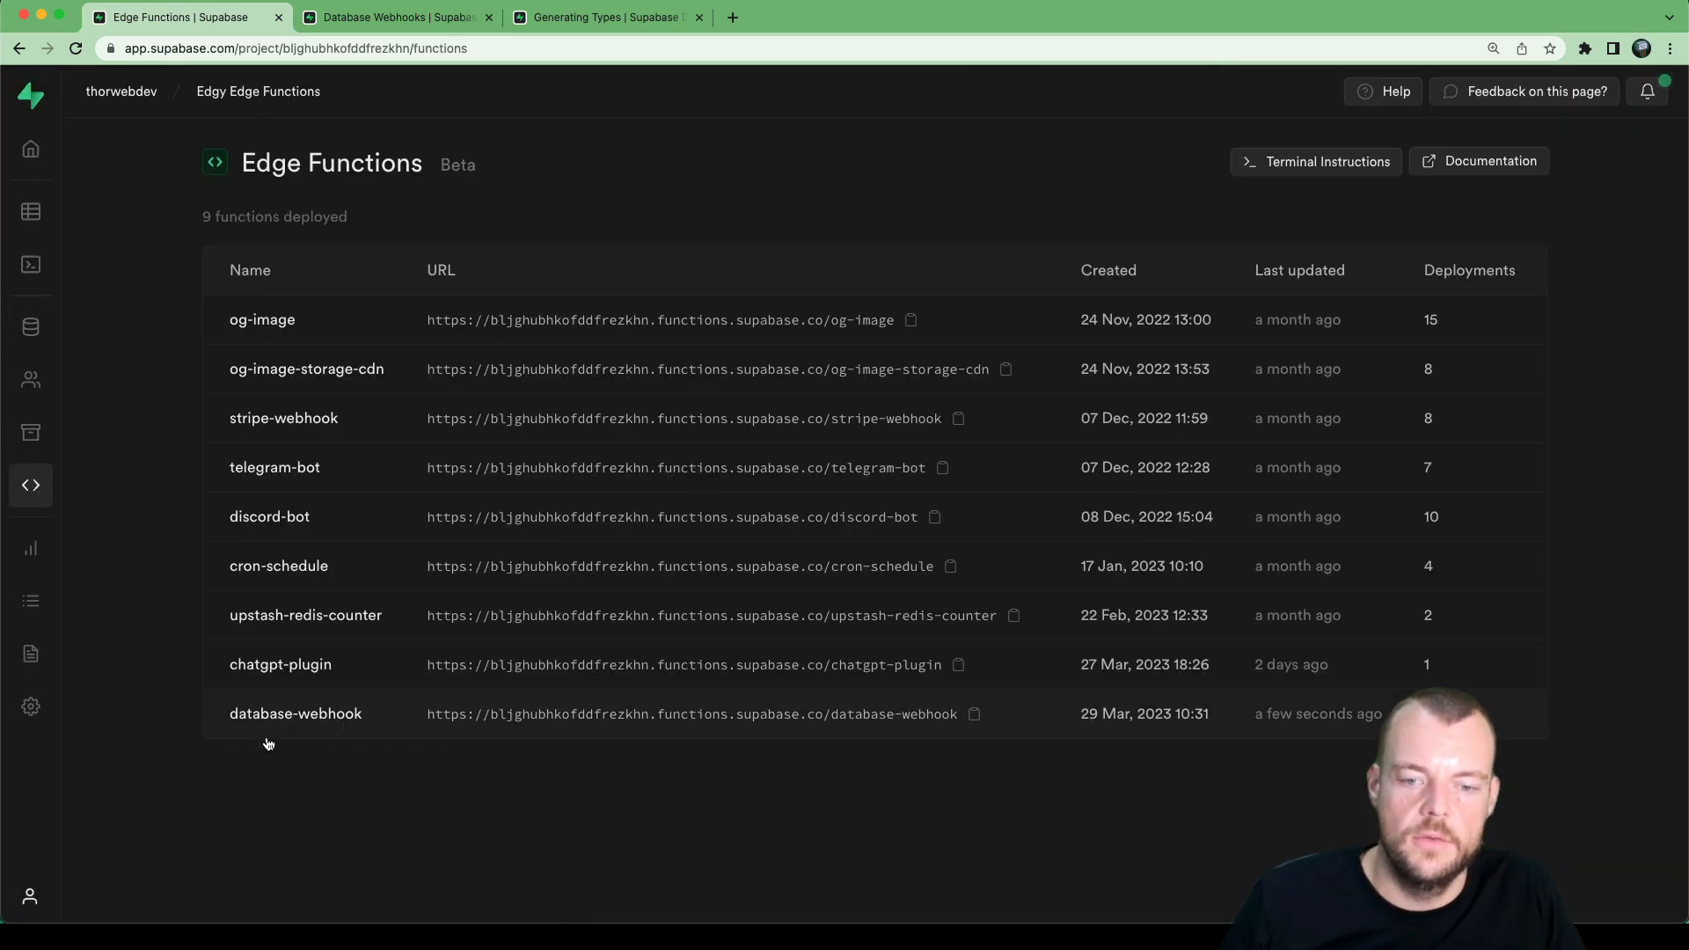
Step: View the database-webhook logs and expand the INFO 'dog' entry's event details
click(294, 713)
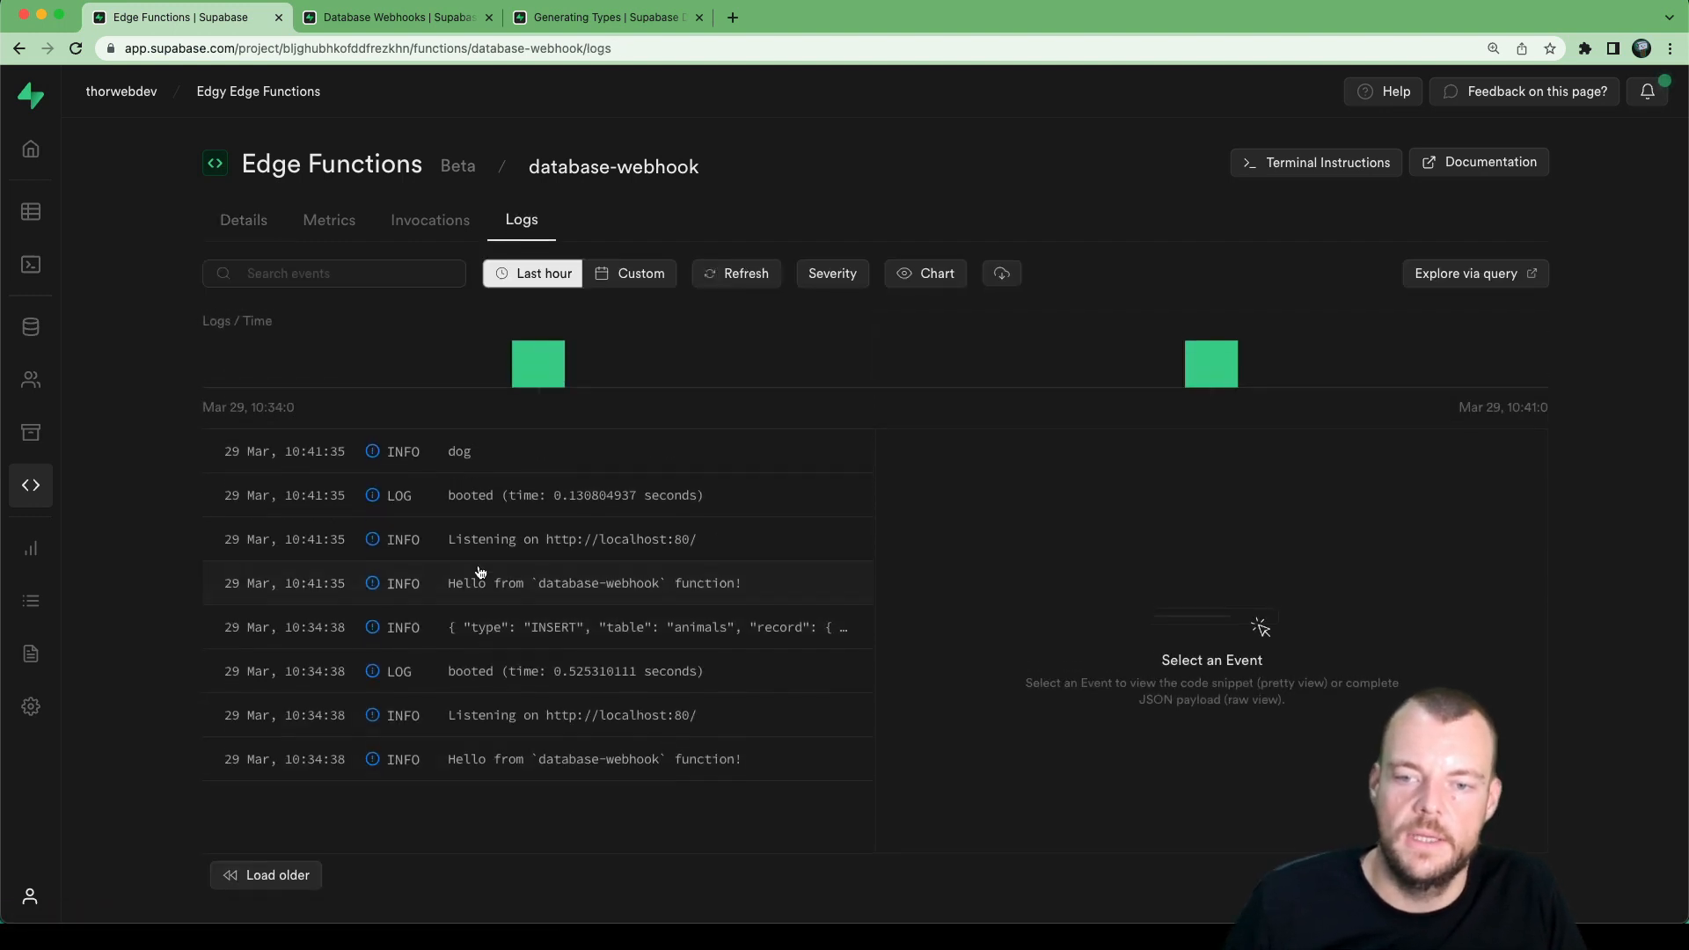
click(460, 452)
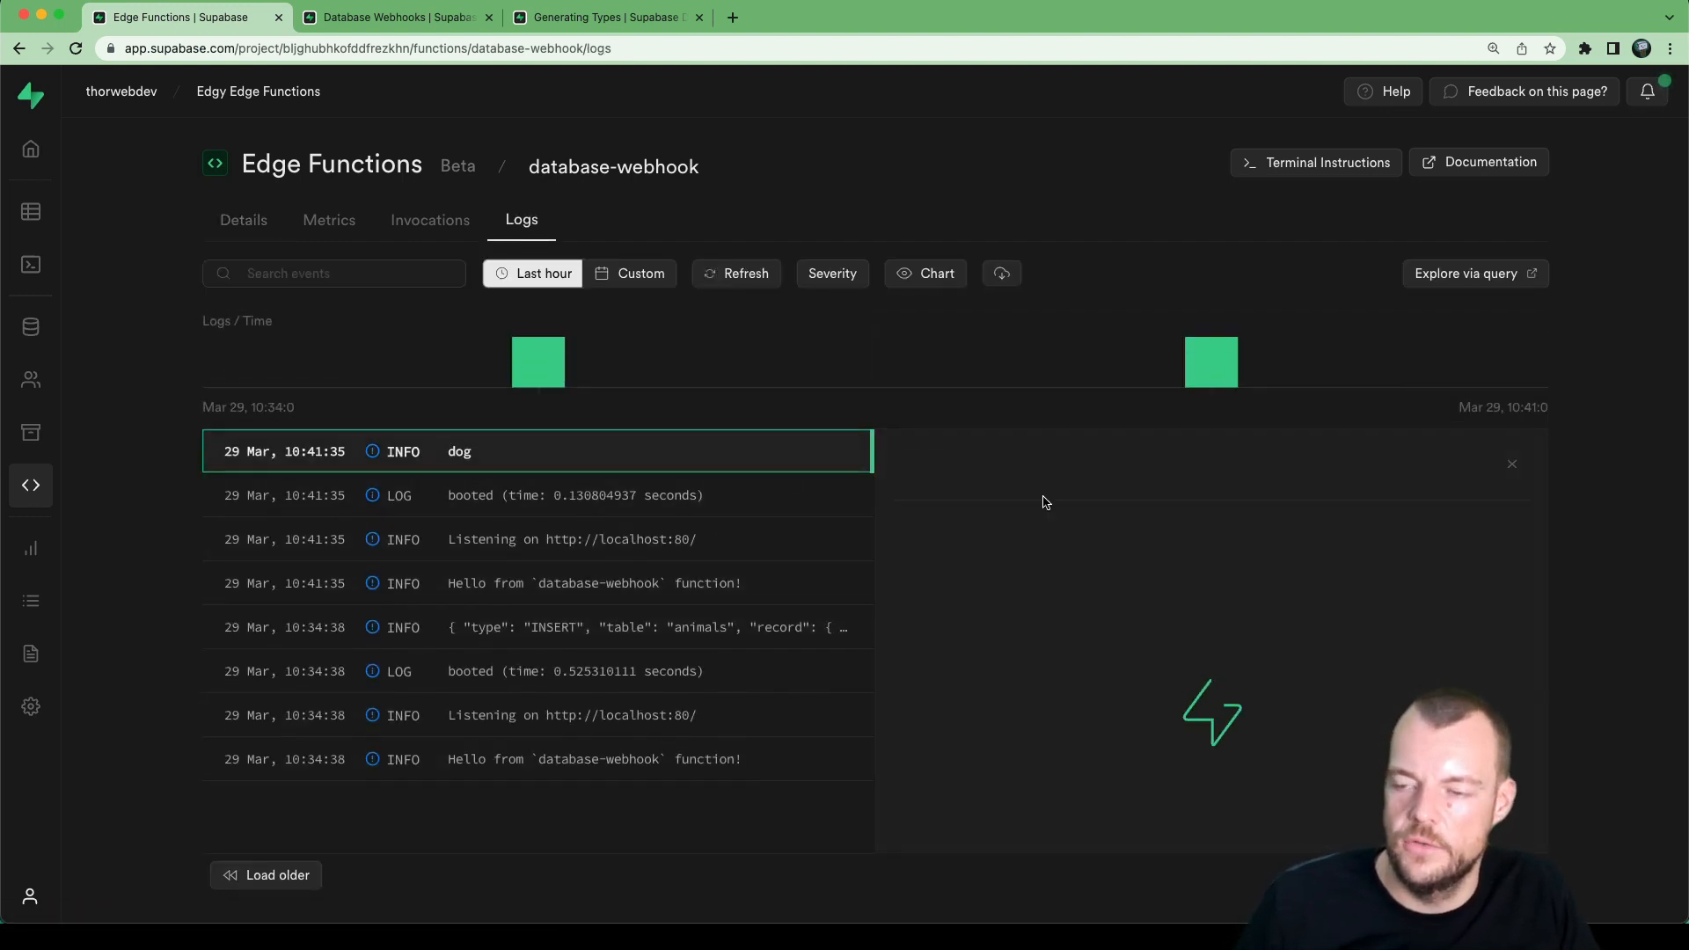
click(460, 452)
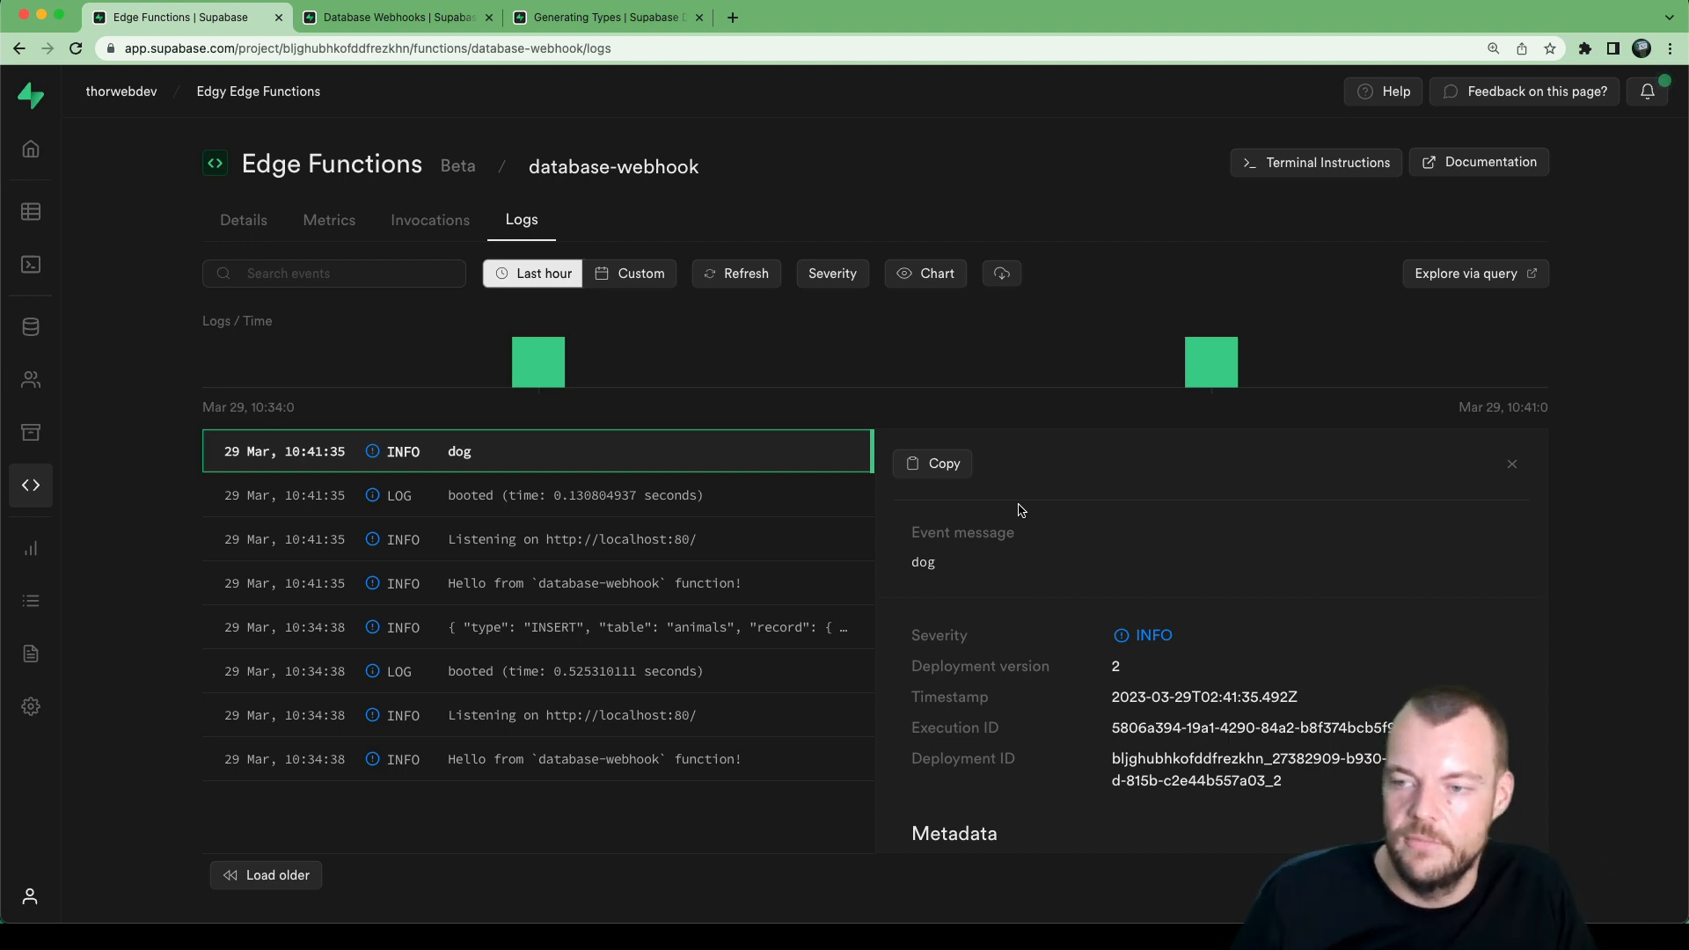
mouse_move(1038, 450)
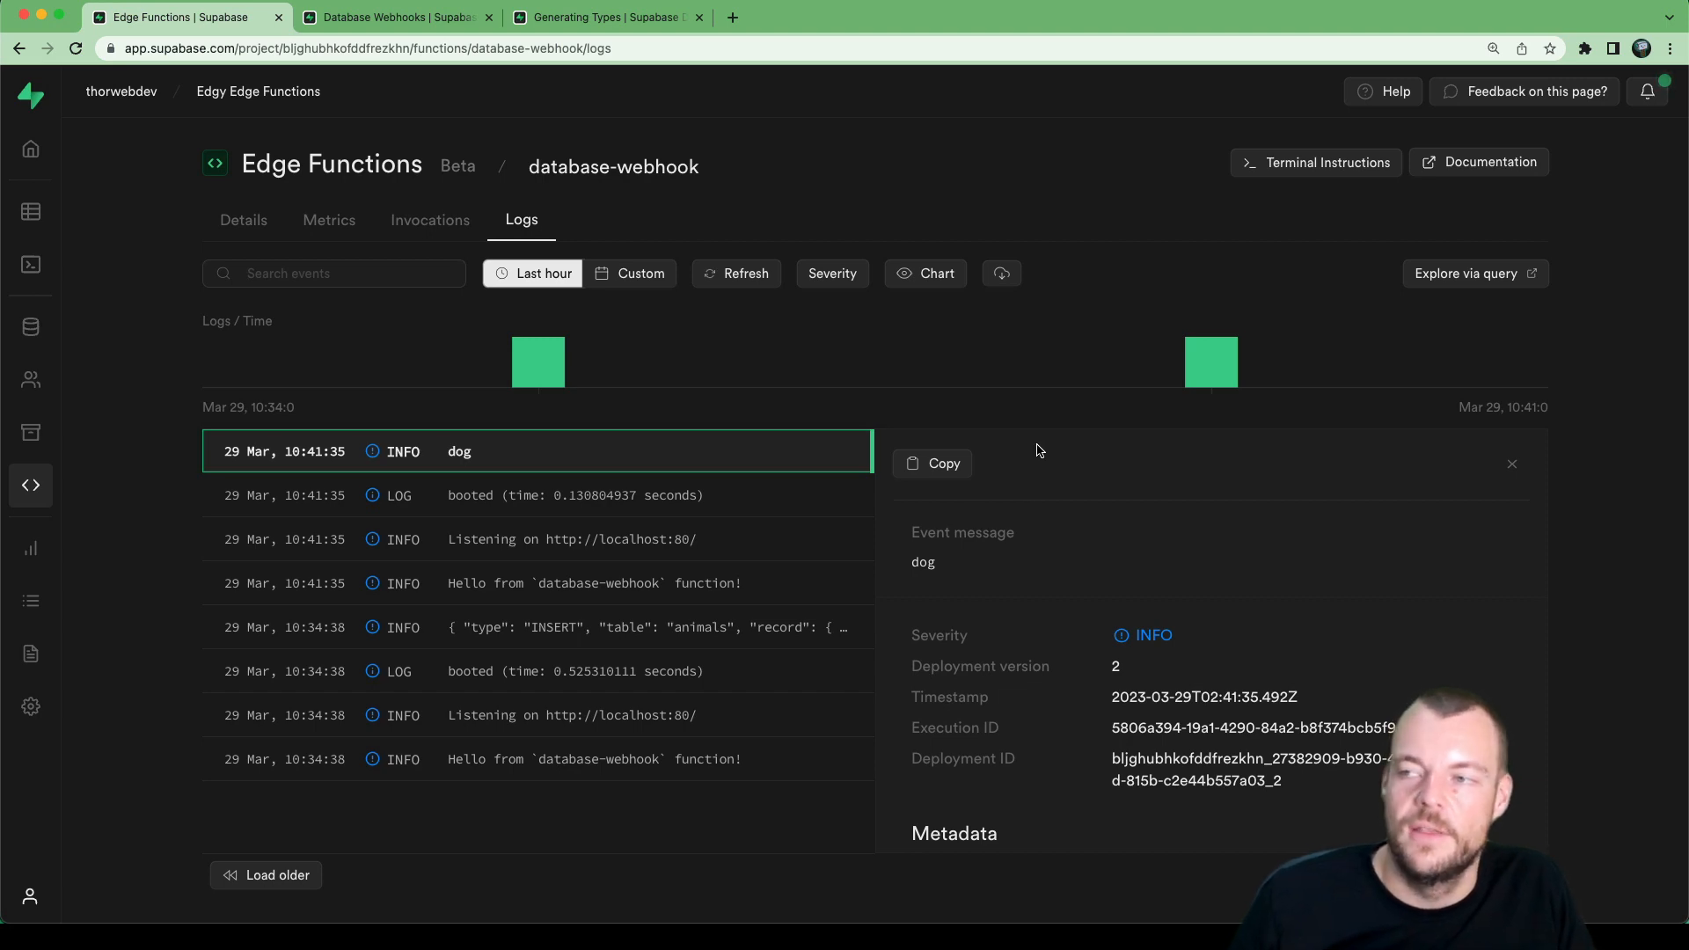
mouse_move(1126, 218)
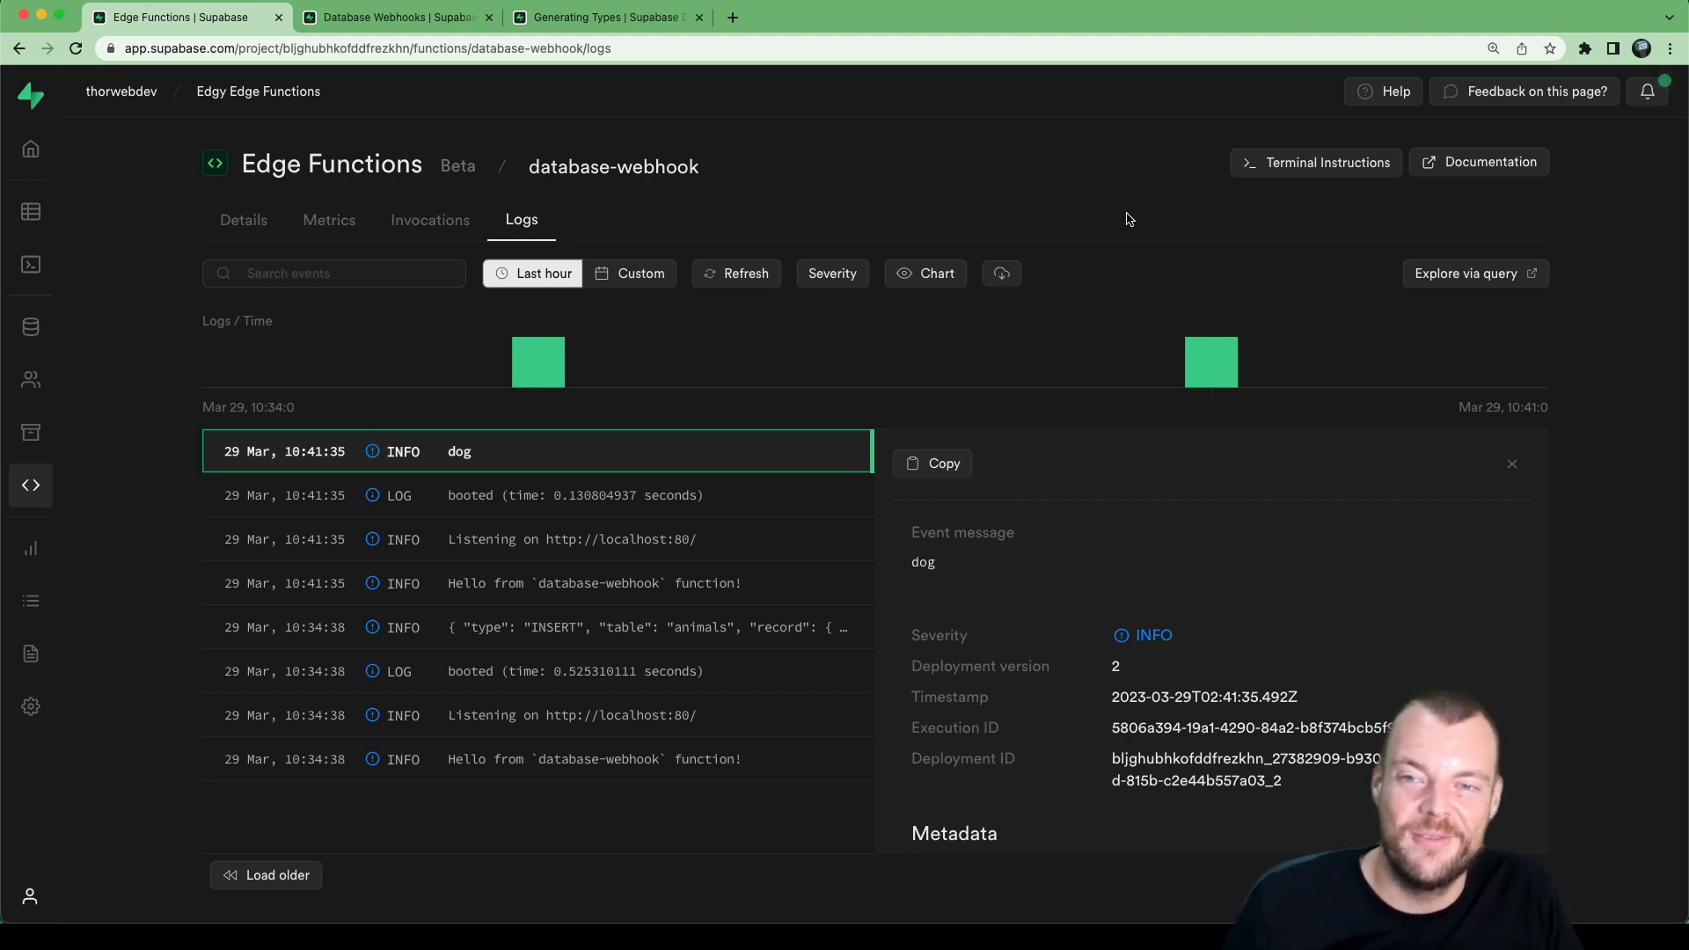